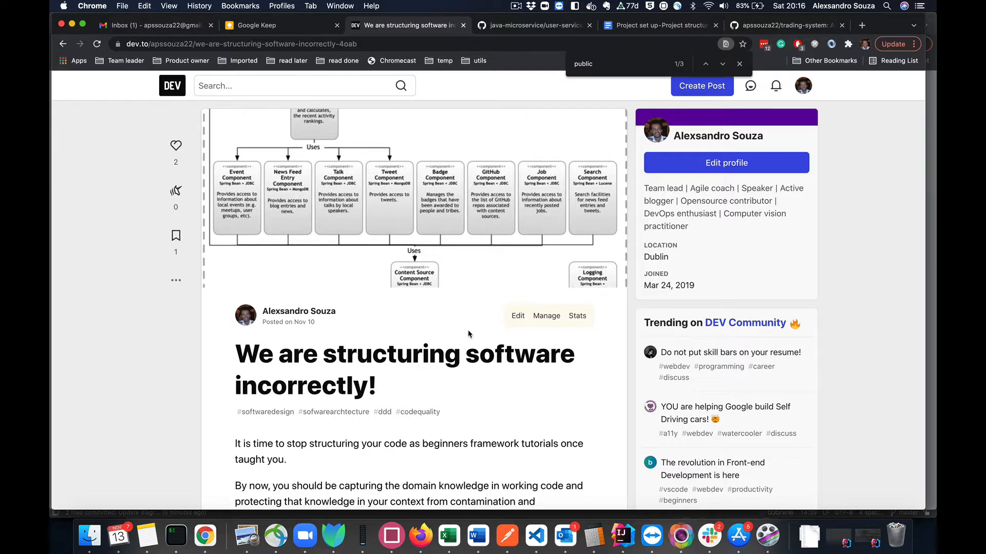
mouse_move(495, 346)
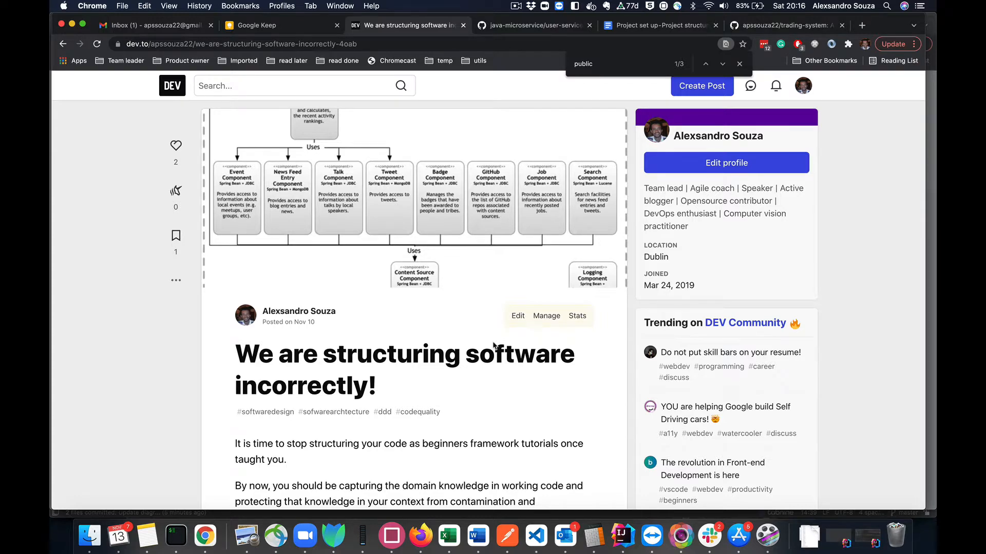
Bring up the java-microservice repository's user-service package folder listing on GitHub.
scroll("down", 3)
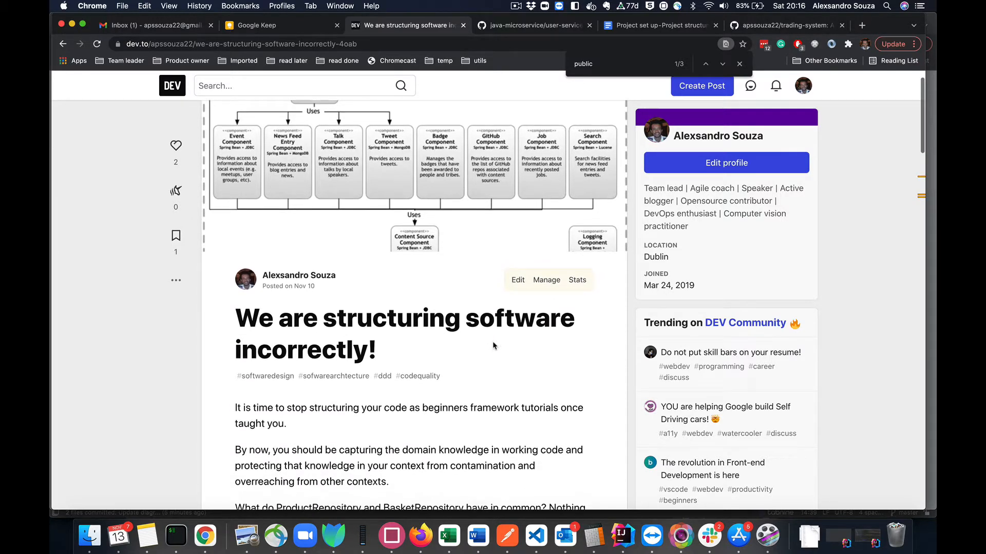
scroll("down", 3)
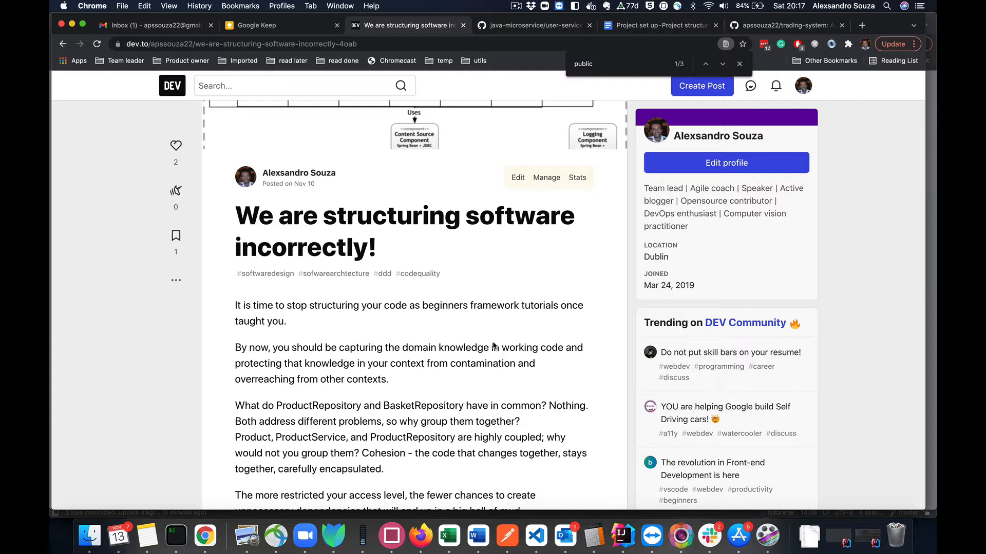
mouse_move(518, 270)
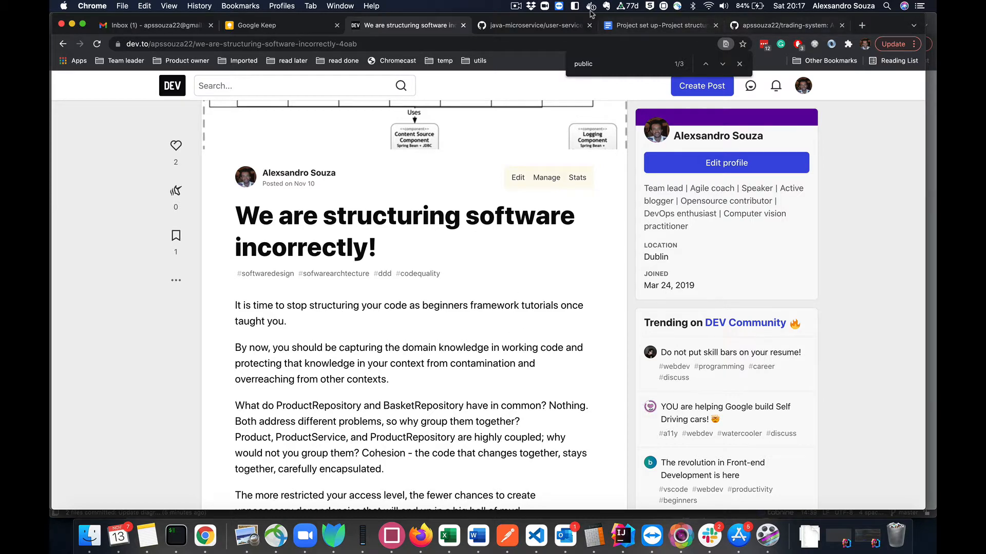
left_click(528, 25)
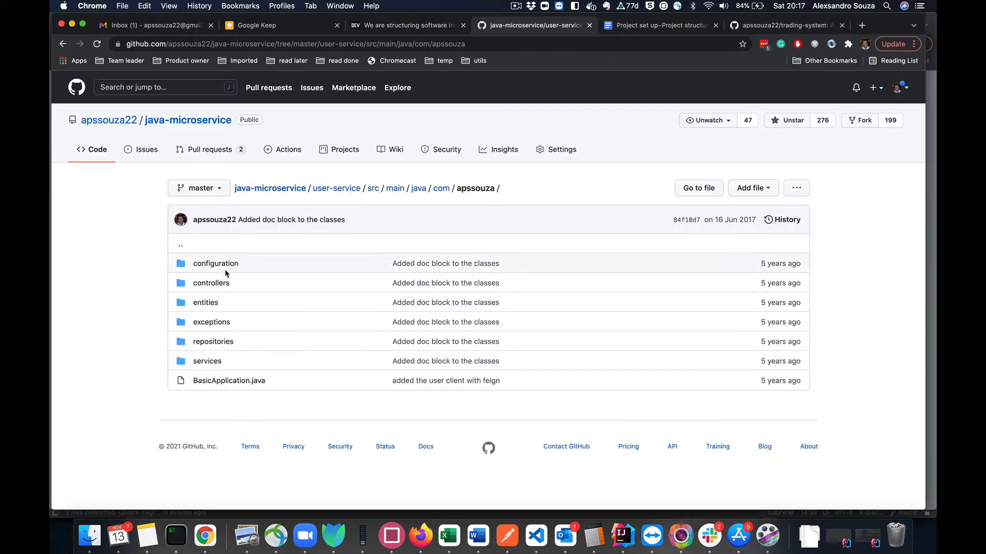
mouse_move(246, 270)
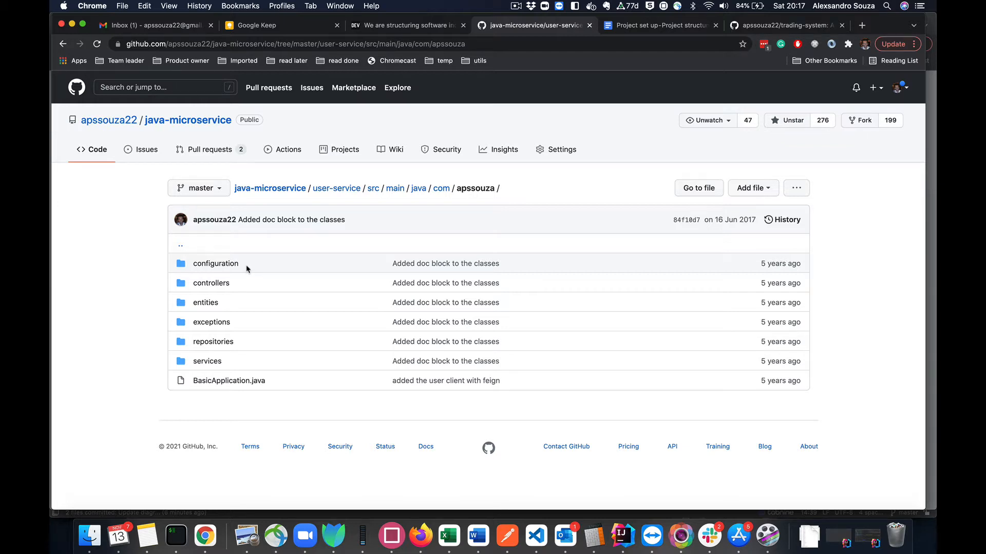
mouse_move(211, 283)
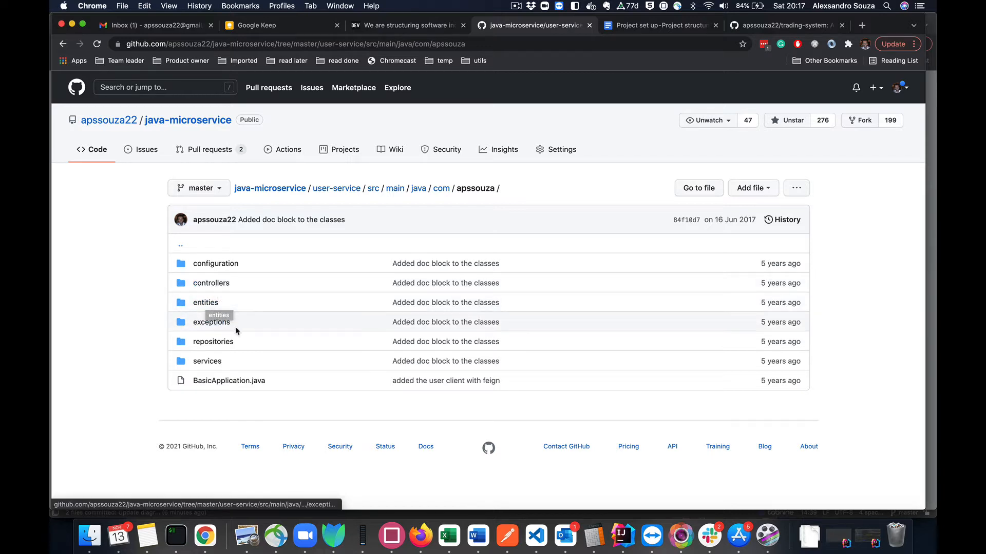
mouse_move(206, 361)
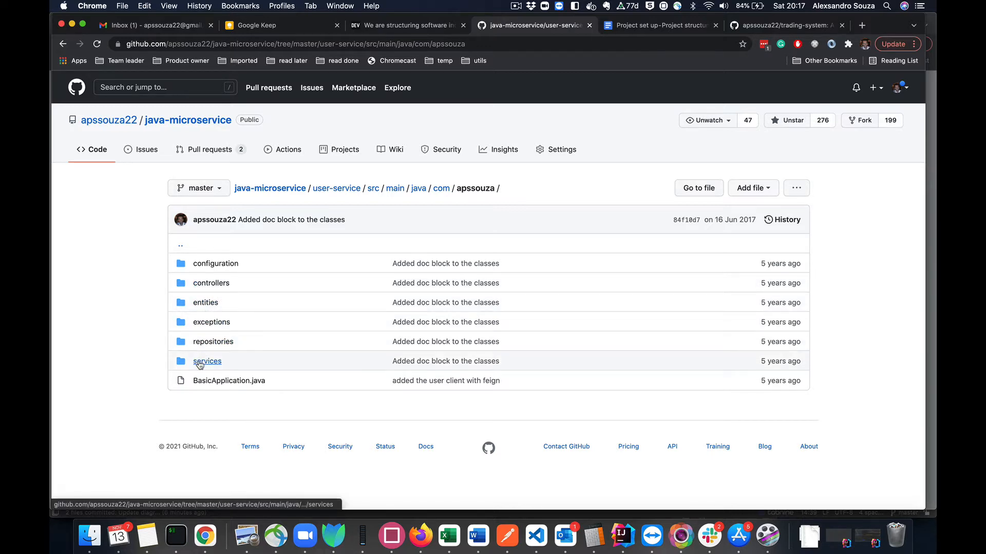
mouse_move(207, 360)
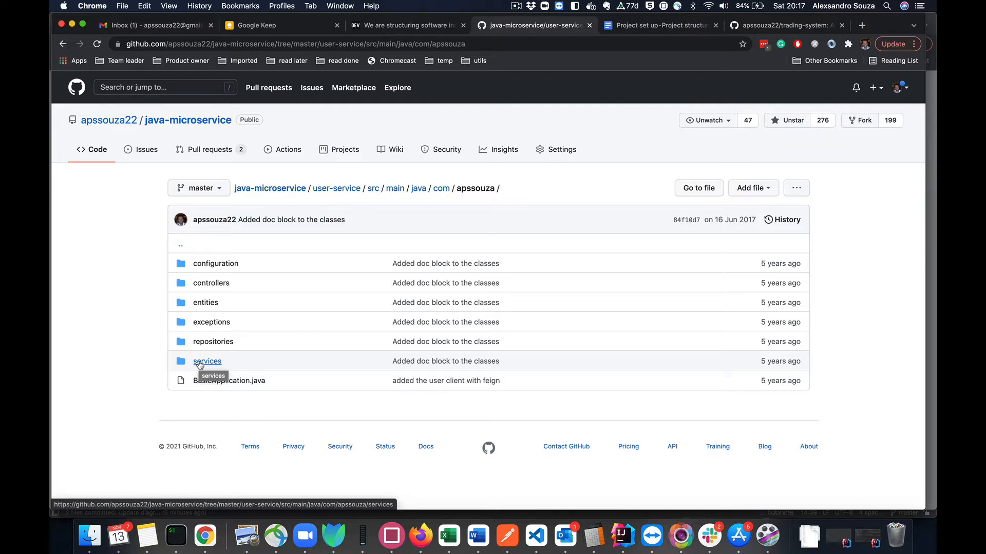
mouse_move(317, 181)
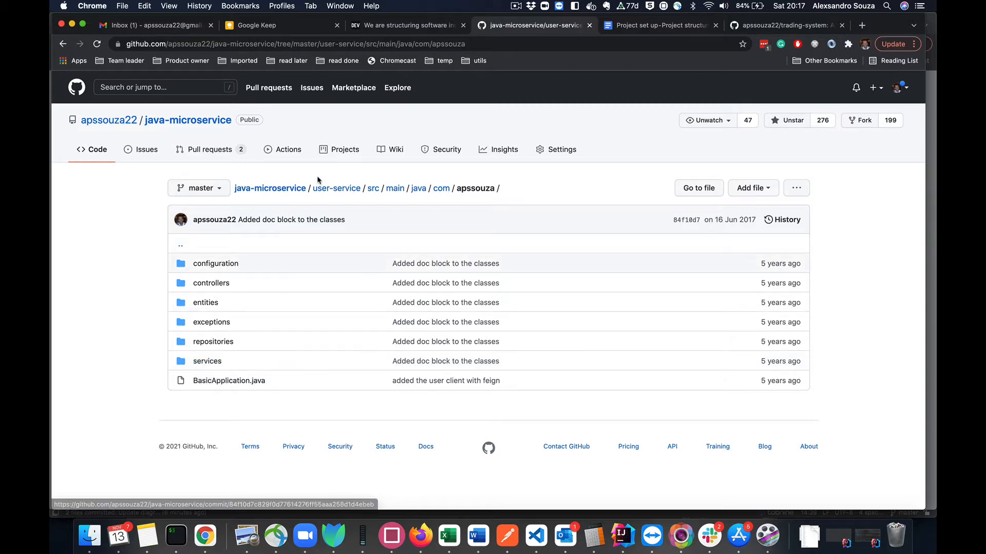
mouse_move(684, 360)
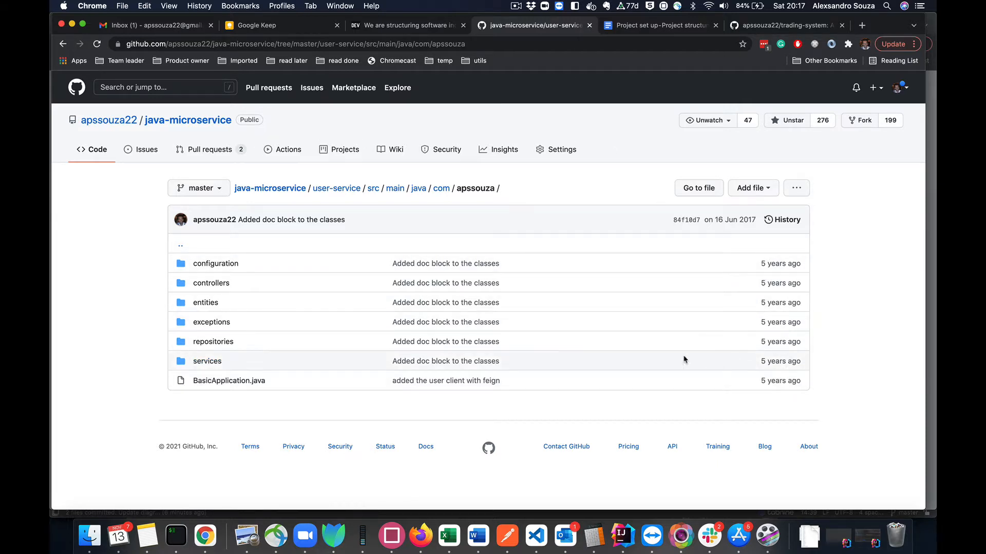
mouse_move(445, 263)
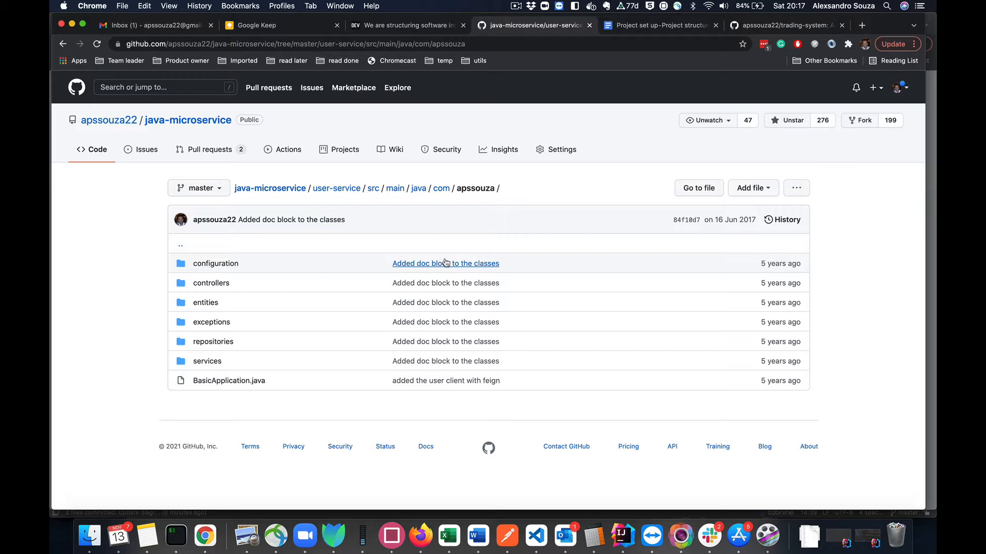
mouse_move(556, 218)
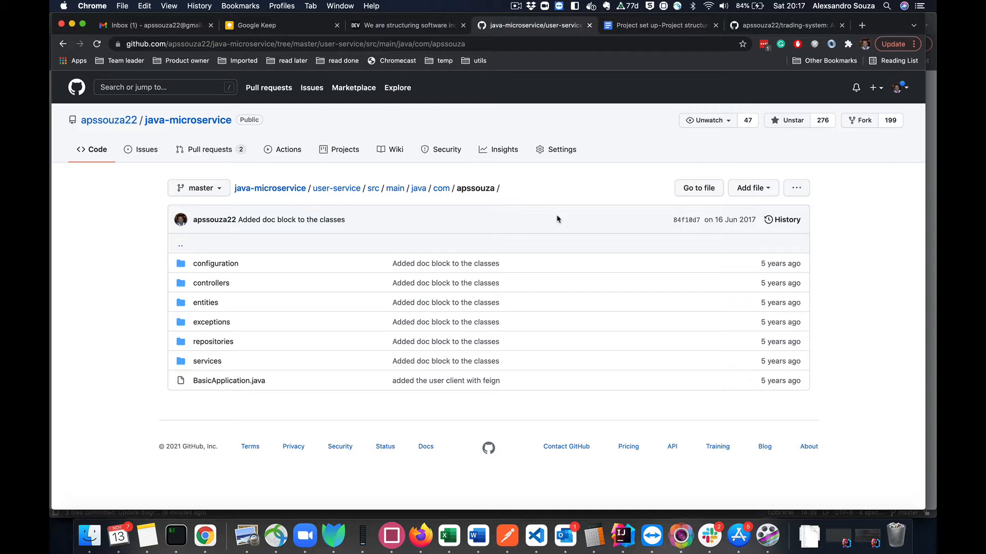
mouse_move(289, 411)
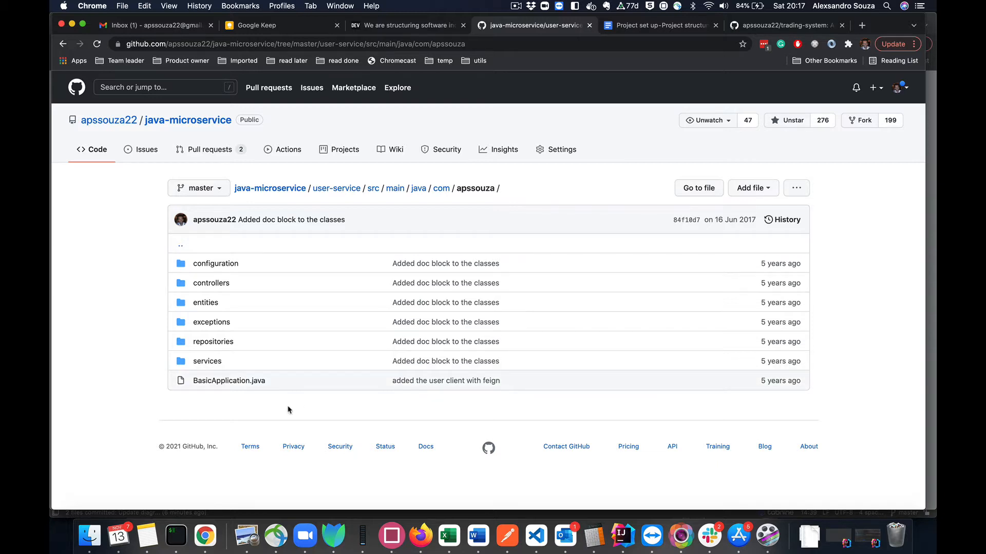
mouse_move(258, 276)
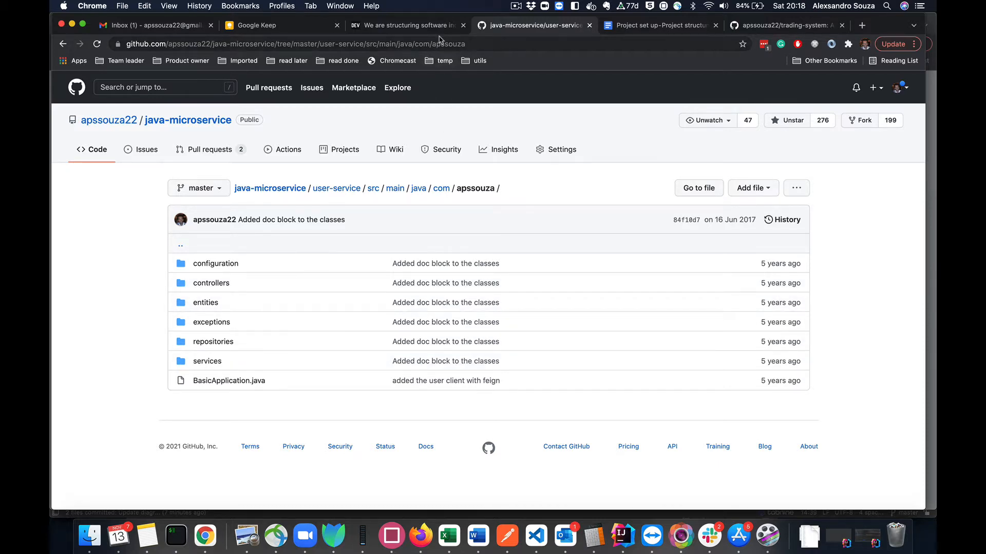
Return to the structuring-software article's passage on grouping repositories and avoiding public access.
left_click(407, 24)
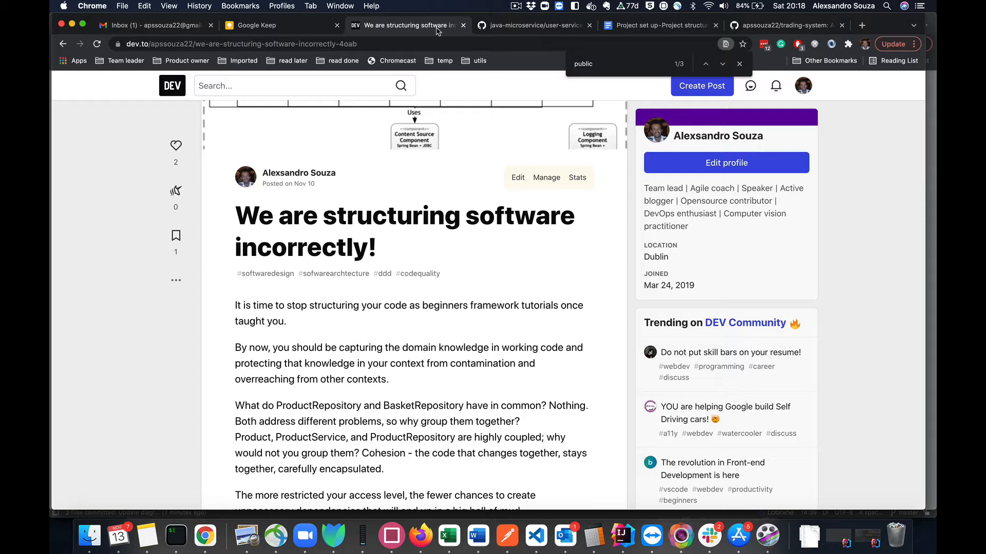
mouse_move(407, 367)
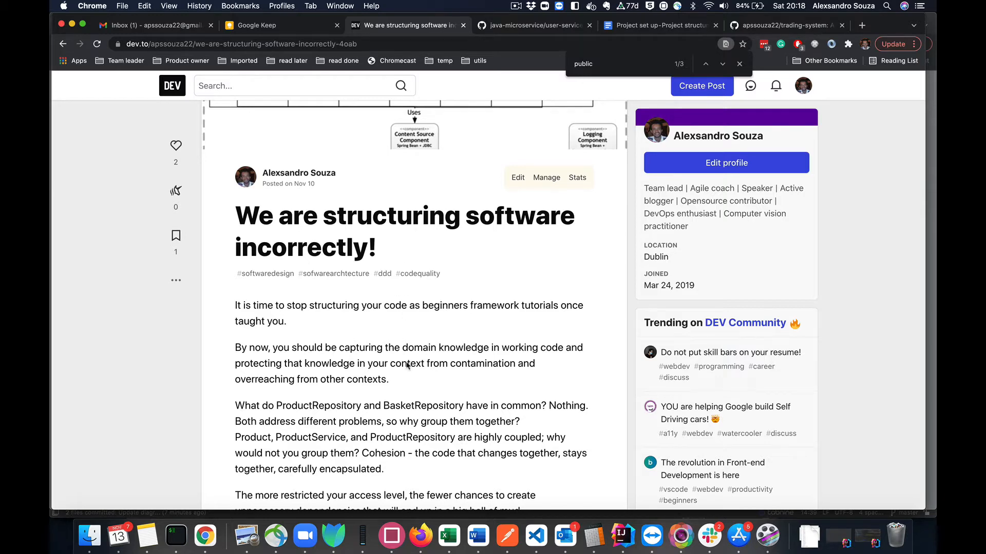
scroll("down", 3)
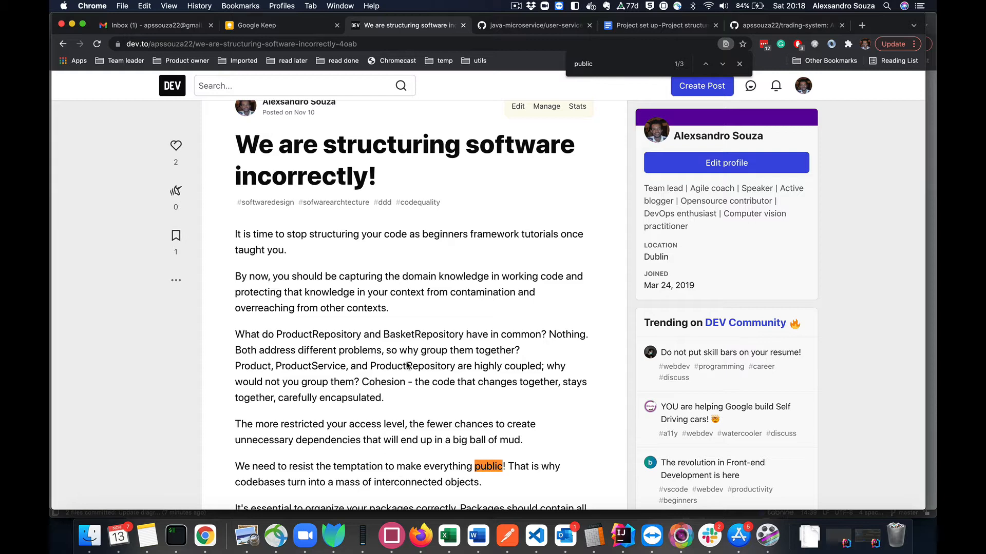
scroll("down", 3)
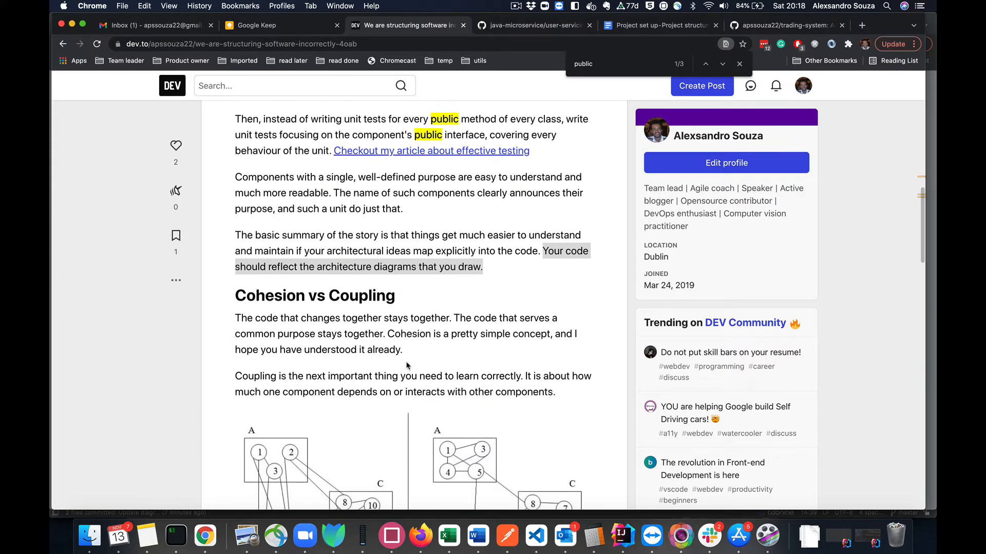
mouse_move(248, 310)
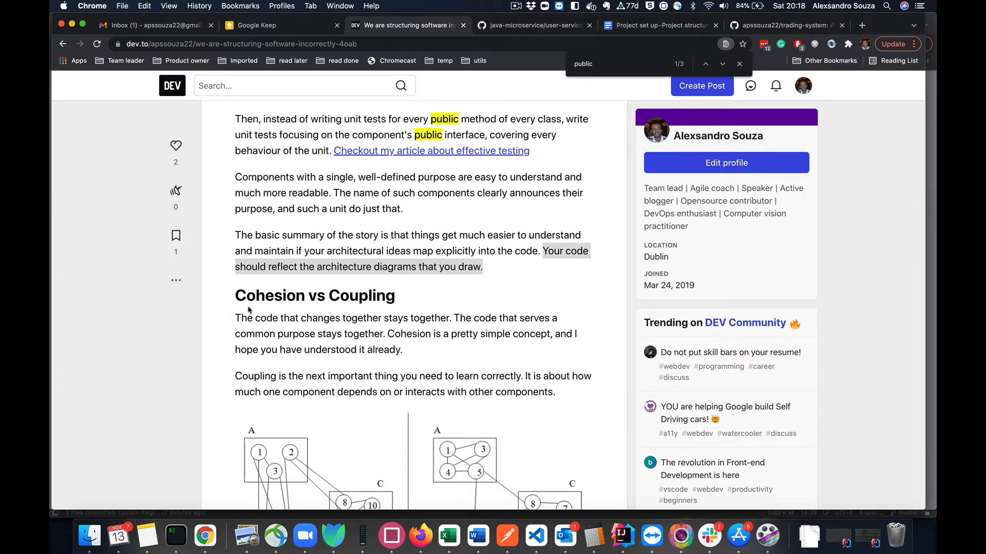
mouse_move(348, 302)
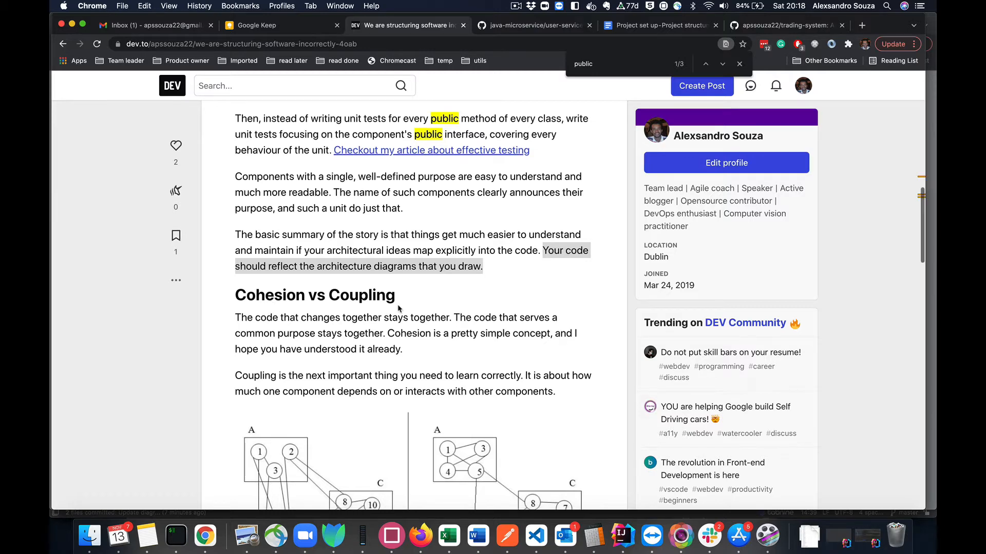
scroll("up", 3)
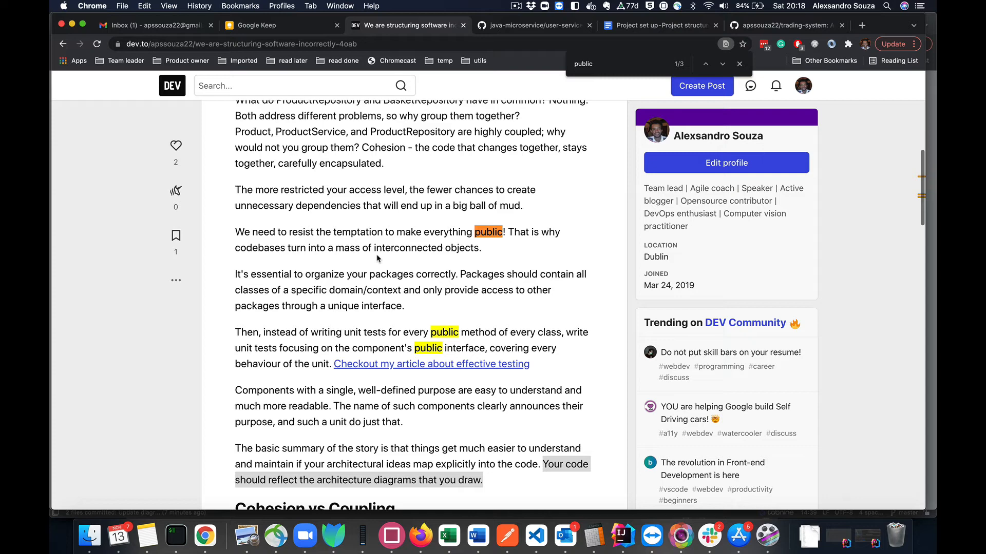
scroll("up", 3)
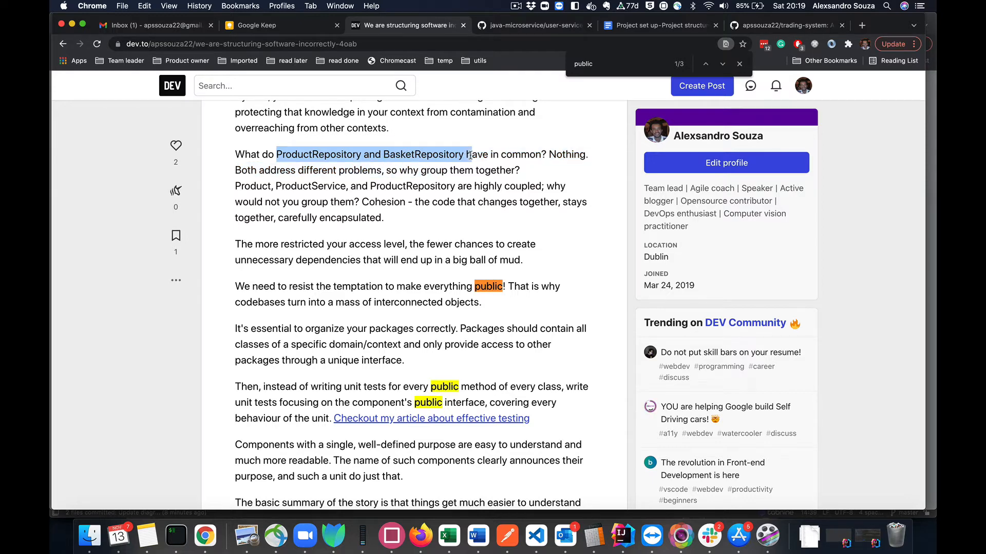
Review the bad versus good modularization coupling diagrams and close the in-page search for 'public'.
scroll("down", 3)
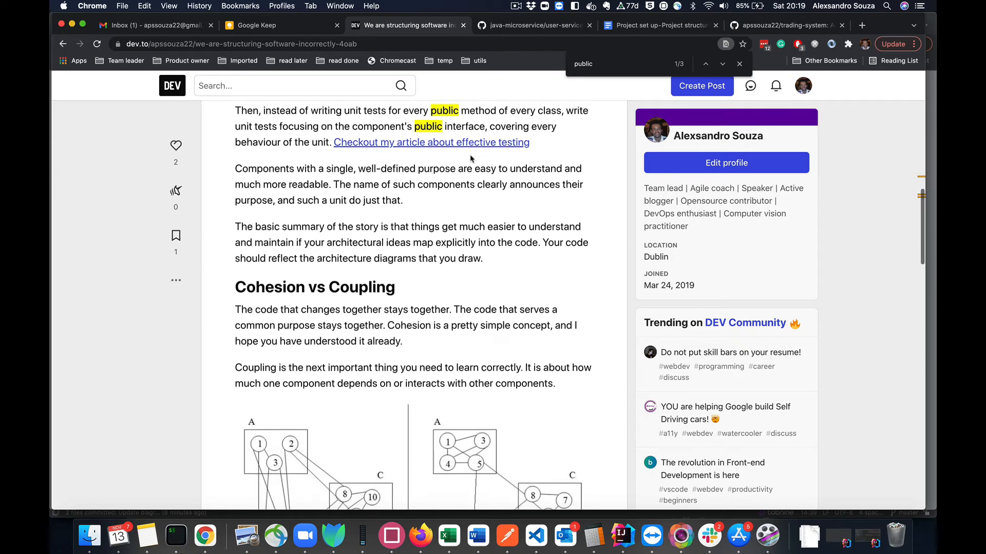
scroll("down", 3)
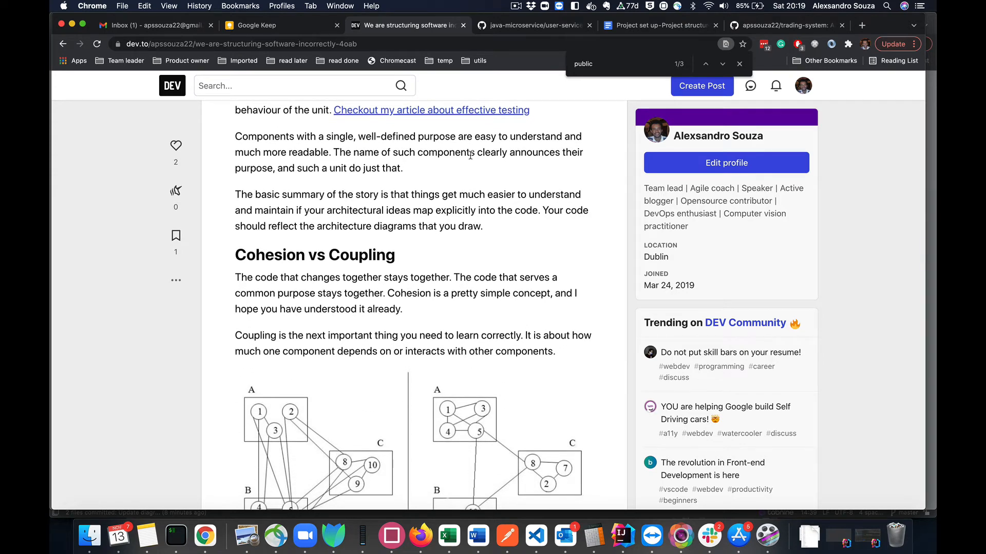
scroll("down", 3)
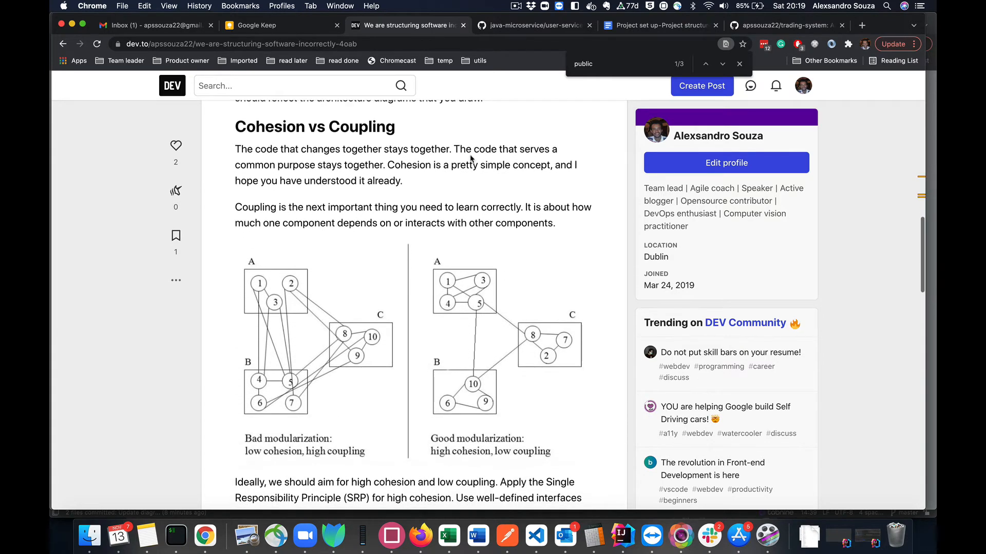
scroll("down", 3)
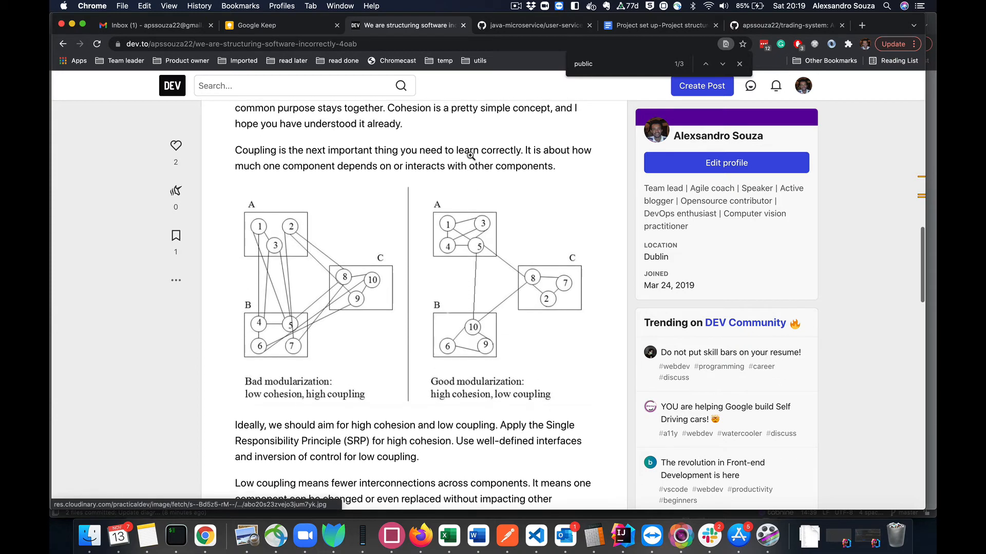
scroll("down", 3)
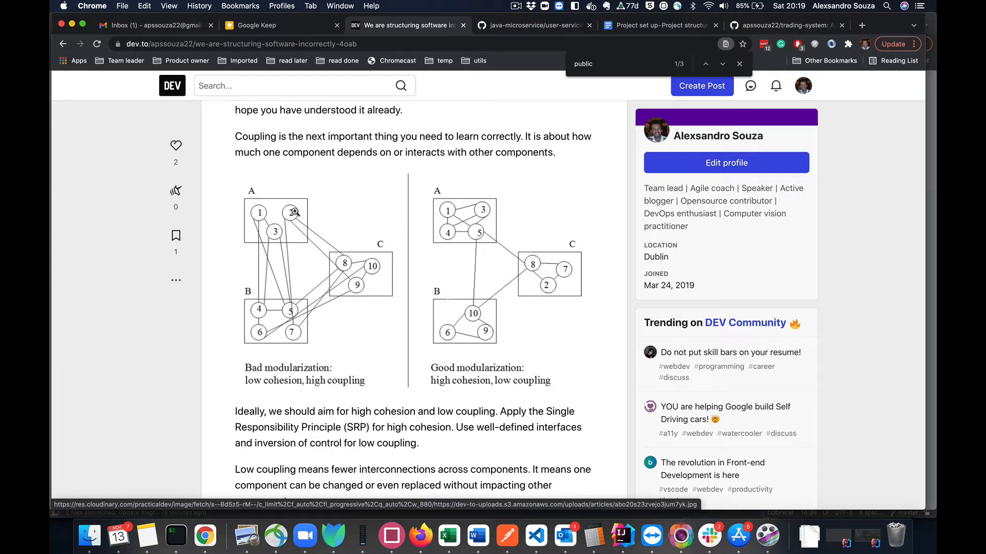
mouse_move(304, 236)
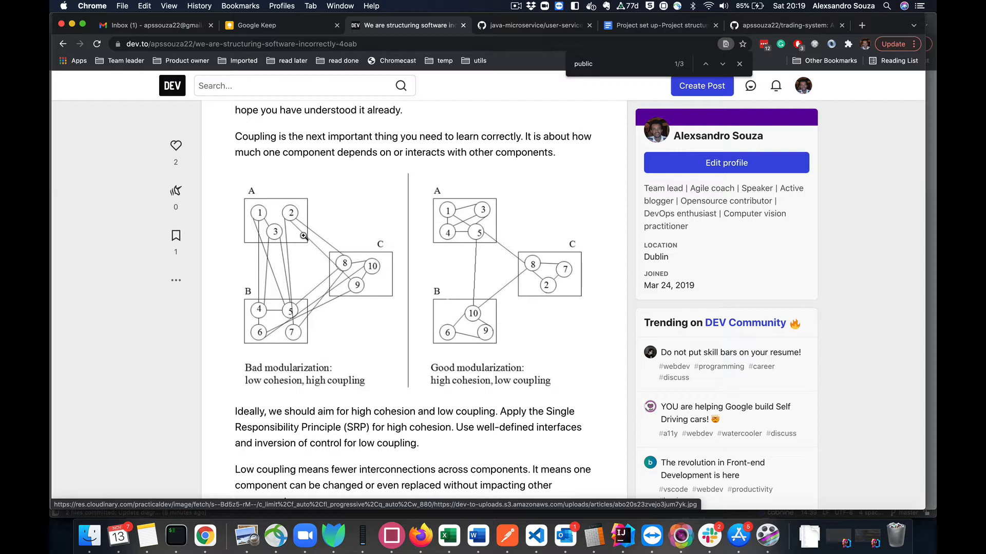
mouse_move(284, 336)
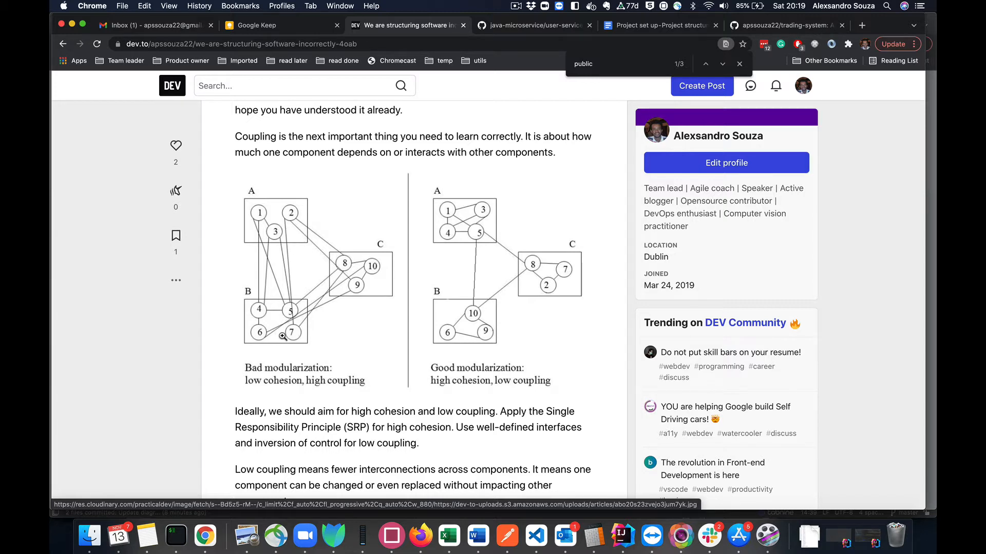
mouse_move(284, 224)
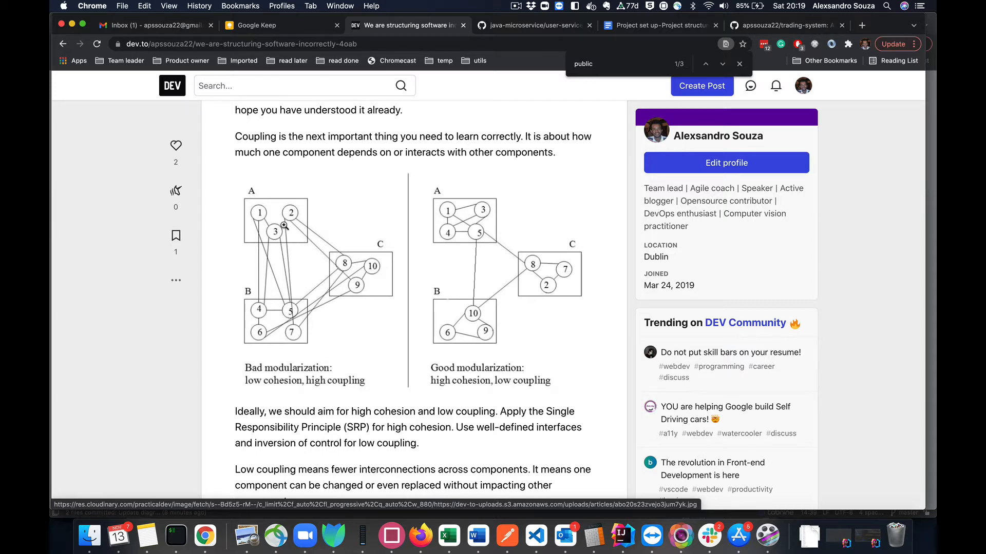
mouse_move(264, 242)
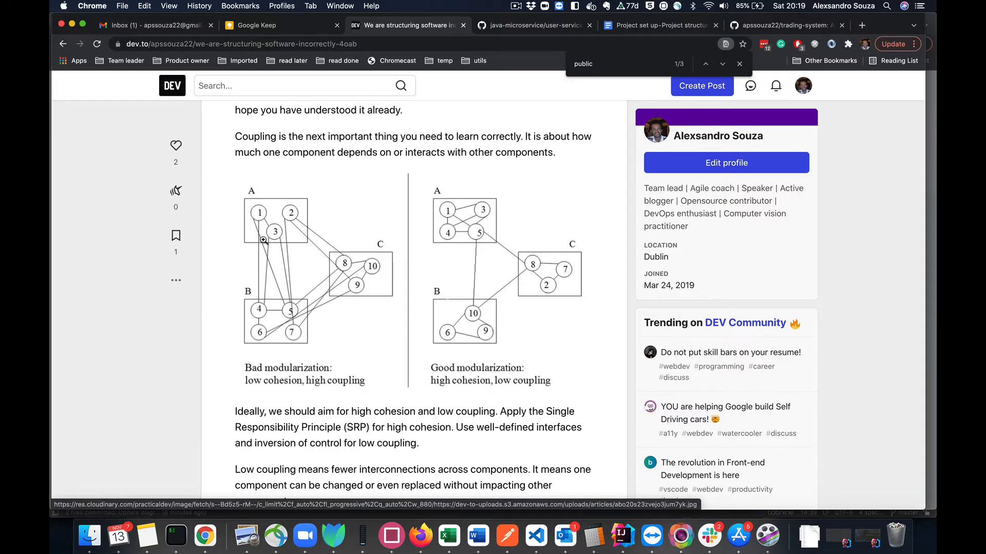
mouse_move(258, 310)
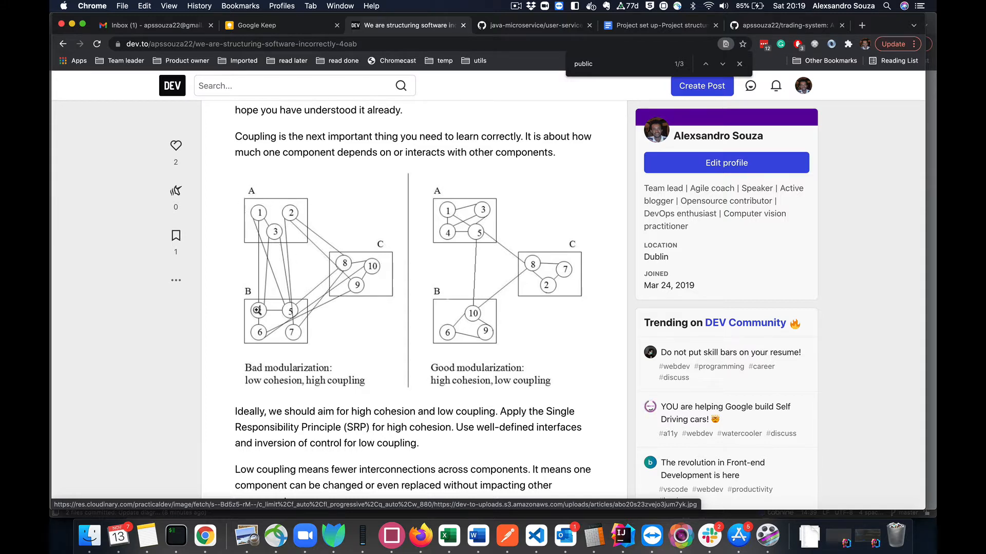
mouse_move(270, 237)
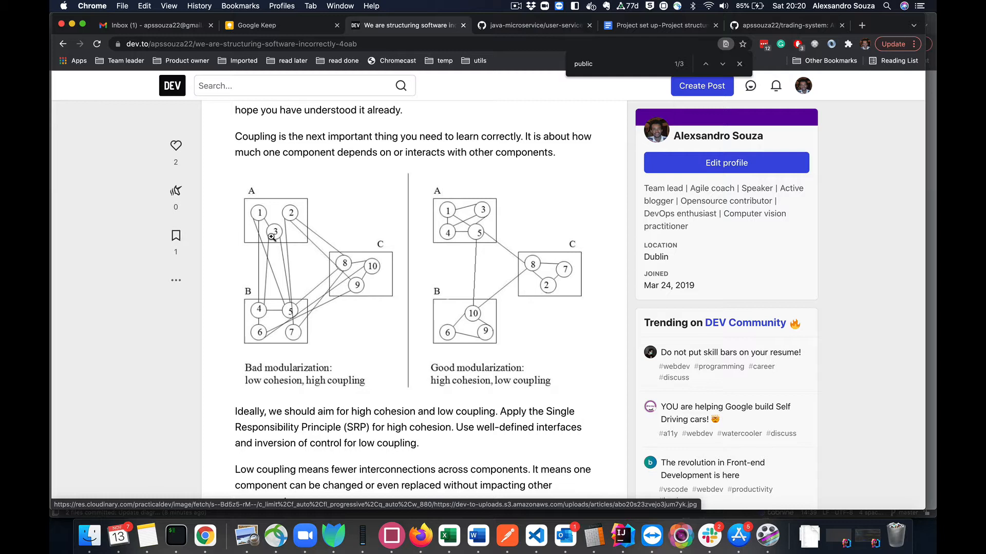
mouse_move(245, 305)
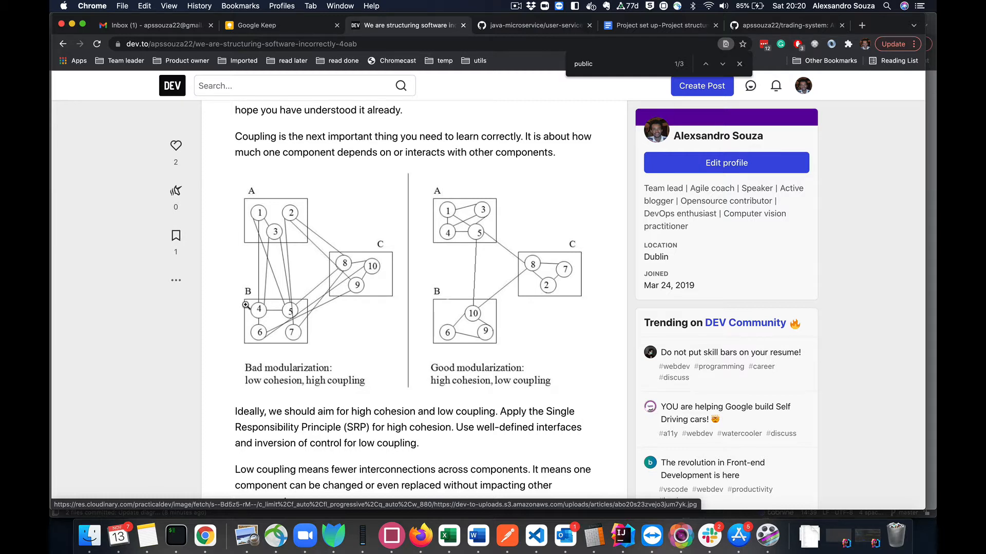
mouse_move(299, 342)
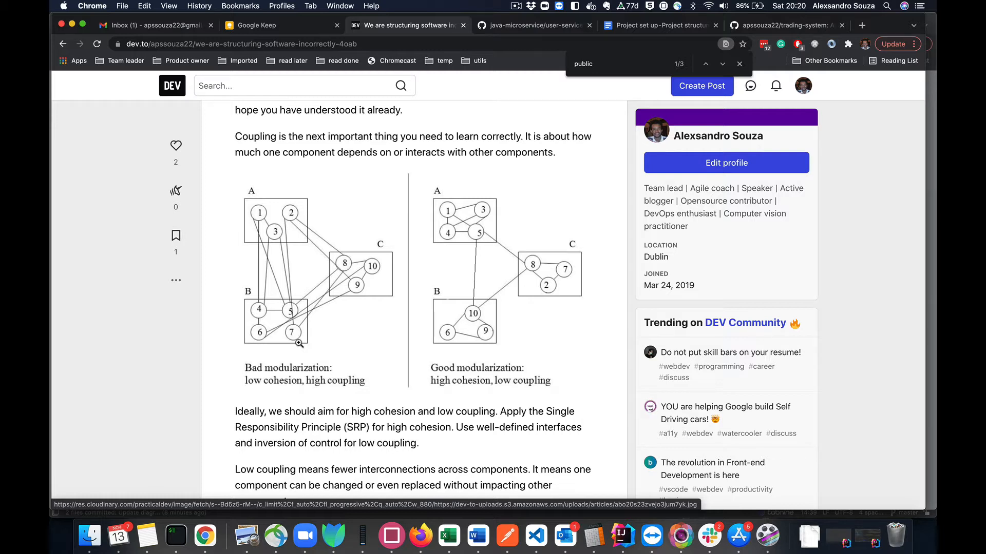
mouse_move(291, 214)
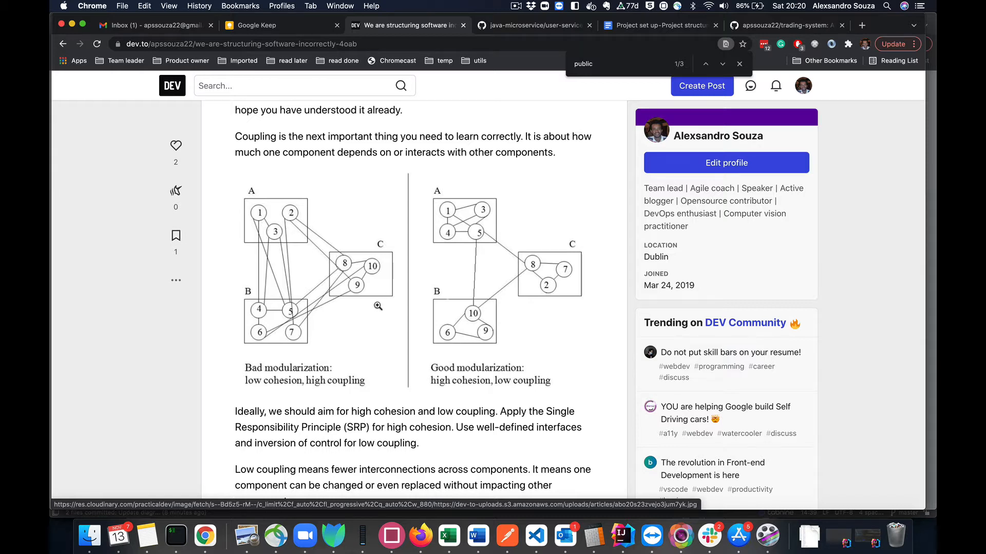
mouse_move(328, 322)
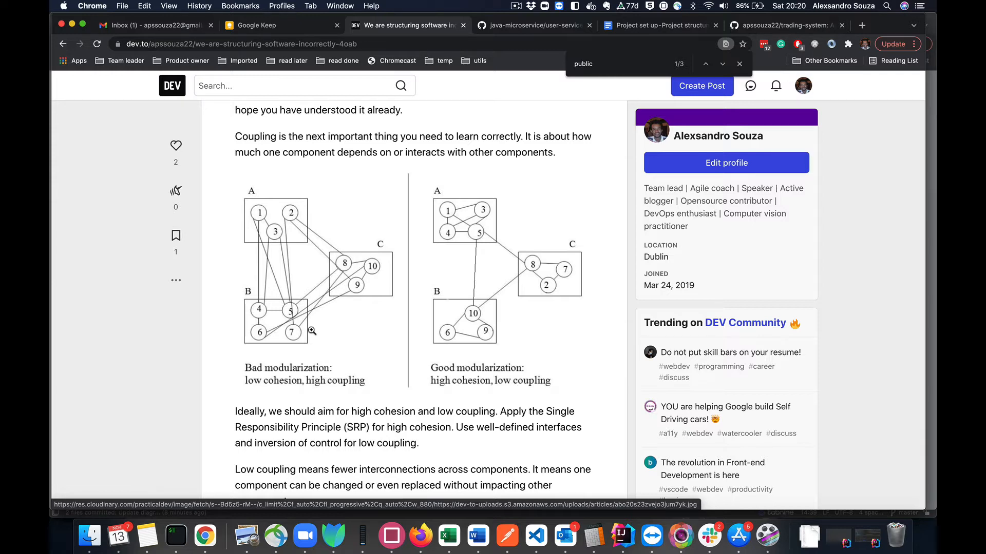
mouse_move(302, 270)
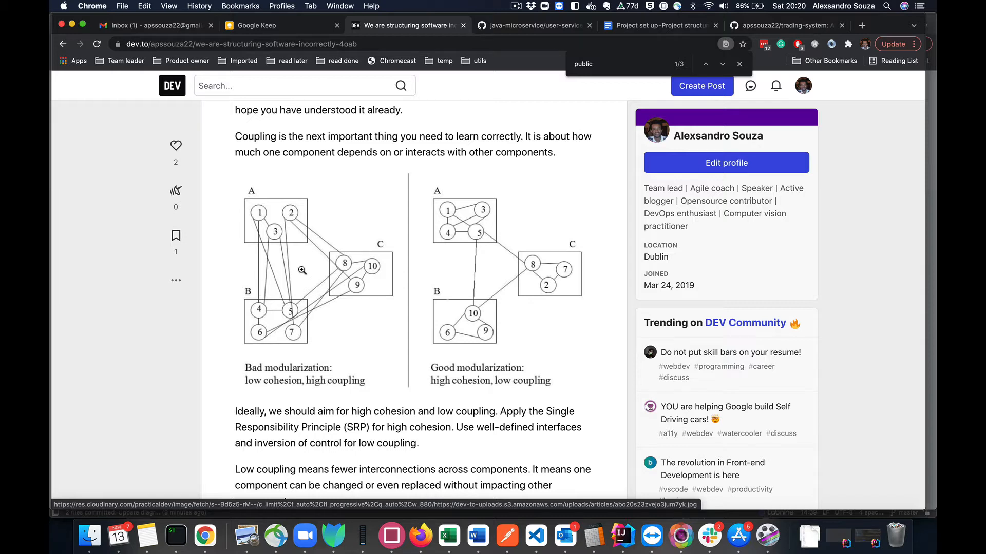
mouse_move(285, 251)
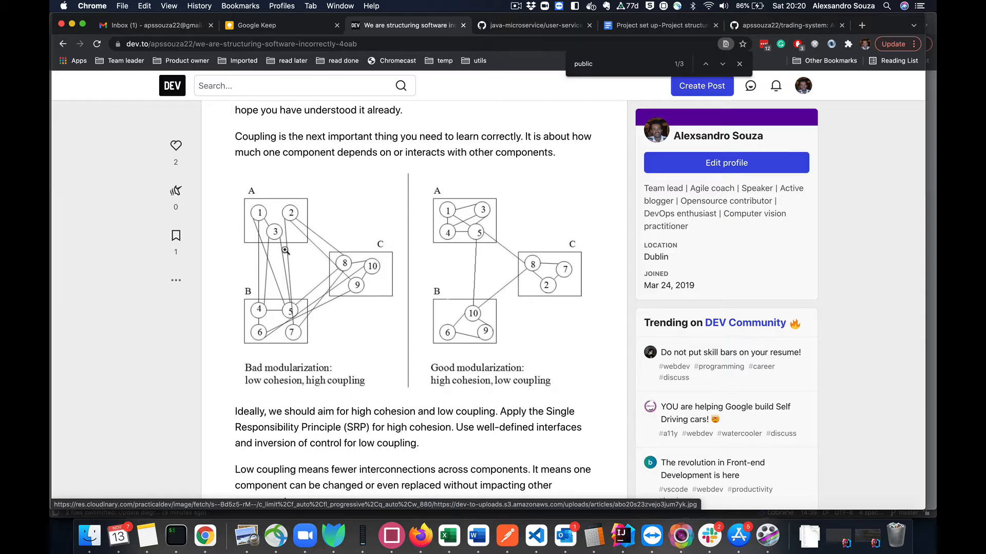
mouse_move(326, 260)
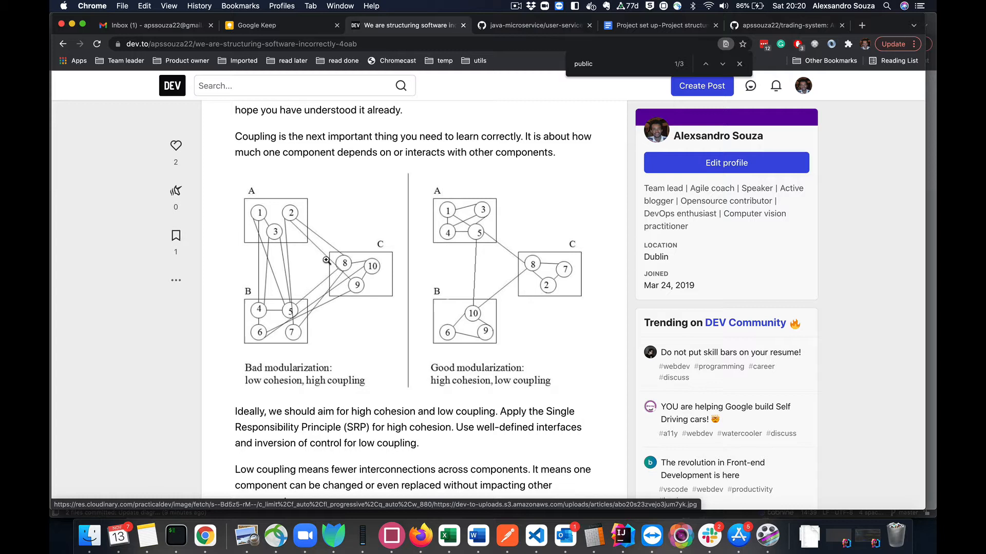
mouse_move(460, 225)
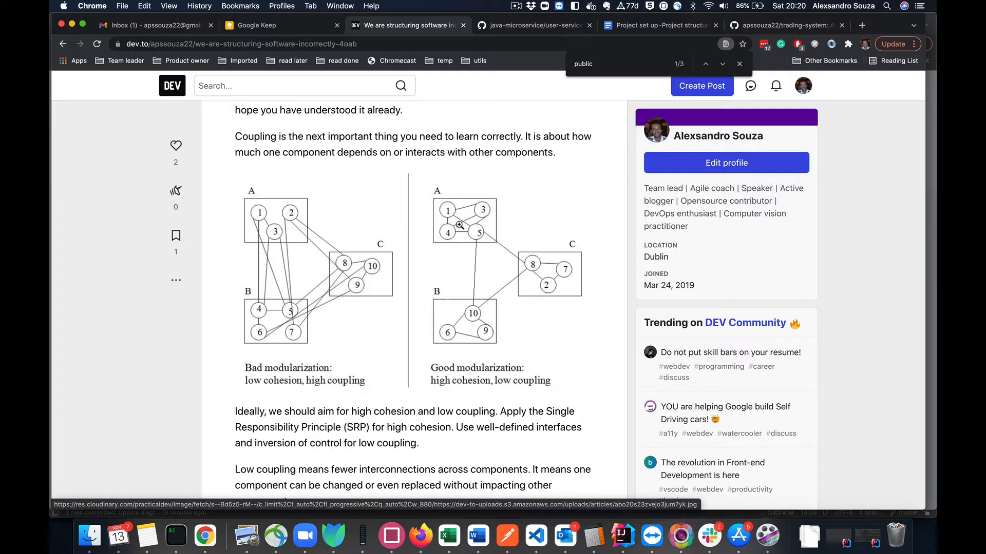
mouse_move(539, 269)
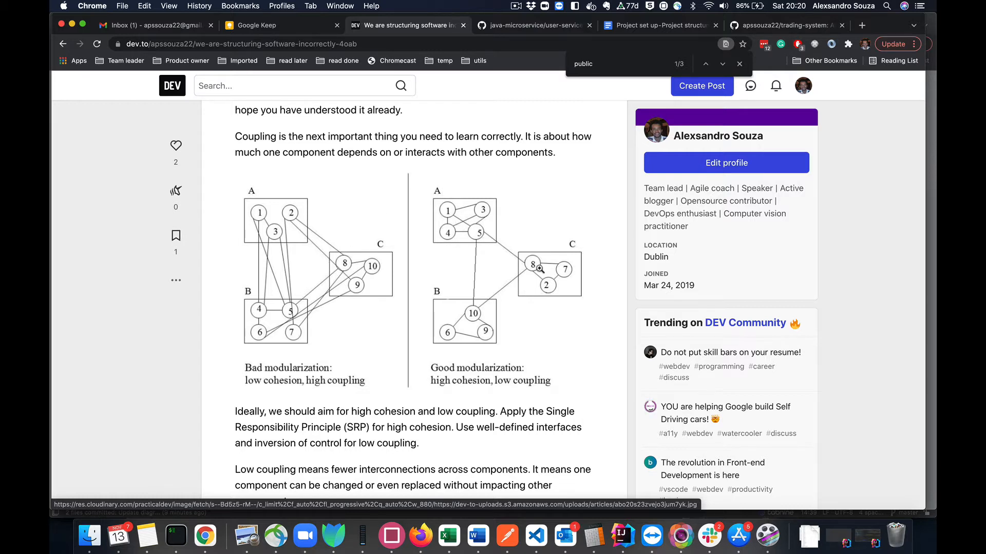
mouse_move(468, 234)
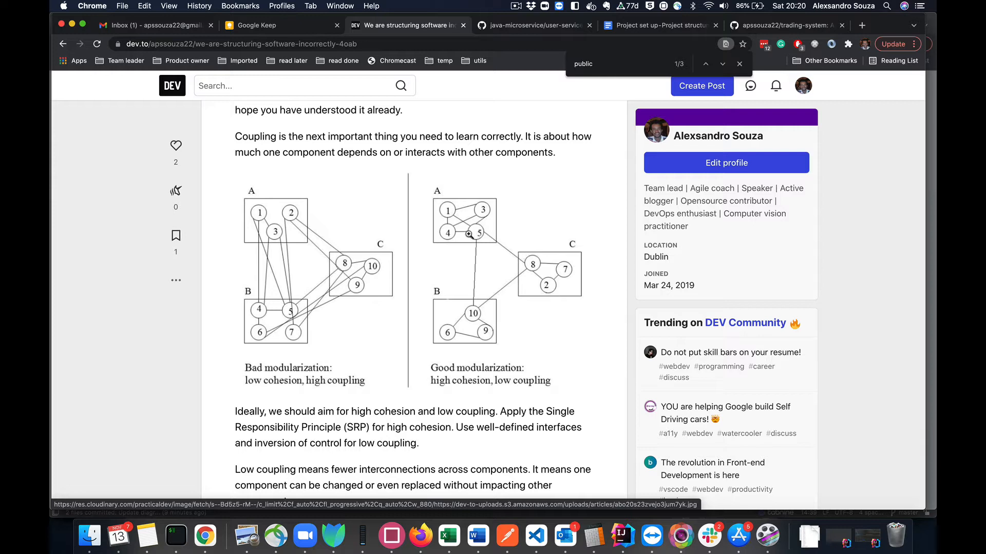
mouse_move(497, 244)
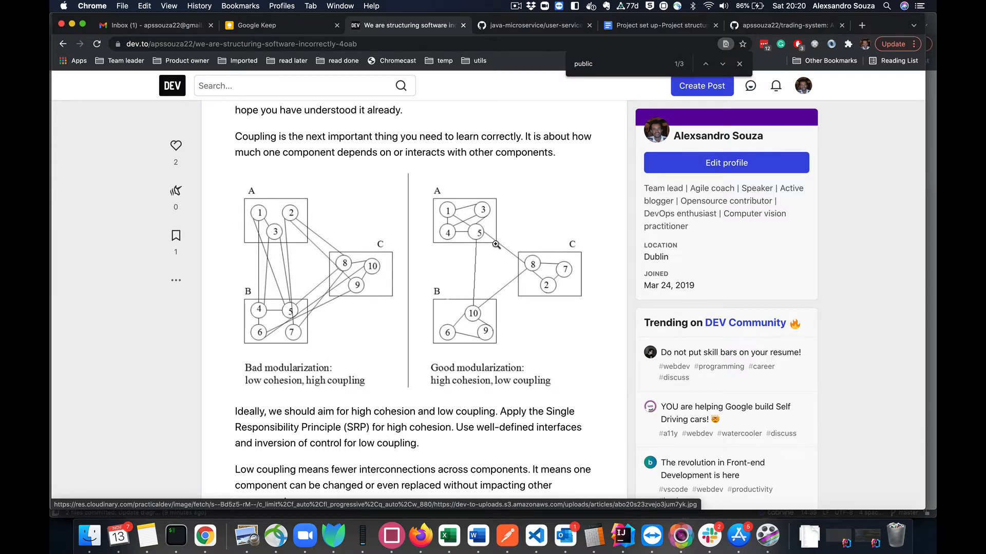
mouse_move(489, 206)
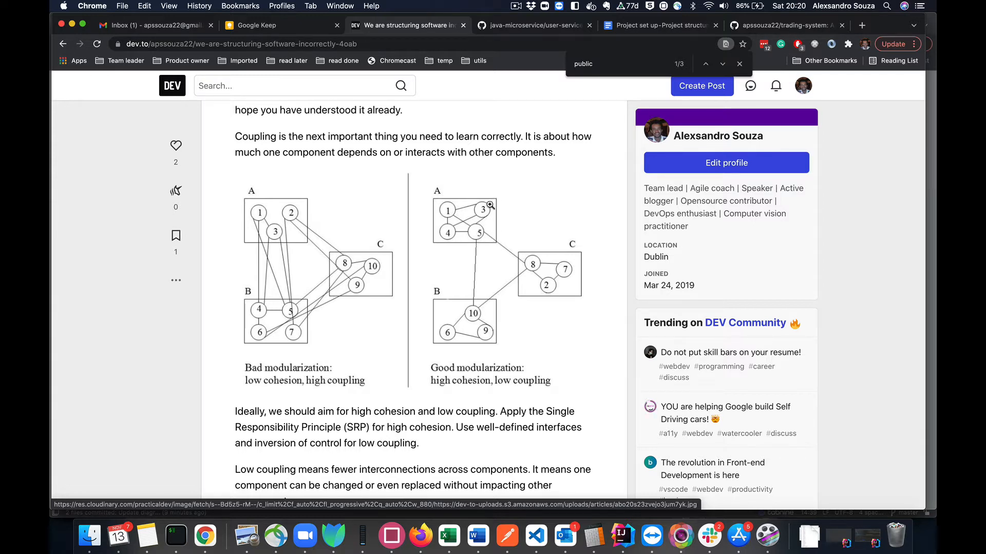
mouse_move(494, 243)
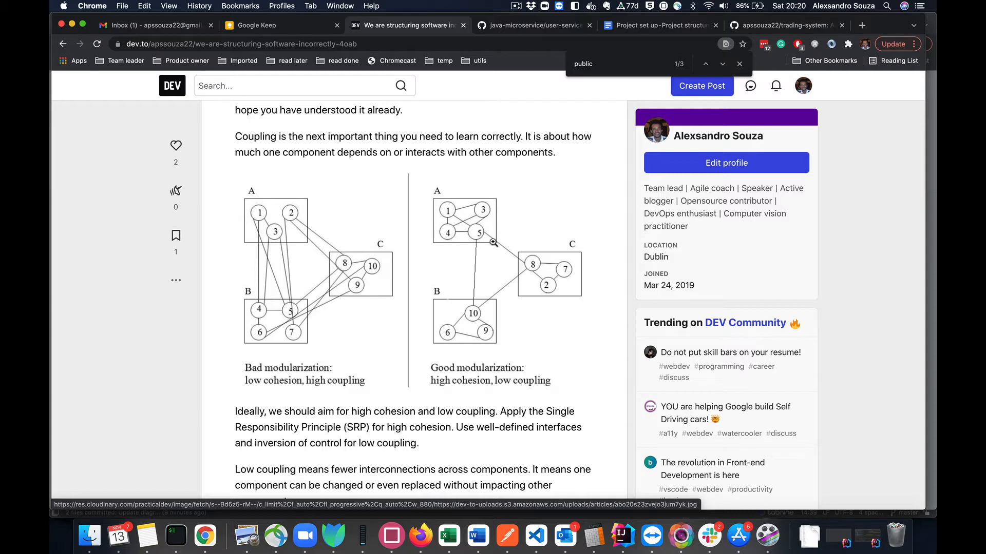
mouse_move(499, 219)
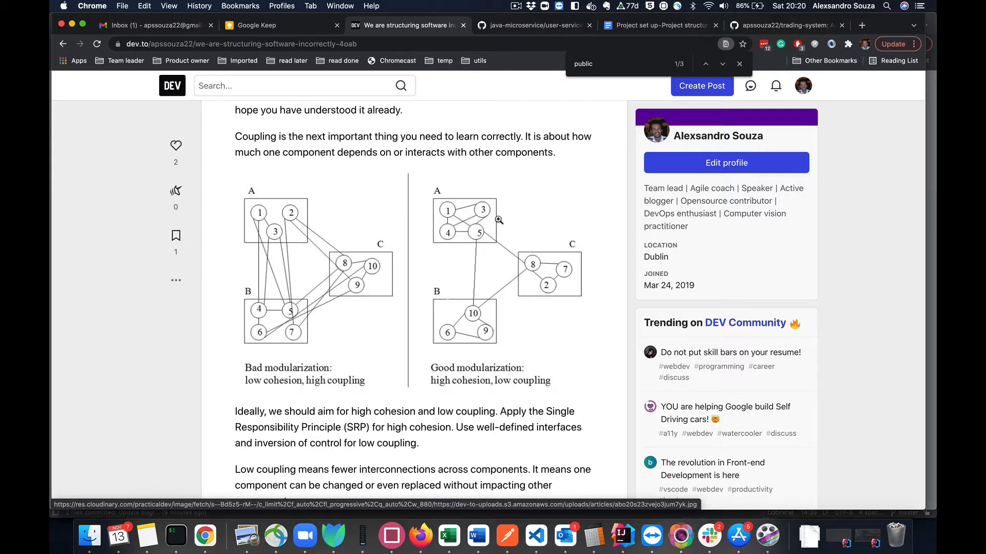
mouse_move(487, 227)
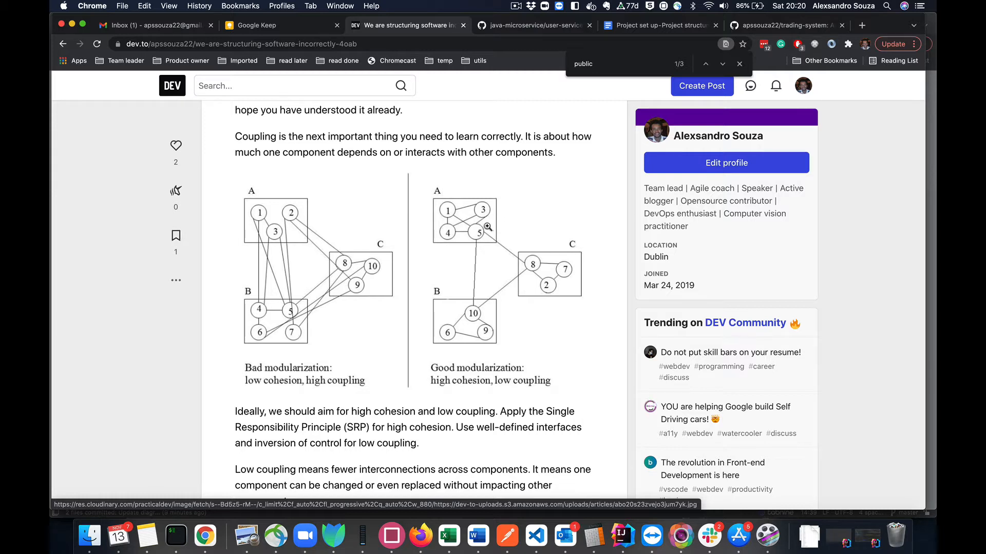
mouse_move(480, 234)
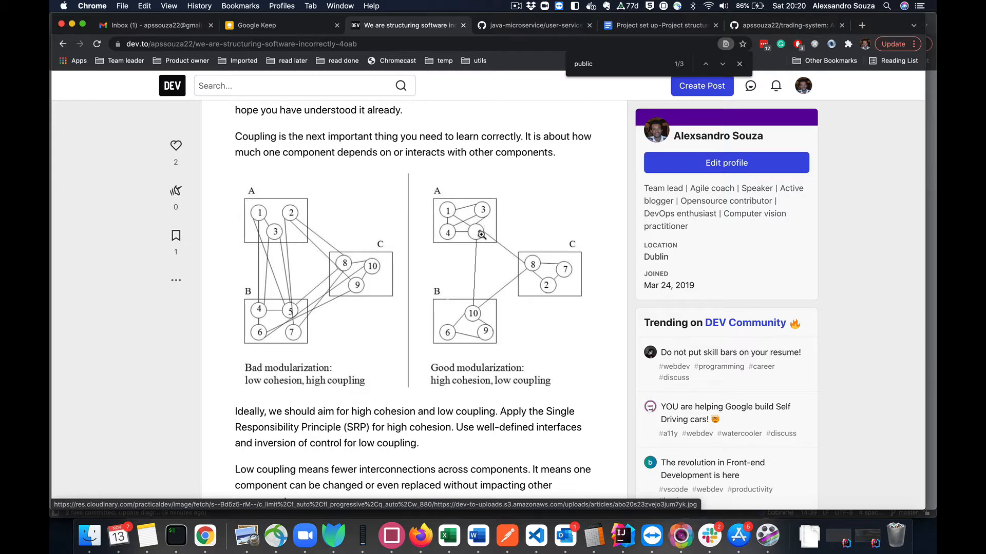
mouse_move(528, 258)
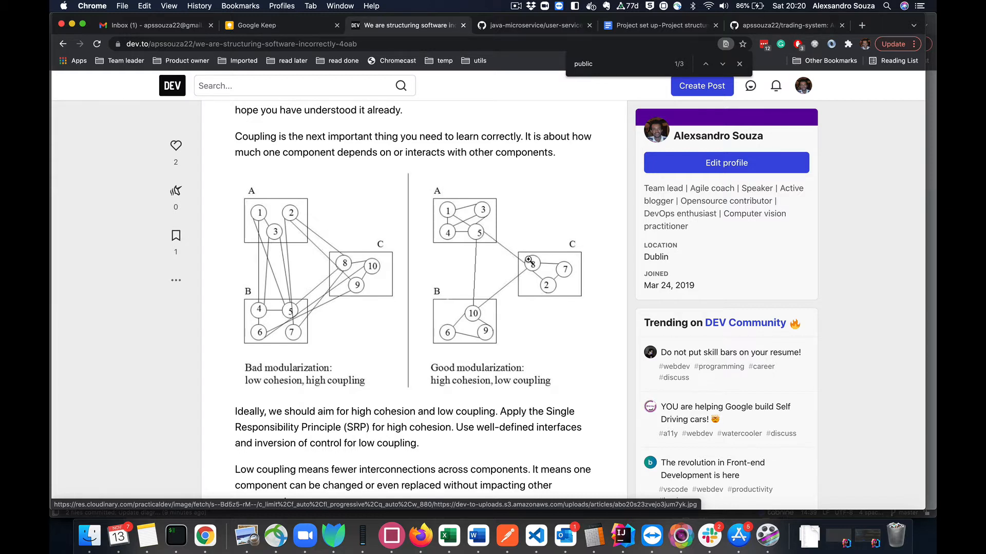
mouse_move(522, 281)
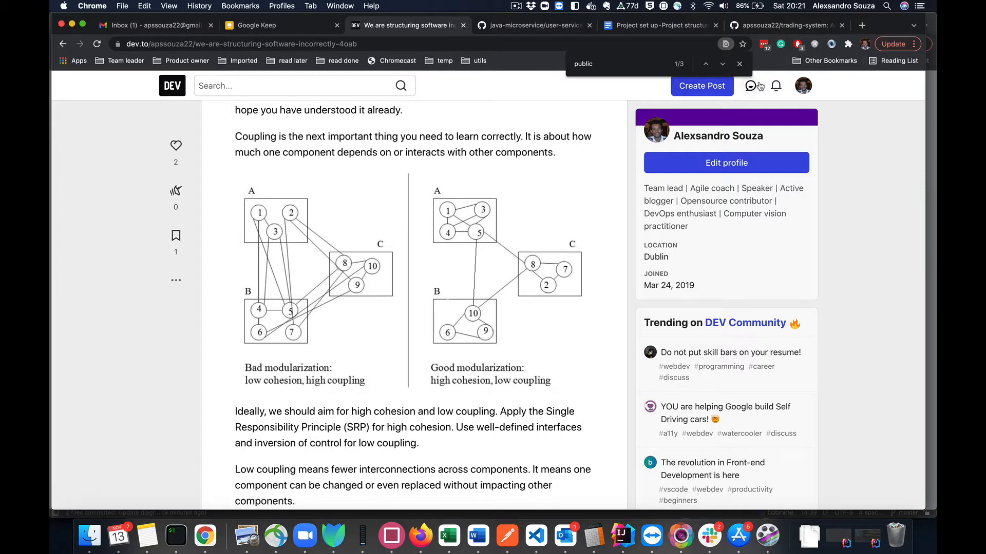
left_click(740, 63)
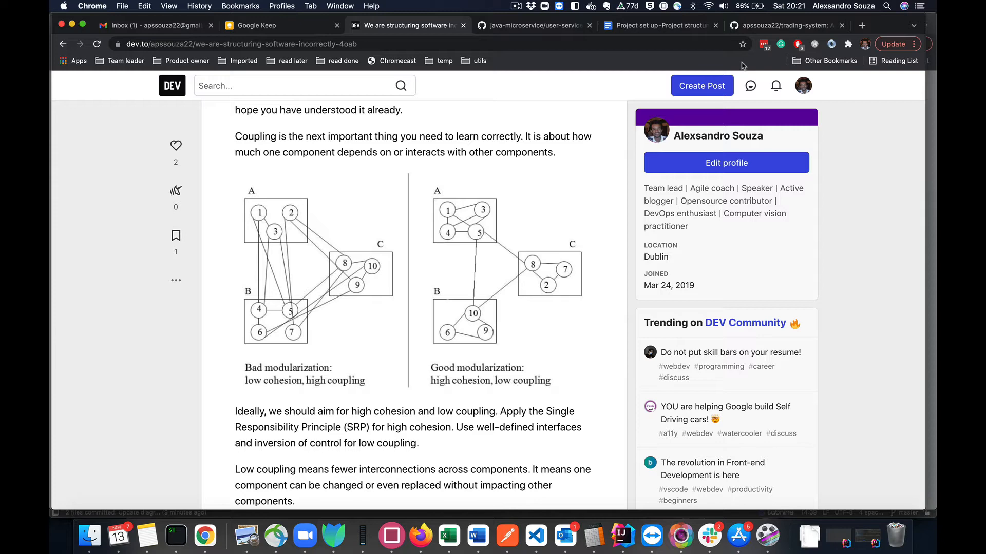
mouse_move(714, 85)
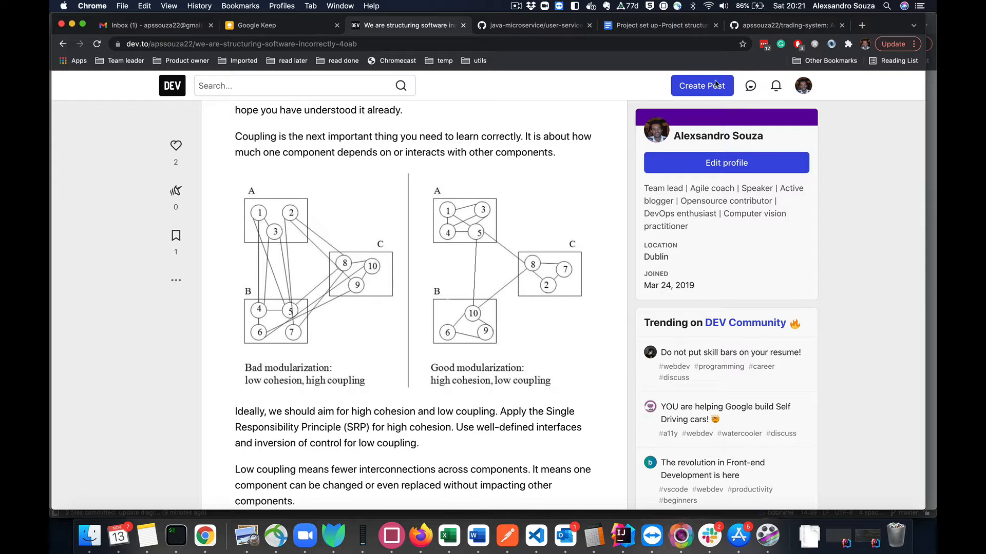
Open the trading-system example project's GitHub repository from the article's Example section.
scroll("up", 3)
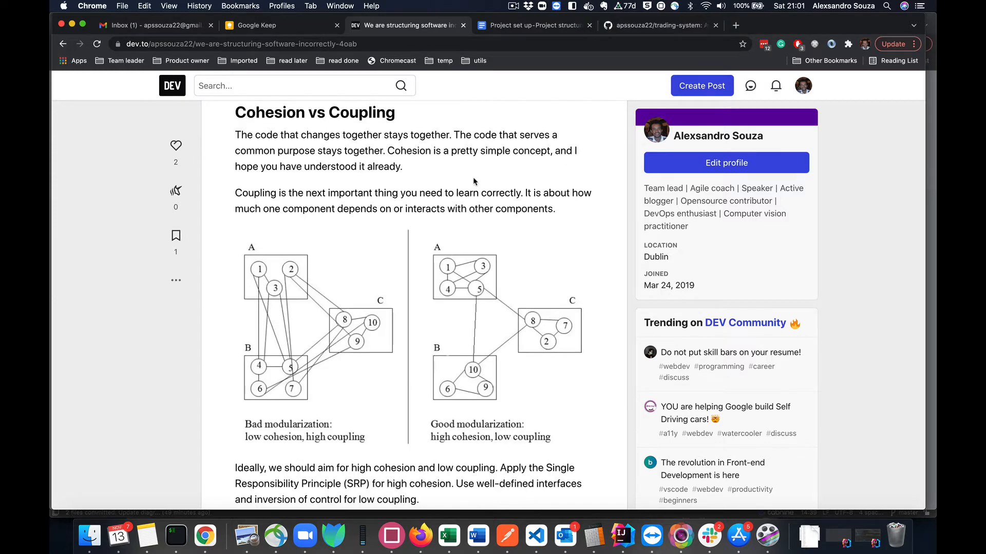
scroll("down", 3)
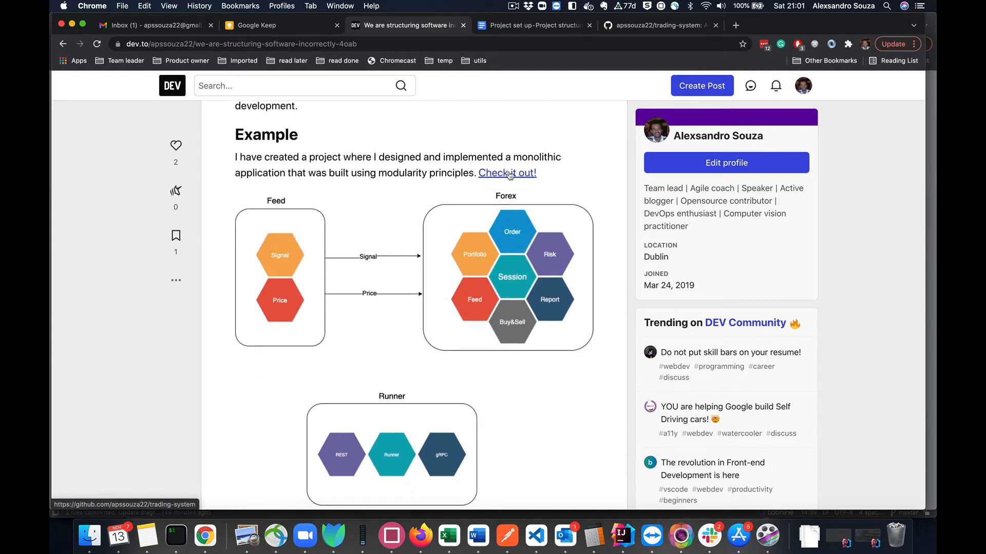
left_click(506, 172)
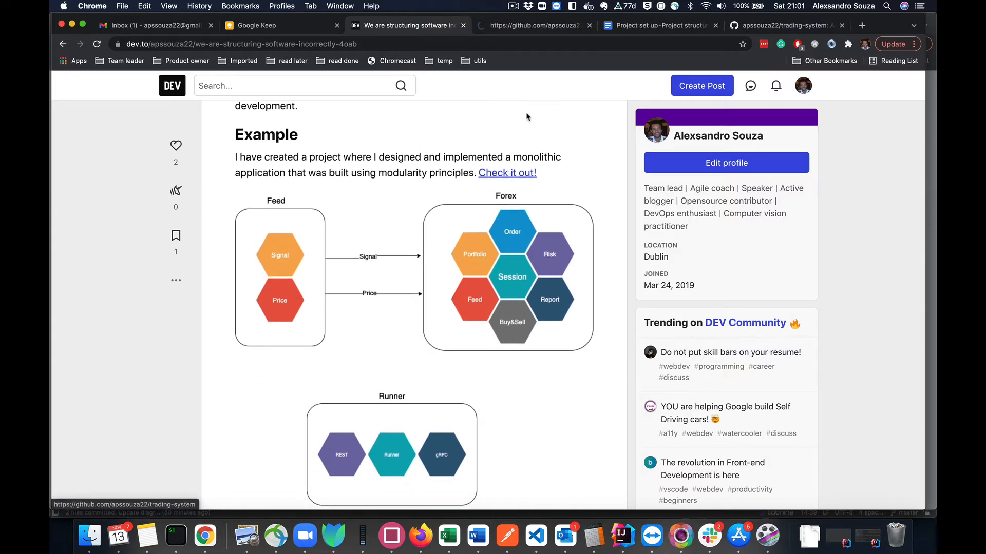
left_click(530, 25)
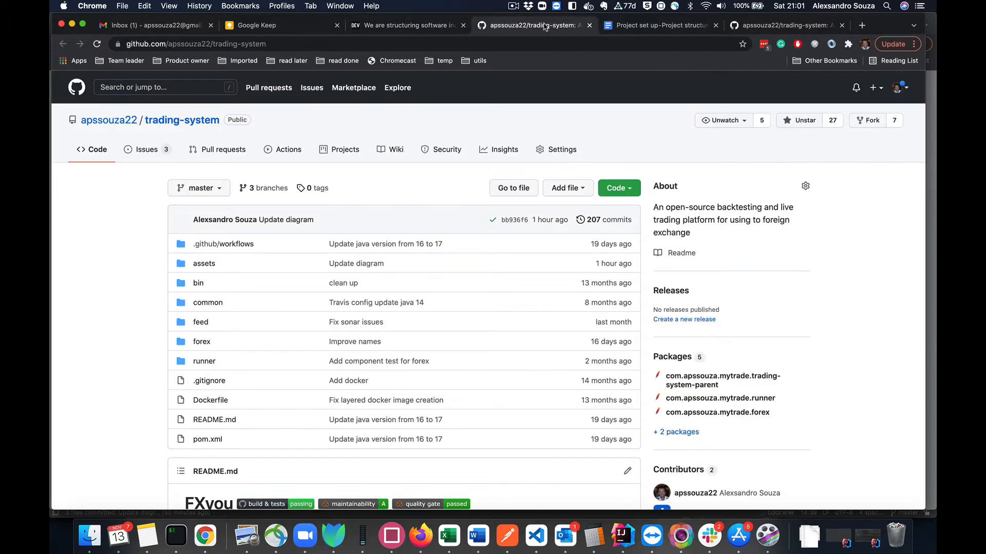
scroll("down", 3)
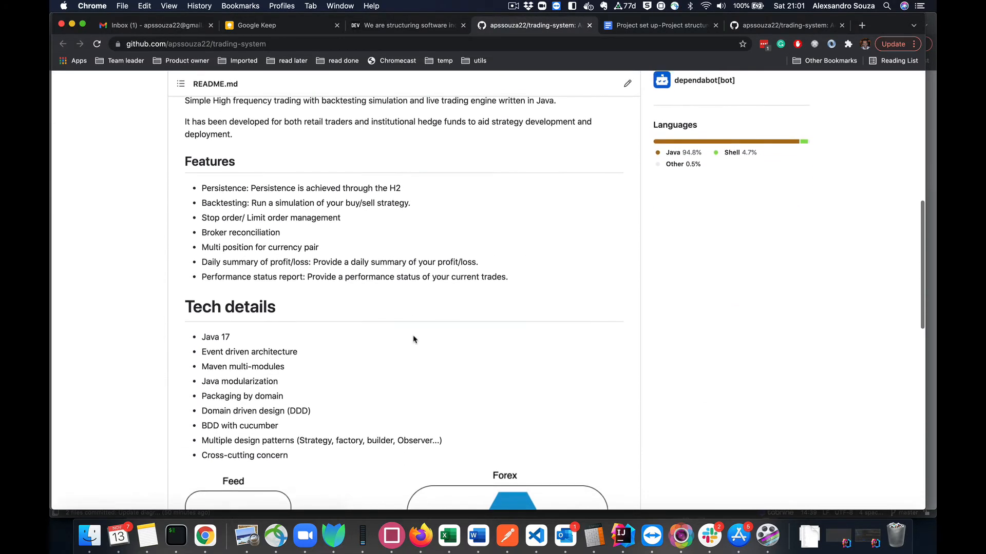
scroll("down", 3)
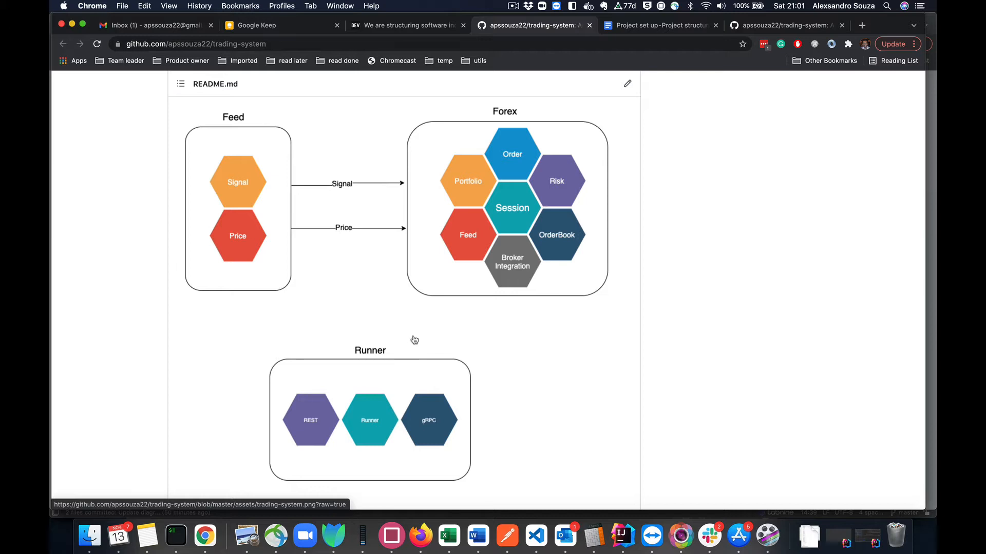
mouse_move(486, 234)
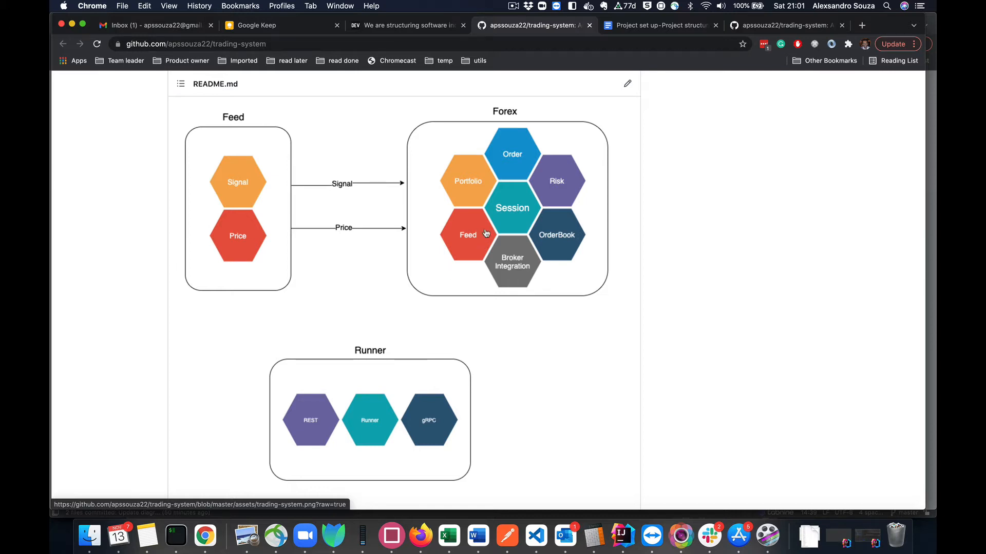
mouse_move(485, 234)
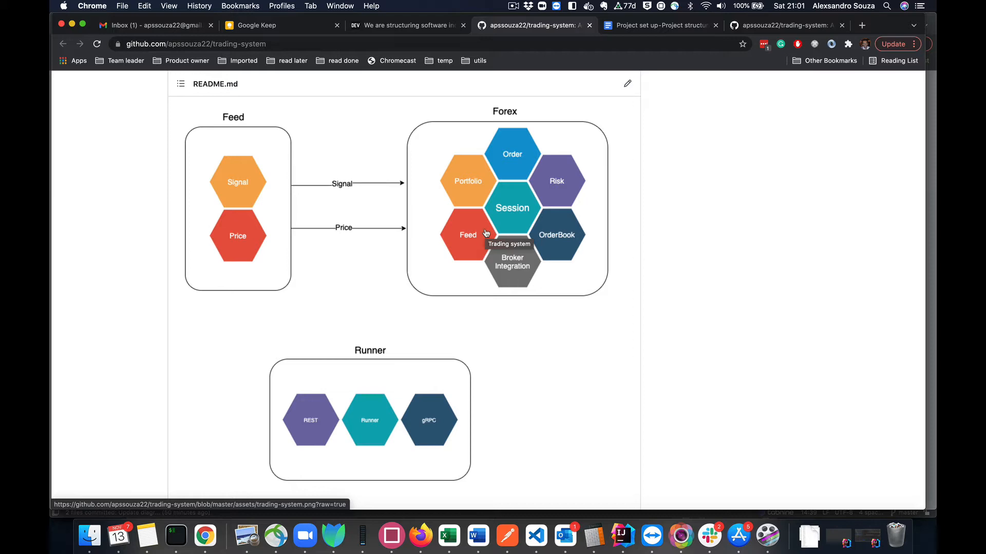
mouse_move(306, 190)
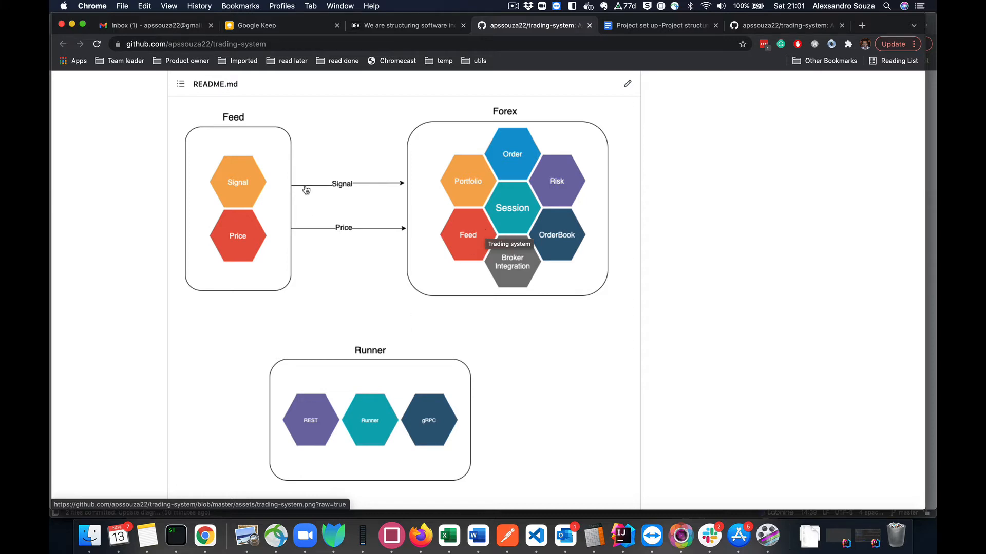
scroll("up", 3)
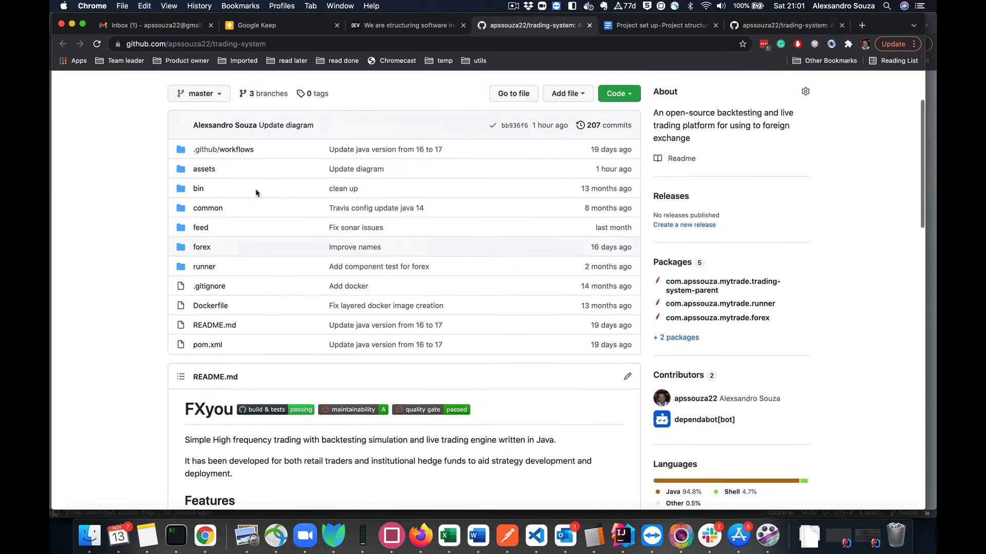
scroll("down", 3)
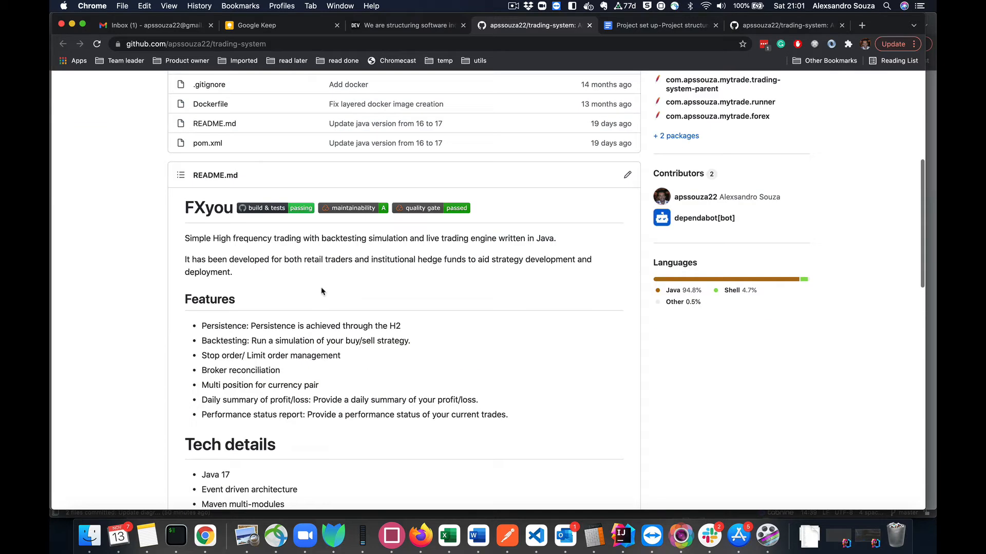
scroll("down", 3)
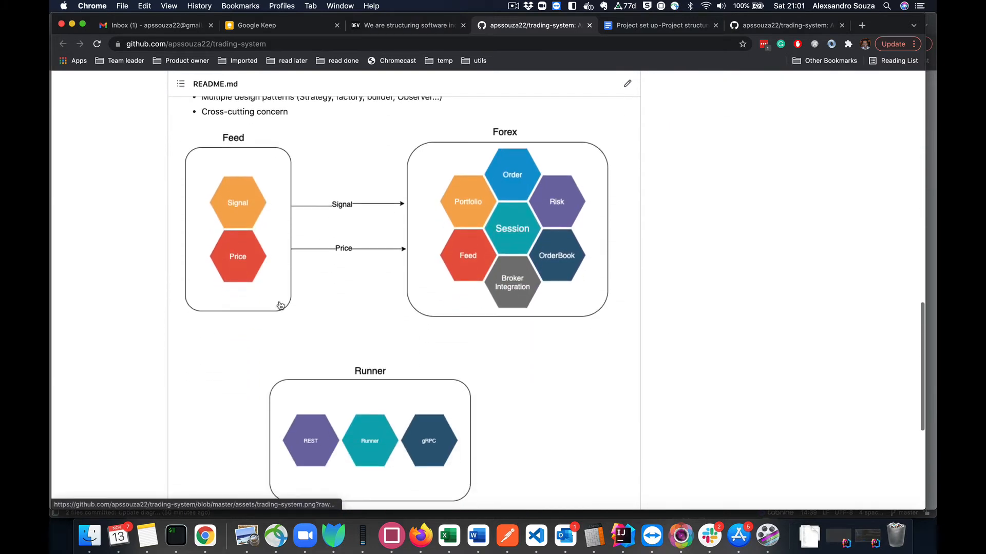
mouse_move(262, 230)
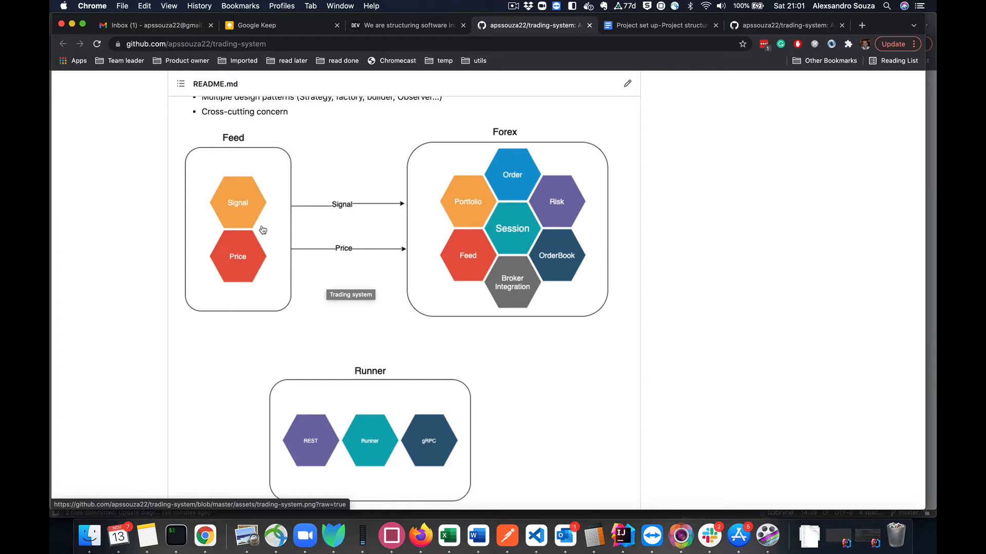
mouse_move(231, 214)
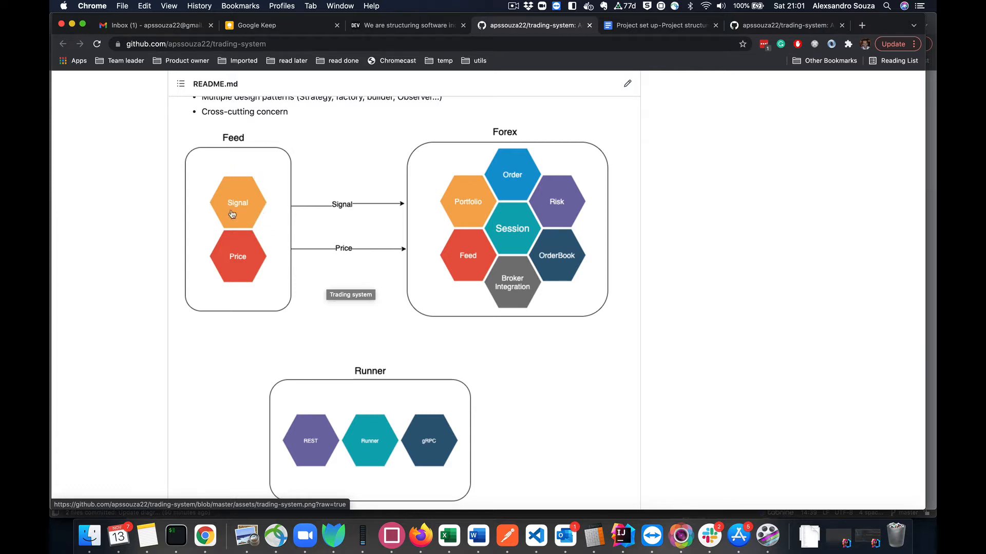
mouse_move(231, 280)
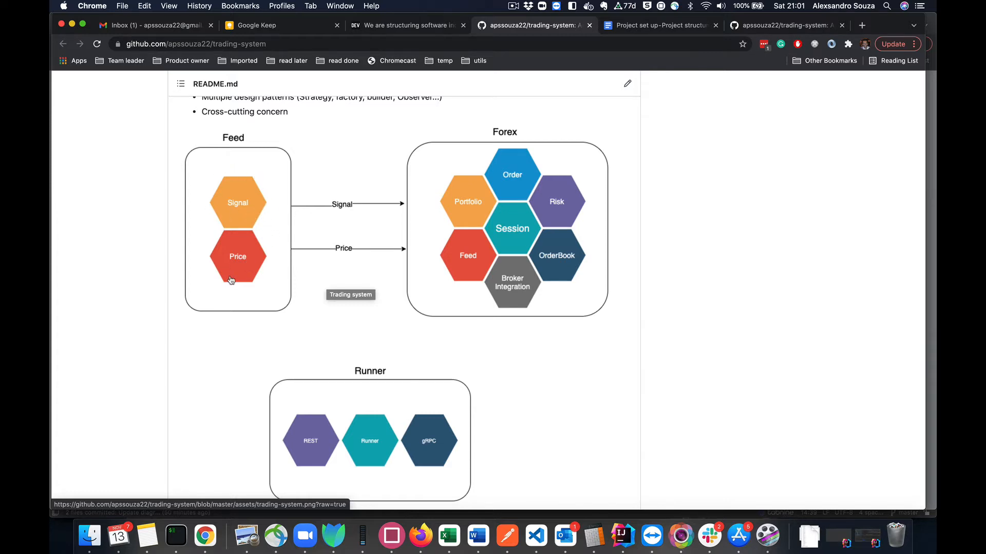
mouse_move(491, 132)
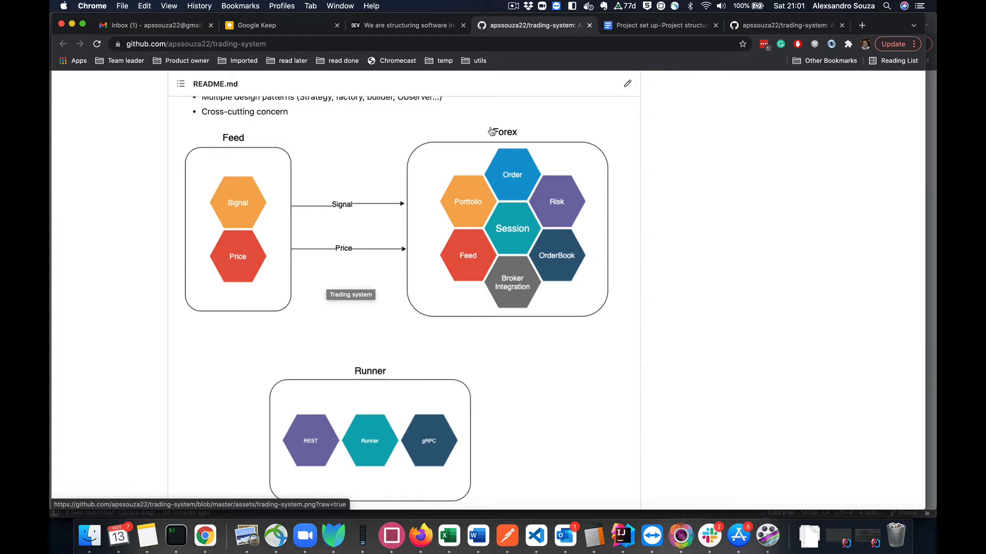
mouse_move(494, 183)
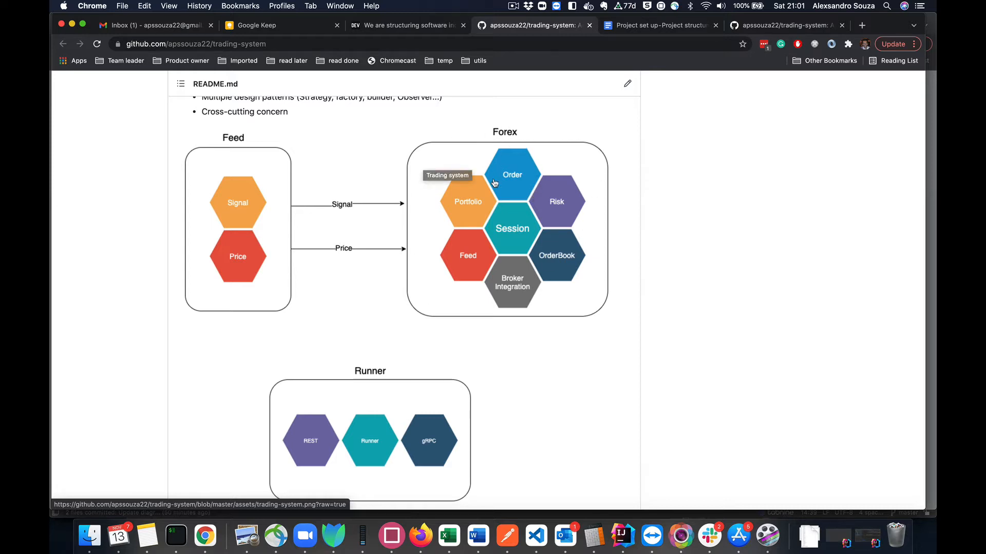
mouse_move(544, 241)
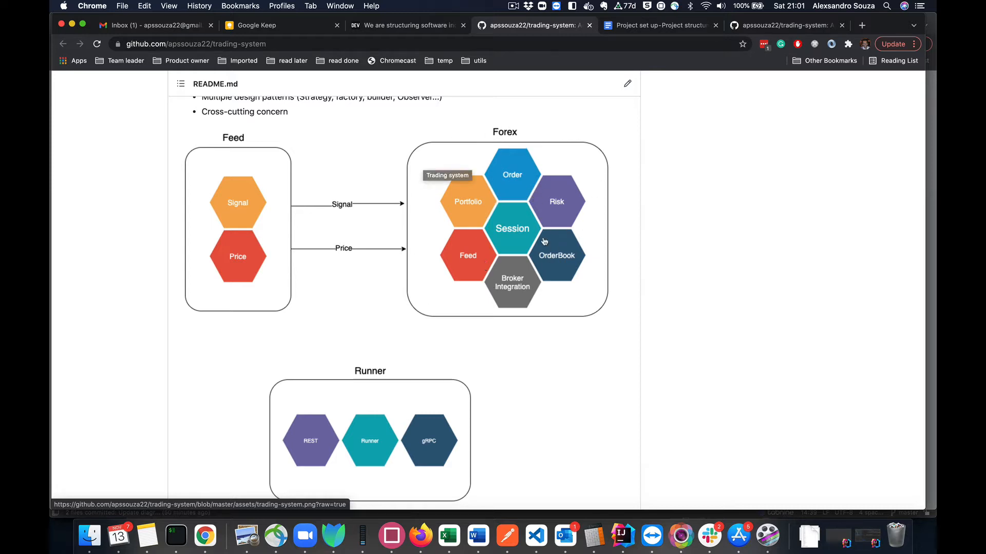
scroll("down", 3)
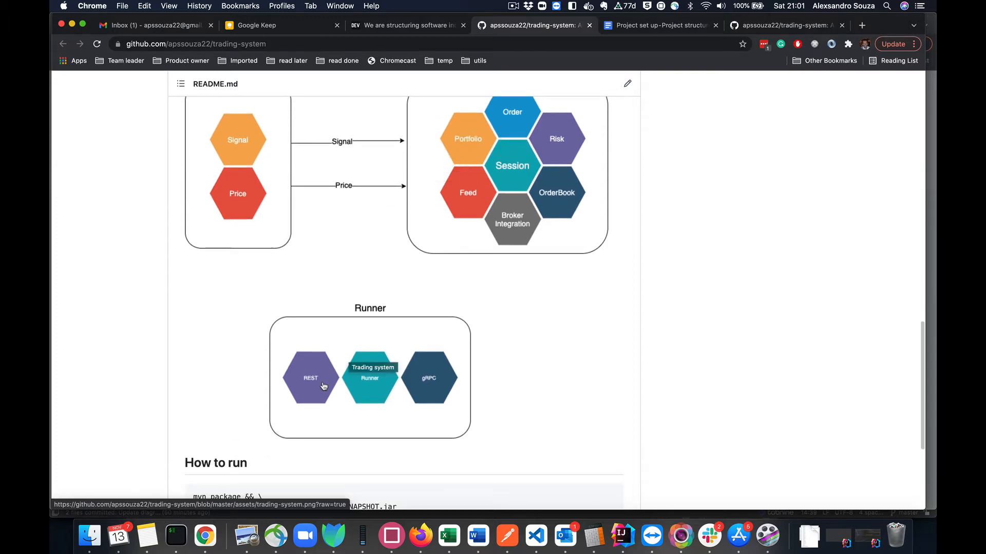
mouse_move(388, 426)
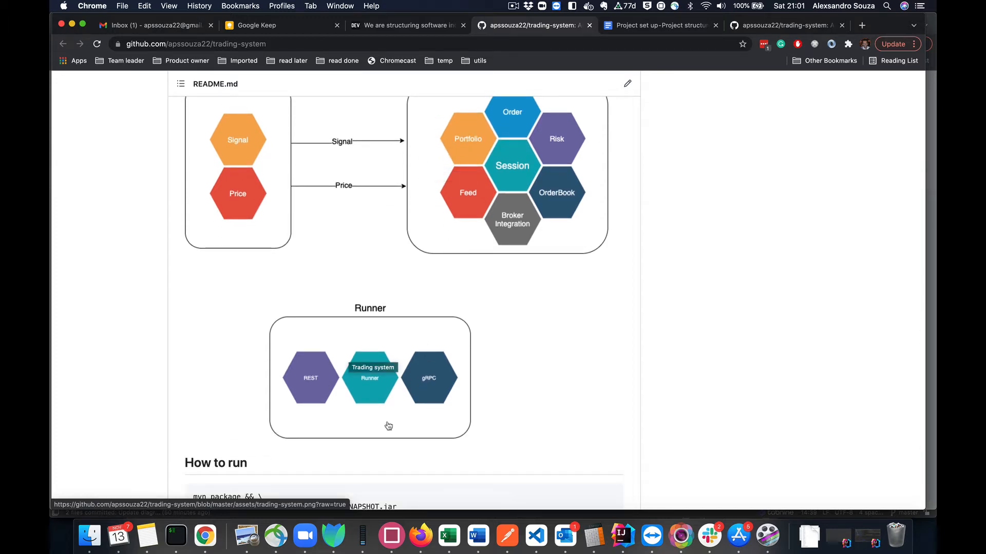
mouse_move(483, 219)
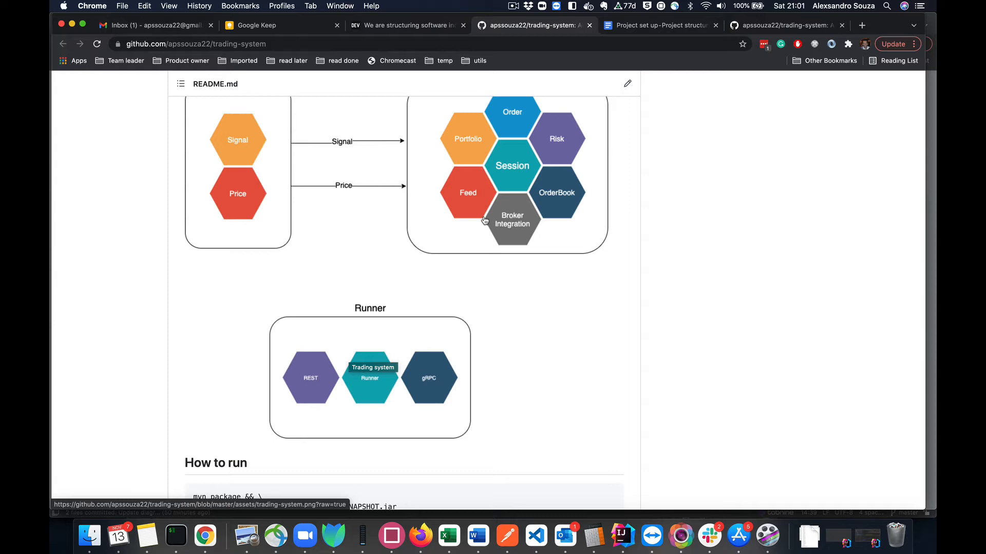
mouse_move(433, 44)
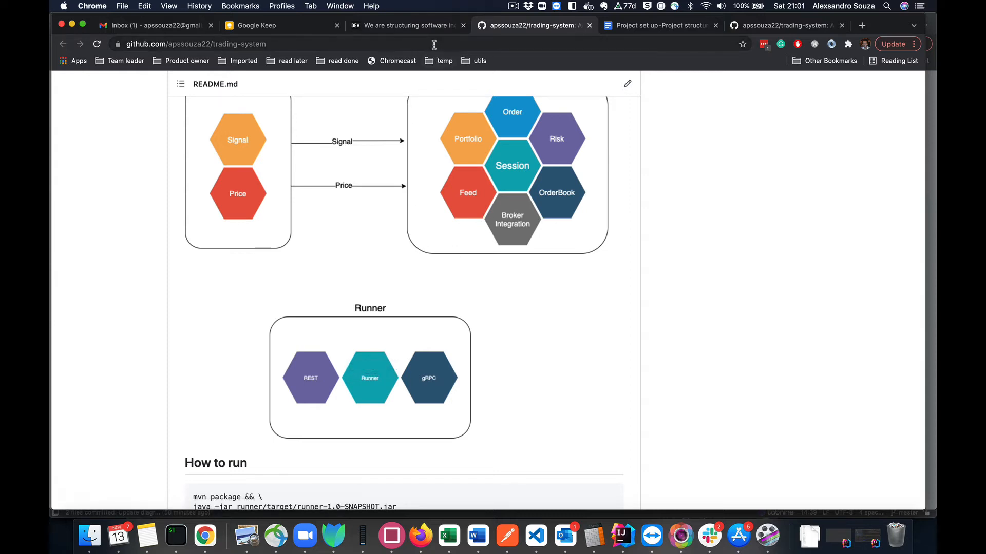
mouse_move(623, 537)
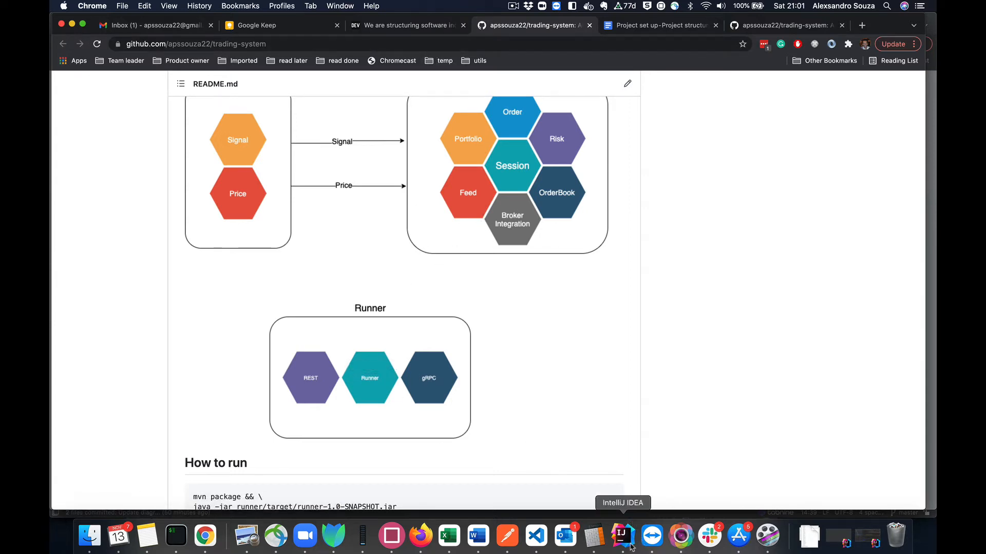
Switch to the trading-system project and point out its feed, runner and common modules.
left_click(622, 536)
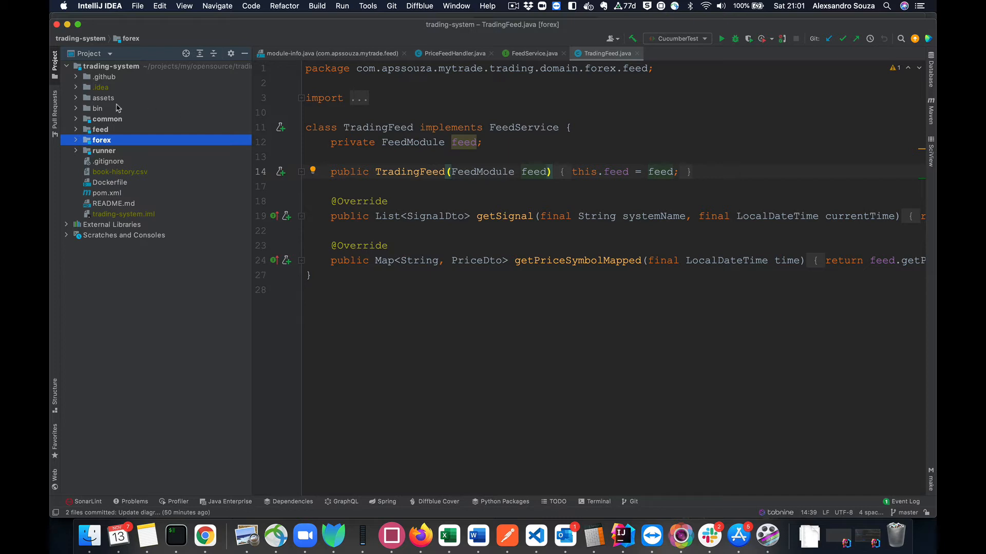
left_click(101, 129)
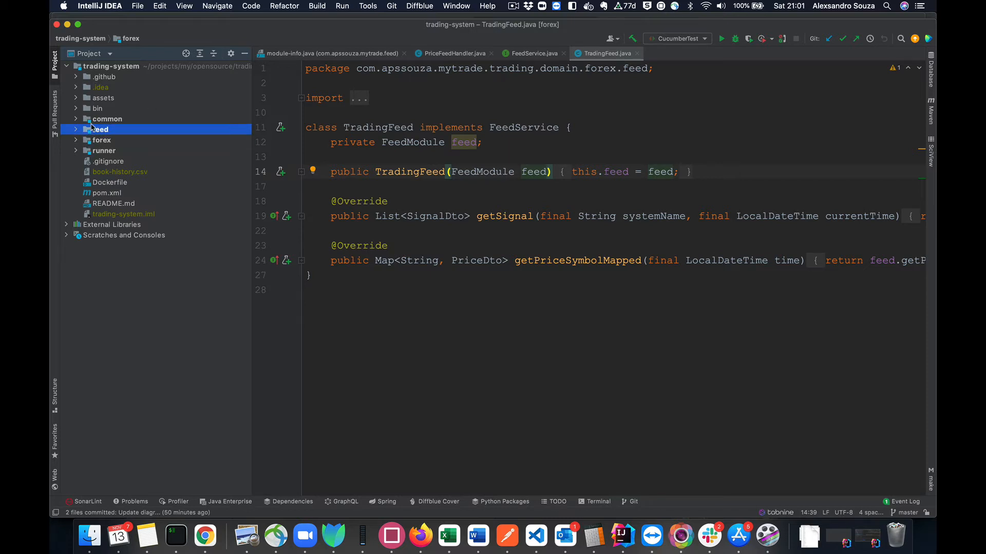
left_click(99, 130)
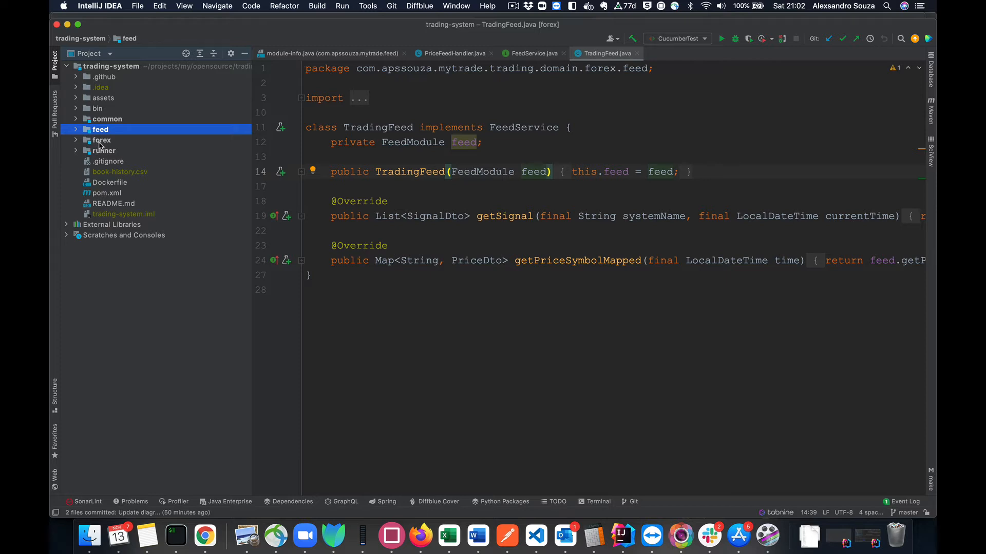
left_click(104, 150)
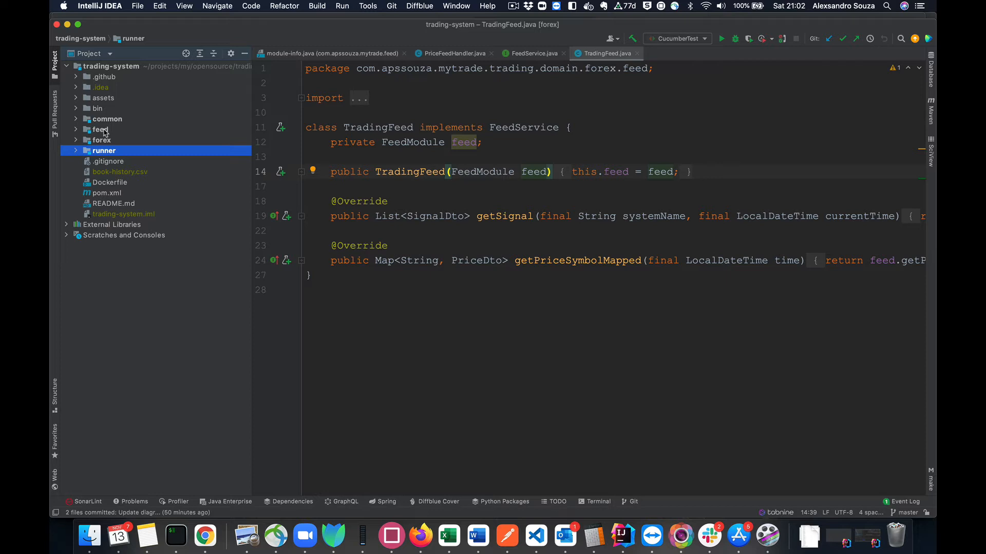
left_click(100, 129)
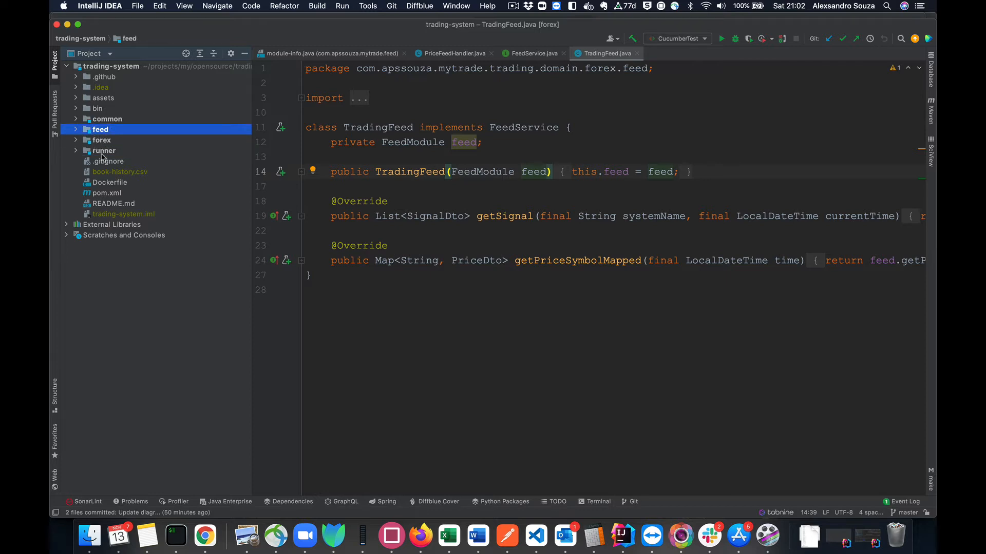
left_click(107, 119)
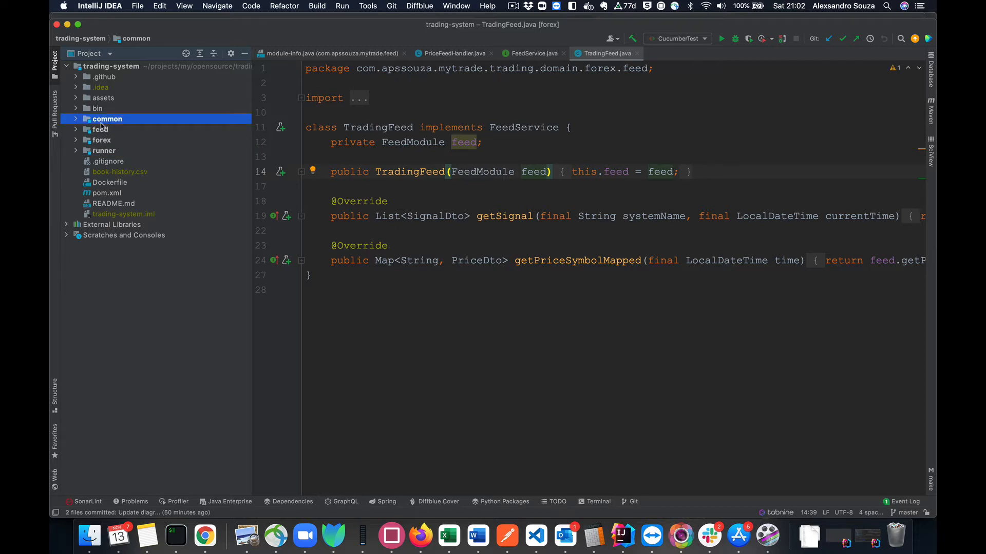
mouse_move(108, 123)
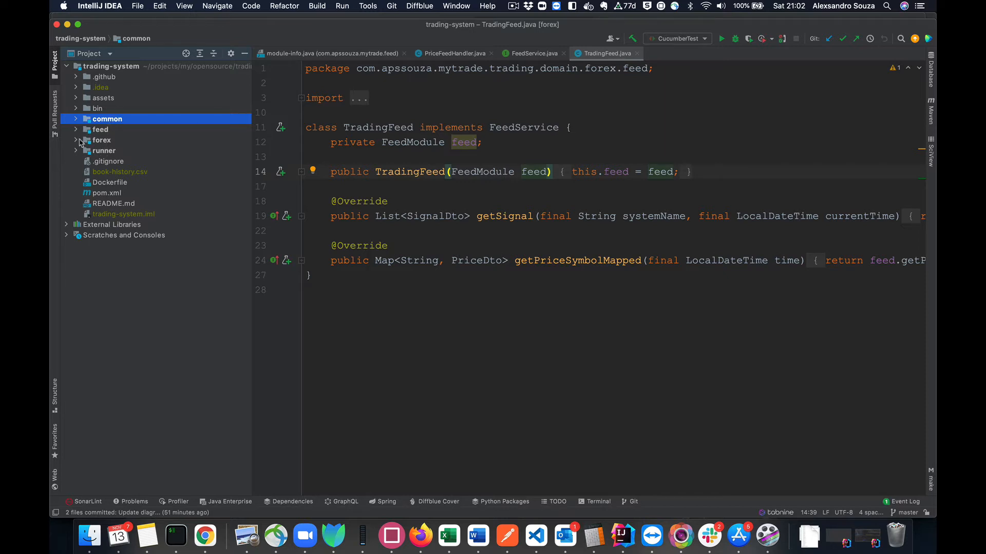
Unfold the feed module's main java sources down to its api and domain packages, singling out price.
left_click(99, 129)
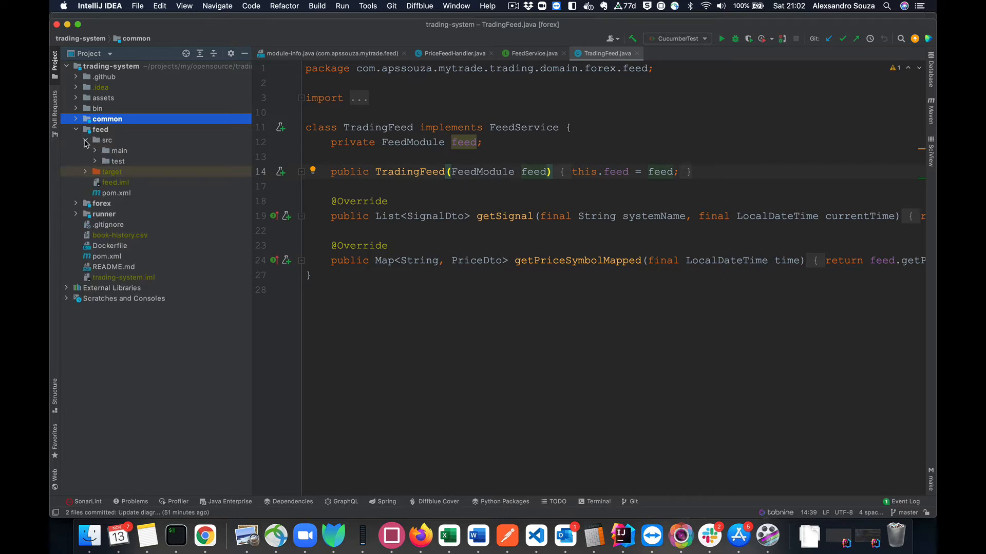
left_click(107, 140)
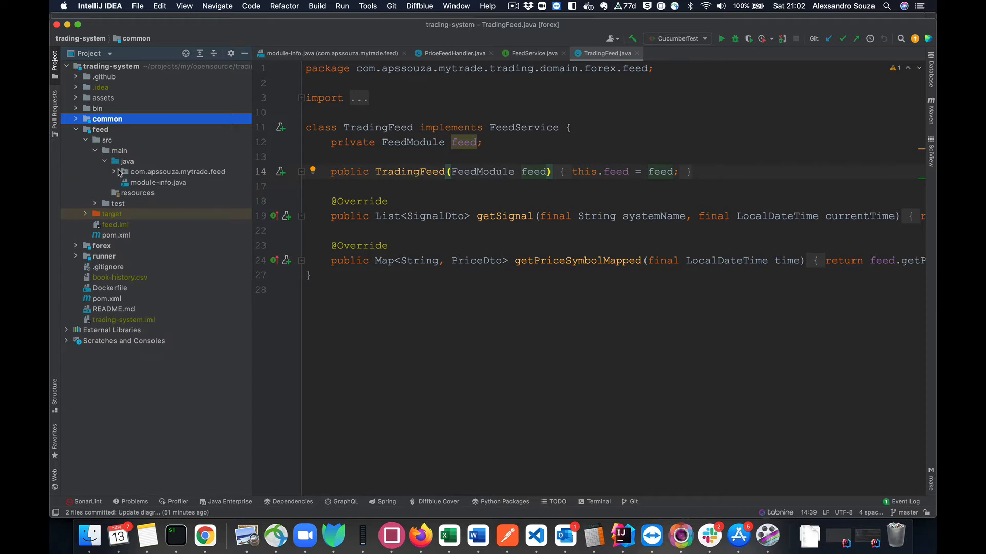
left_click(124, 171)
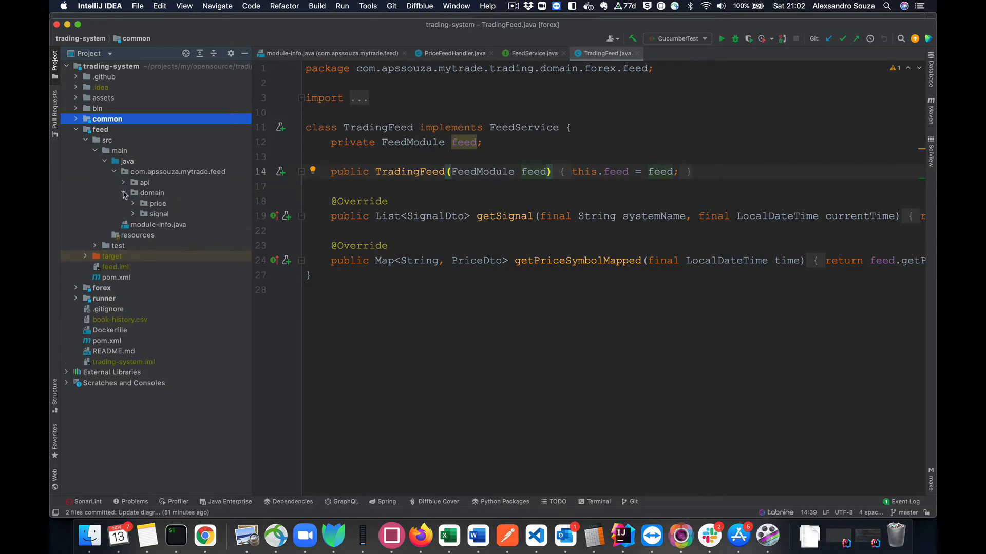
left_click(156, 203)
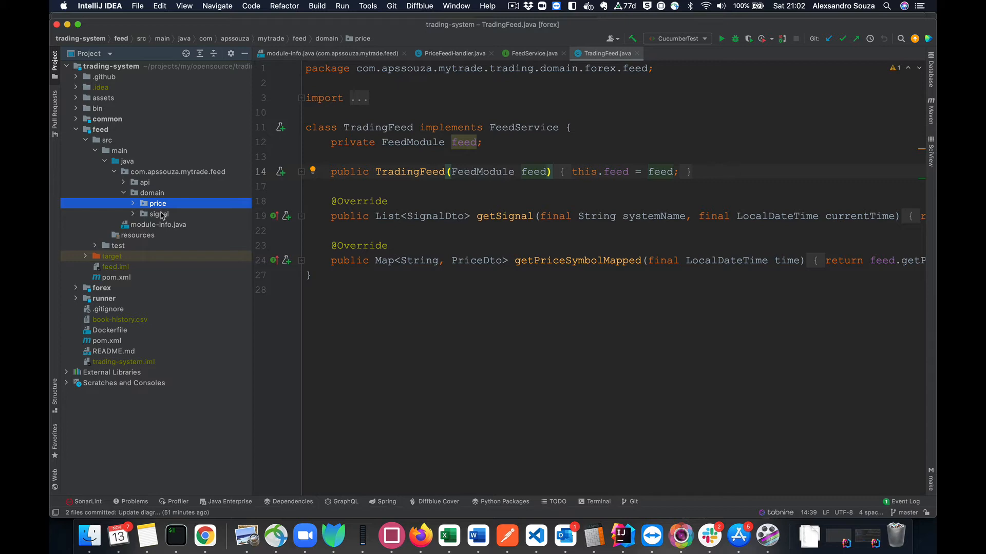
mouse_move(120, 278)
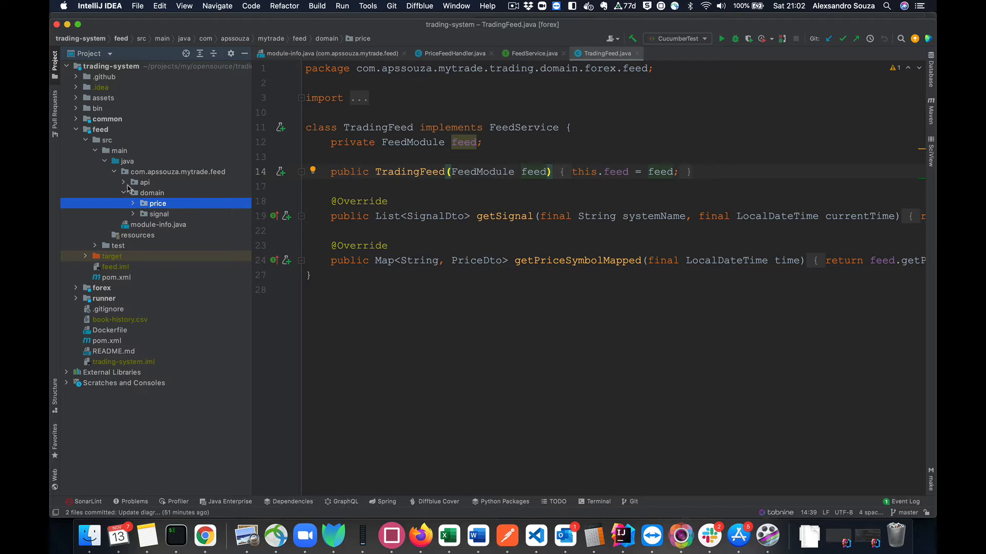
List the feed api package's classes (FeedBuilder, FeedModule, PriceDto, SignalDto) and fold it back.
left_click(152, 192)
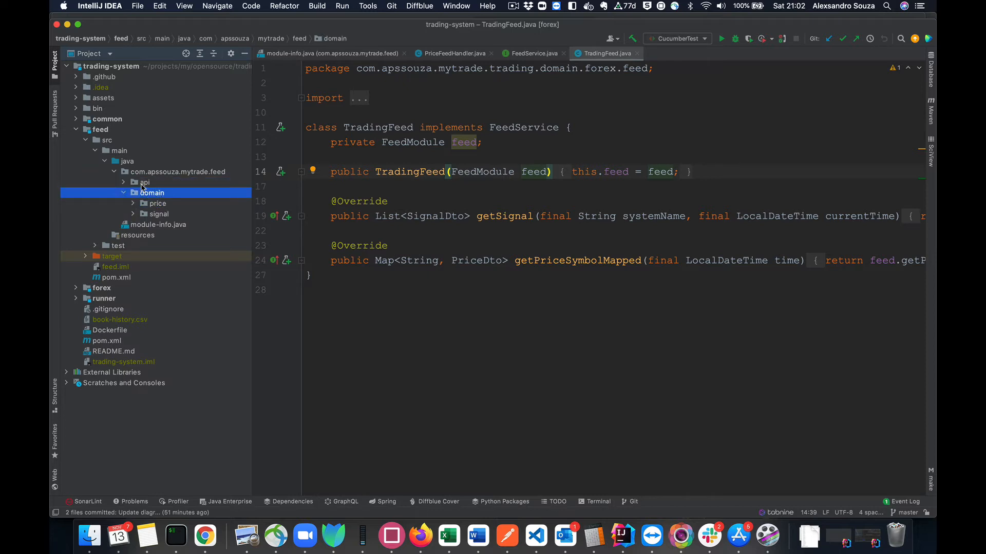
left_click(144, 183)
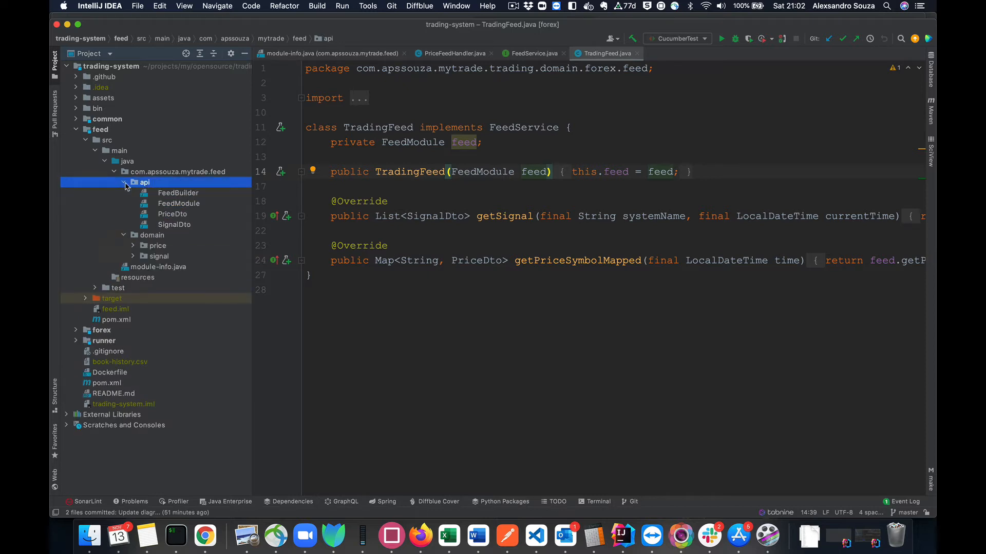
left_click(124, 183)
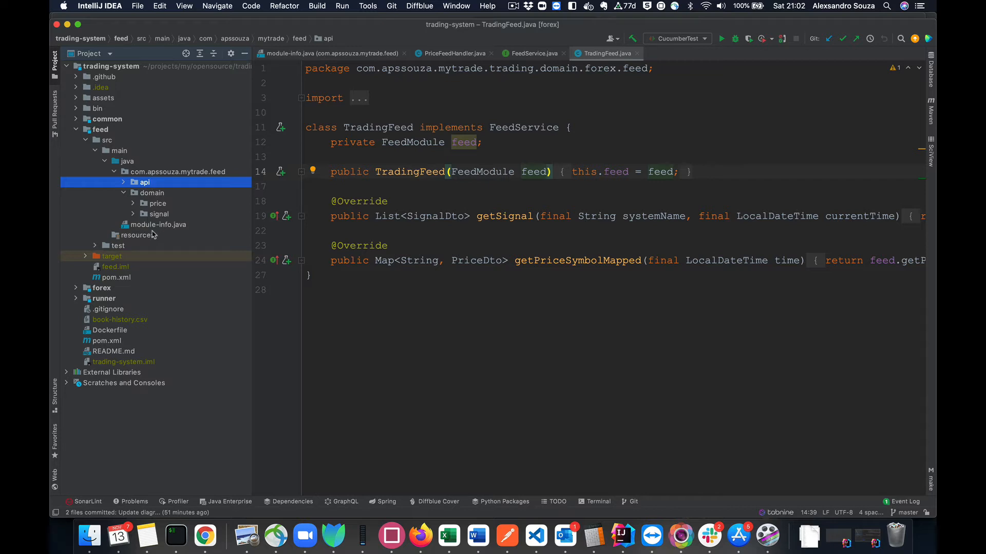
left_click(158, 224)
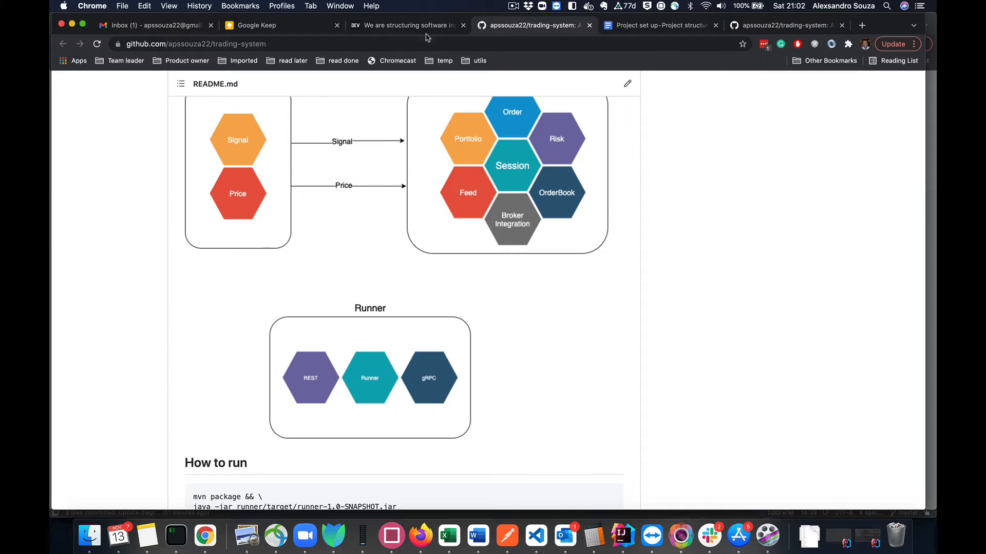
Switch to the DEV Community article at its bad versus good modularization diagram.
left_click(405, 25)
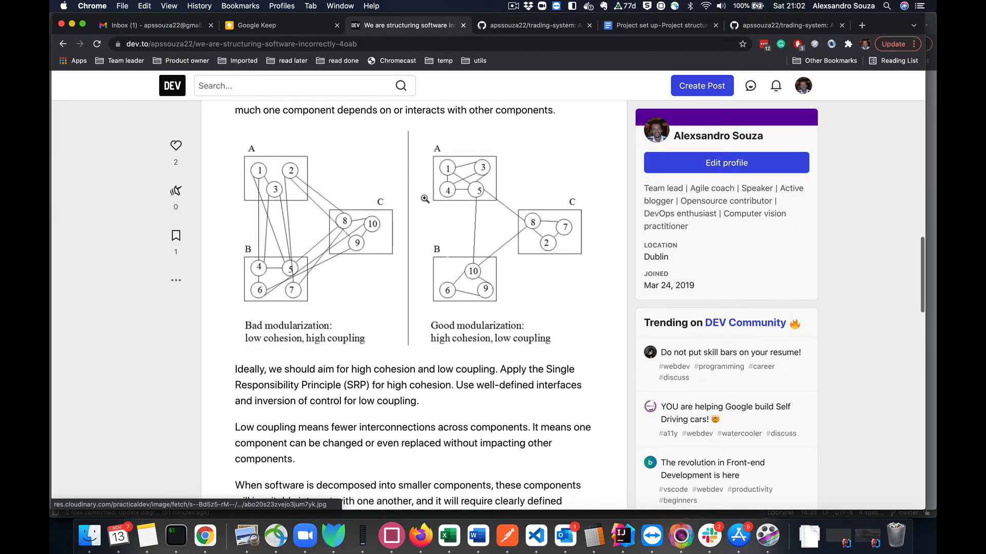
scroll("up", 3)
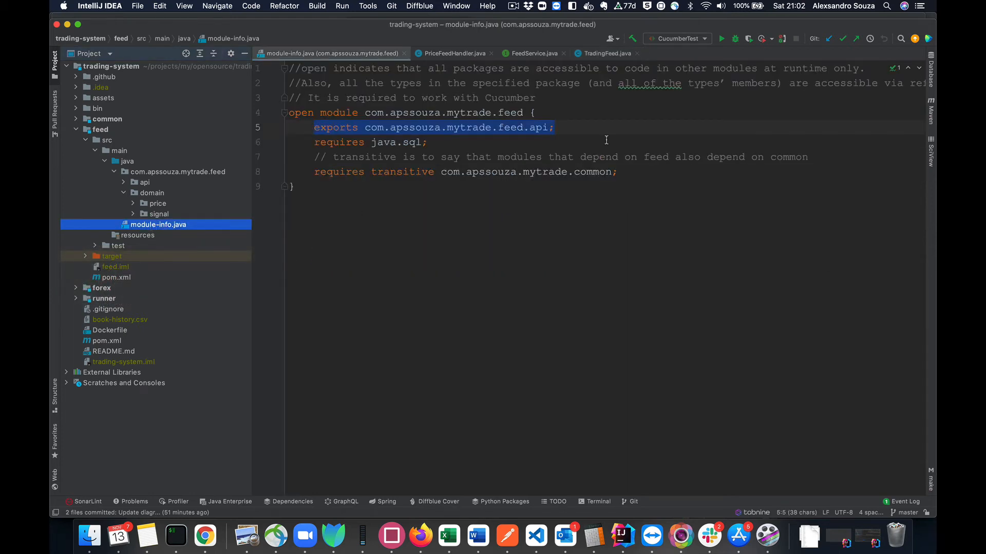
Highlight feed's module-info exporting only the api package, and unfold the forex module.
left_click(338, 127)
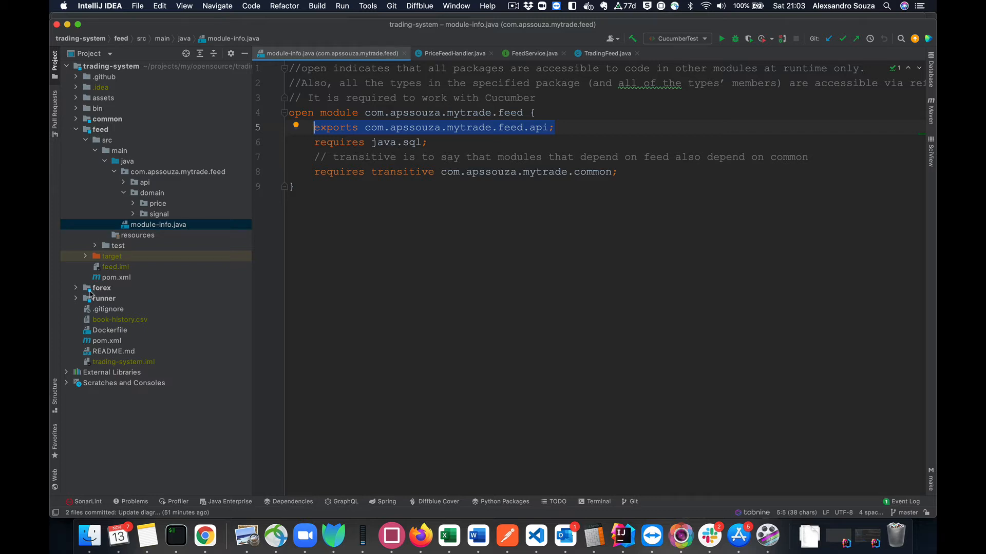
left_click(74, 288)
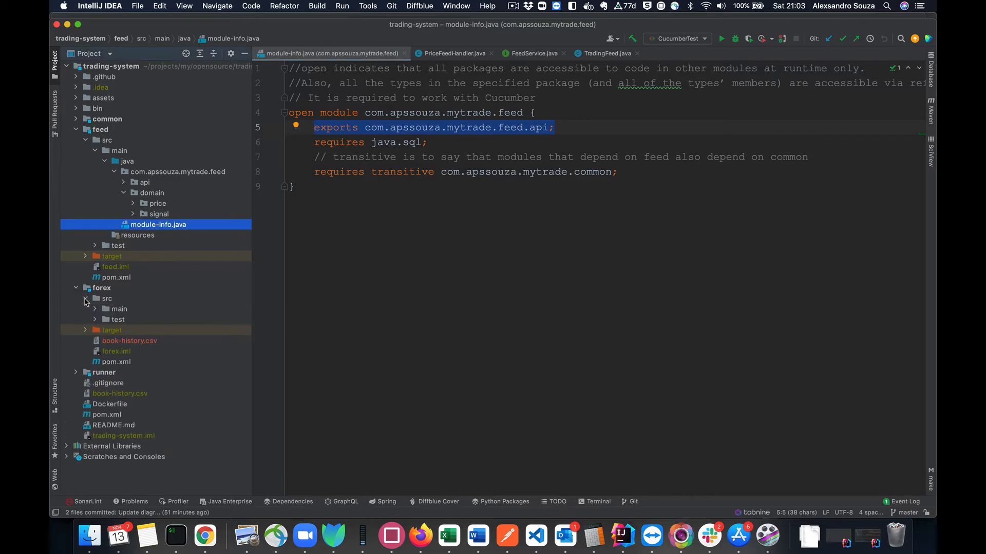
left_click(86, 298)
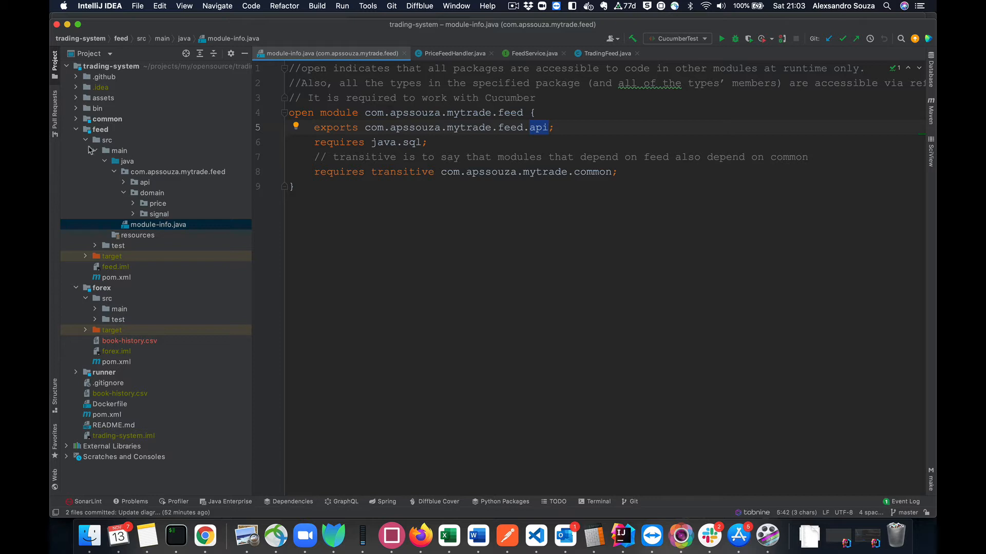
Fold away feed and unfold forex's main sources to its api and domain.forex packages.
left_click(97, 129)
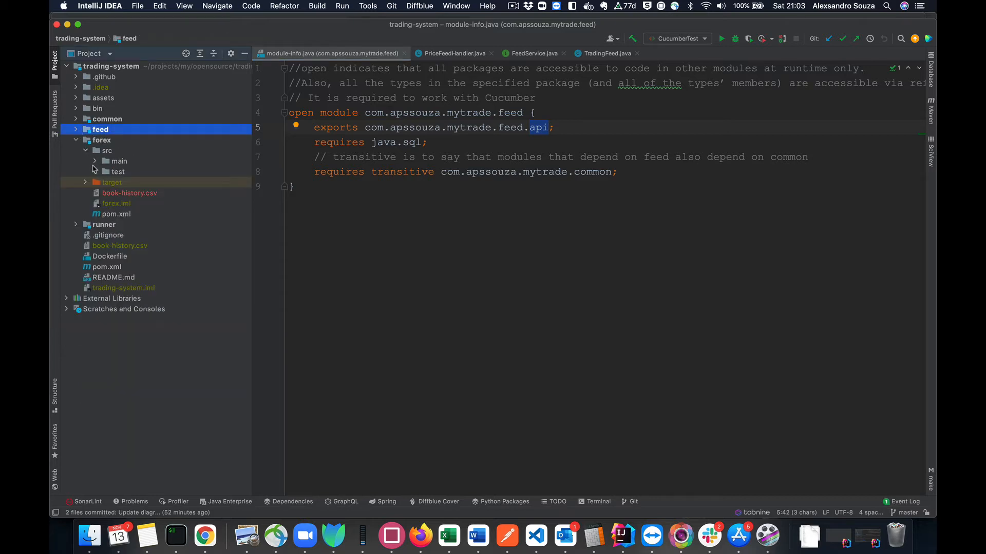
left_click(117, 161)
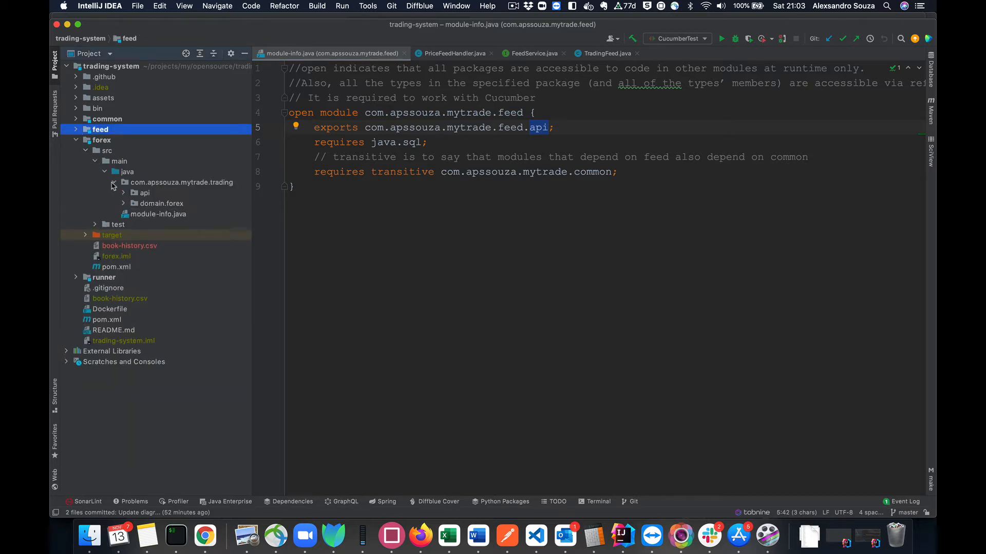
left_click(124, 203)
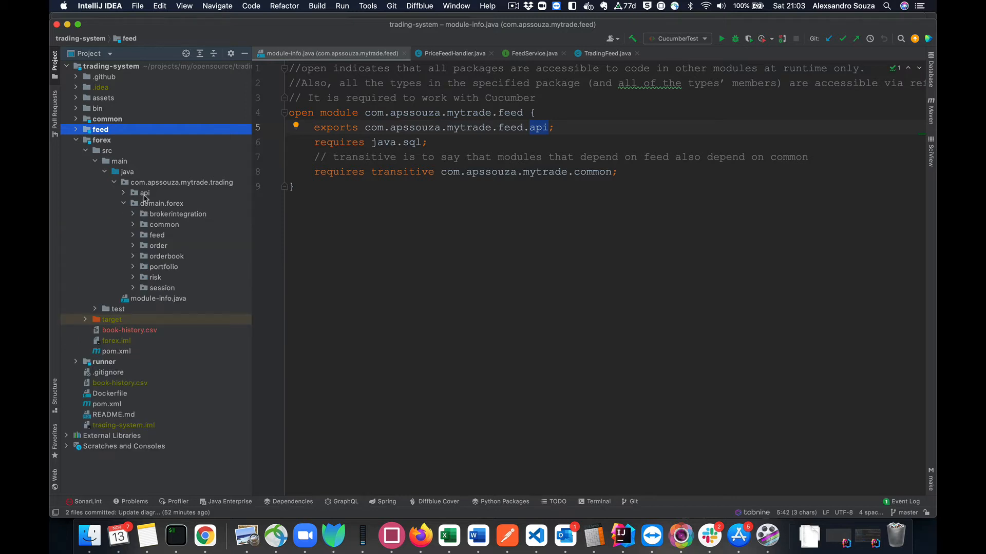
left_click(144, 192)
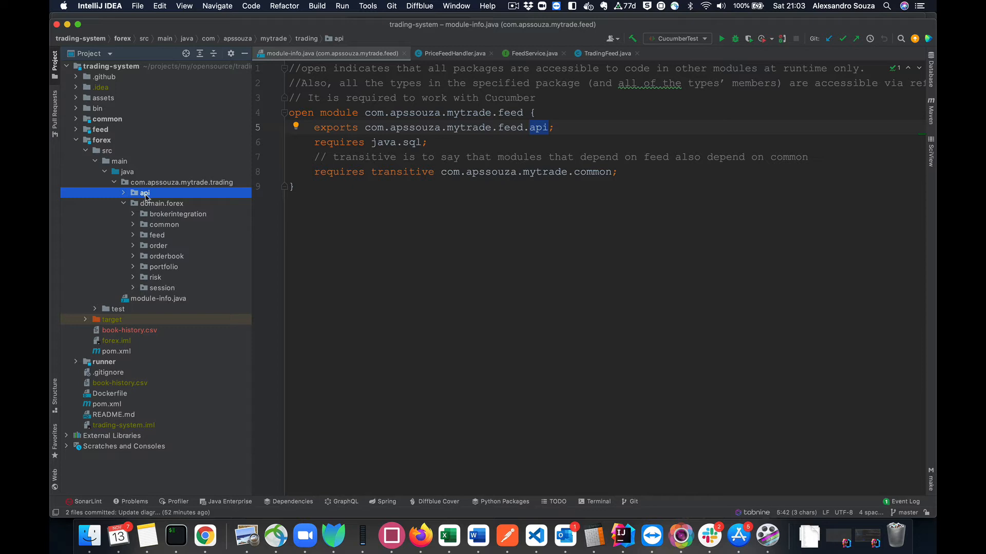
mouse_move(167, 234)
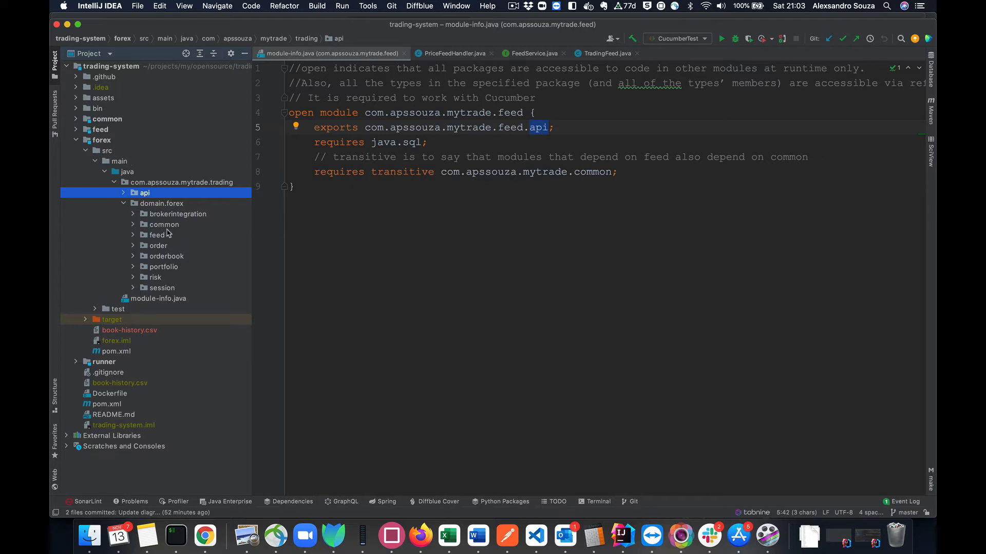
Select domain.forex, its subpackages, and the brokerintegration package.
left_click(161, 203)
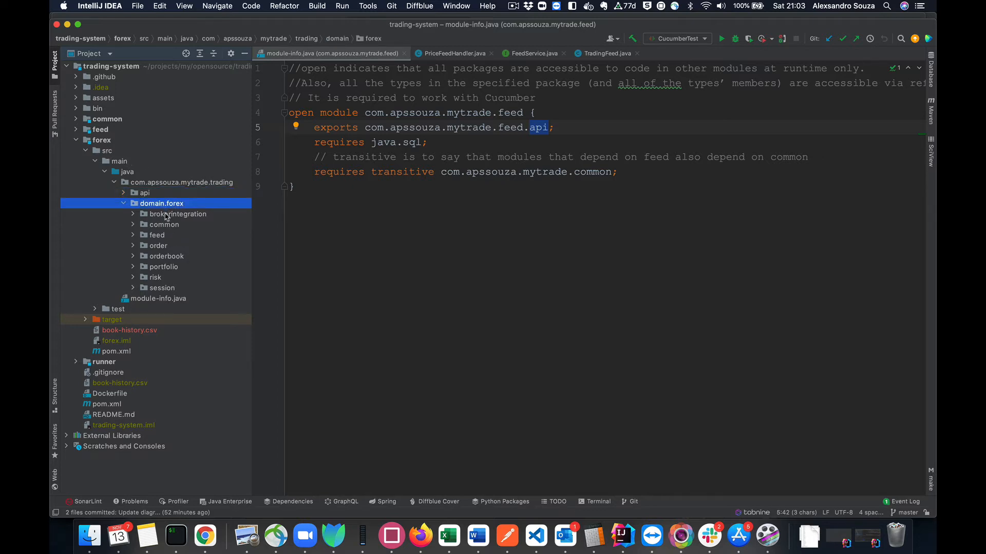
left_click(177, 214)
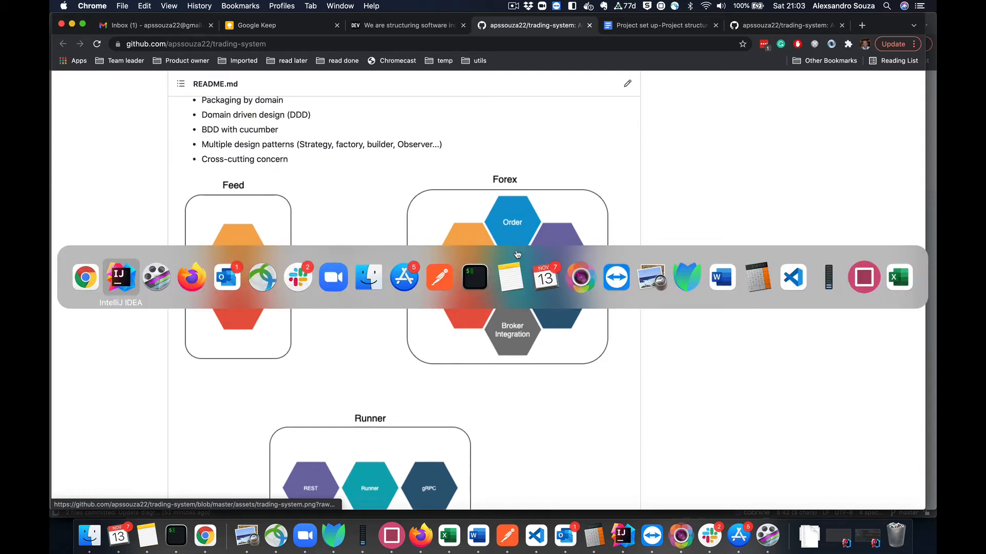
left_click(119, 277)
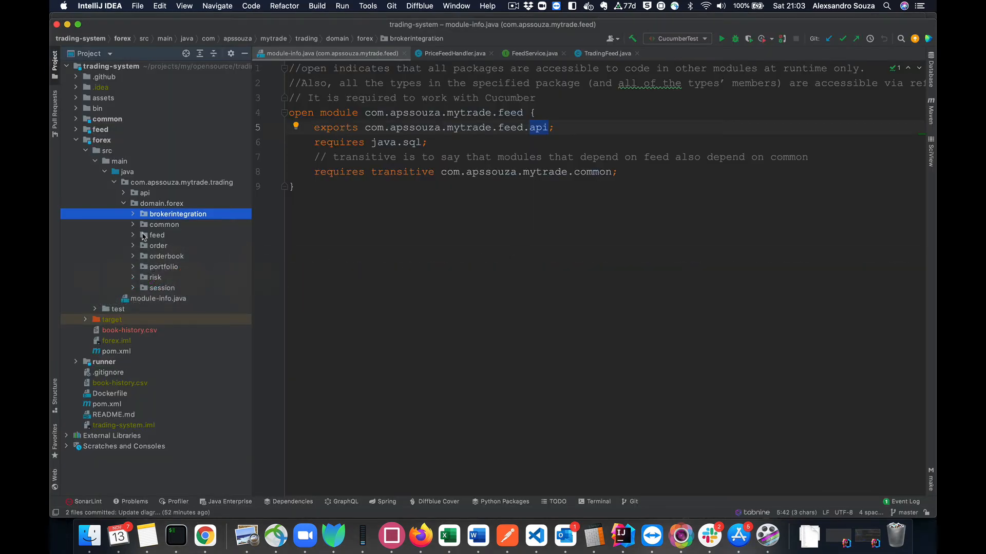
List brokerintegration's factory, service and order-execution classes and select BrokerIntegrationService.
left_click(132, 213)
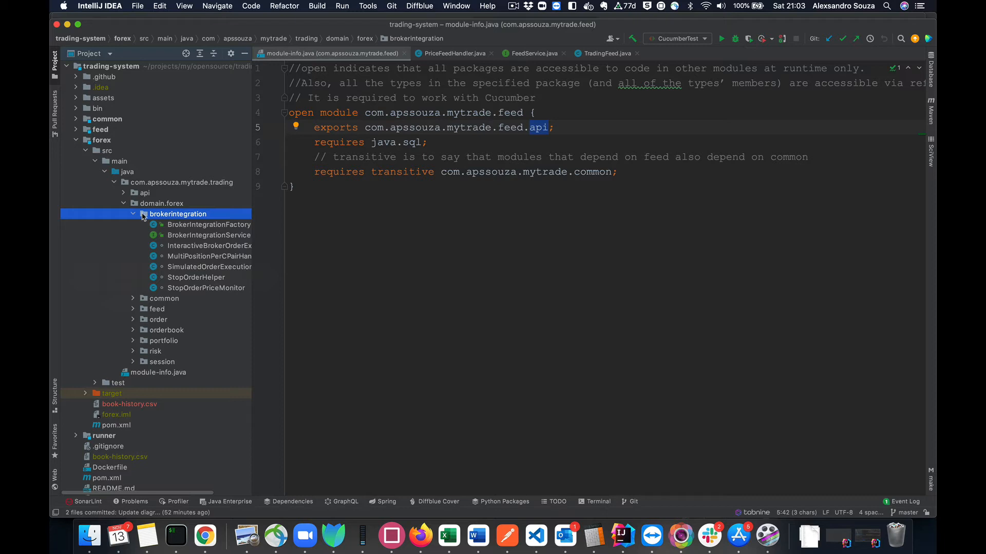
left_click(209, 235)
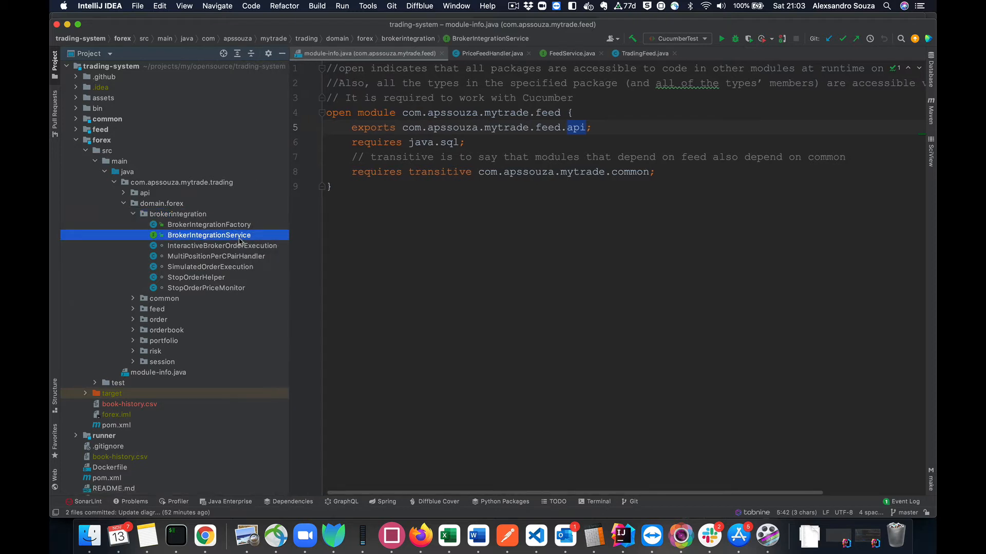
mouse_move(135, 240)
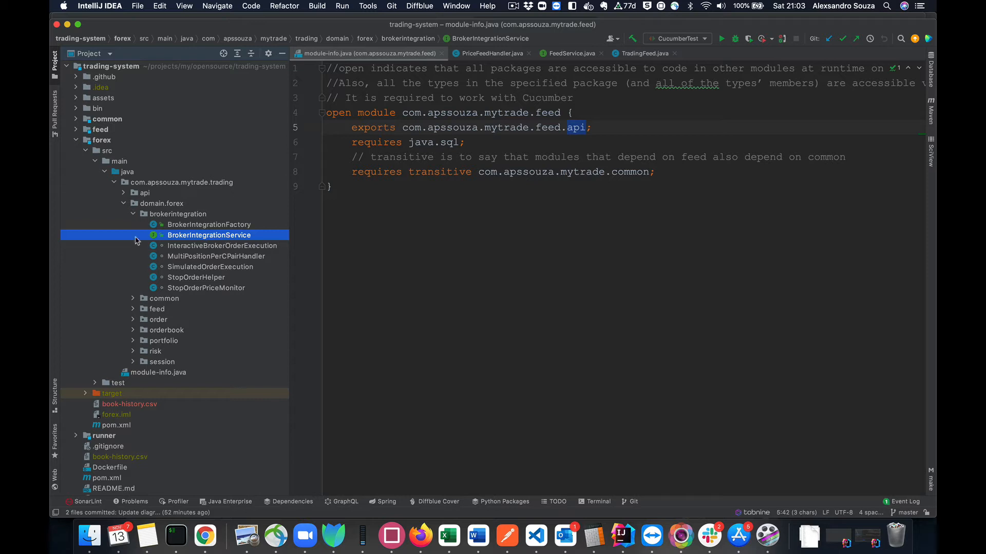
mouse_move(169, 226)
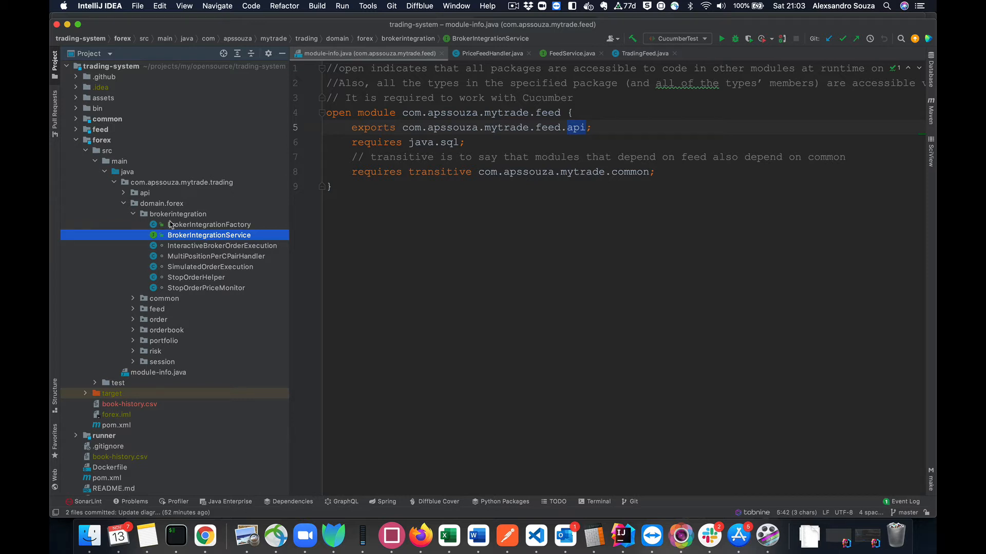
mouse_move(191, 217)
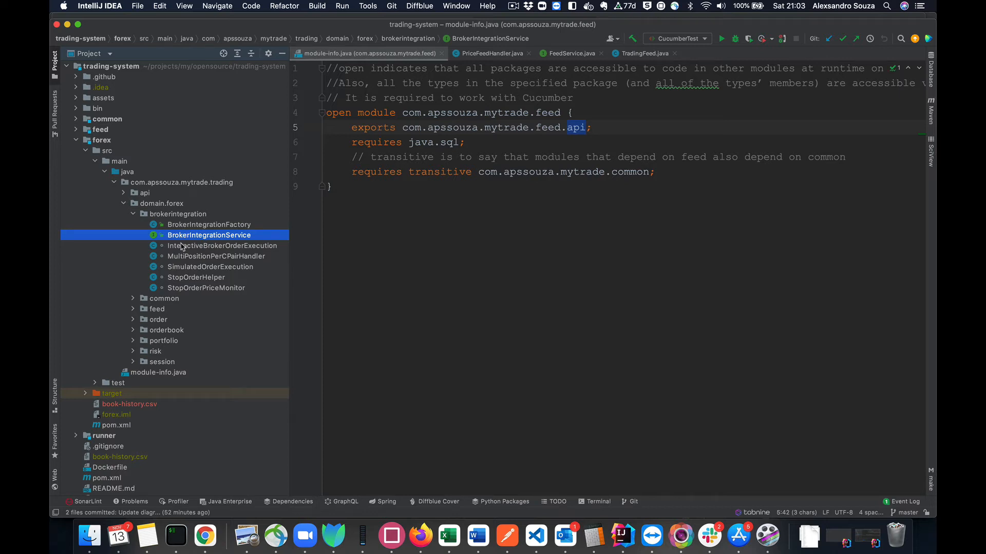
mouse_move(180, 246)
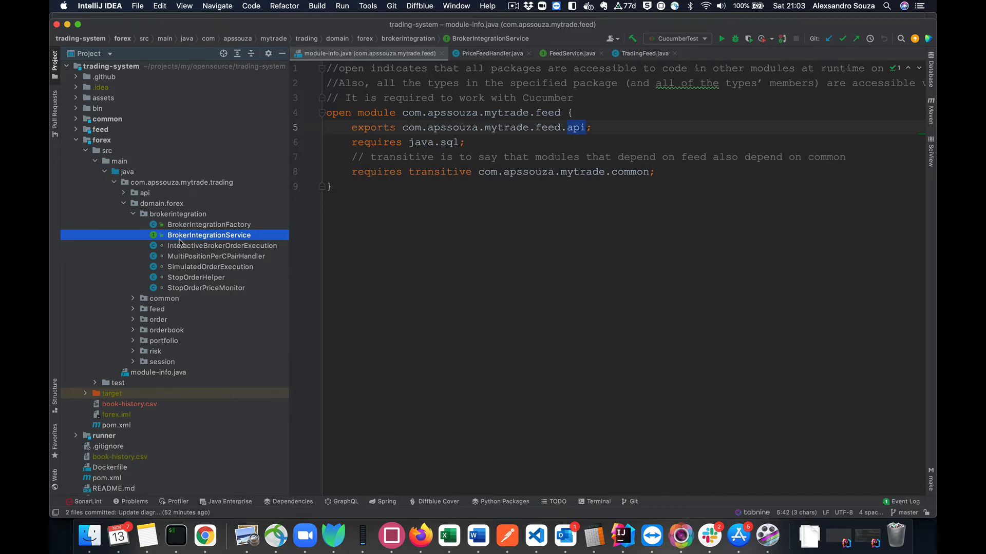
mouse_move(195, 239)
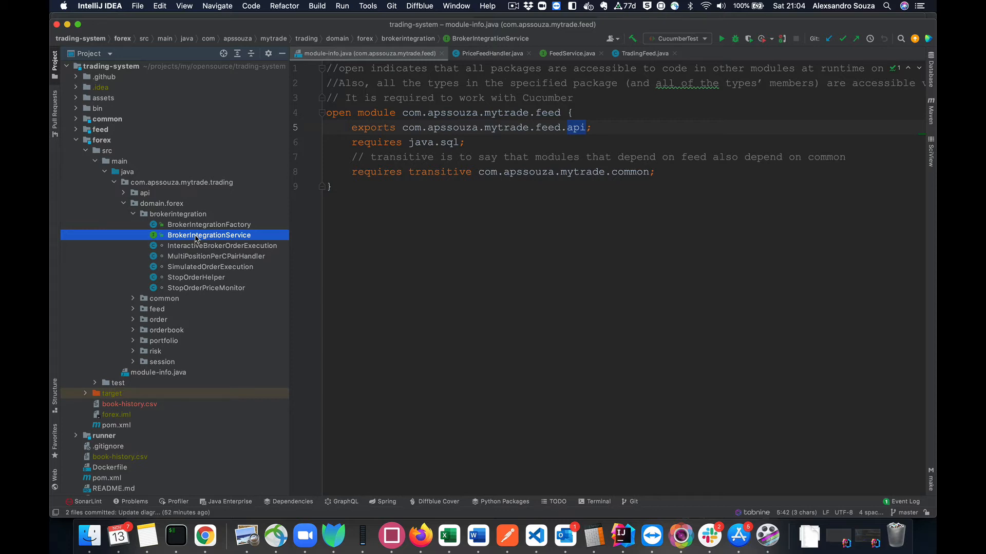
mouse_move(182, 238)
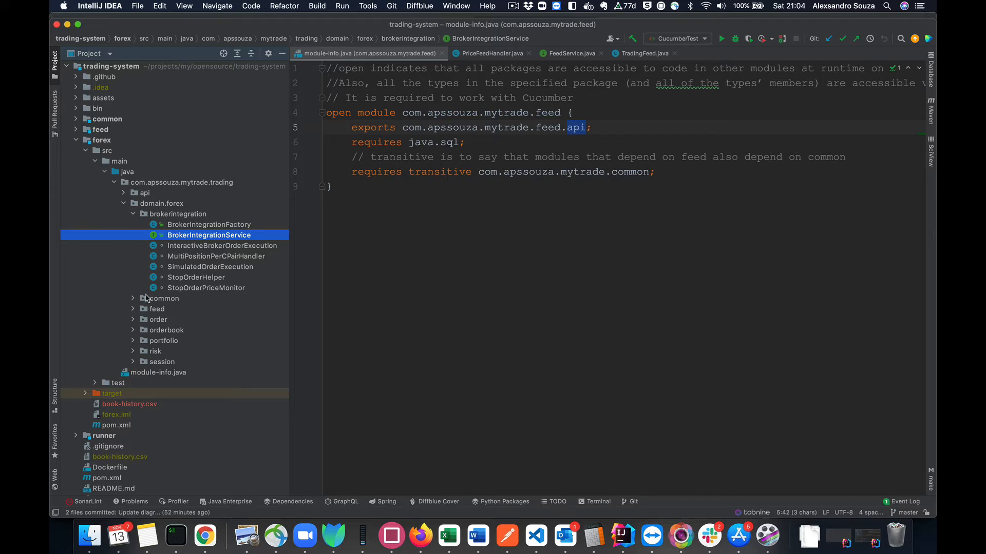
Expand the forex order package and look over its OrderService and OrderDao interfaces.
left_click(158, 320)
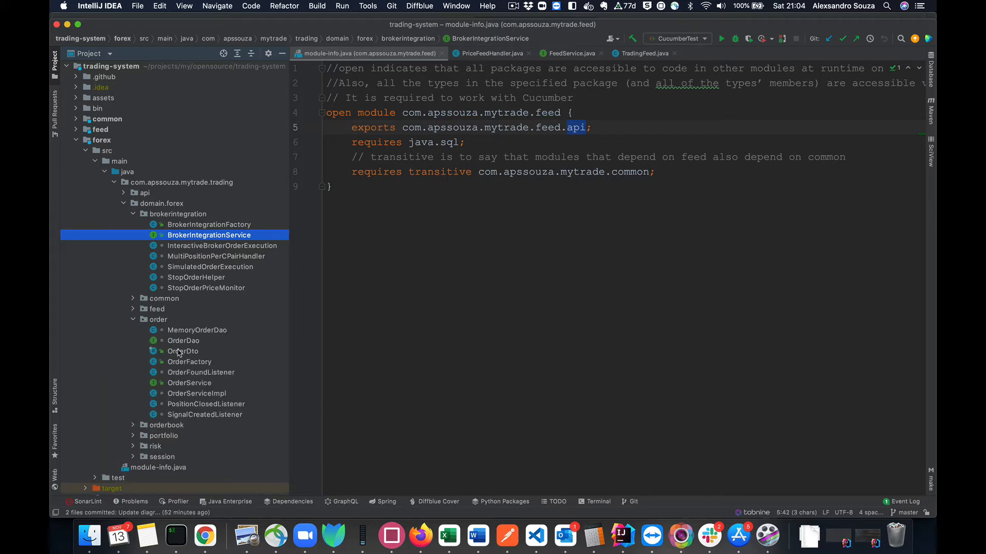
left_click(189, 307)
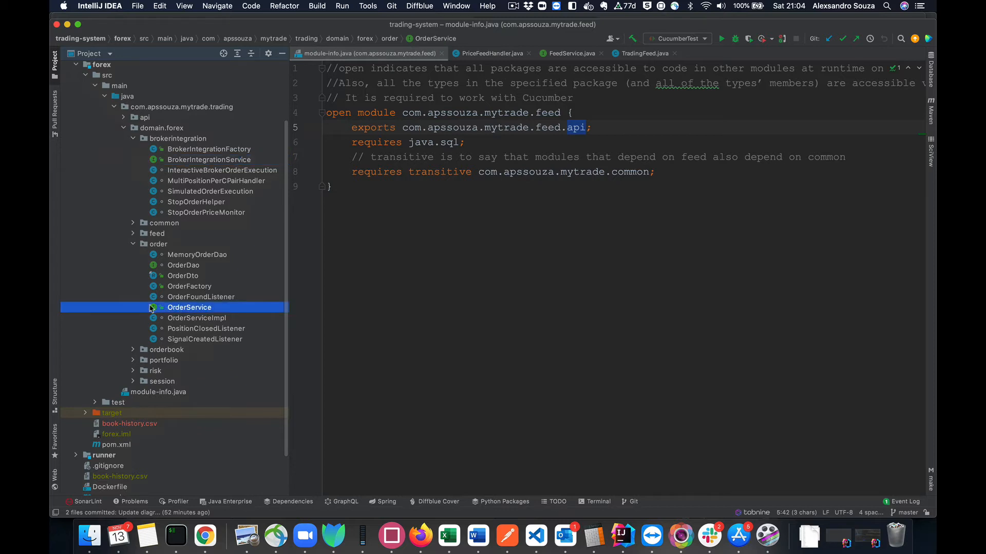
mouse_move(183, 316)
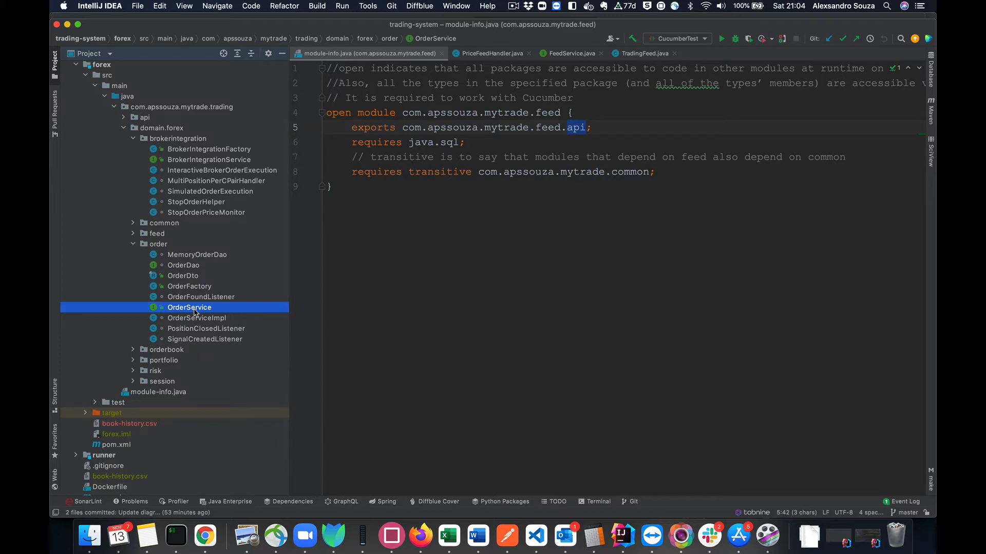
left_click(184, 265)
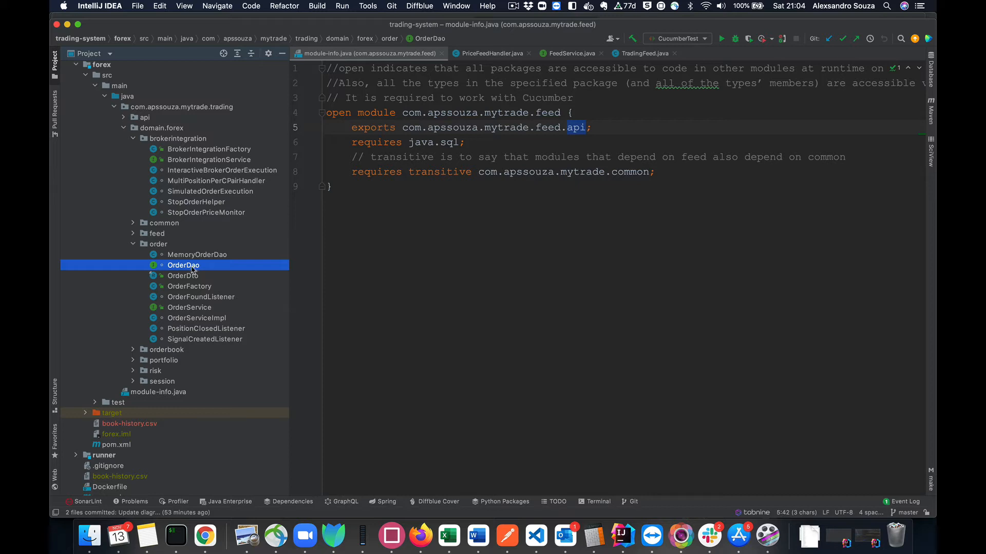
mouse_move(162, 276)
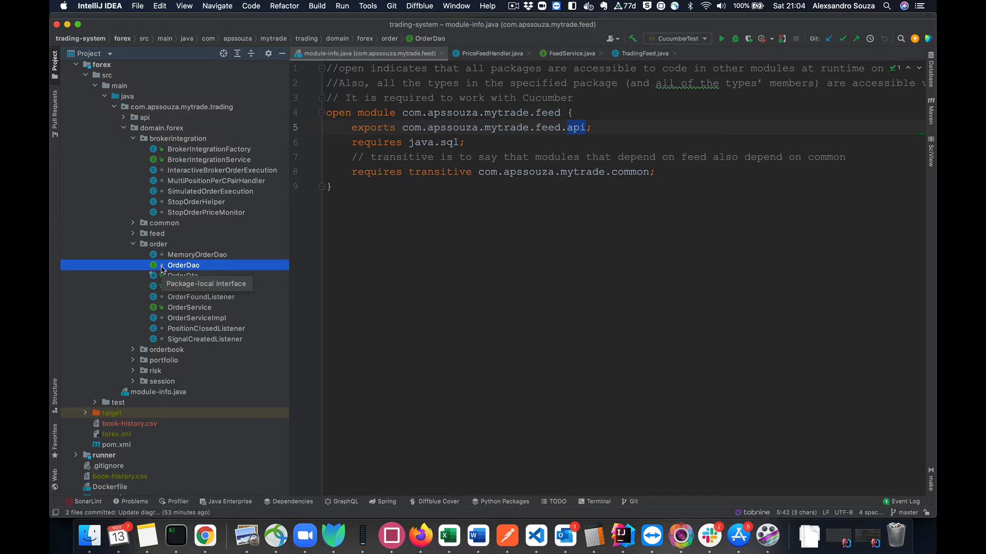
mouse_move(161, 312)
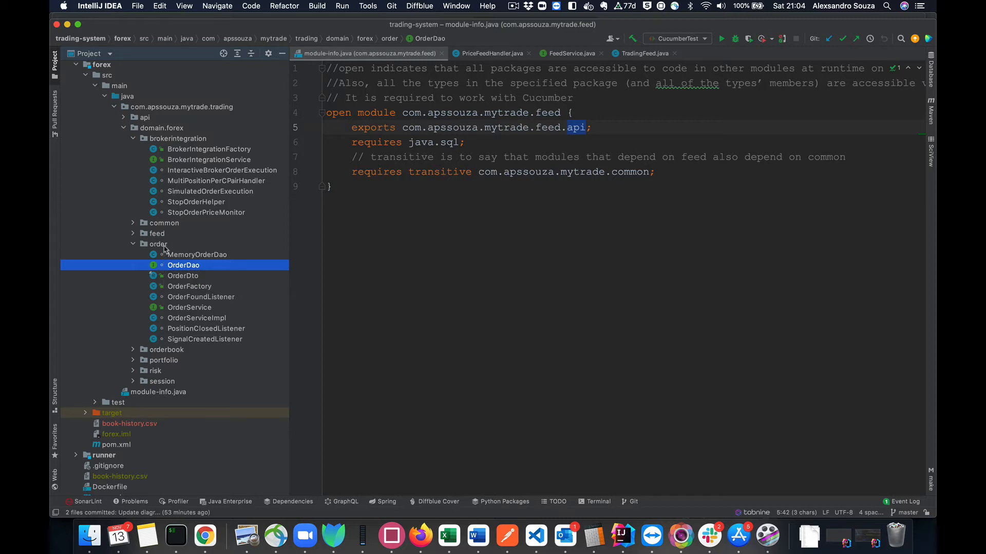
Revisit the order package, selecting OrderService and then OrderFactory.
left_click(158, 244)
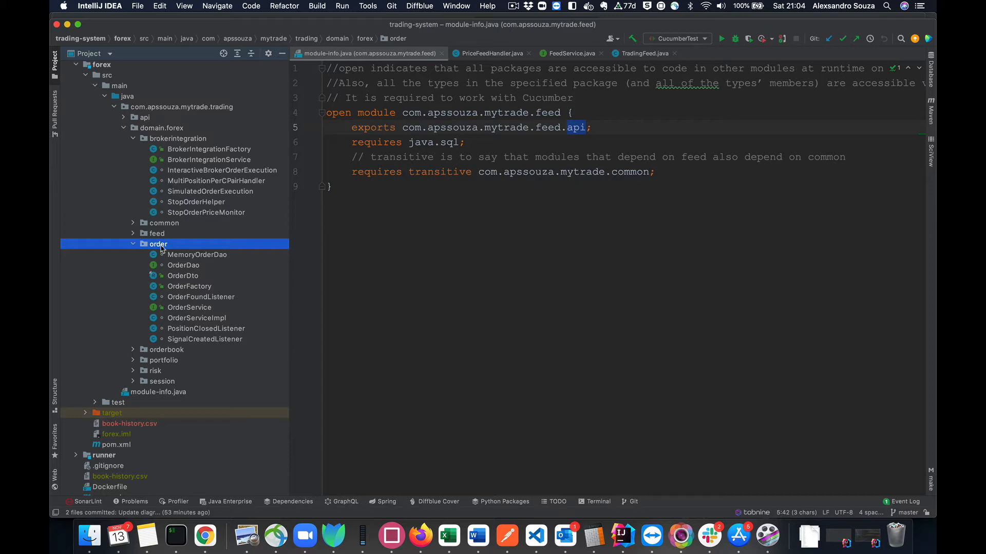
mouse_move(181, 284)
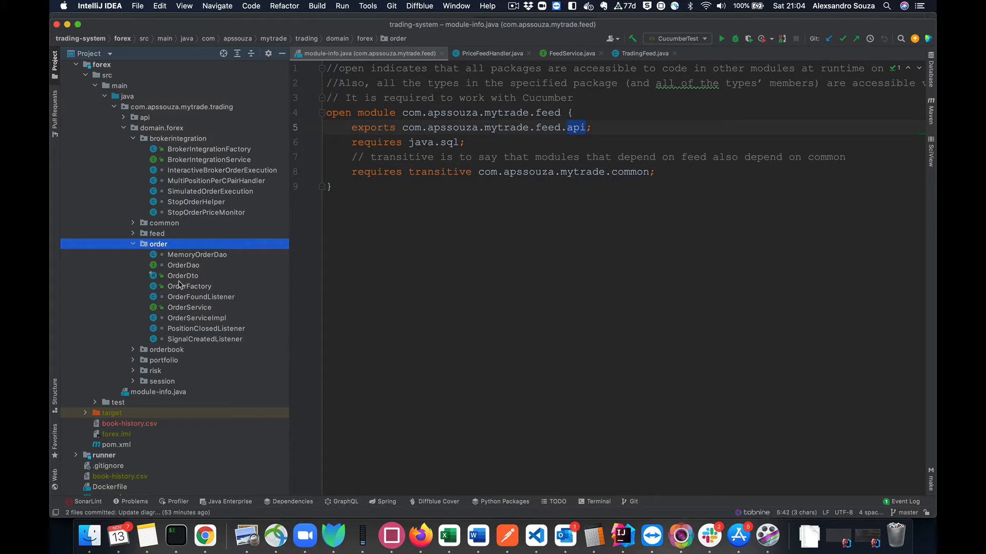
mouse_move(191, 313)
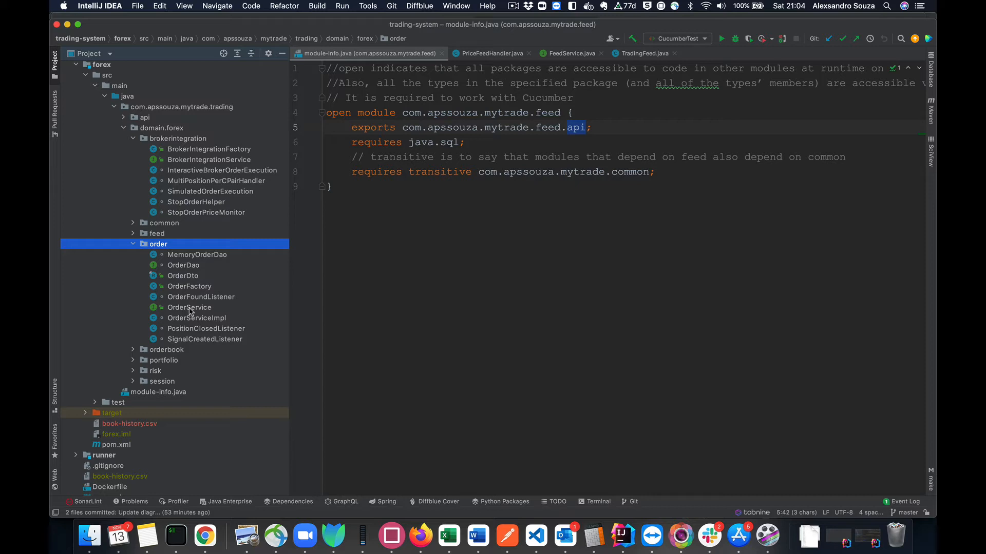
left_click(189, 307)
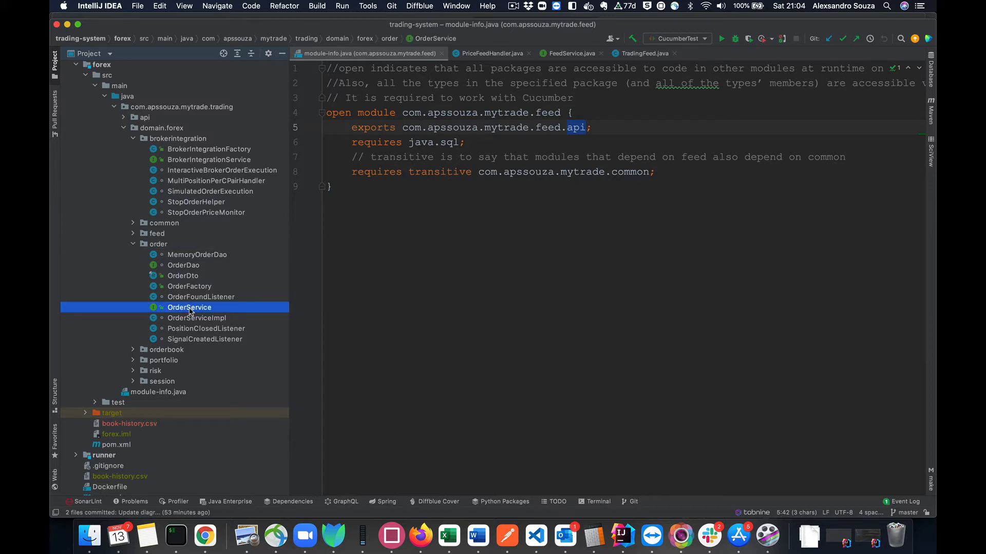
mouse_move(192, 279)
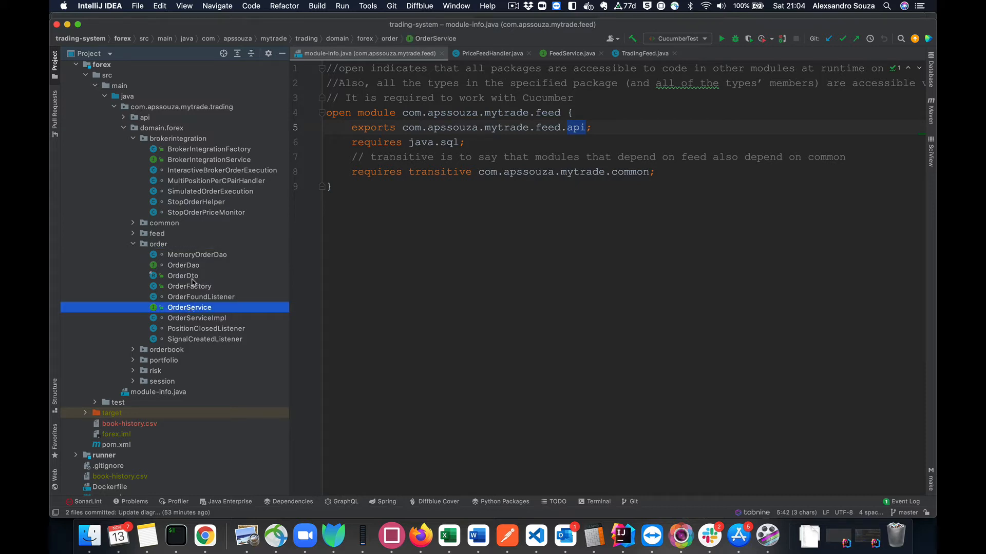
left_click(182, 275)
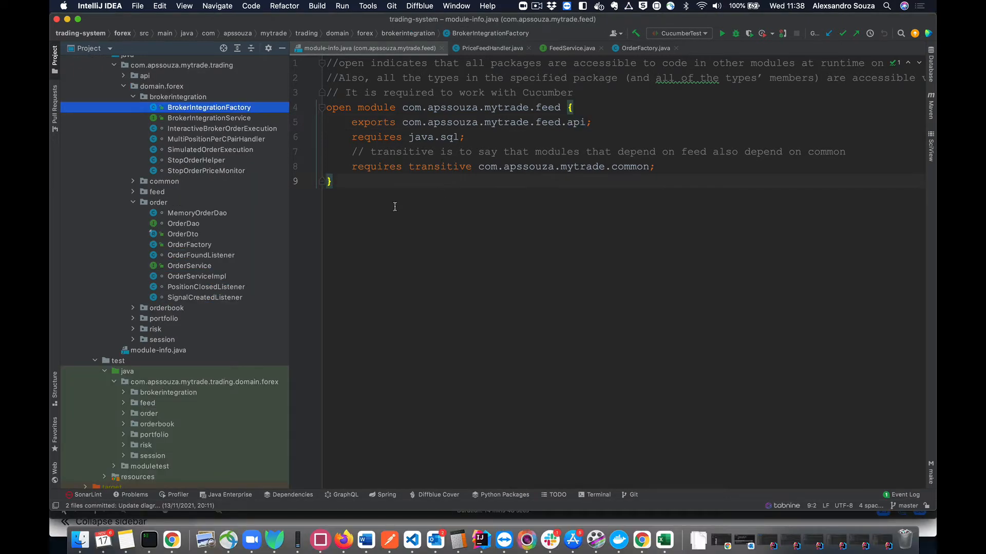
mouse_move(197, 249)
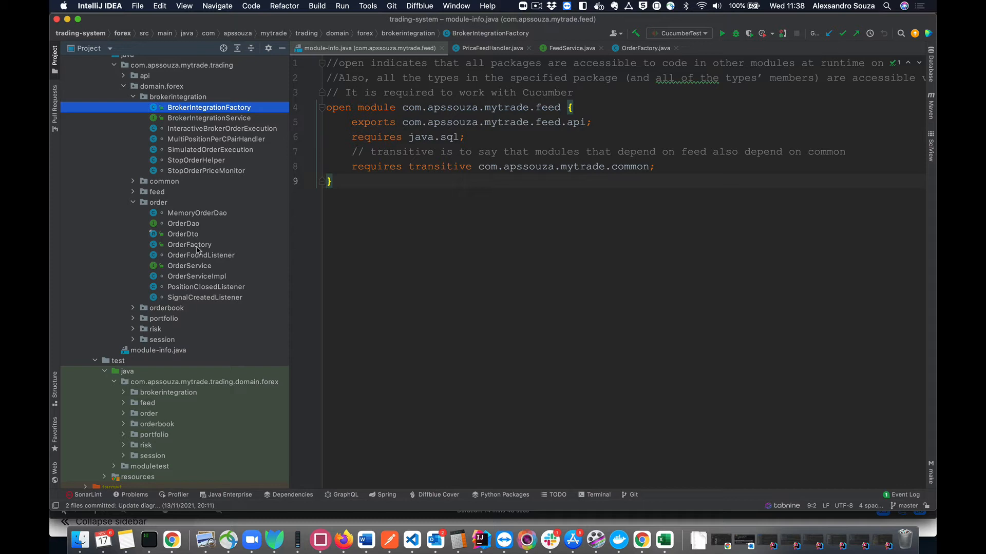
Select OrderFactory, then open the BrokerIntegrationFactory class in the editor.
left_click(190, 244)
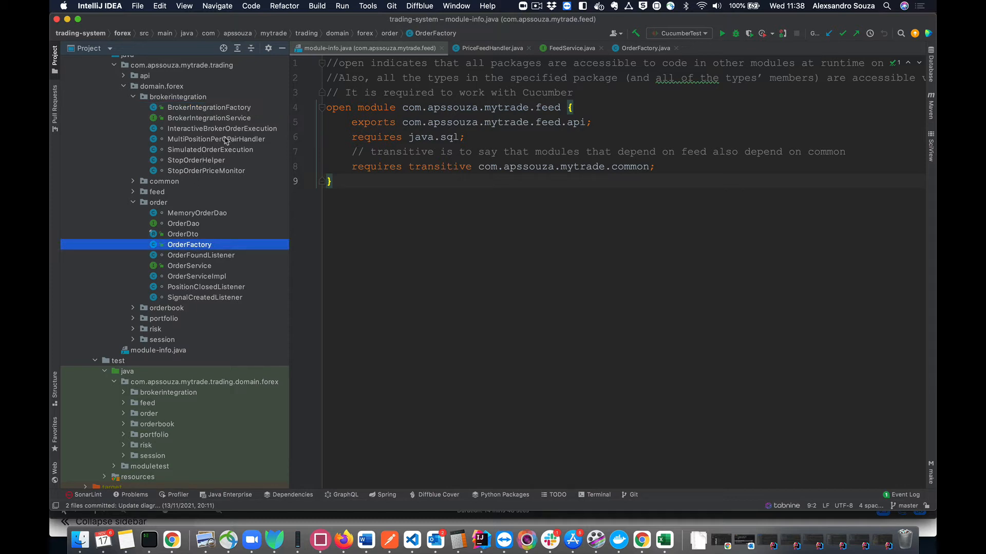
mouse_move(187, 112)
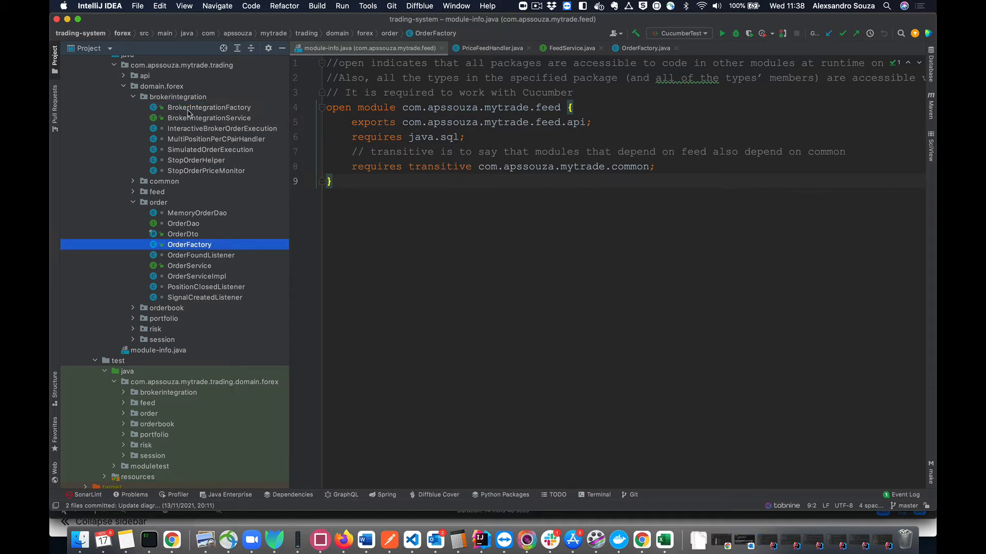
left_click(210, 107)
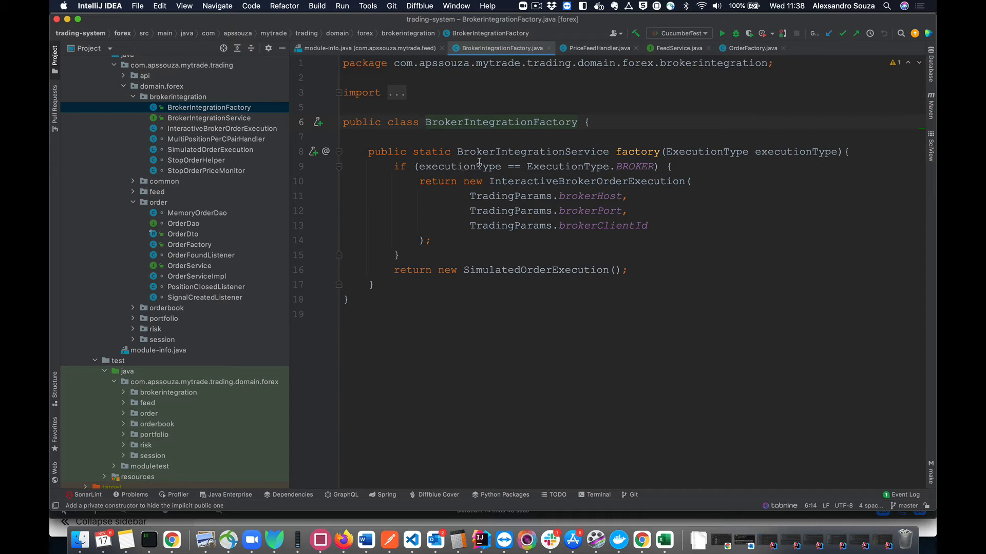
mouse_move(566, 167)
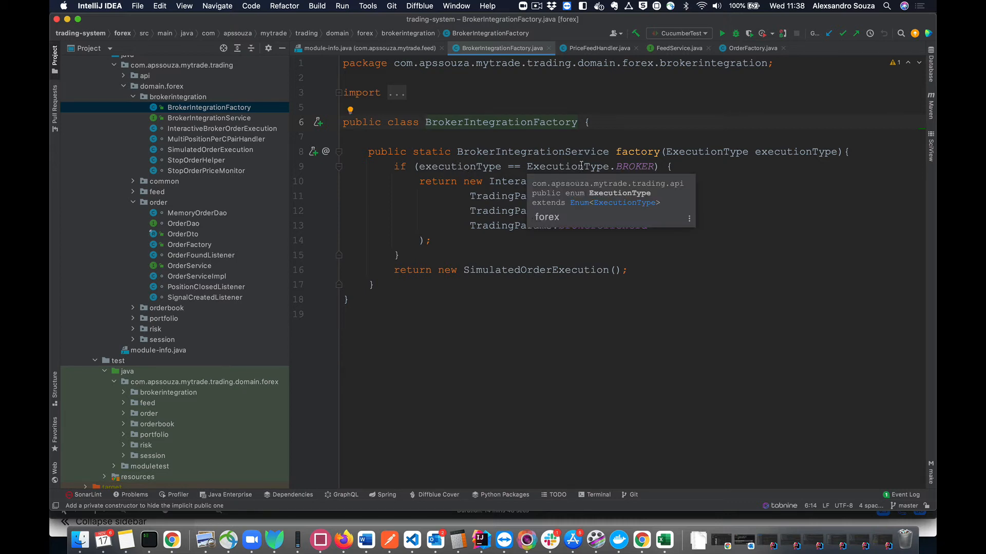
mouse_move(488, 196)
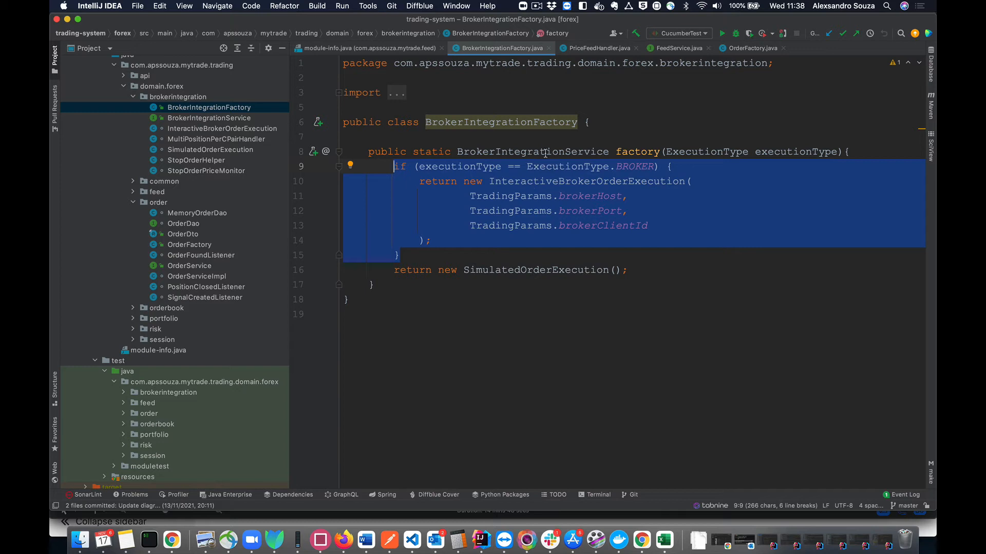
mouse_move(716, 189)
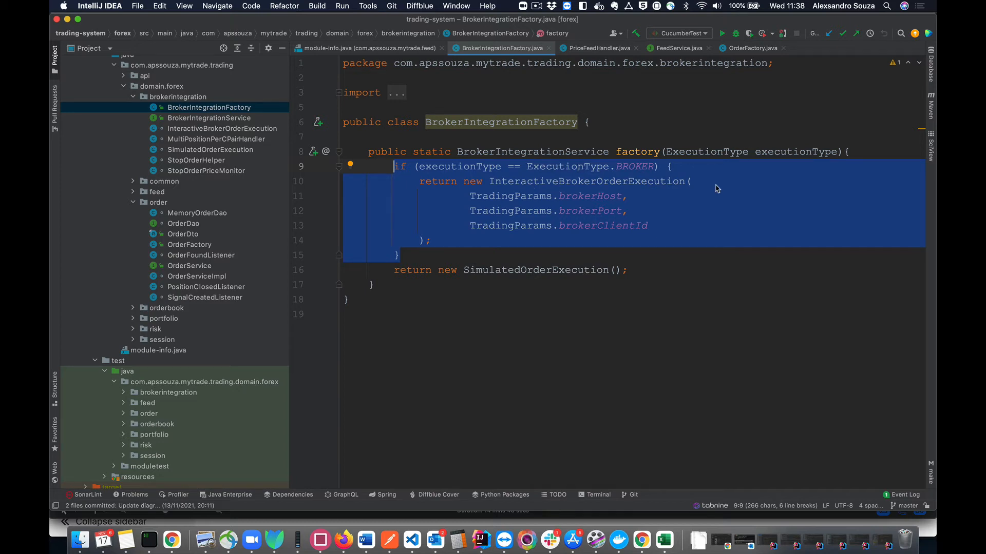
mouse_move(474, 245)
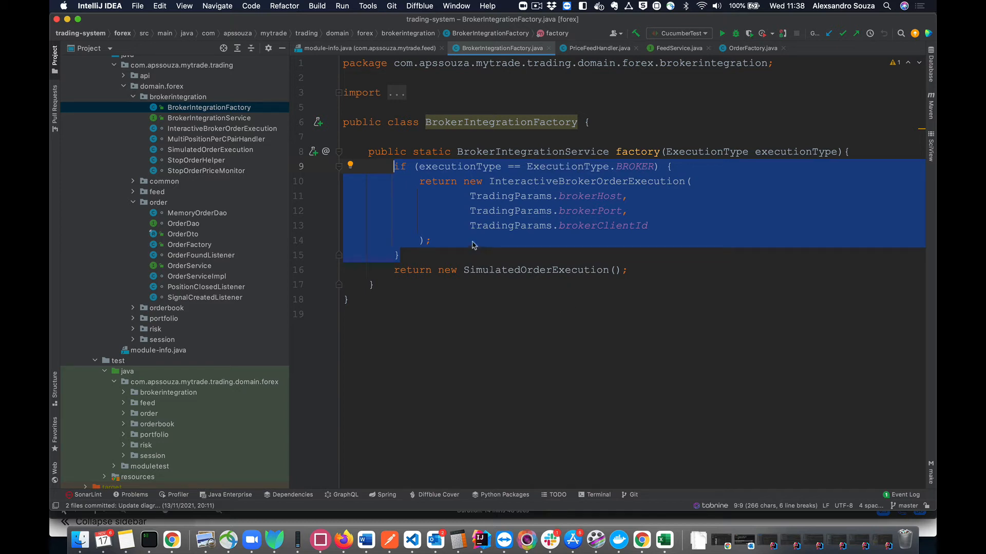
Expand the forex portfolio package and open its PortfolioFactory class.
left_click(132, 318)
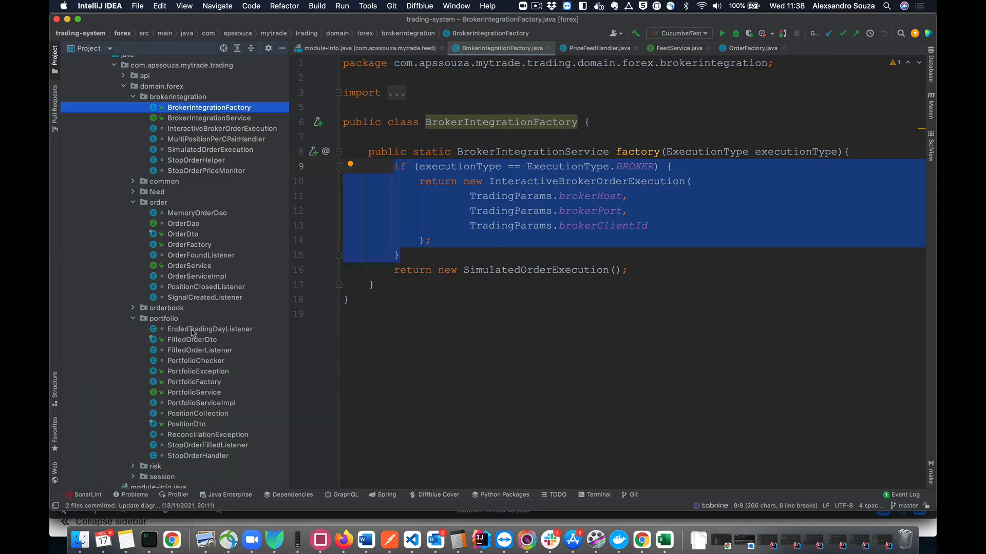
scroll("down", 3)
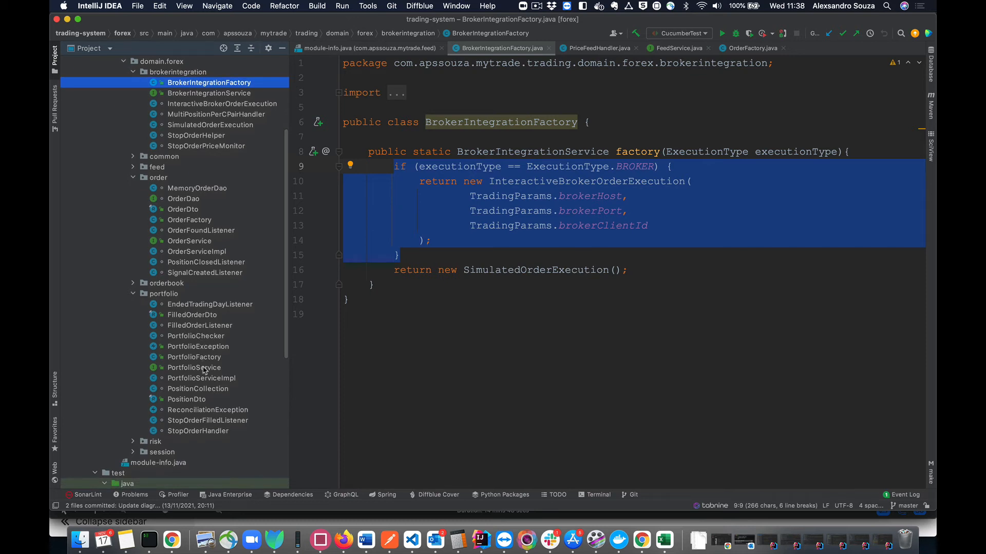
mouse_move(176, 318)
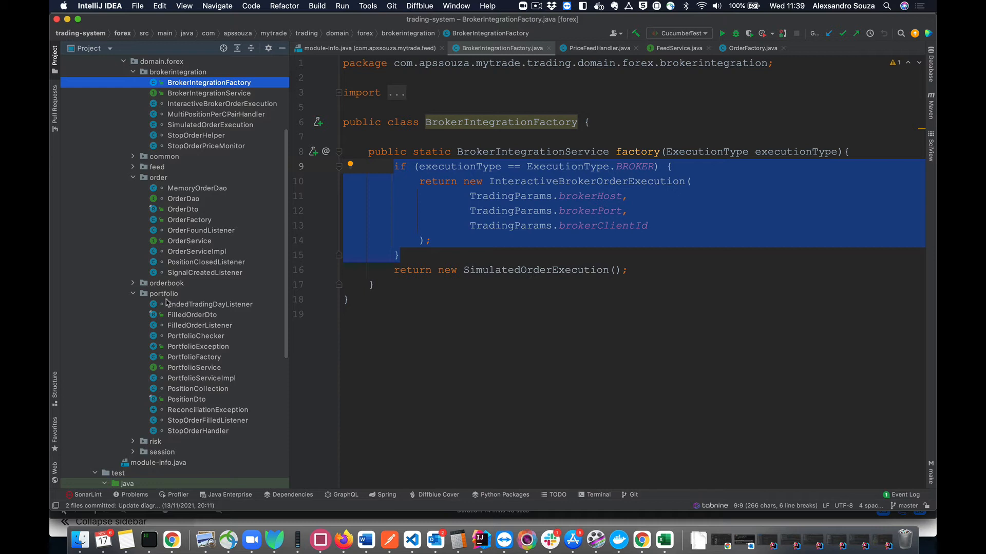
mouse_move(211, 358)
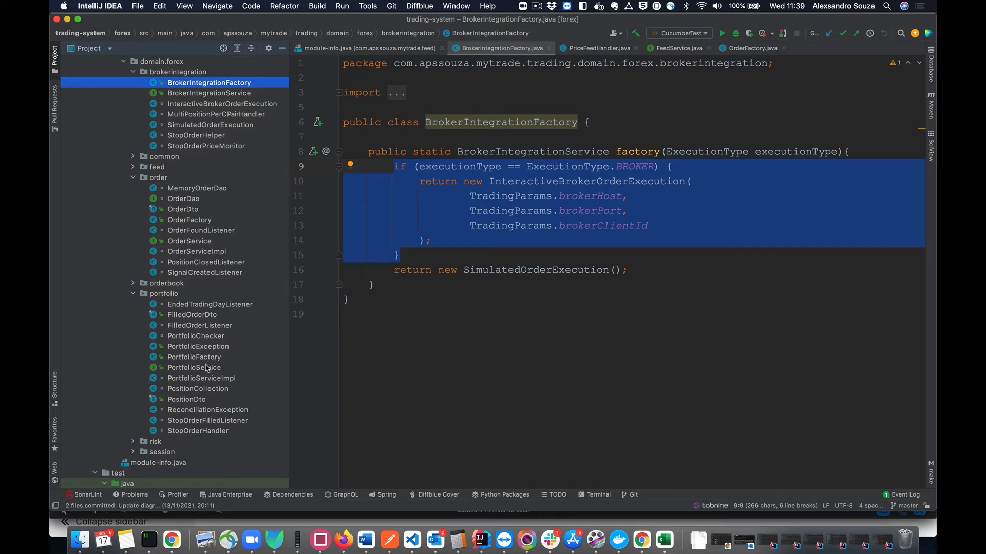
left_click(195, 368)
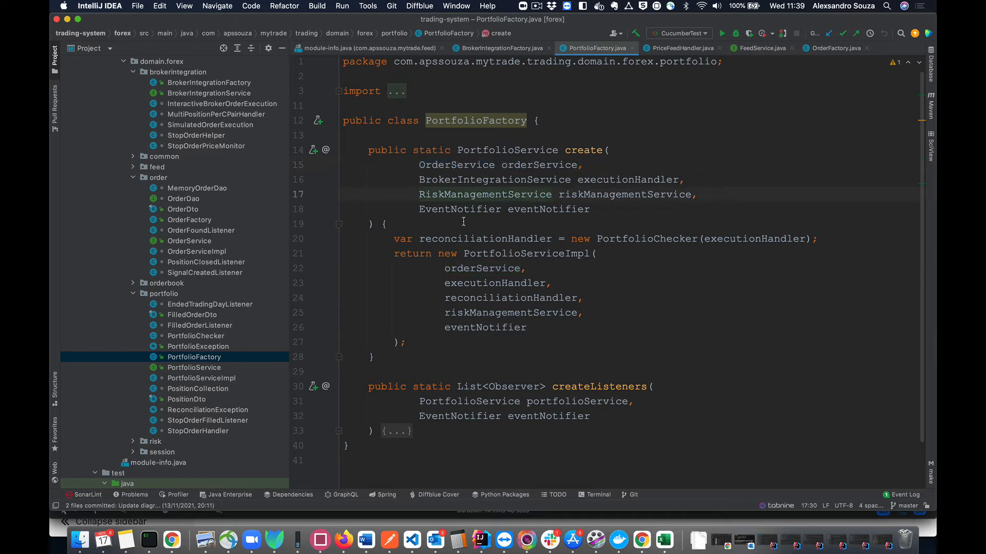
mouse_move(461, 208)
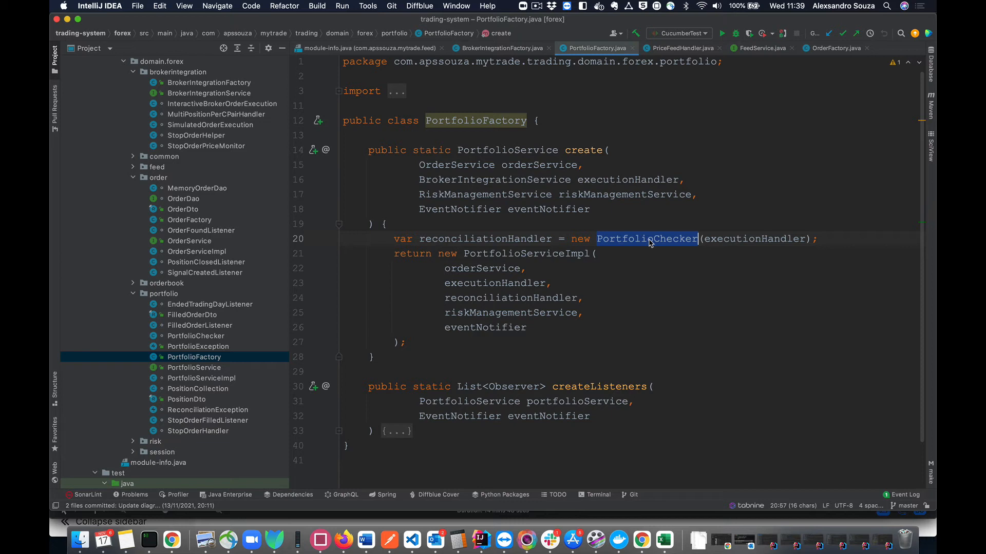
mouse_move(645, 238)
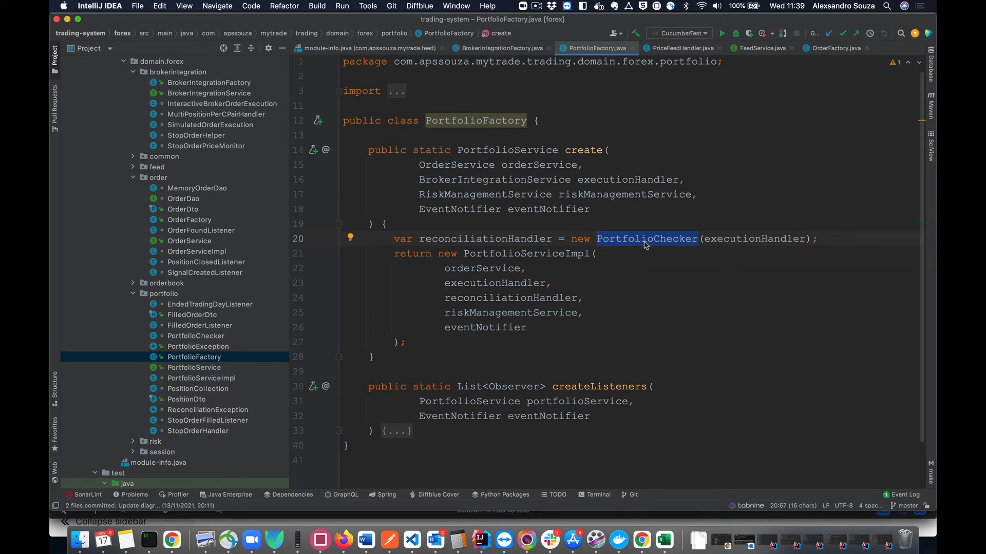
mouse_move(645, 238)
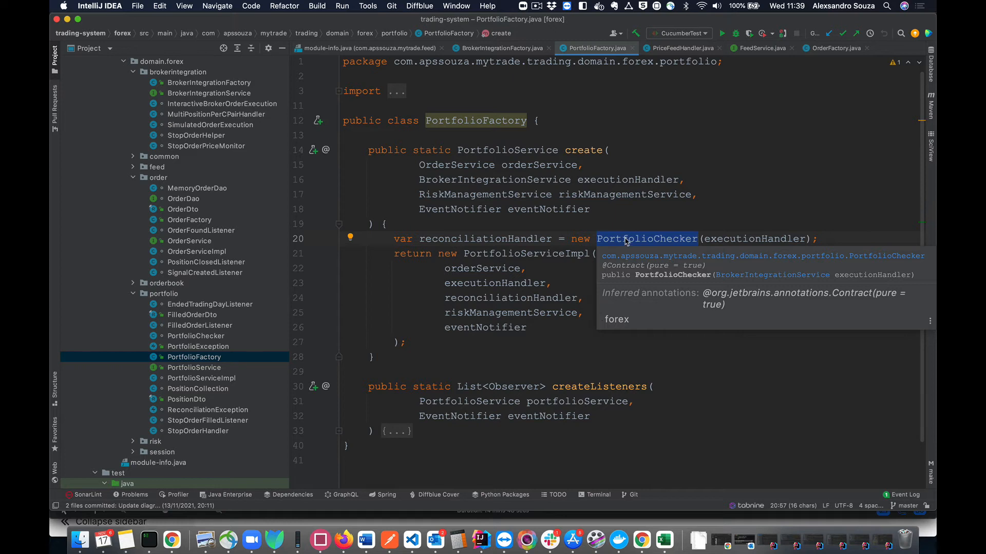
mouse_move(633, 246)
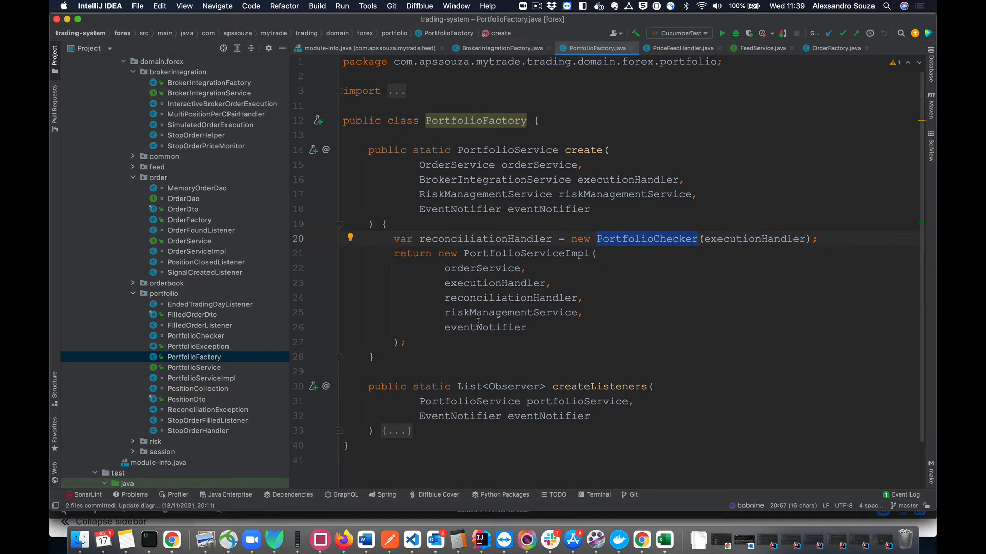
mouse_move(585, 176)
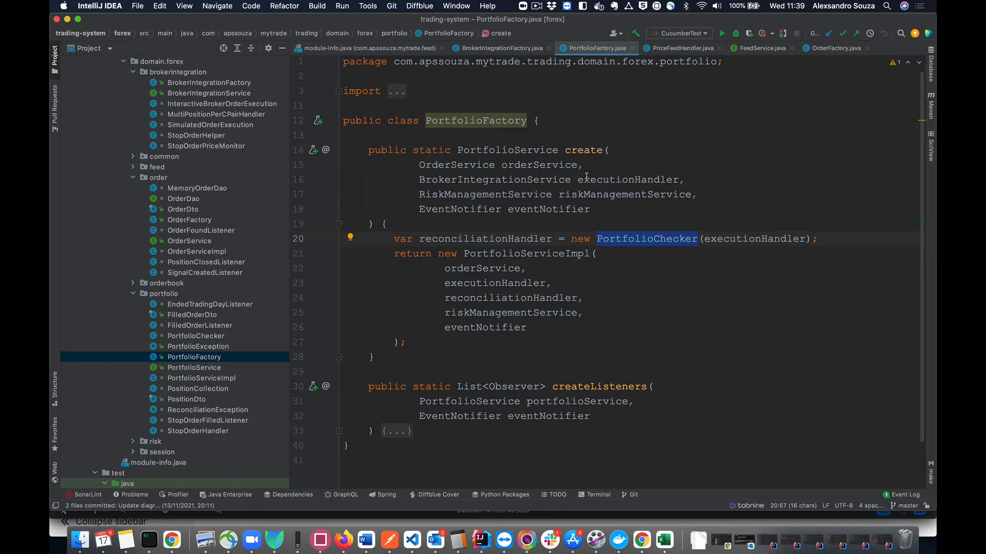
mouse_move(582, 150)
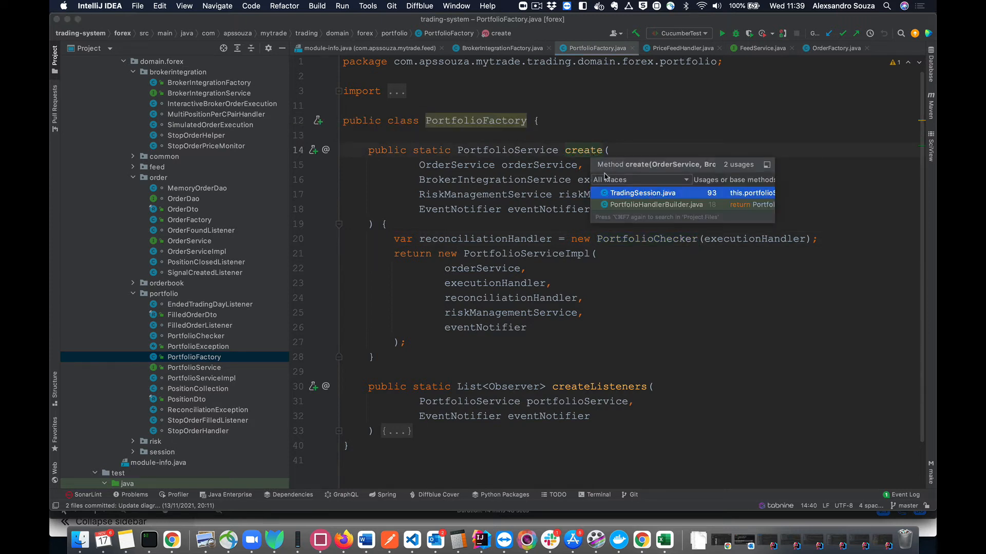
Jump from PortfolioFactory.create's usages to its call site in TradingSession.
left_click(639, 192)
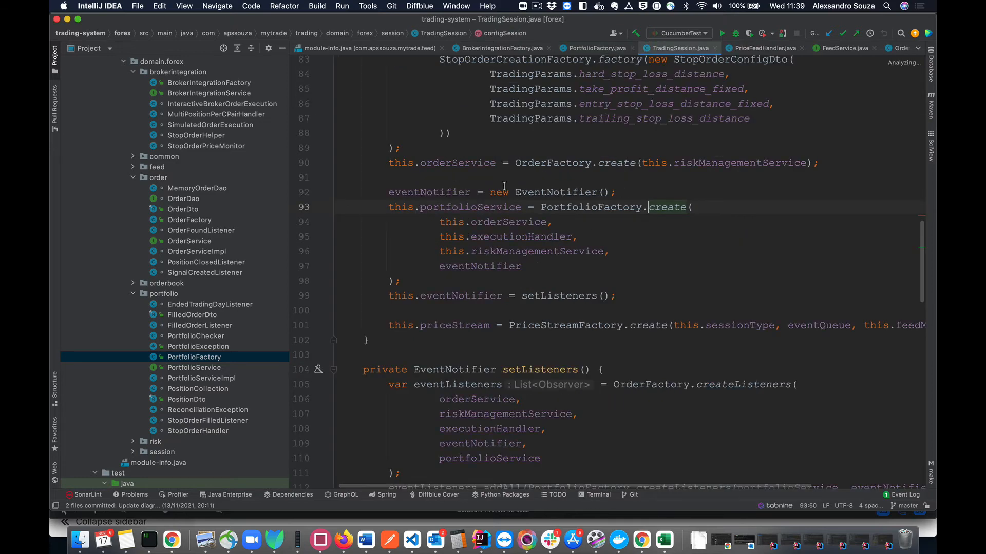
scroll("up", 3)
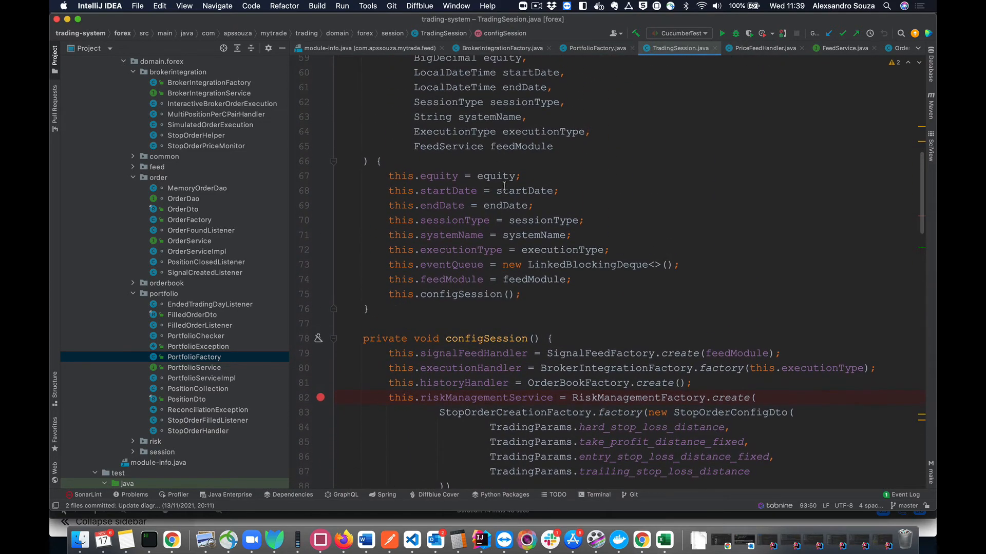
scroll("up", 3)
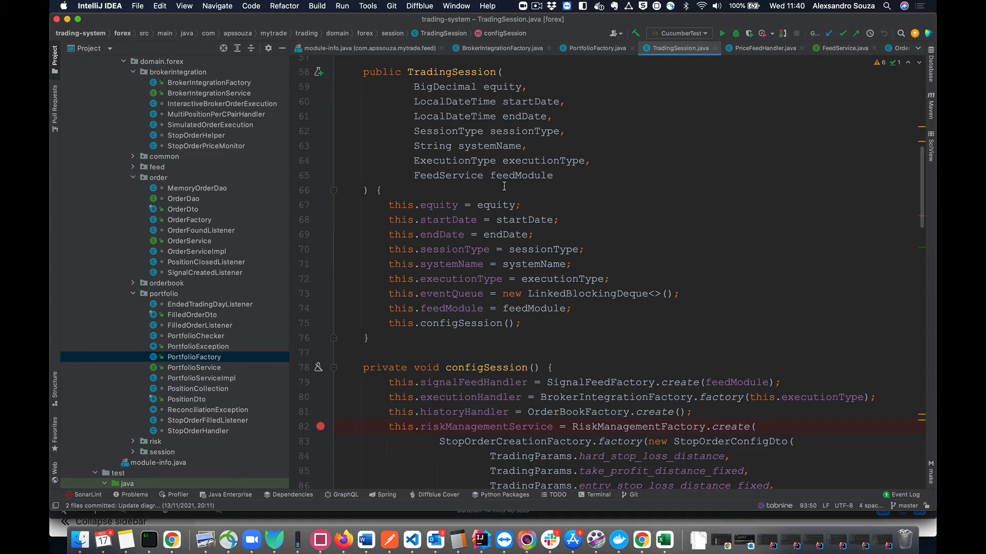
scroll("up", 3)
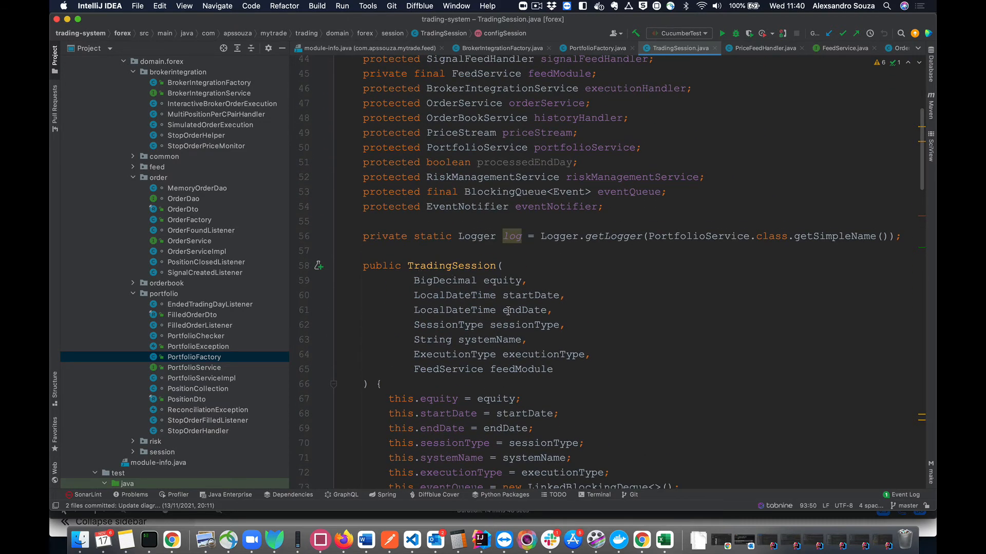
scroll("down", 3)
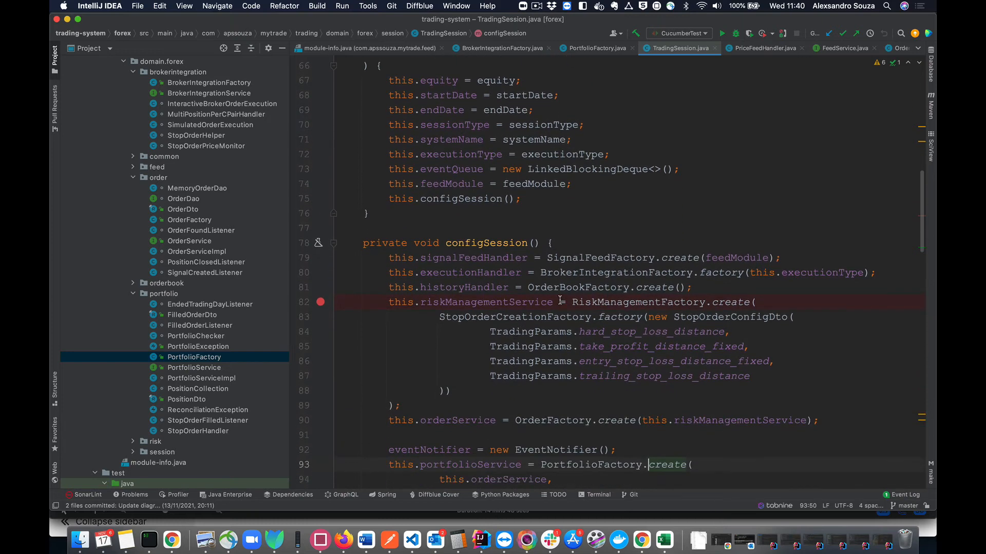
left_click(613, 258)
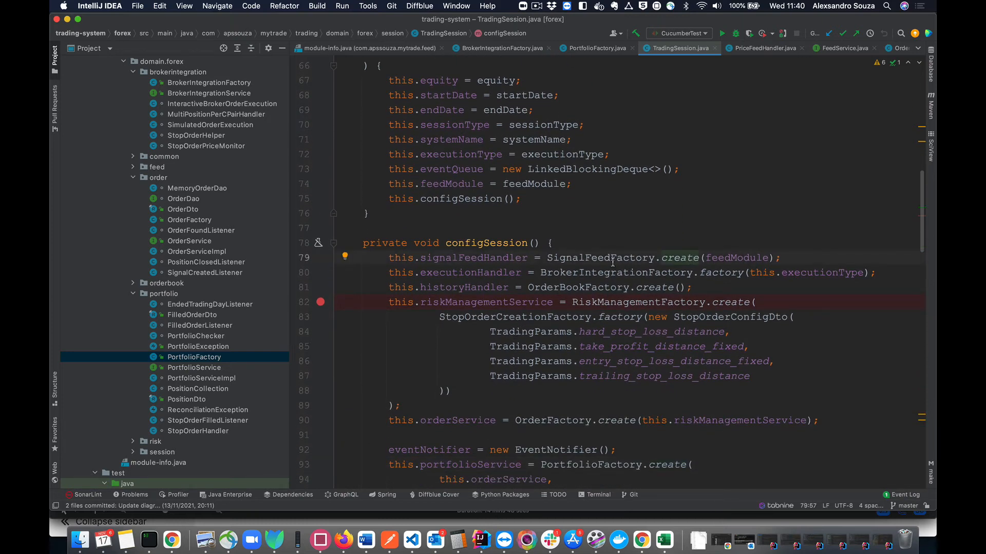
double_click(599, 258)
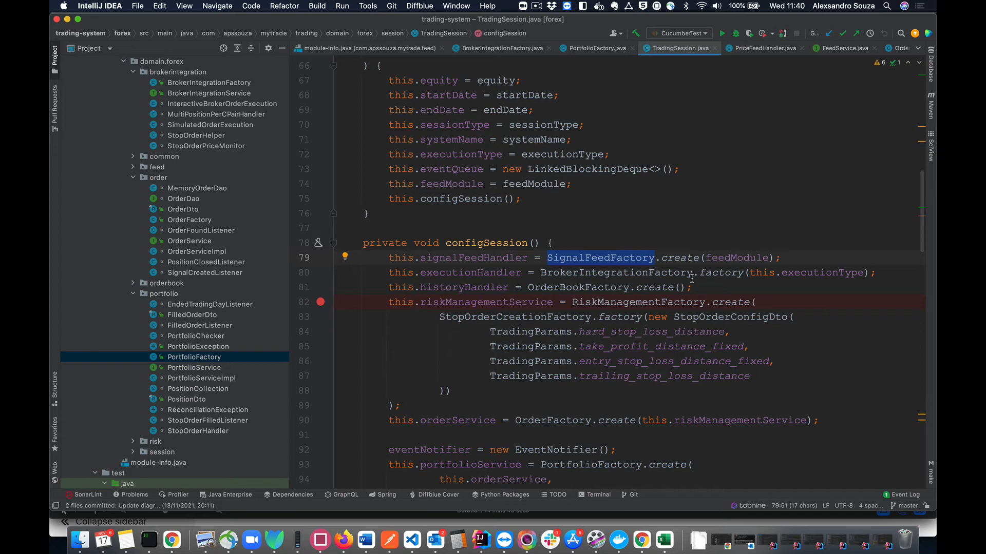
left_click(698, 272)
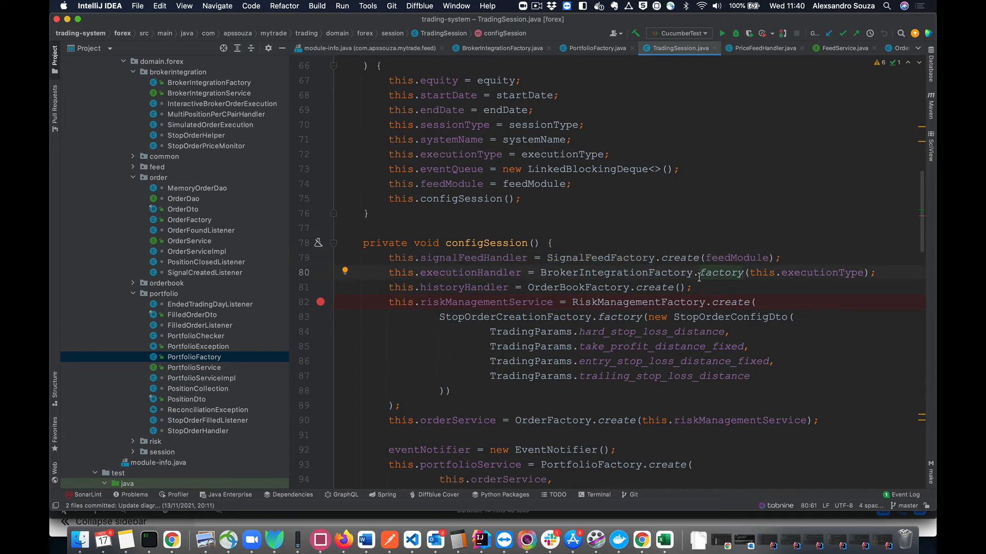
left_click(579, 287)
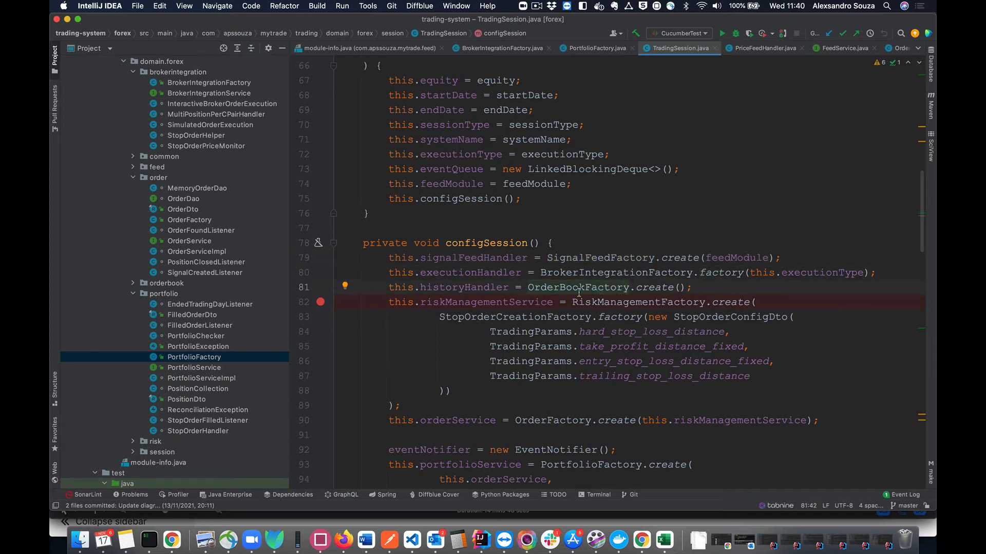
mouse_move(678, 298)
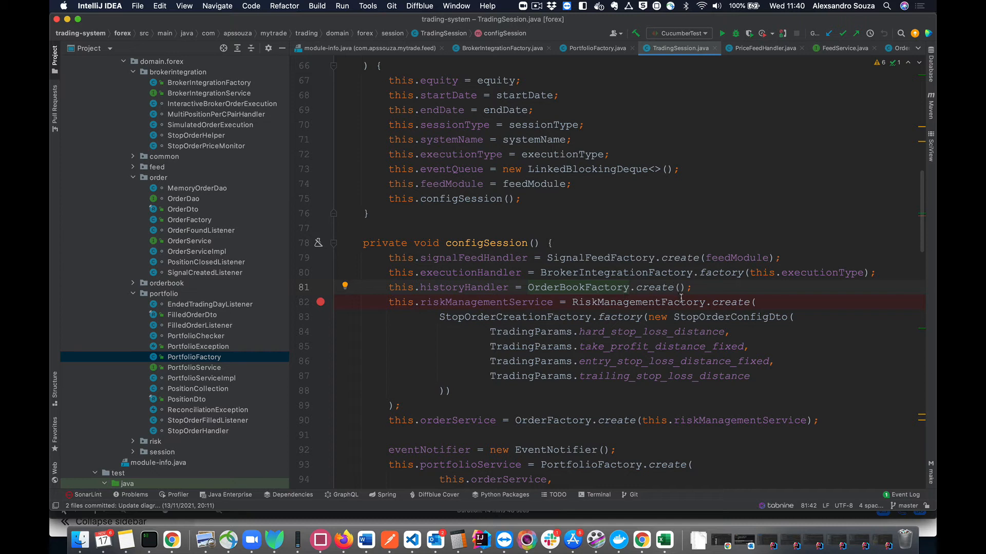
scroll("up", 3)
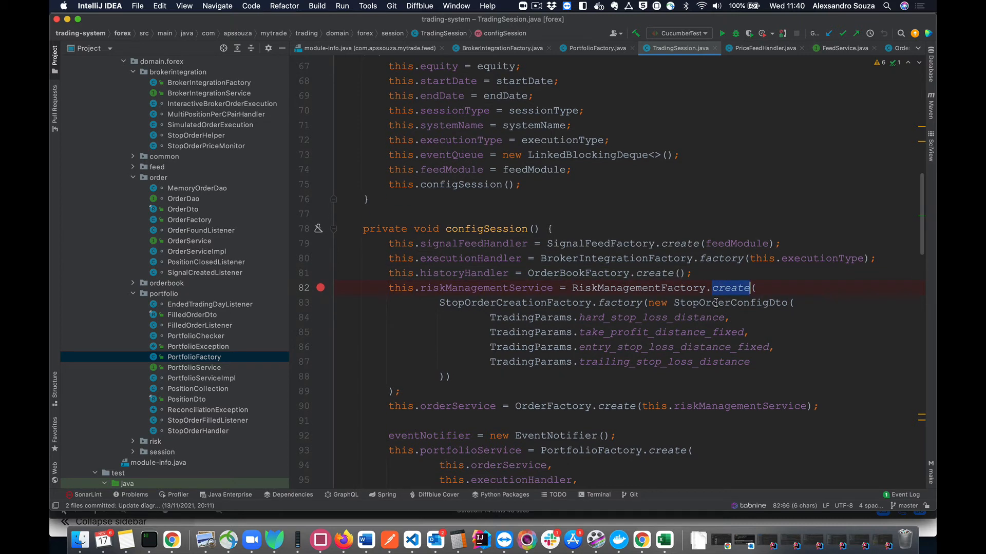
scroll("down", 3)
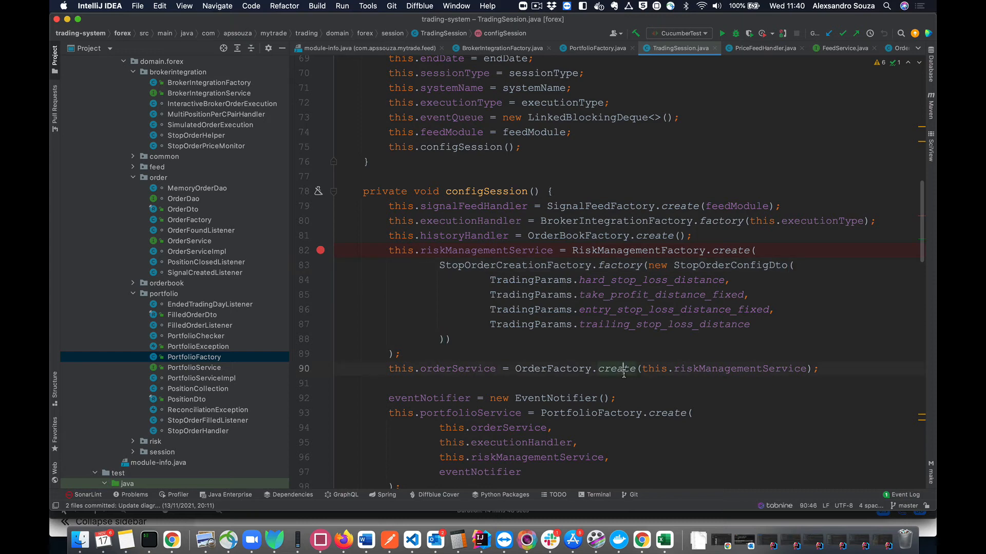
scroll("down", 3)
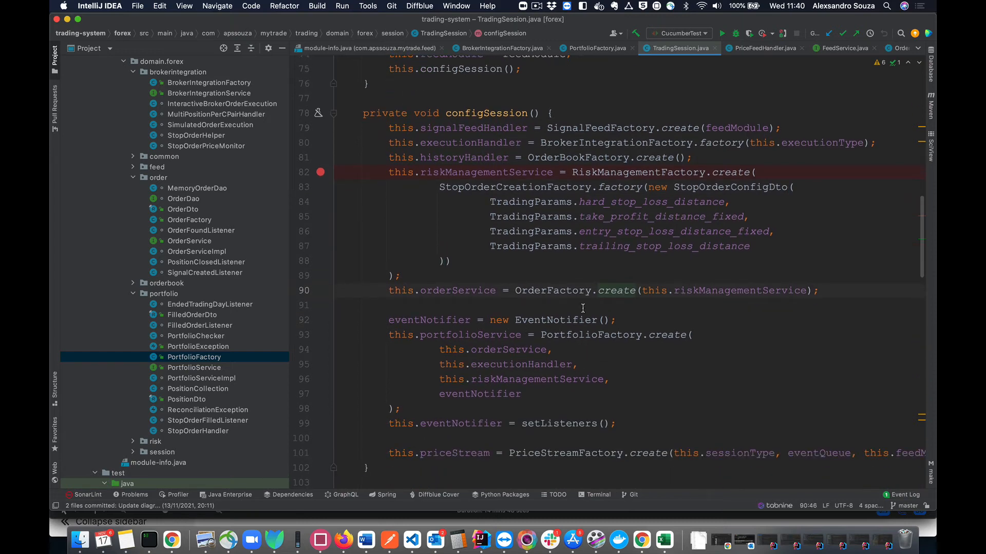
scroll("down", 3)
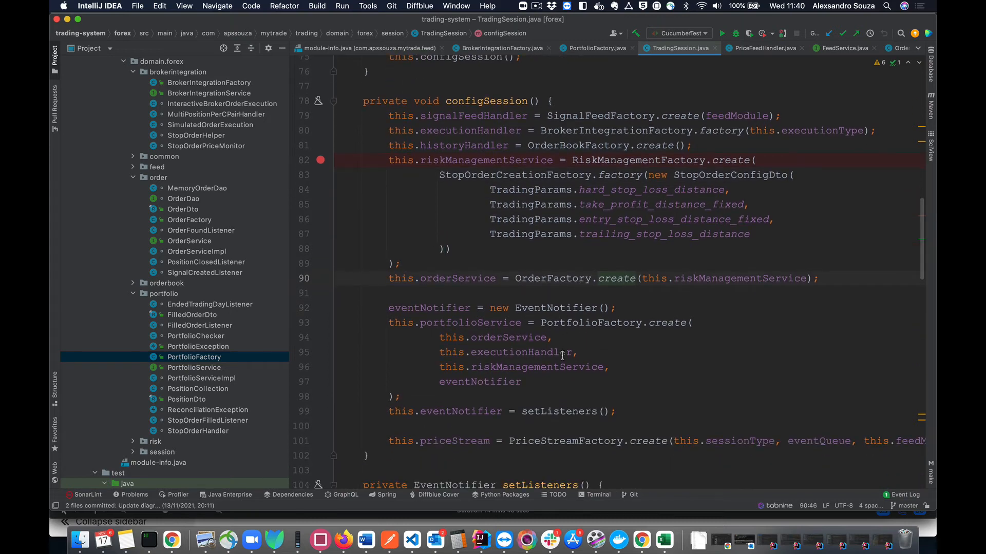
scroll("down", 3)
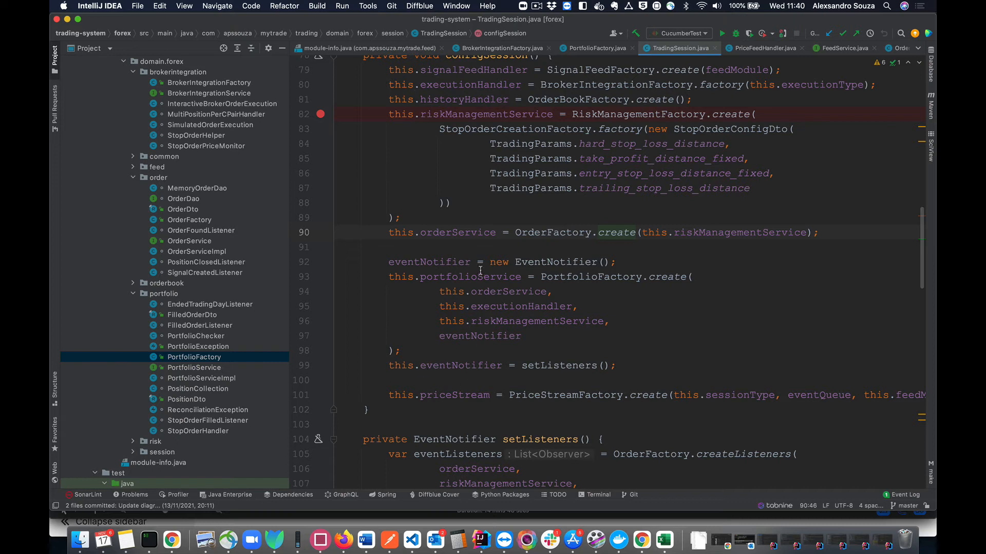
mouse_move(491, 245)
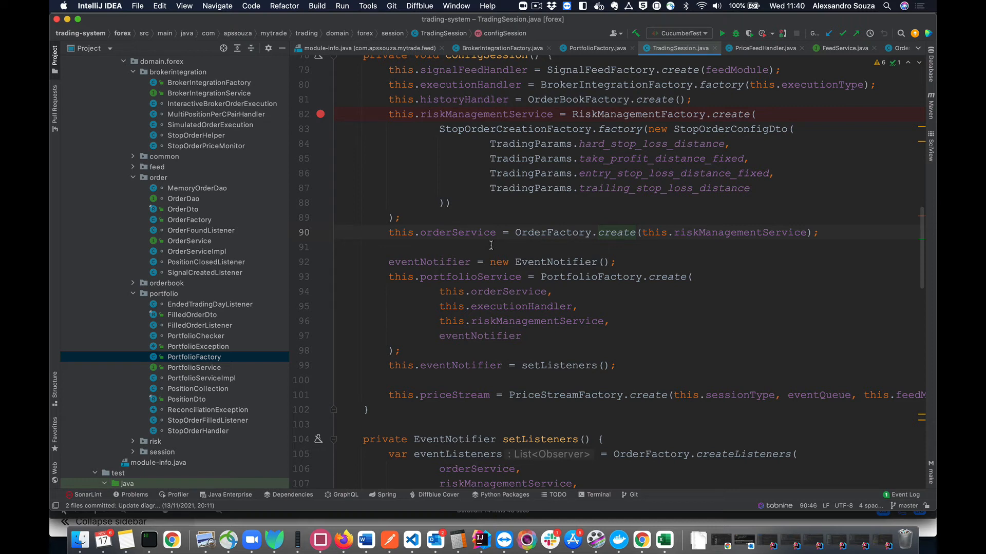
mouse_move(620, 244)
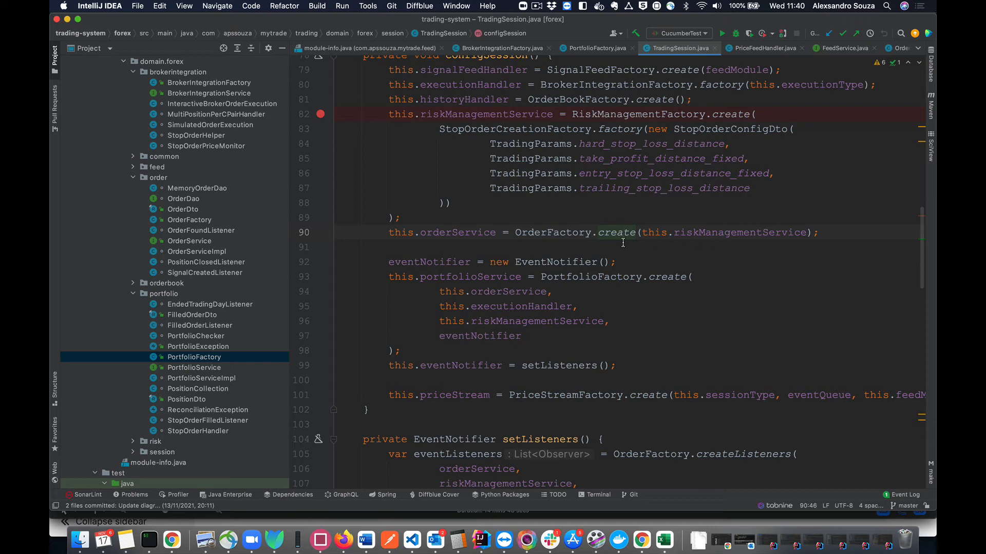
mouse_move(625, 163)
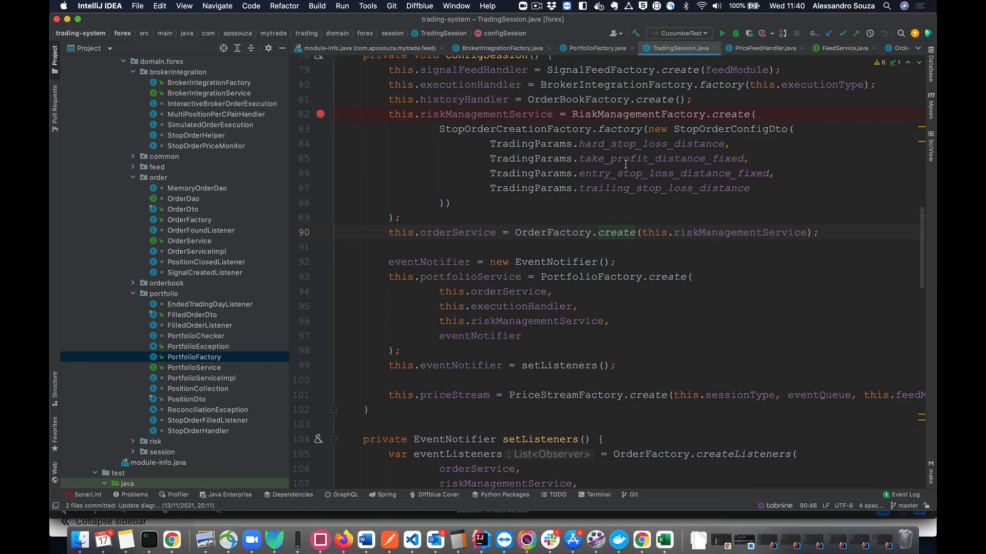
mouse_move(610, 209)
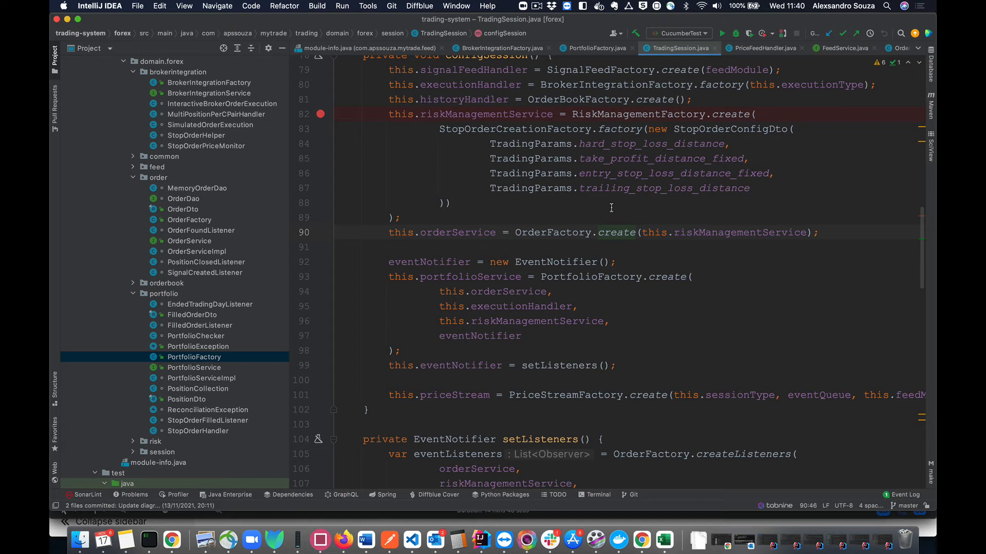
mouse_move(601, 212)
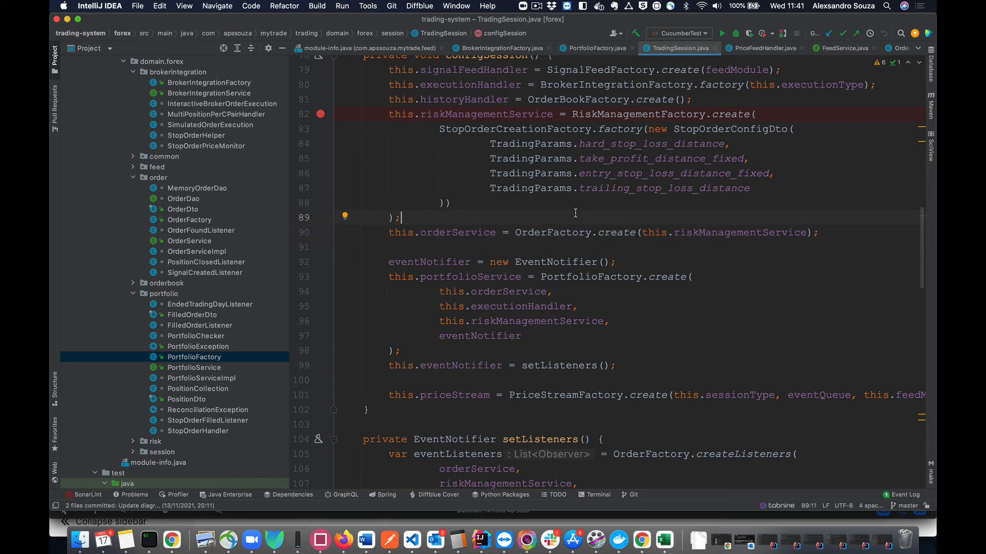
Open OrderFactory.java showing its create and createListeners methods.
scroll("up", 3)
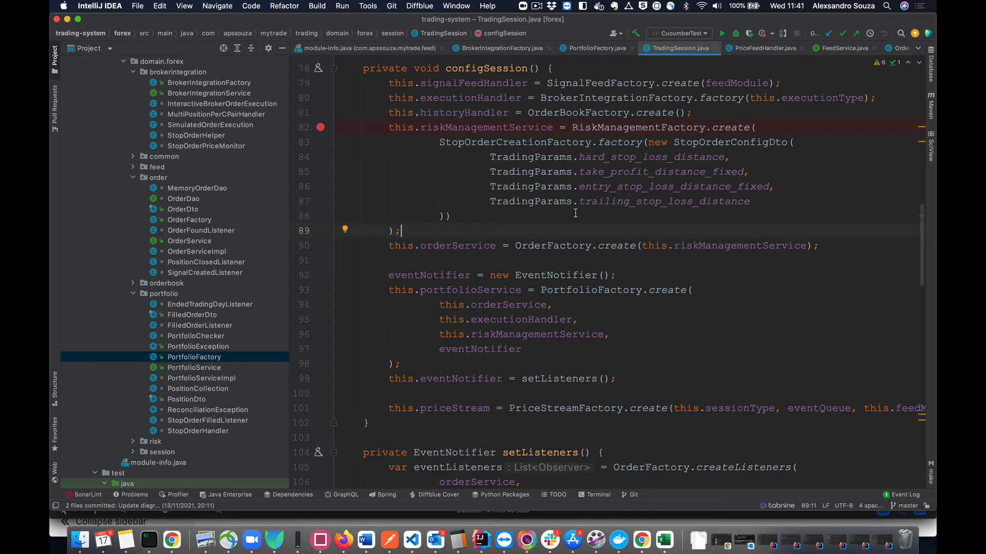
mouse_move(684, 156)
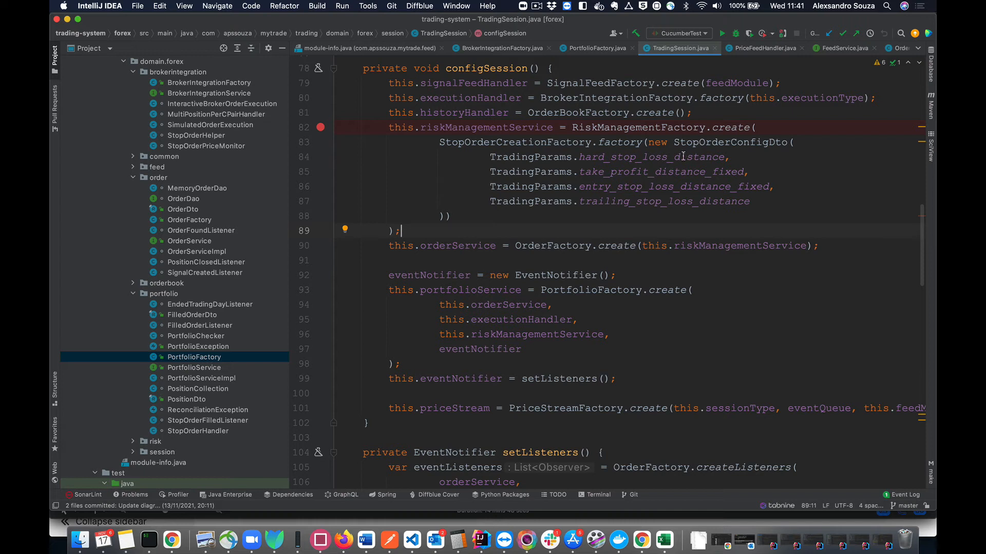
mouse_move(748, 133)
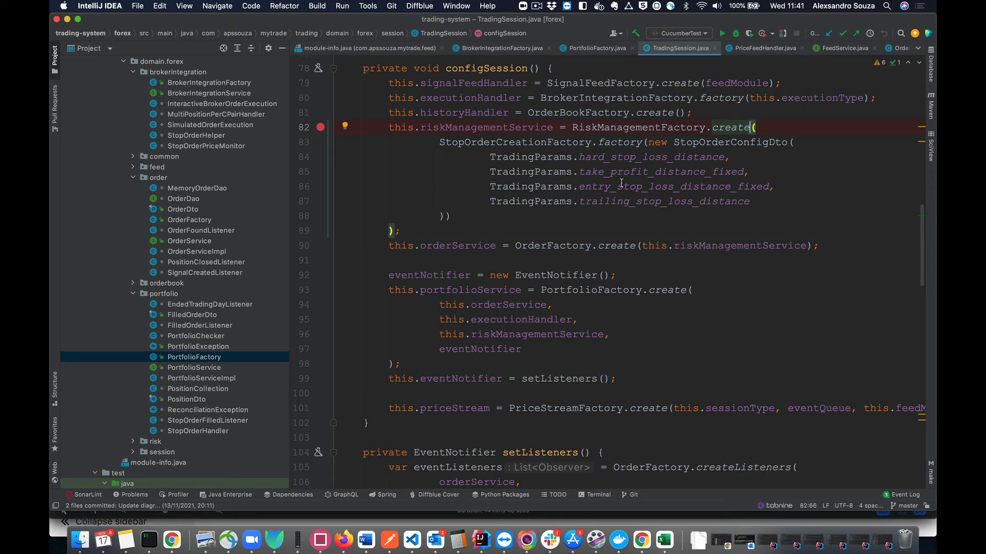
mouse_move(724, 137)
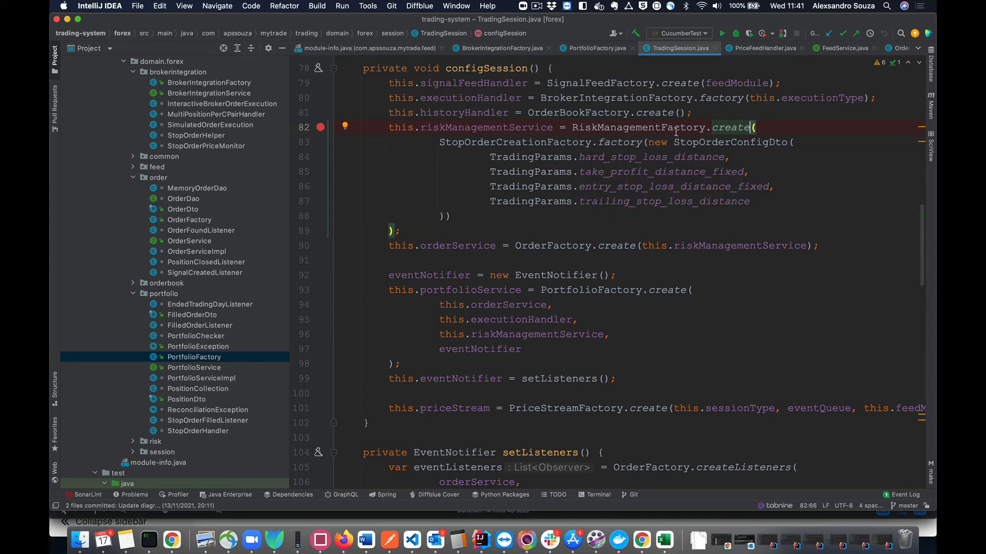
mouse_move(613, 242)
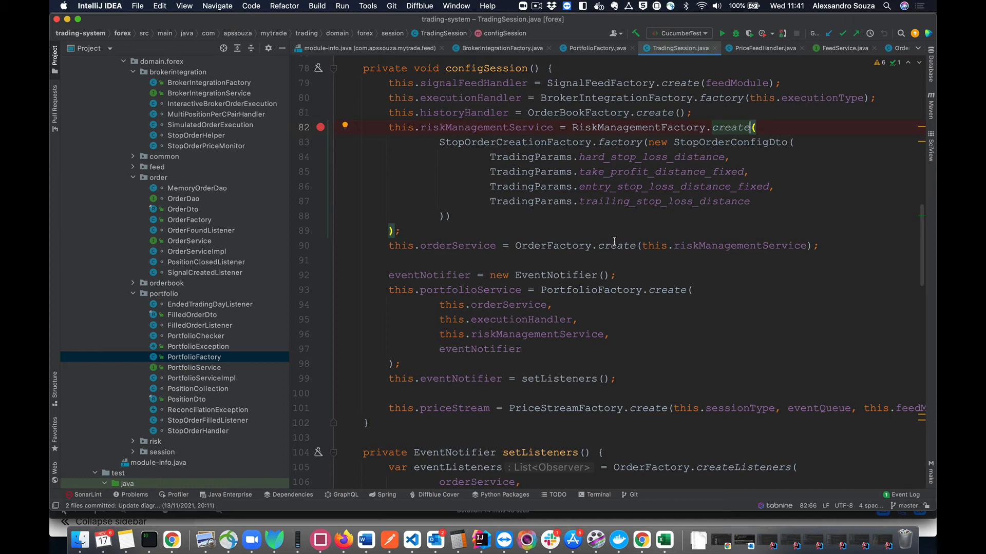
mouse_move(589, 263)
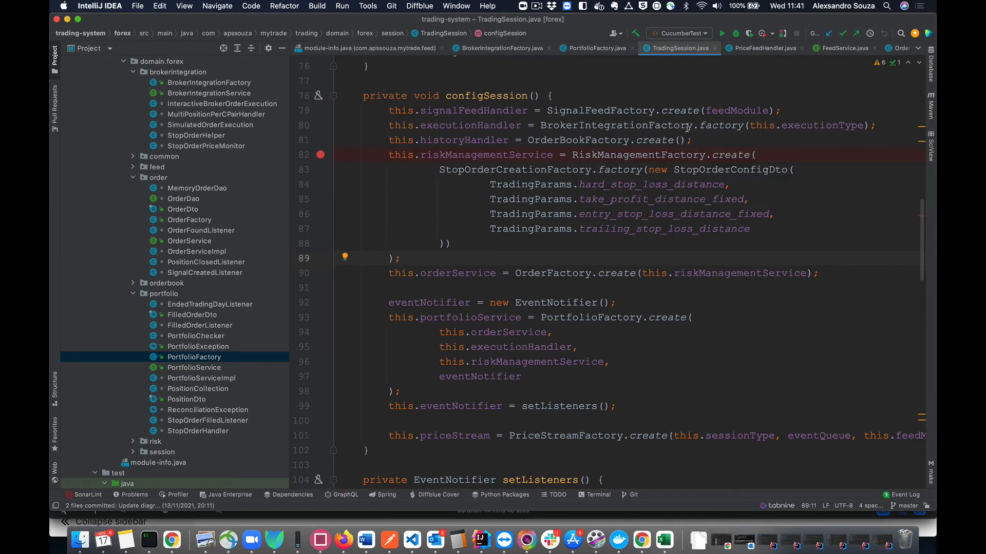
mouse_move(709, 155)
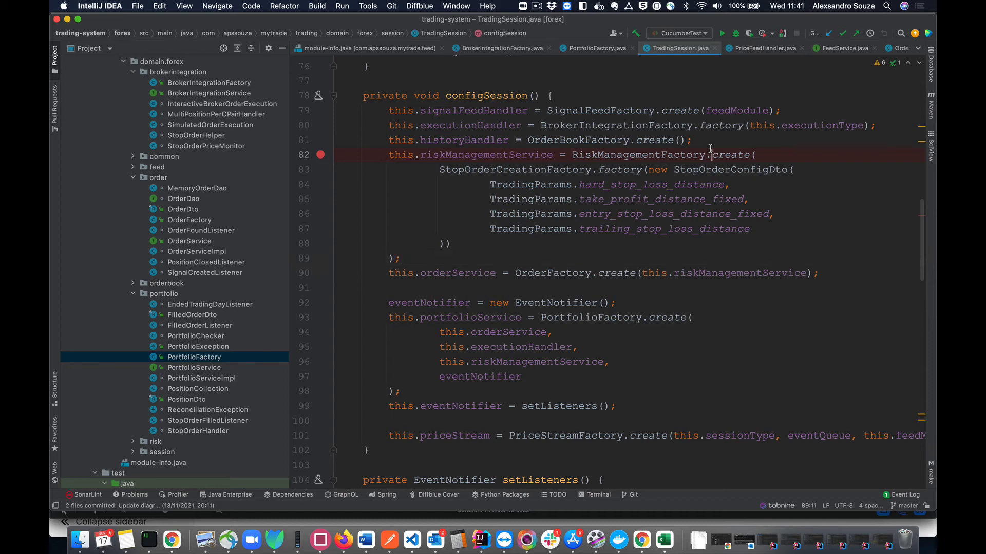
left_click(718, 140)
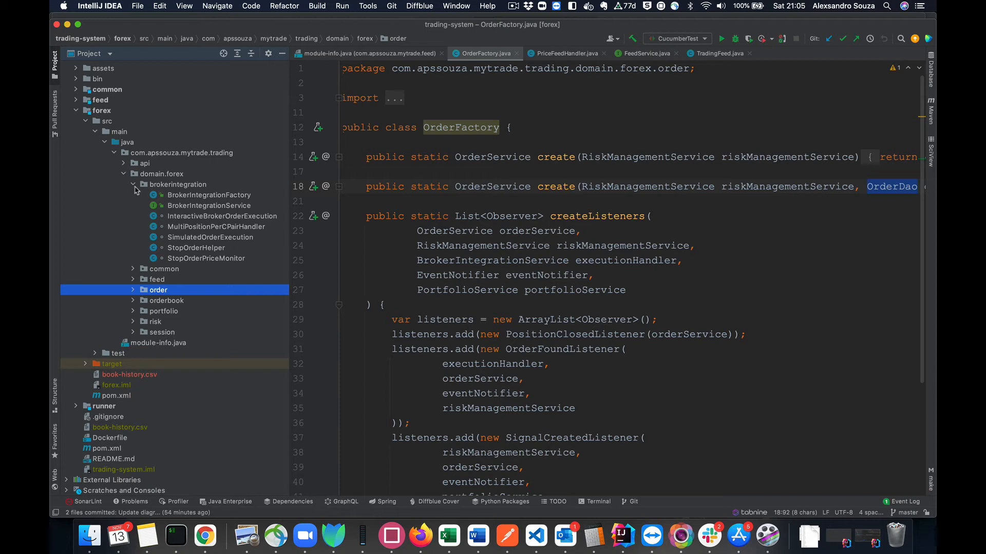
Collapse brokerintegration and expand the forex test folder with its java and resources folders.
left_click(135, 184)
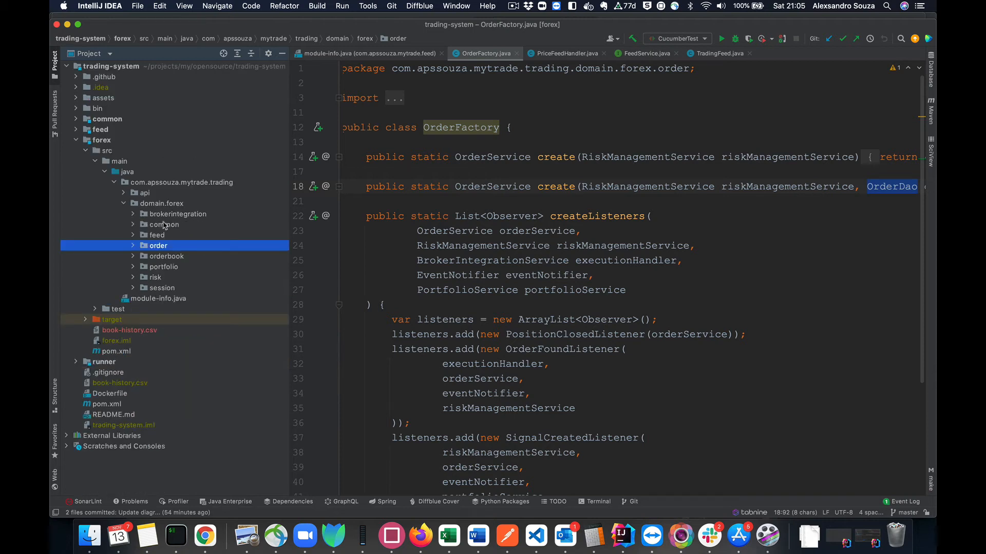
mouse_move(158, 246)
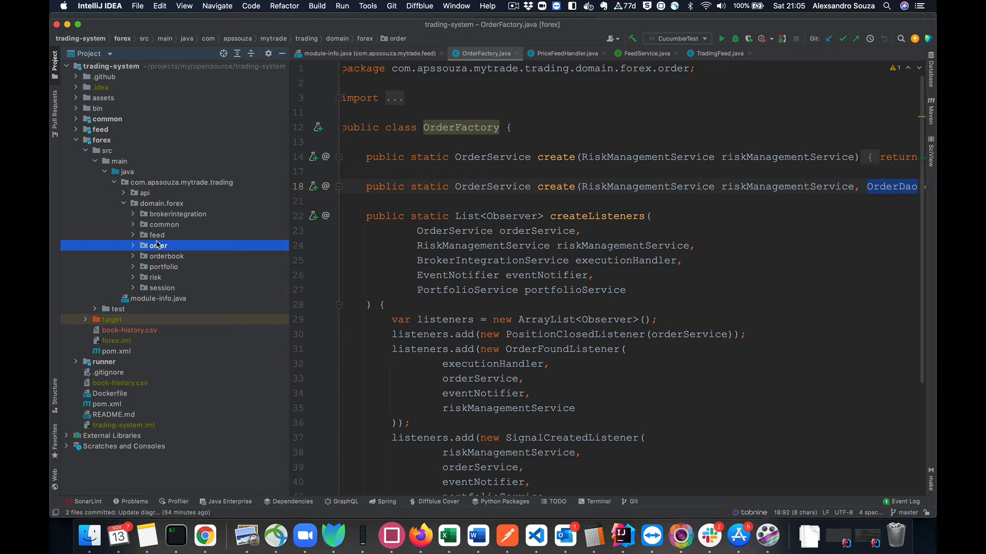
left_click(117, 309)
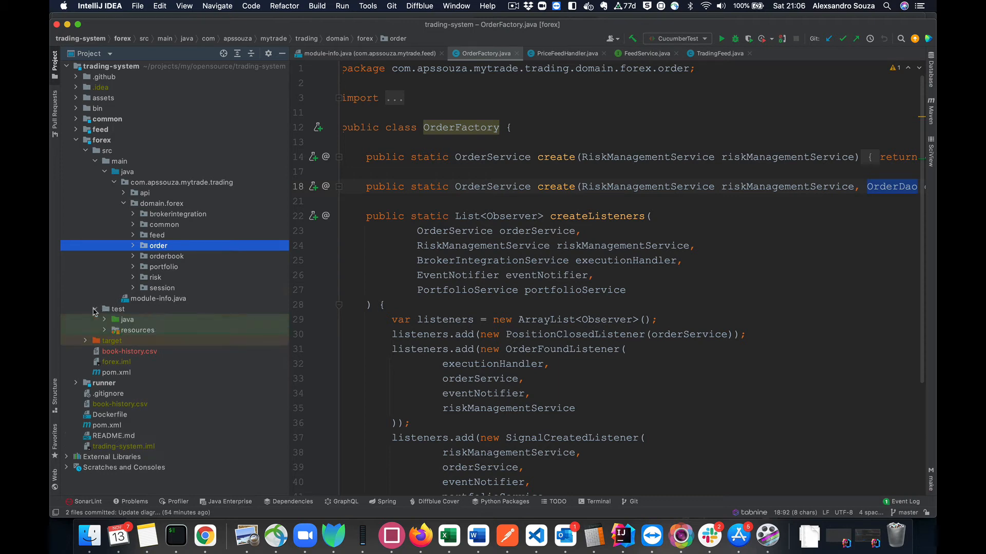
left_click(94, 309)
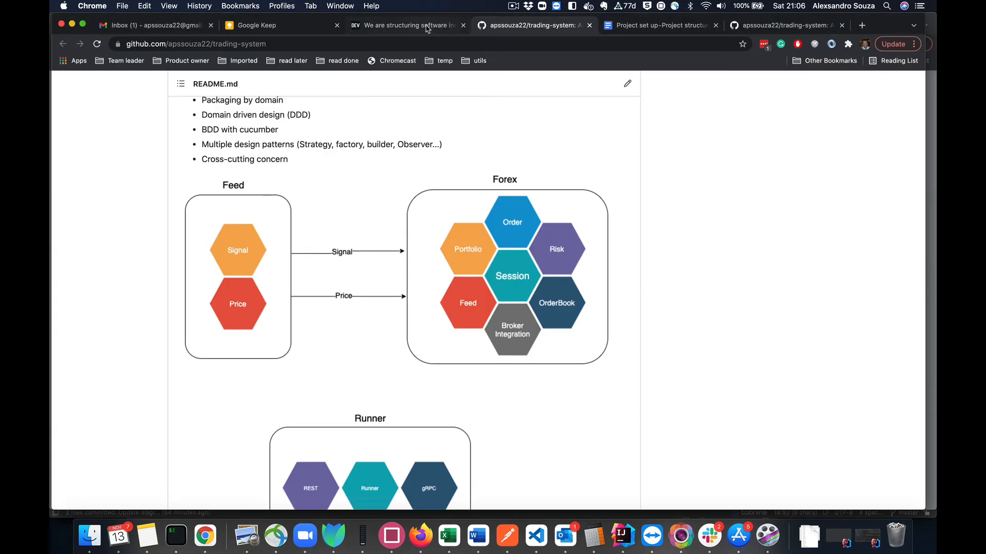
left_click(408, 25)
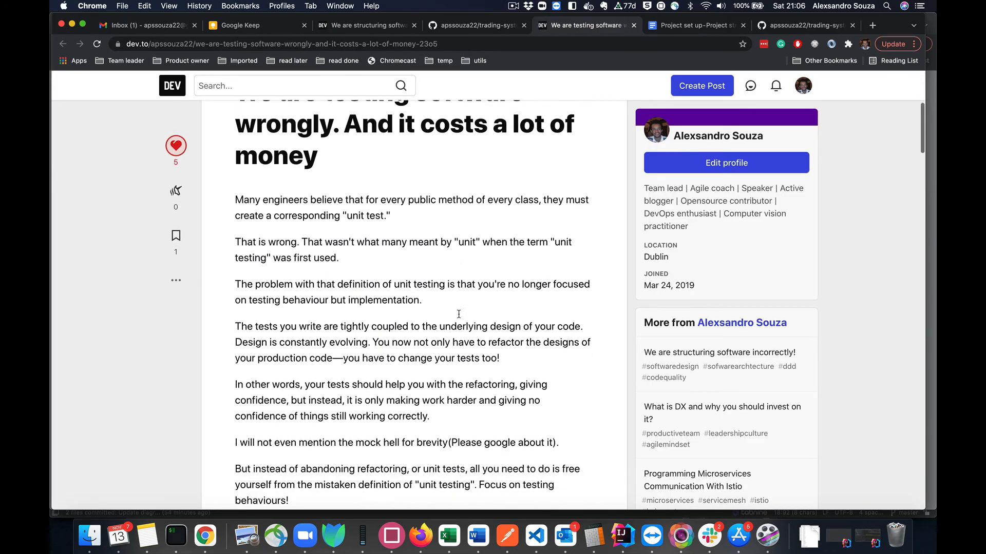
scroll("down", 3)
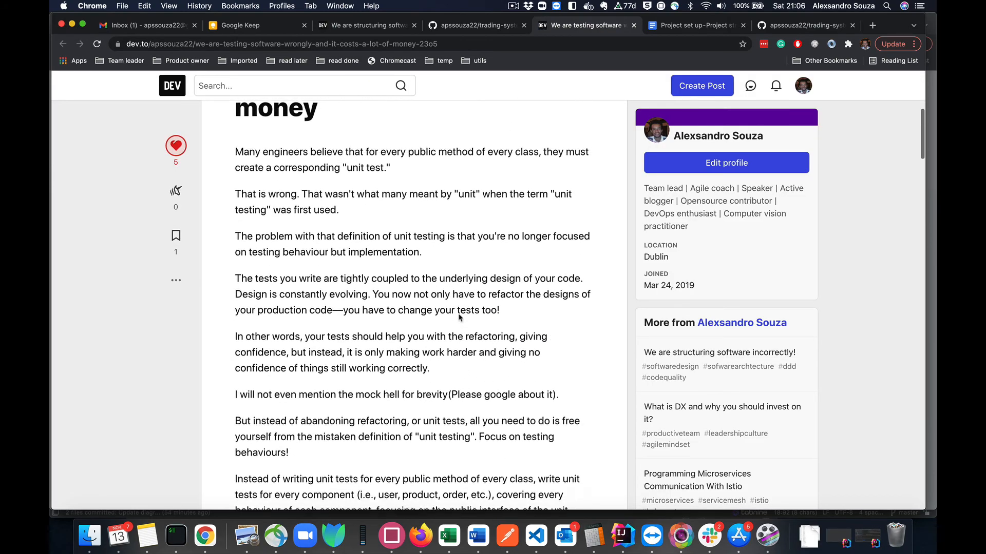
scroll("up", 3)
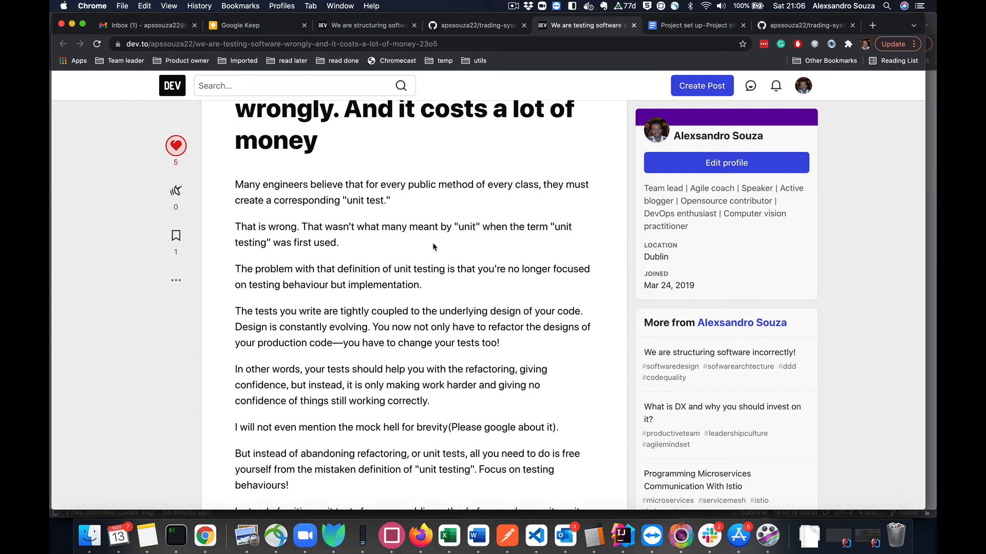
mouse_move(427, 213)
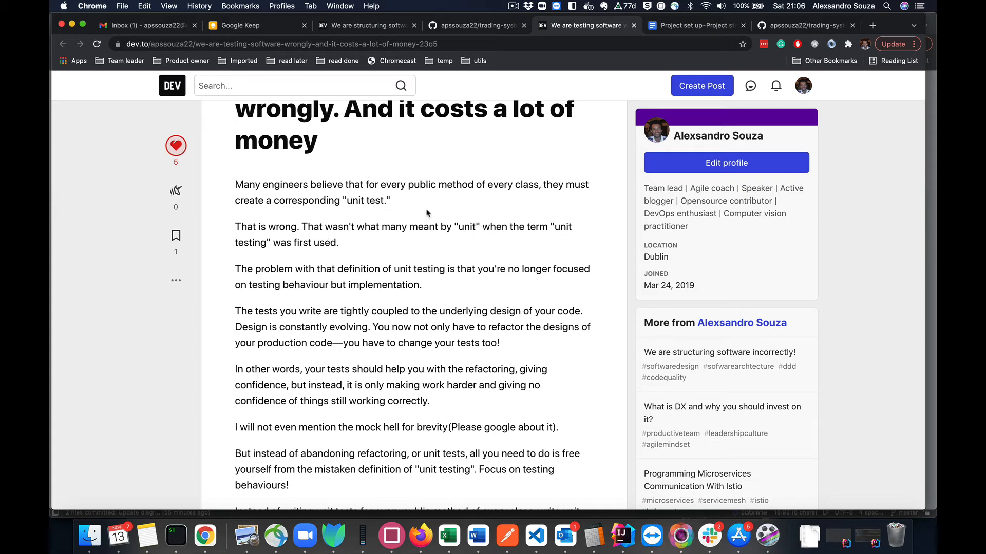
mouse_move(471, 225)
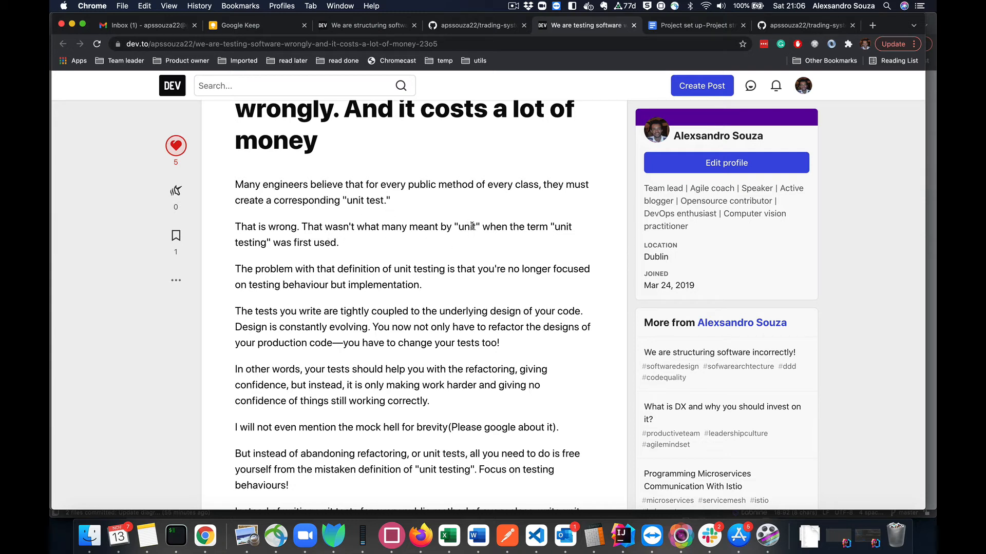
mouse_move(538, 184)
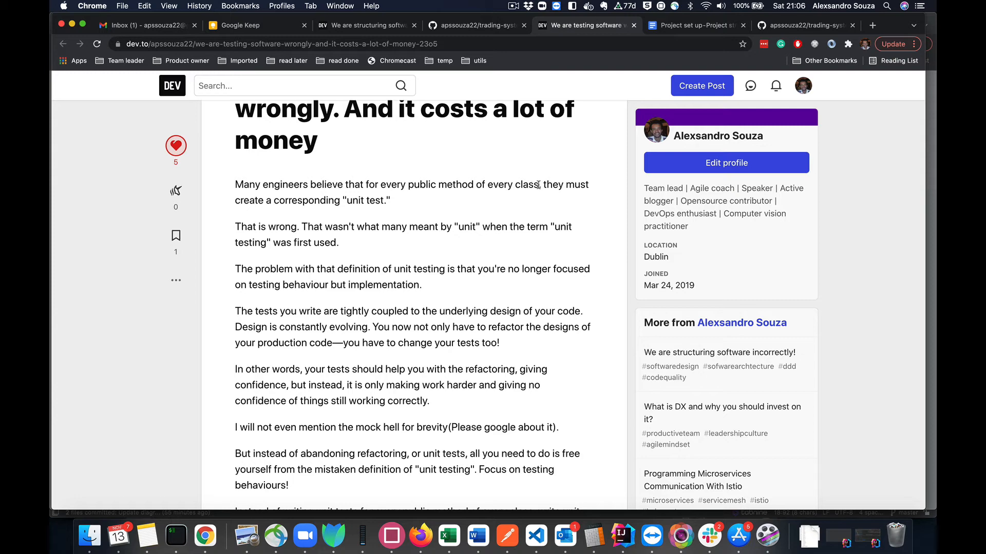
mouse_move(482, 106)
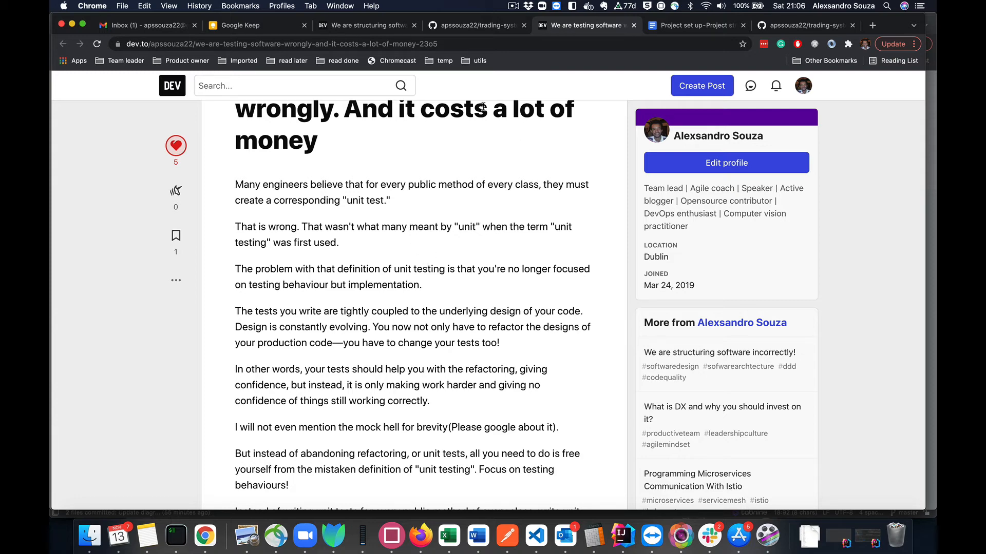
left_click(623, 535)
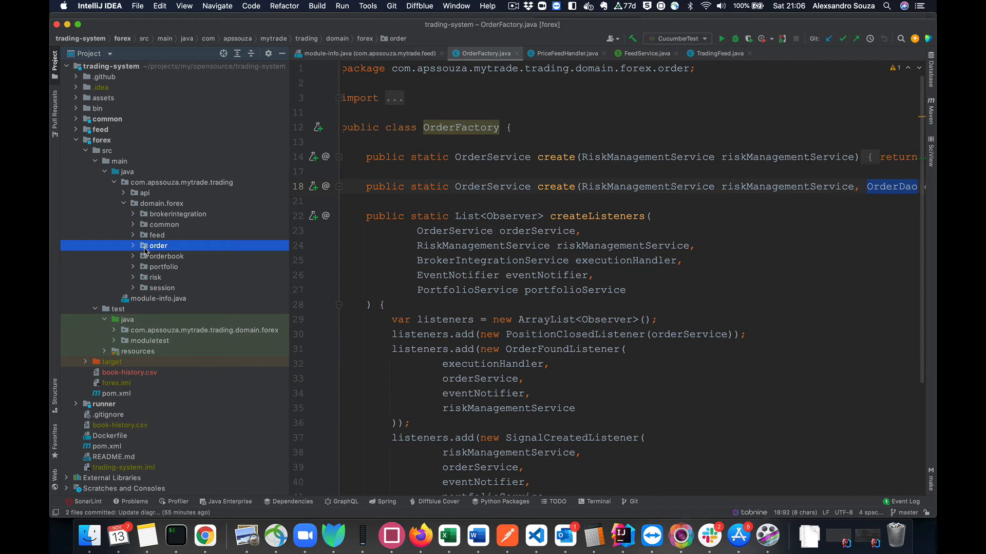
mouse_move(139, 317)
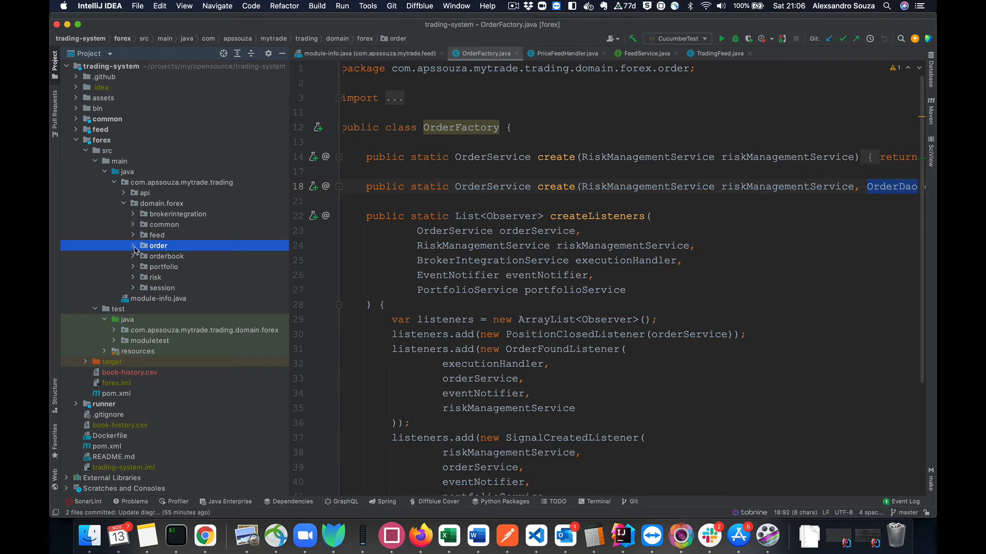
Expand the main forex order package and select its OrderService class.
left_click(134, 245)
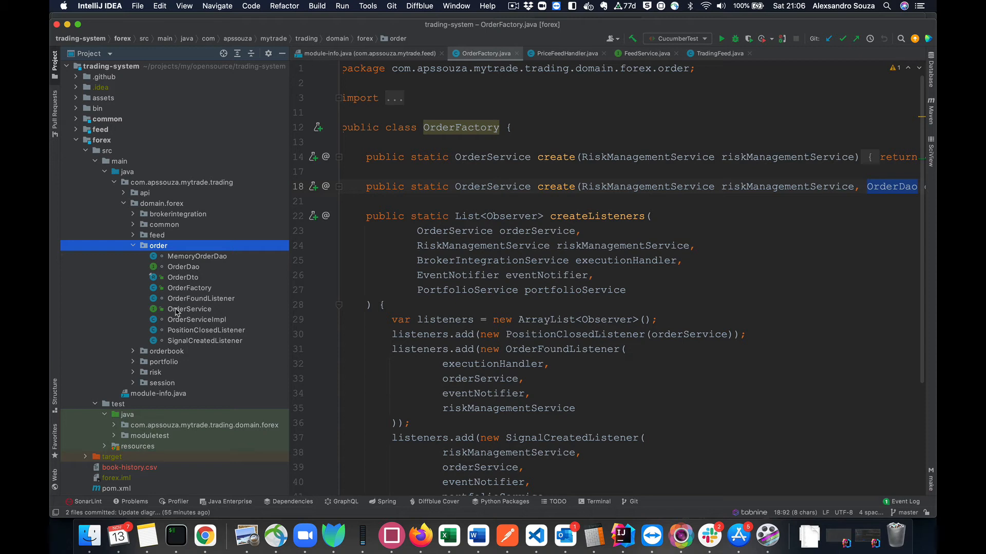
left_click(188, 309)
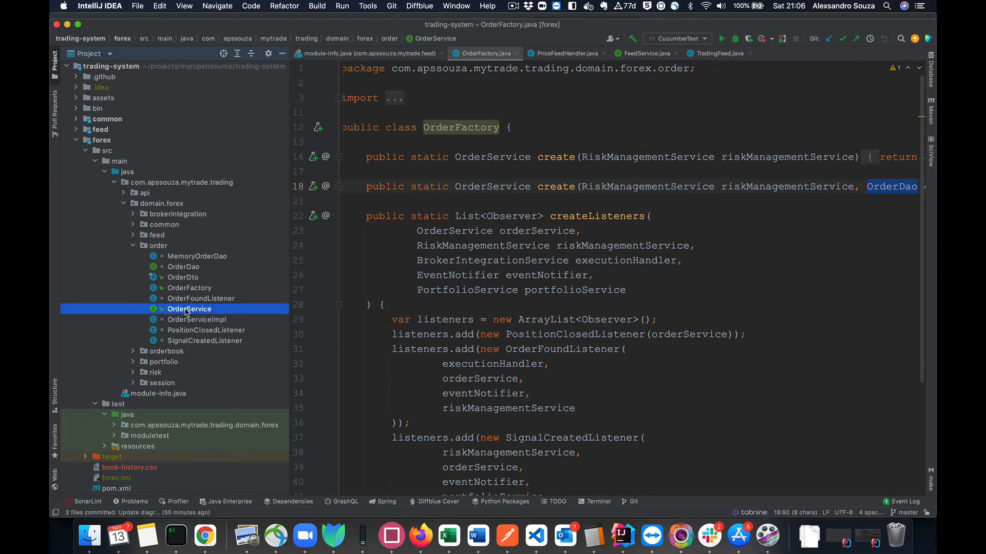
scroll("down", 3)
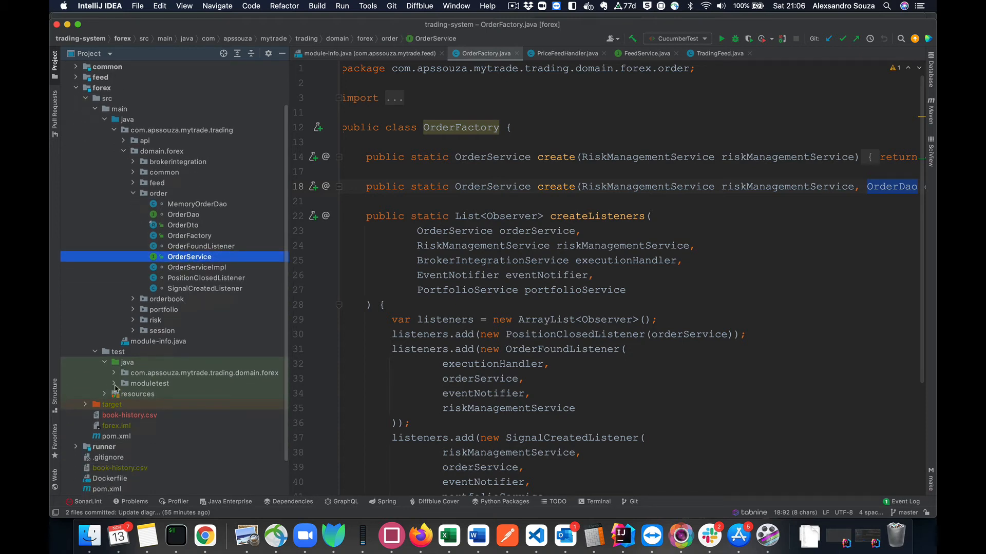
Expand the forex test order package and open the OrderDomainShould test class.
left_click(125, 373)
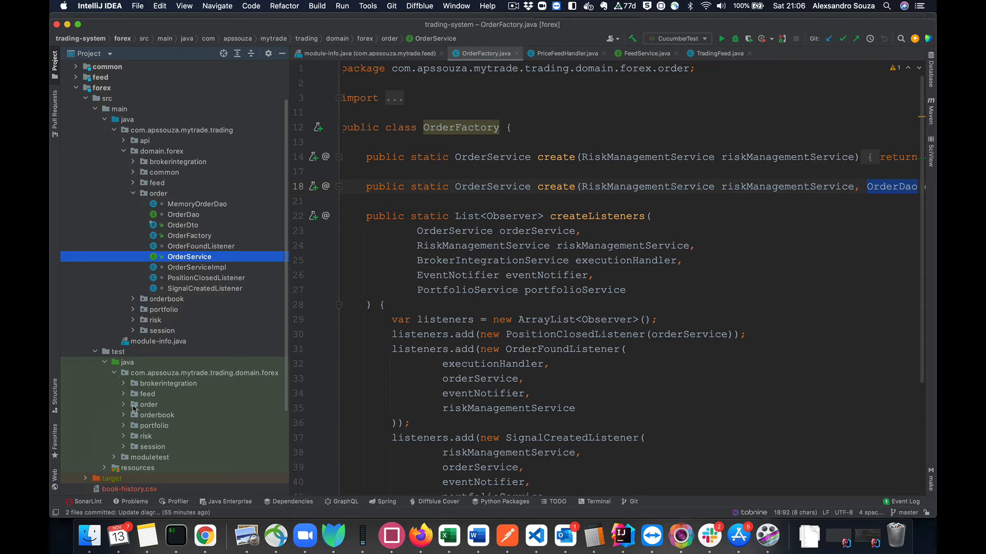
left_click(149, 404)
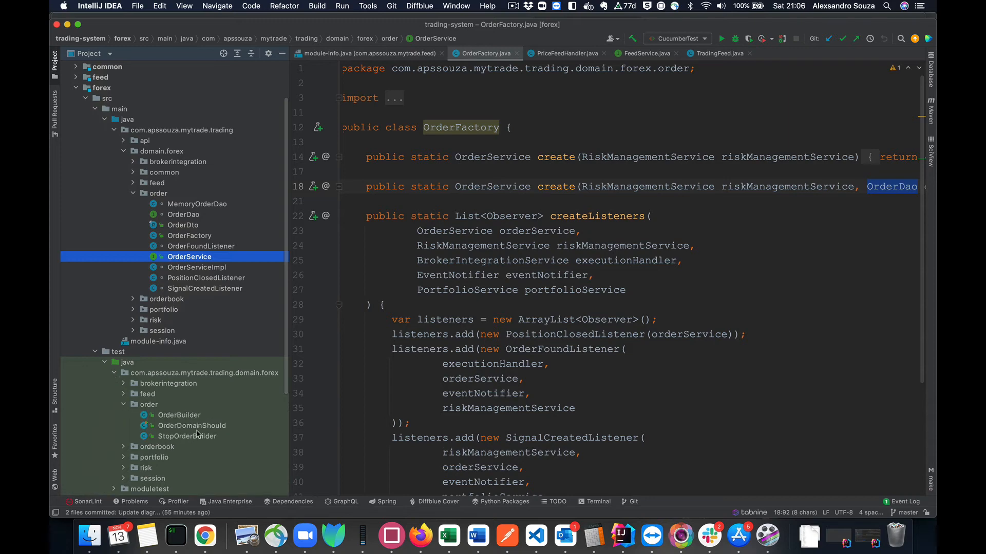
left_click(191, 425)
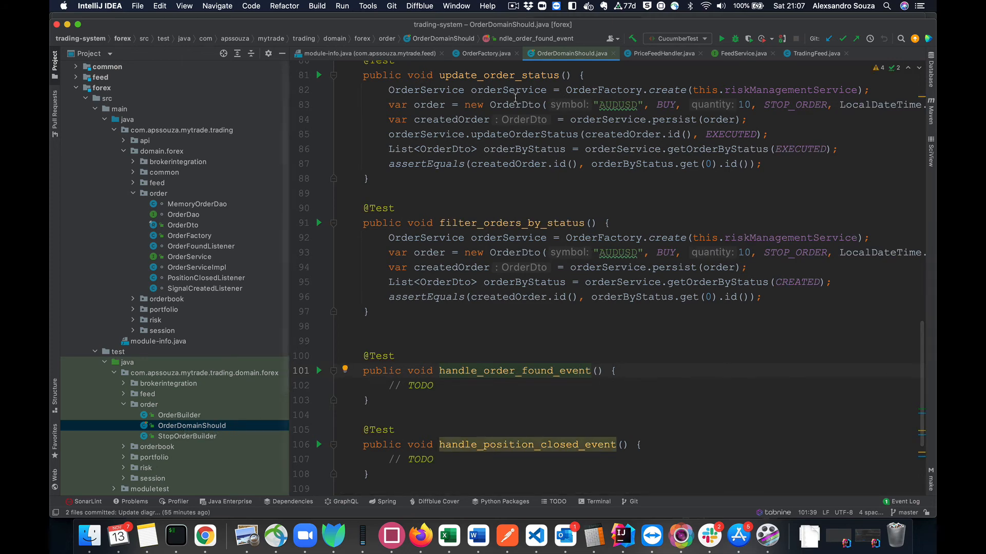
scroll("up", 3)
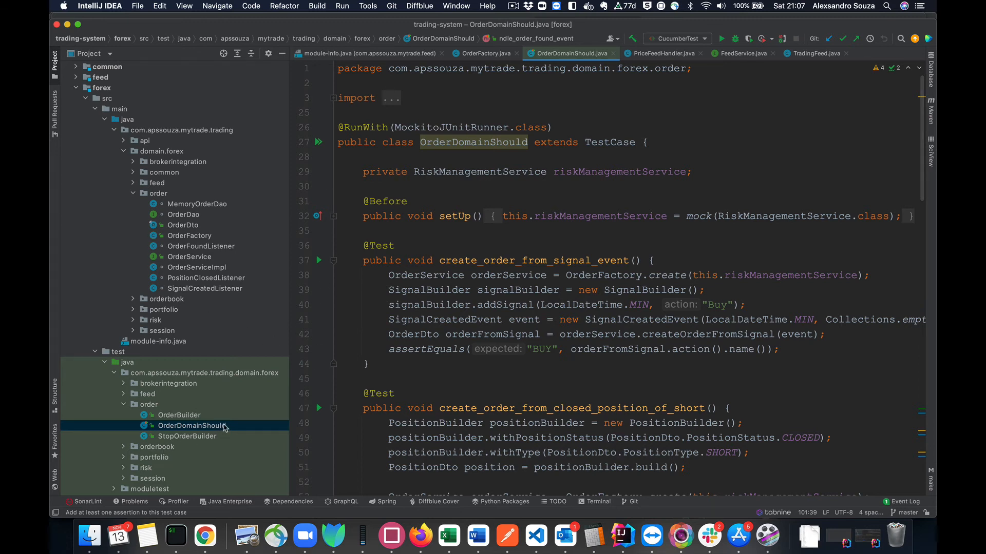
mouse_move(474, 254)
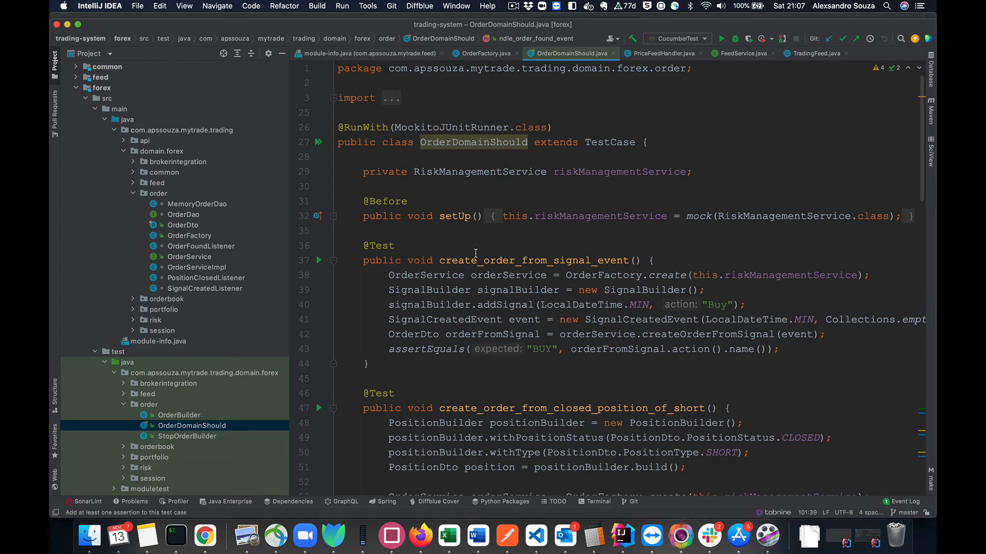
double_click(541, 260)
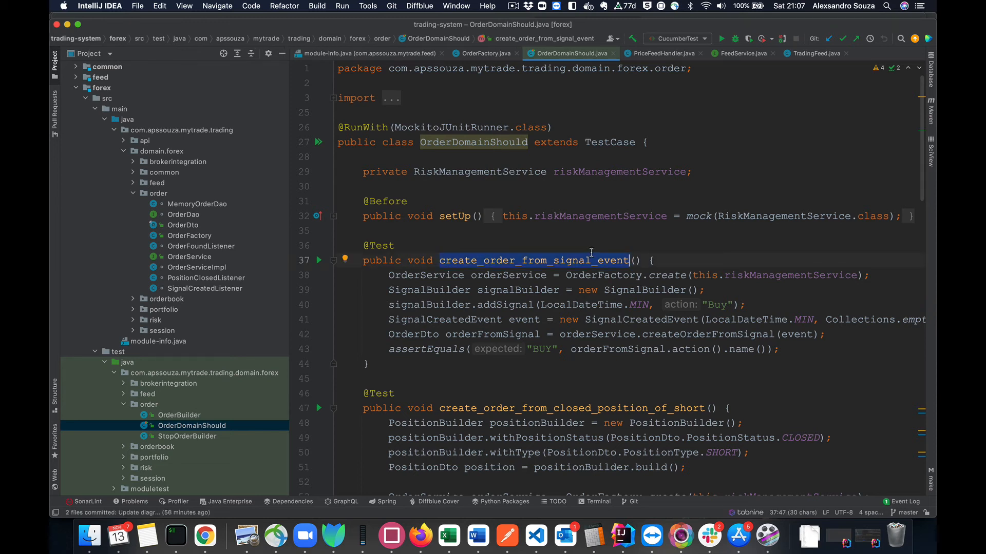
mouse_move(456, 269)
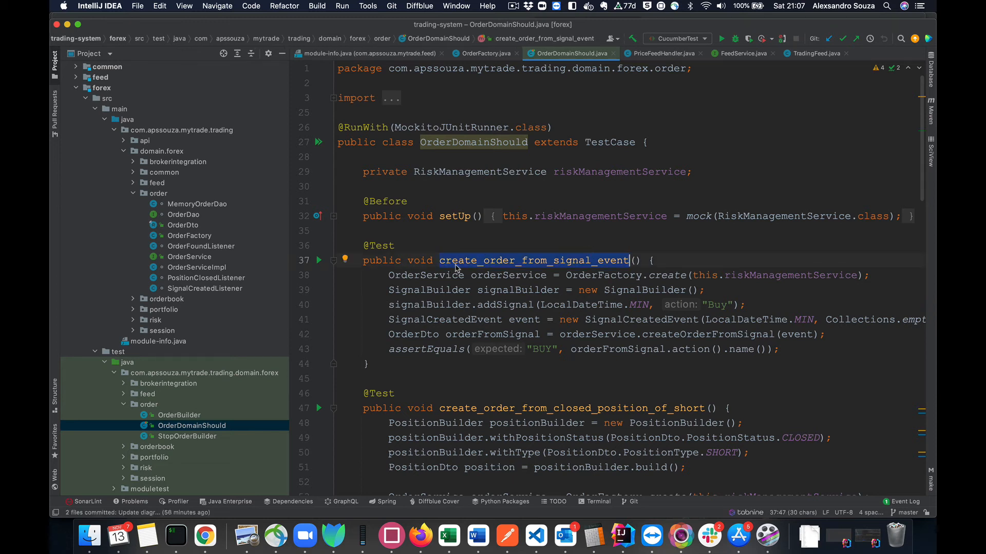
mouse_move(558, 267)
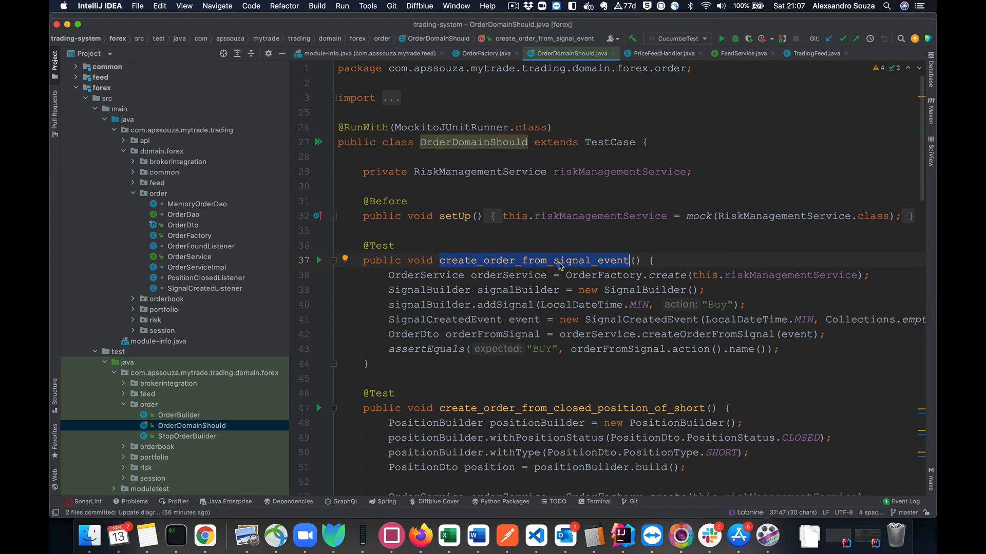
mouse_move(399, 268)
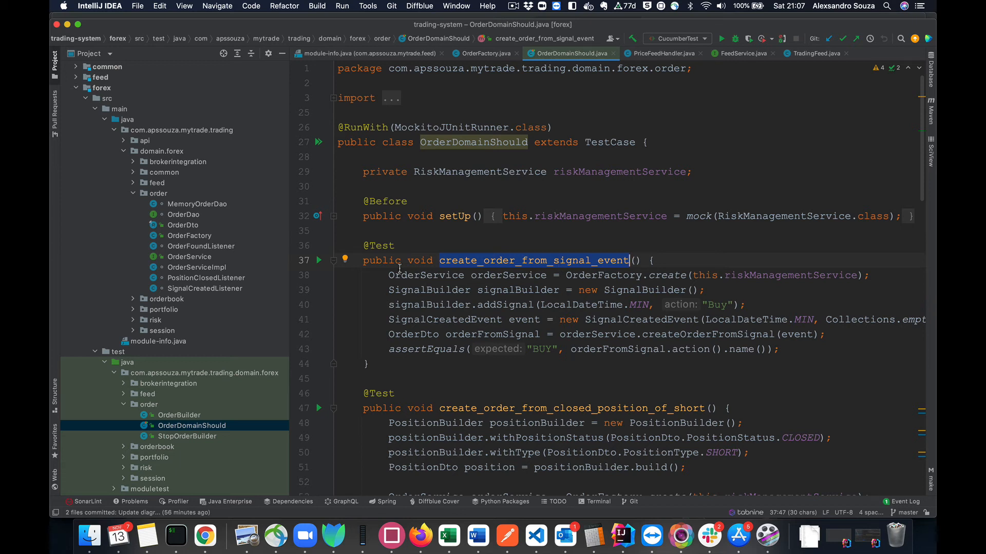
mouse_move(481, 267)
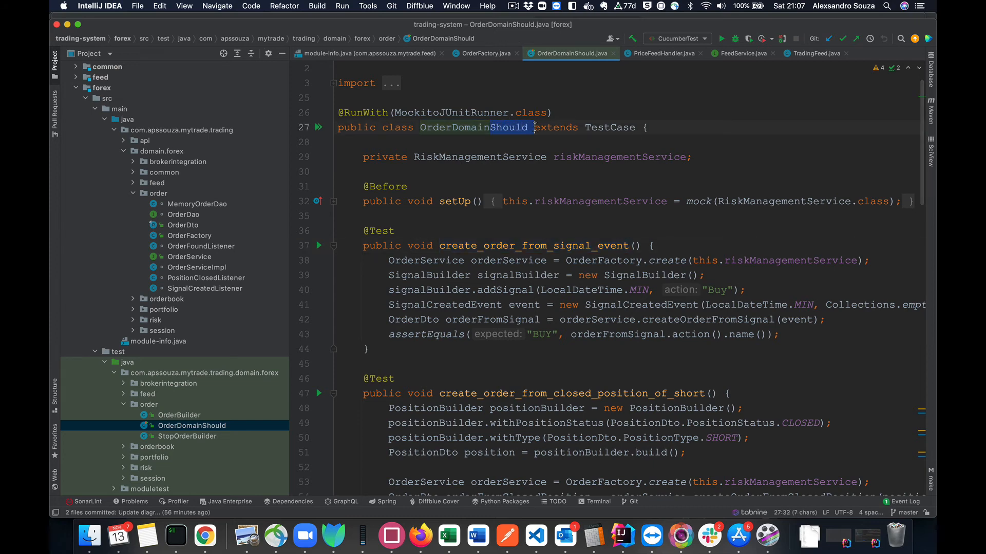
scroll("down", 3)
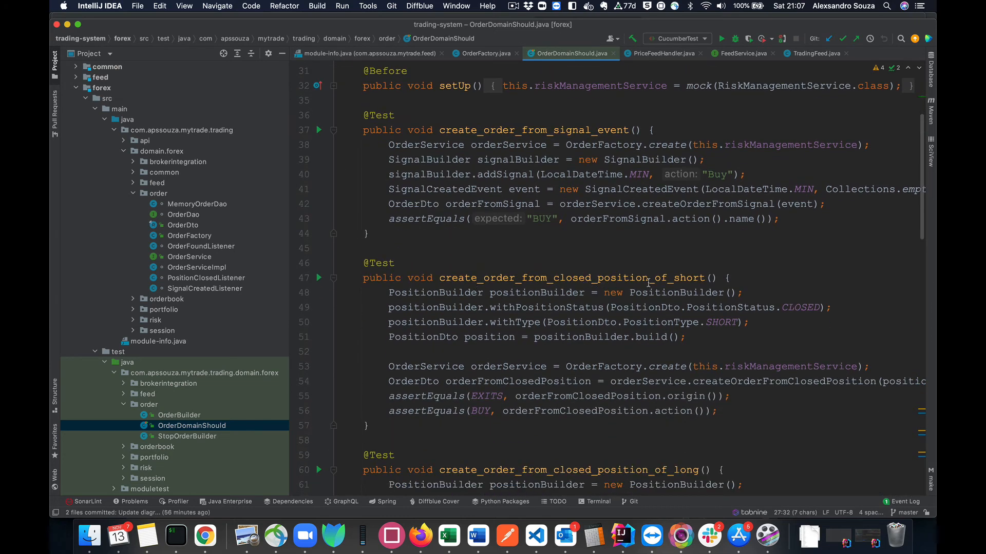
scroll("down", 3)
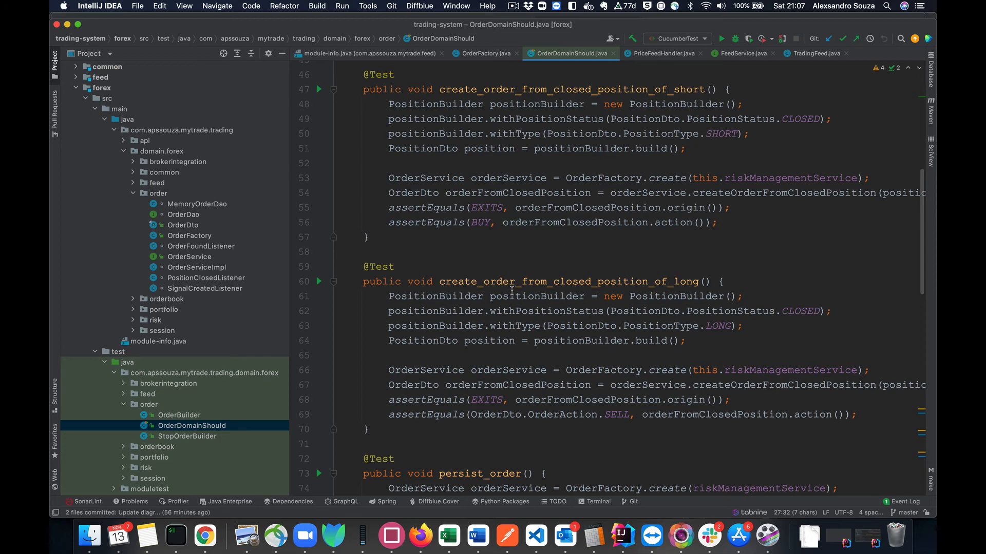
mouse_move(634, 312)
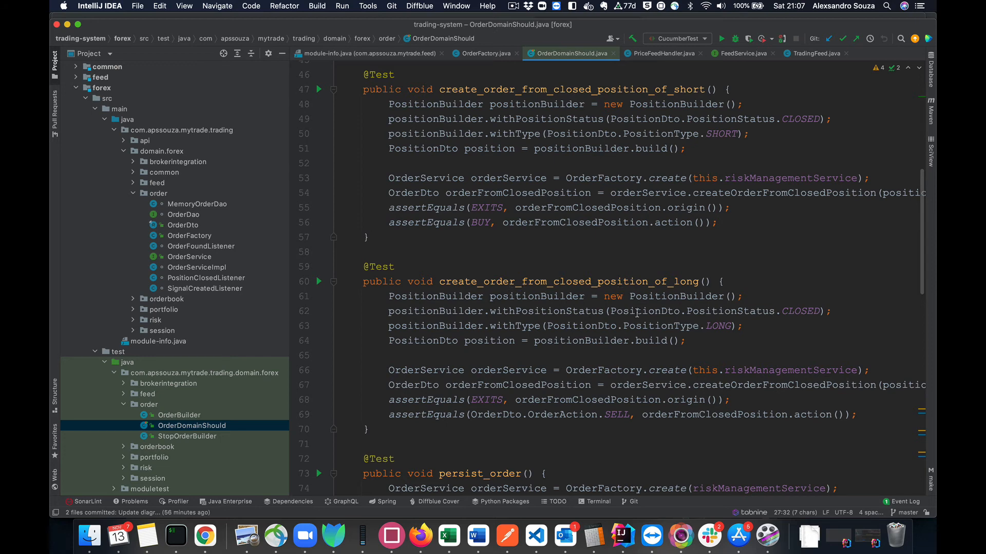
scroll("down", 3)
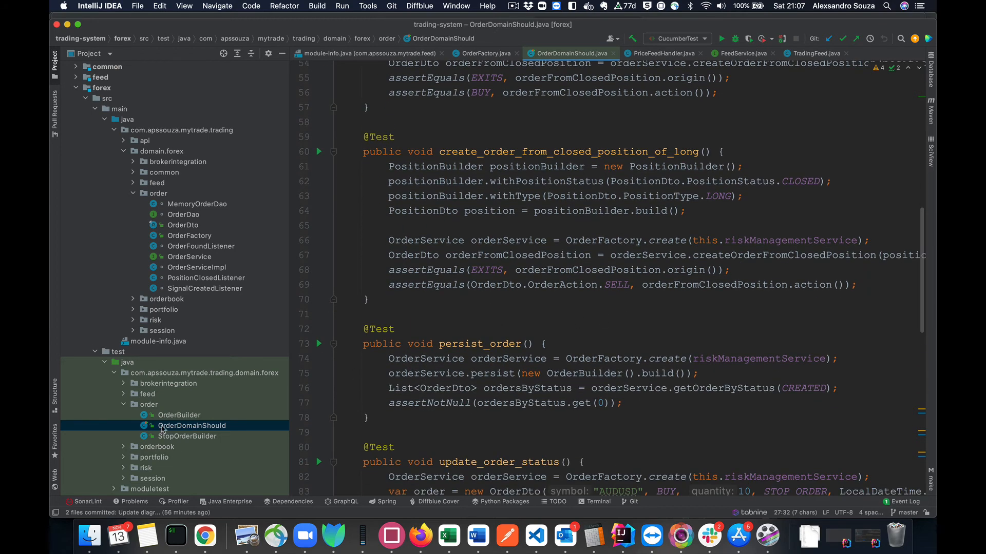
mouse_move(145, 405)
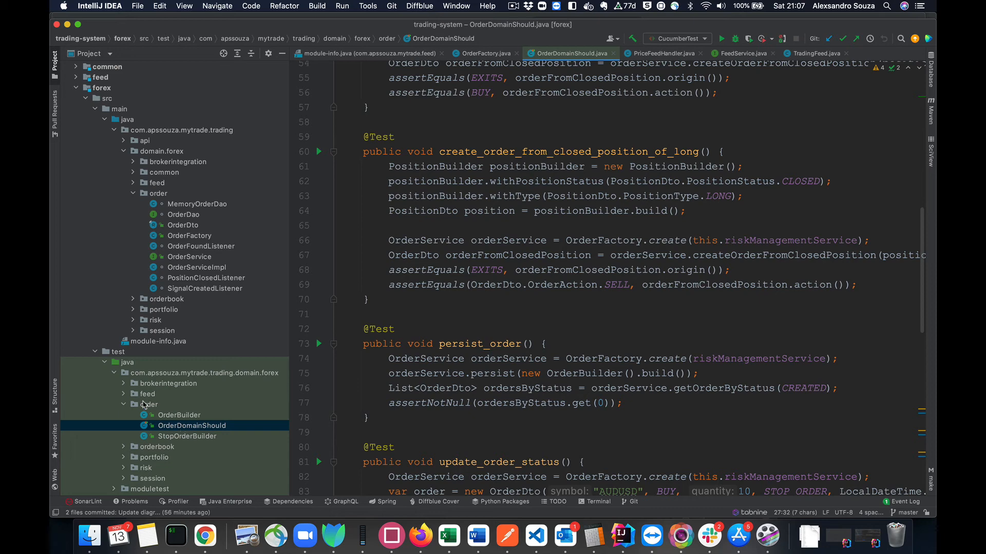
mouse_move(233, 239)
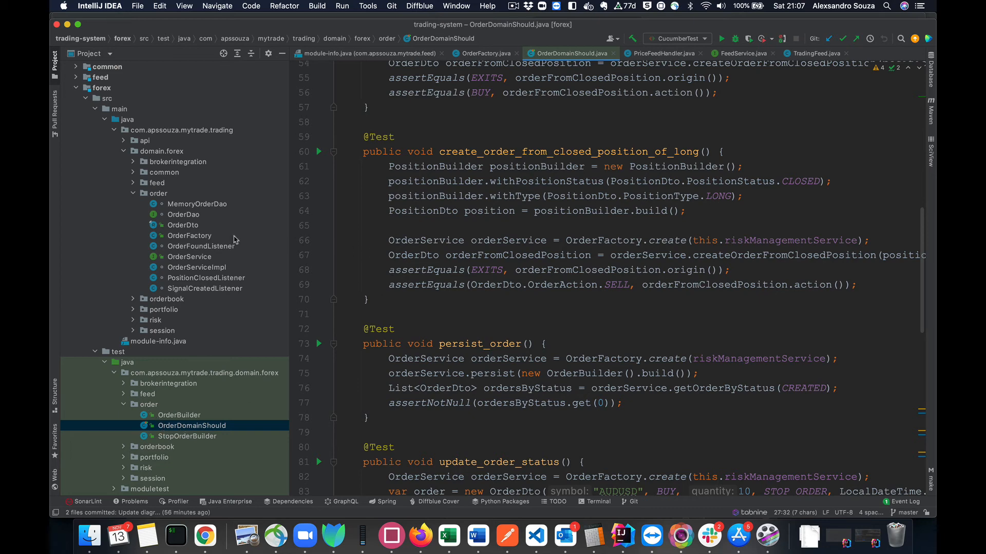
mouse_move(200, 279)
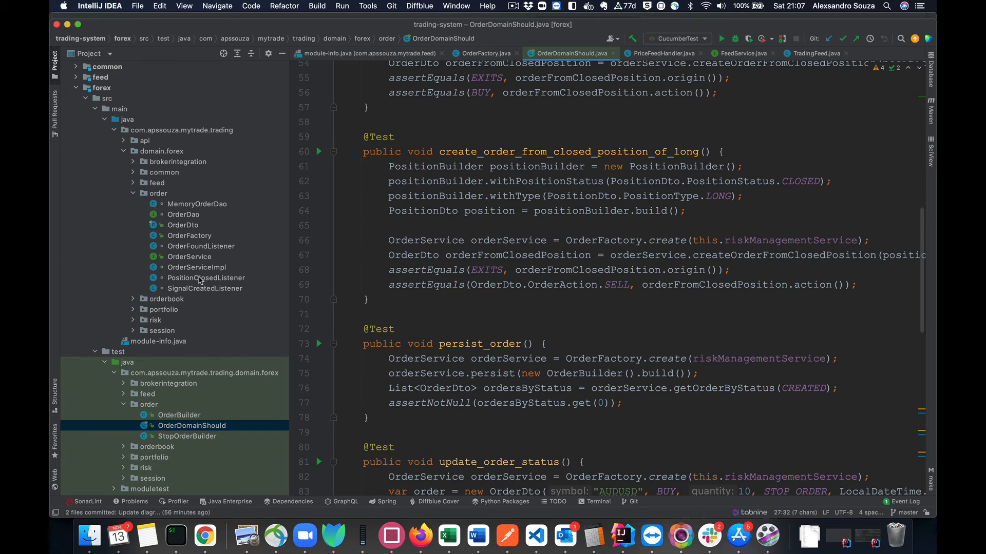
mouse_move(426, 358)
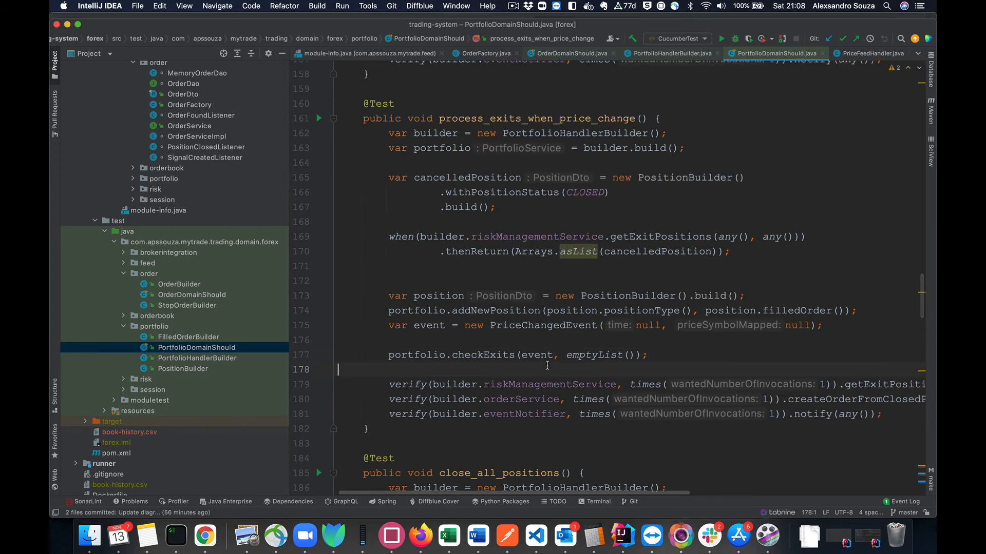
Highlight the checkExits call and builder.riskManagementService verify in process_exits_when_price_change, then fold the portfolio test package.
left_click(513, 384)
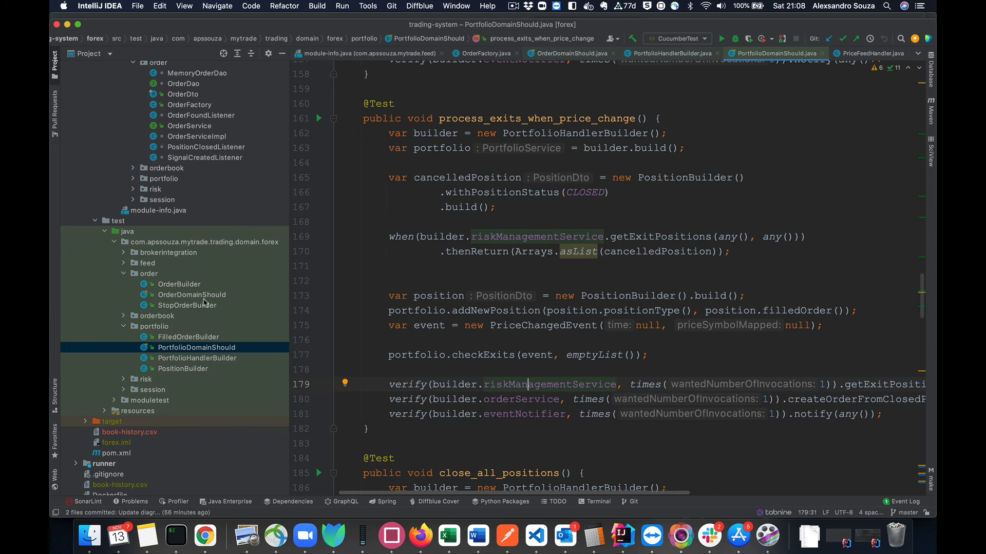
mouse_move(162, 189)
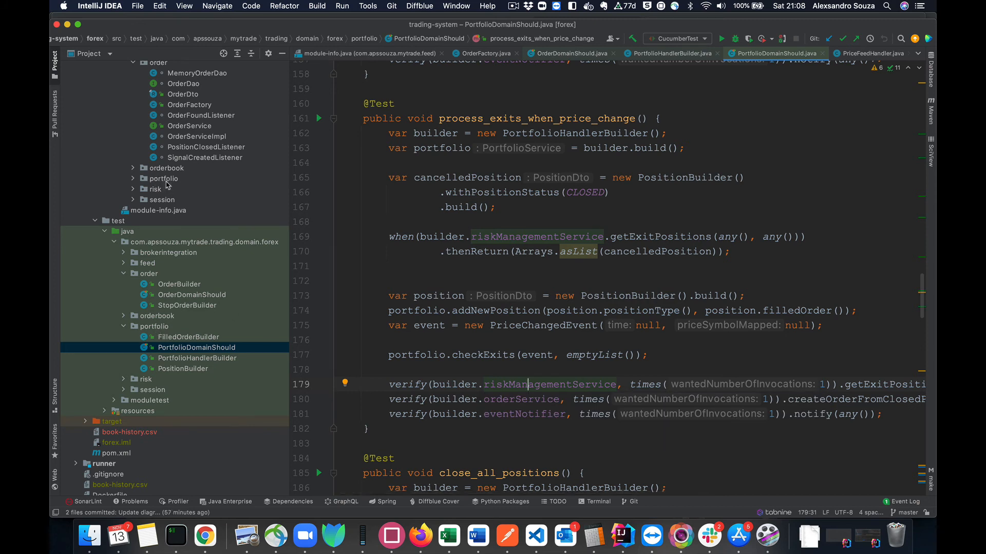
mouse_move(573, 384)
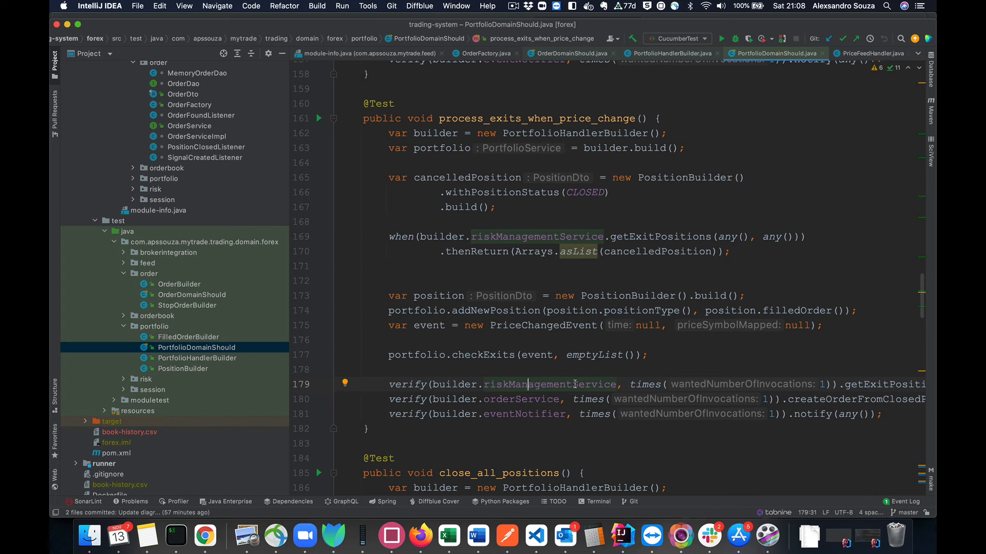
left_click(615, 355)
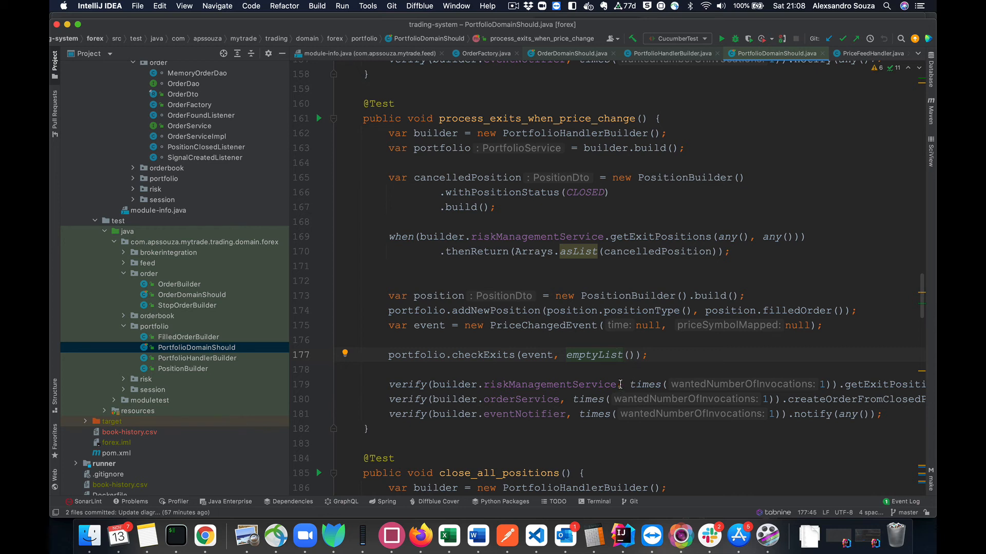
double_click(537, 384)
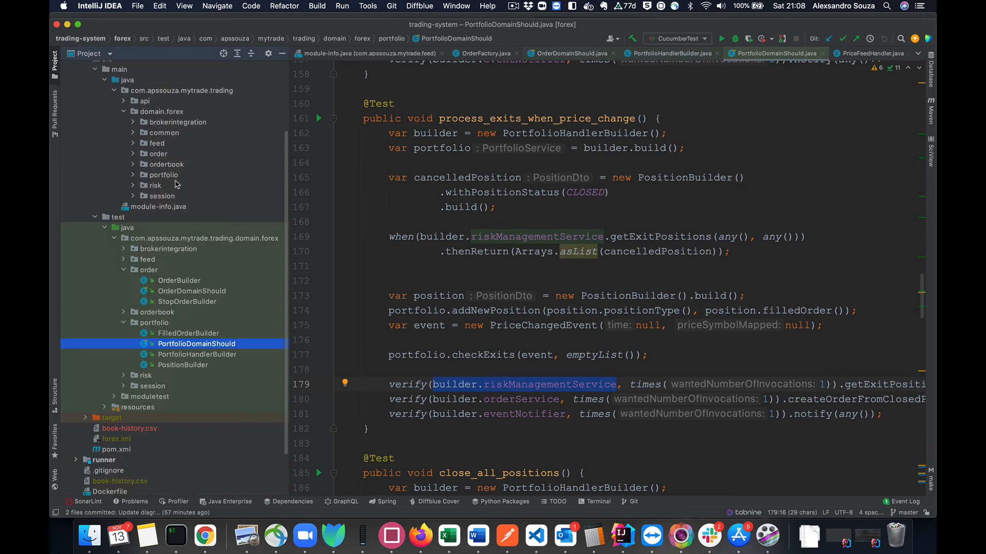
mouse_move(572, 394)
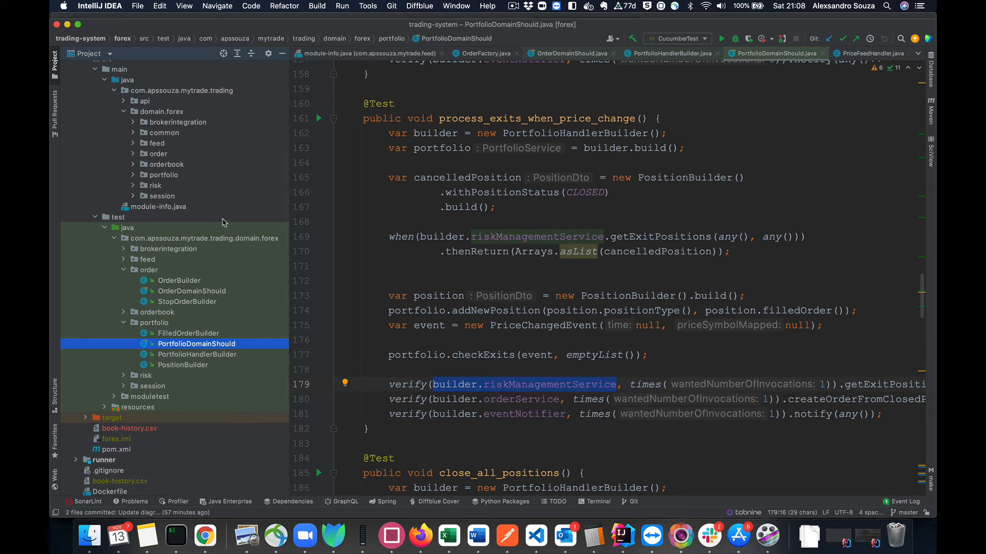
left_click(124, 270)
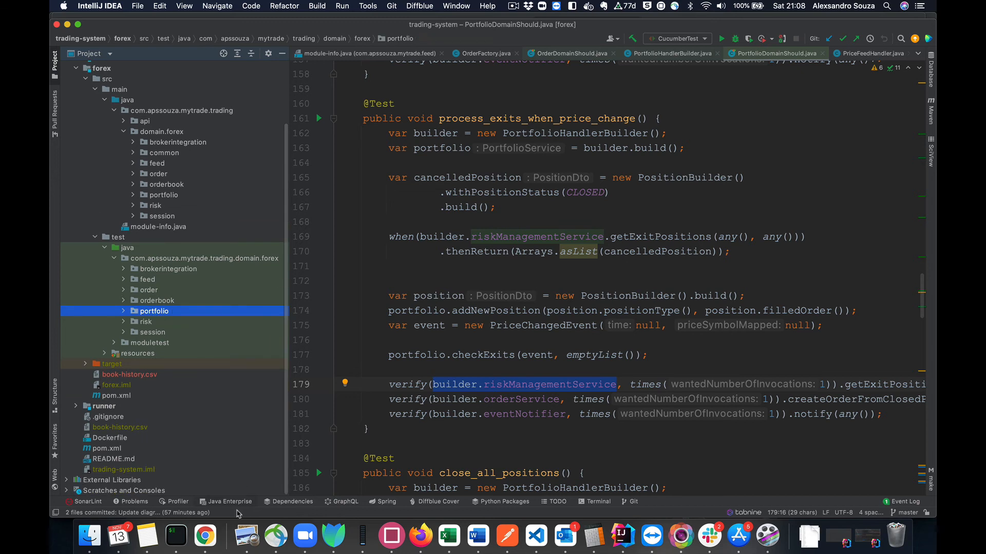
mouse_move(226, 501)
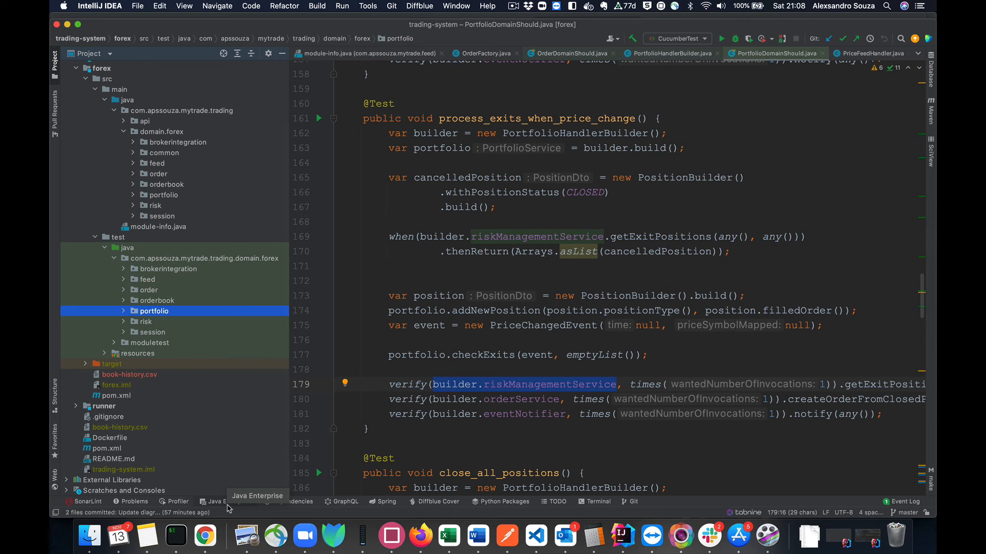
mouse_move(416, 283)
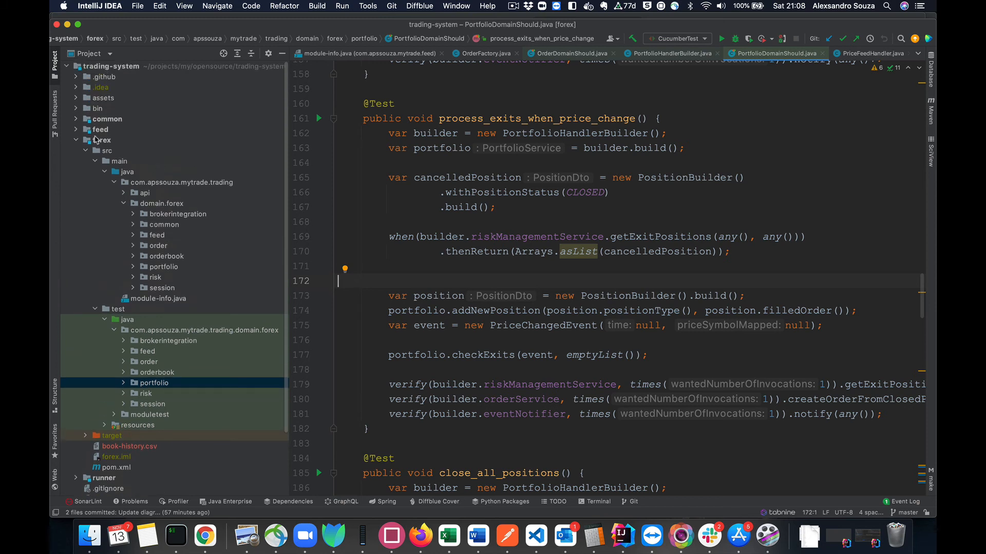
Select the top-level feed module, then switch to Chrome showing the DEV testing article.
left_click(100, 130)
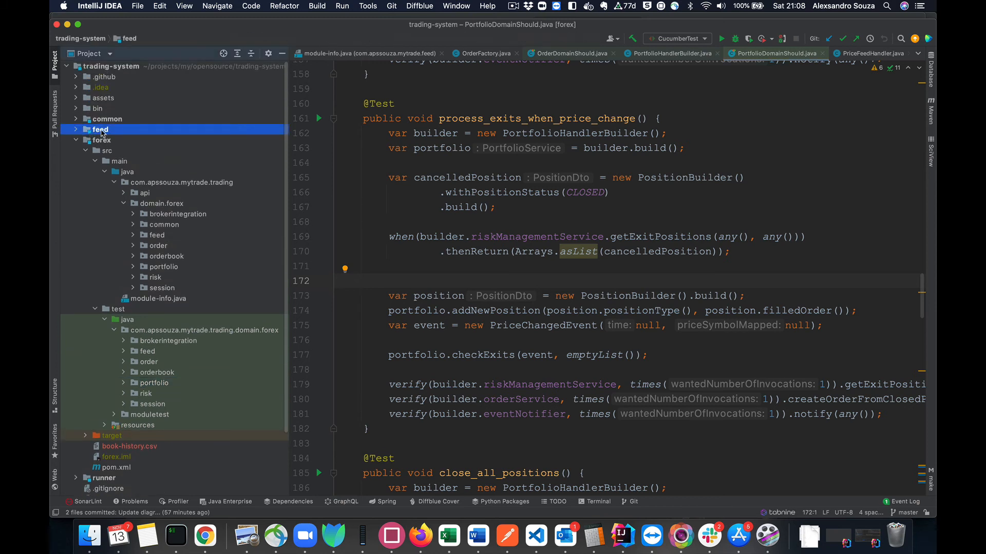
mouse_move(204, 536)
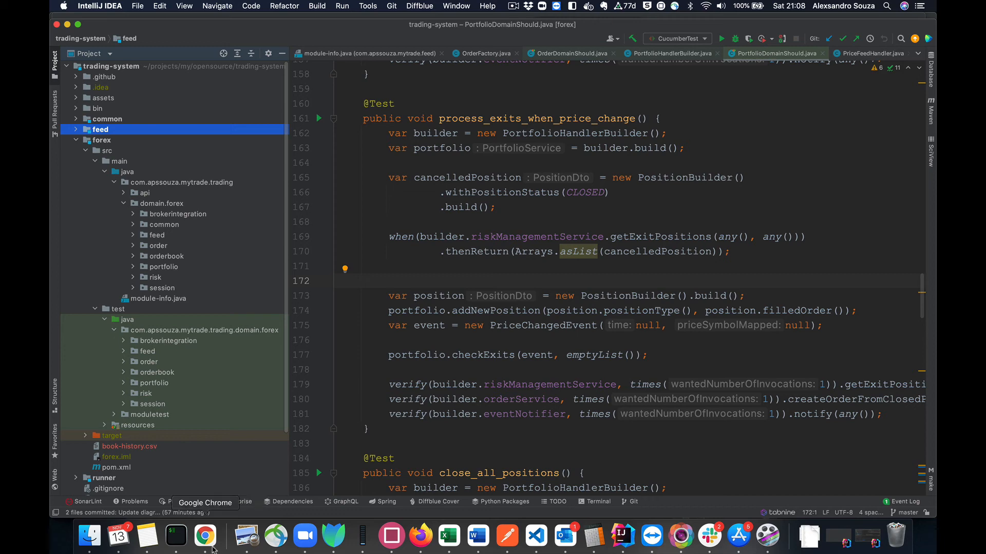
left_click(205, 537)
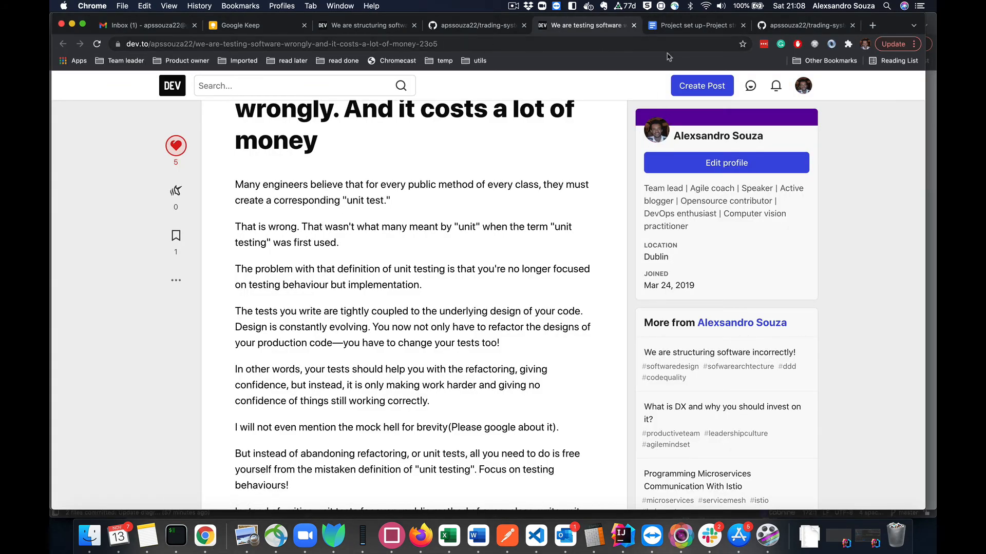
Switch to the trading-system GitHub tab showing the README's features and module diagram.
left_click(802, 25)
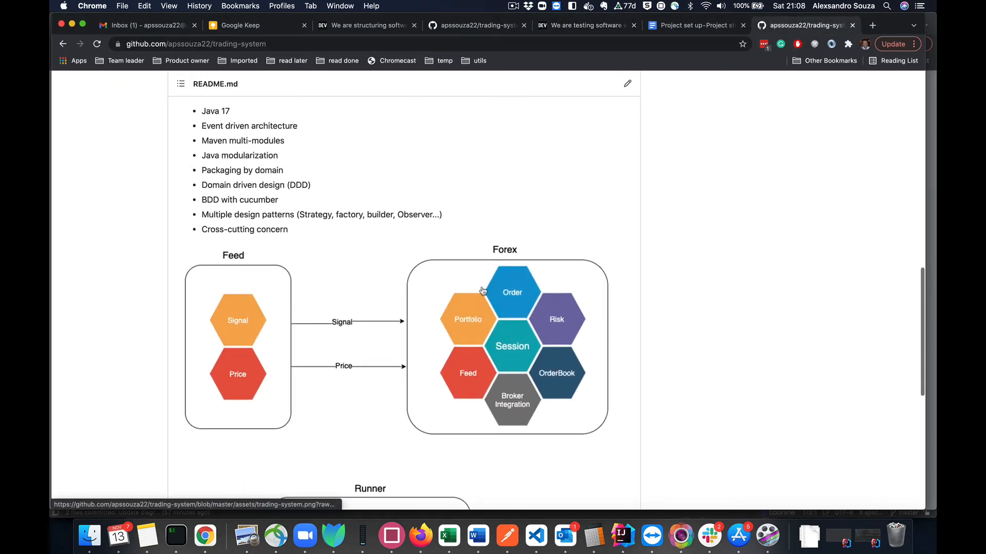
mouse_move(267, 394)
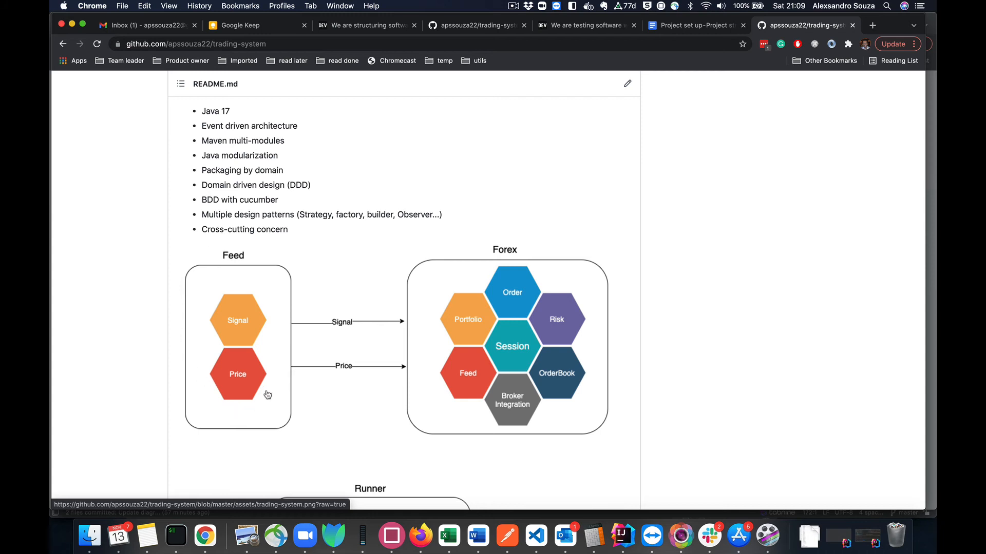
mouse_move(470, 384)
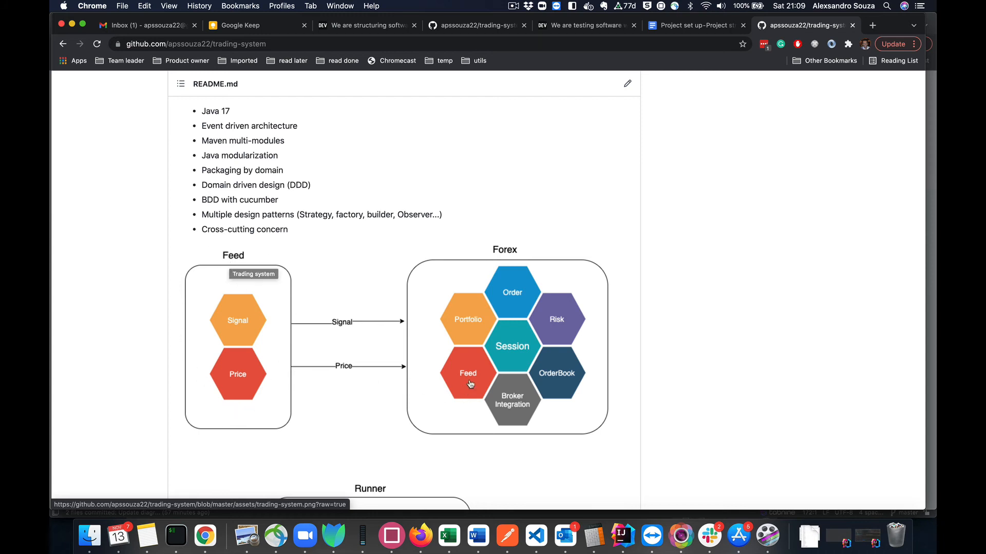
mouse_move(463, 356)
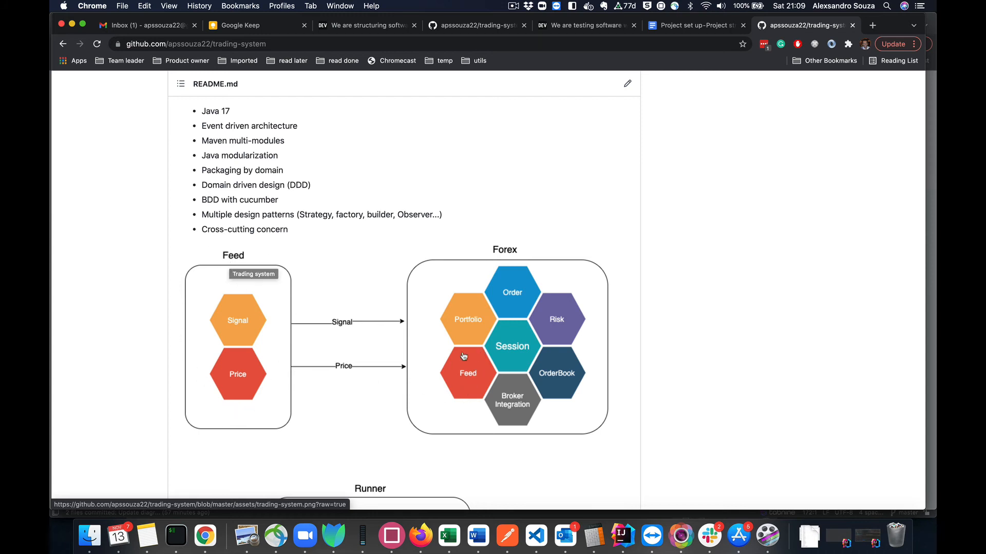
mouse_move(494, 323)
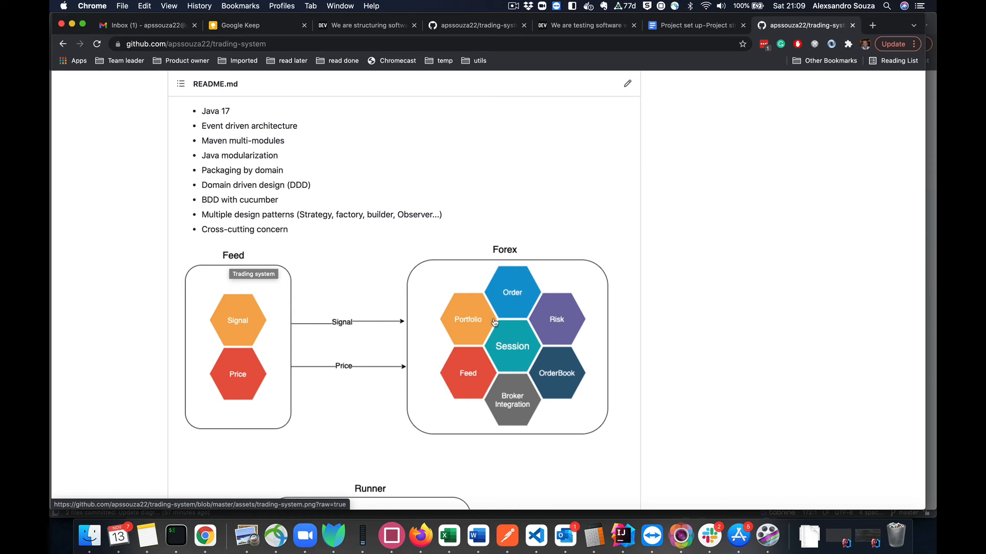
mouse_move(494, 349)
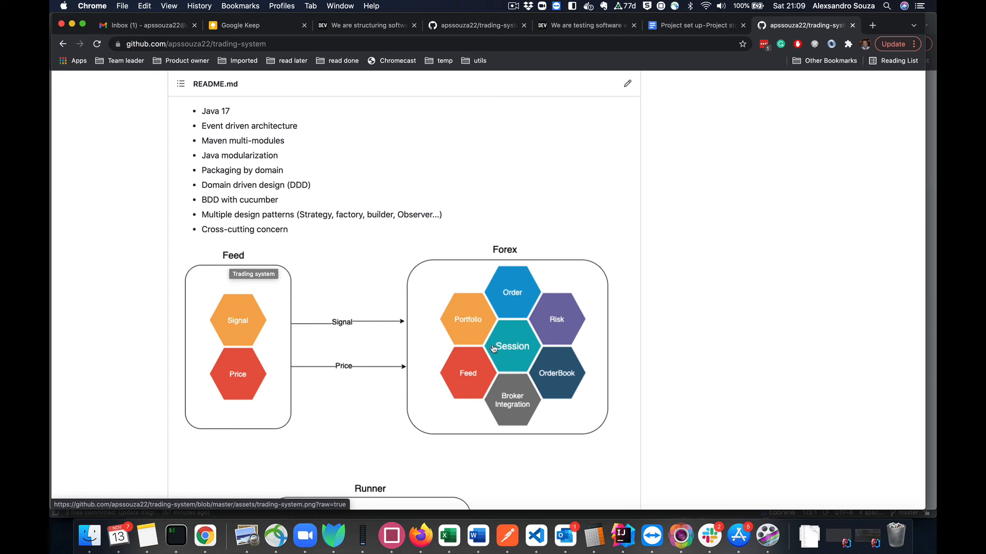
mouse_move(436, 369)
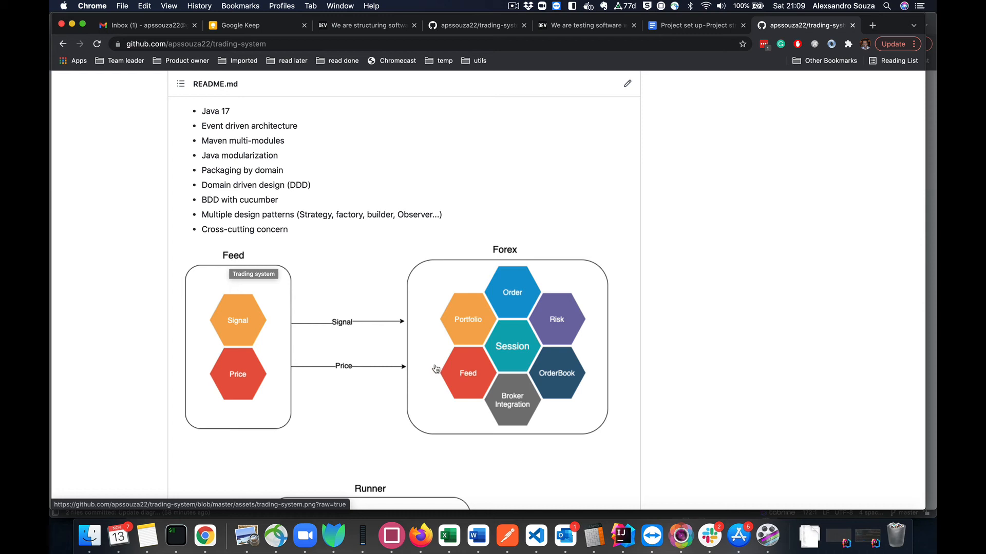
mouse_move(211, 286)
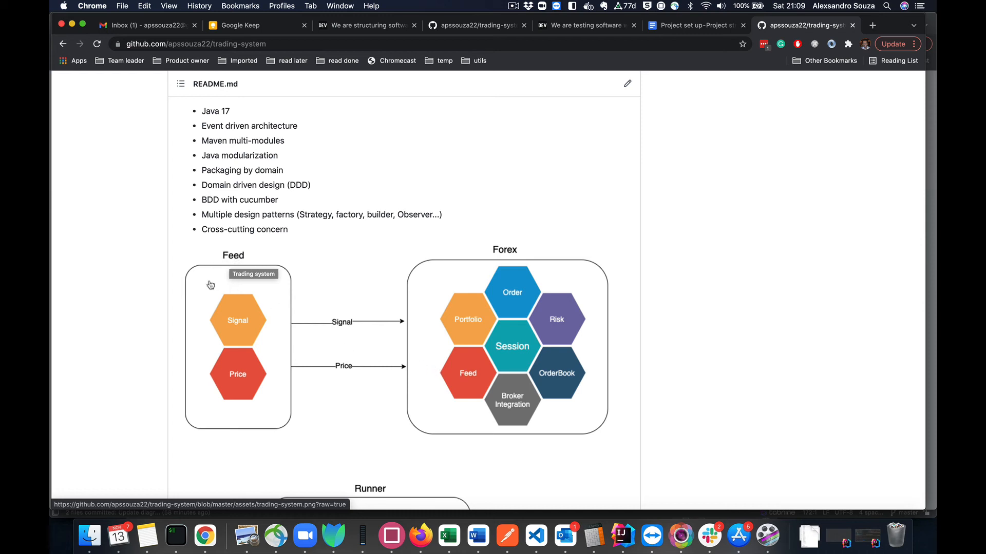
mouse_move(231, 256)
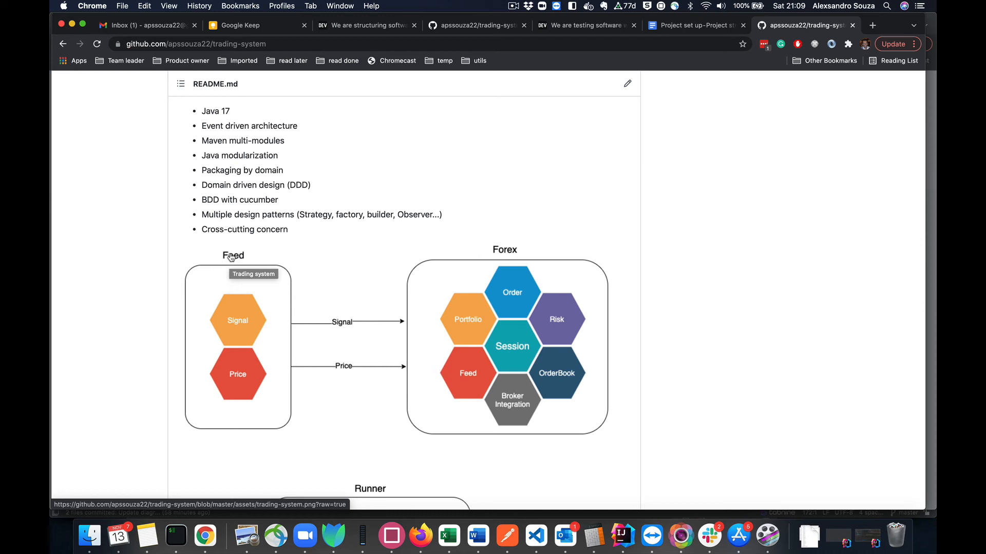
mouse_move(318, 332)
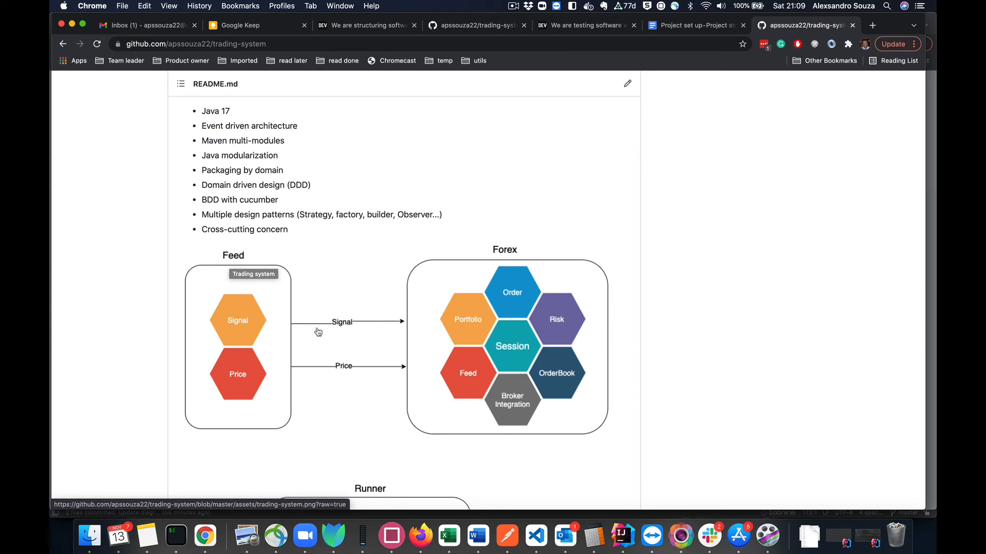
mouse_move(307, 290)
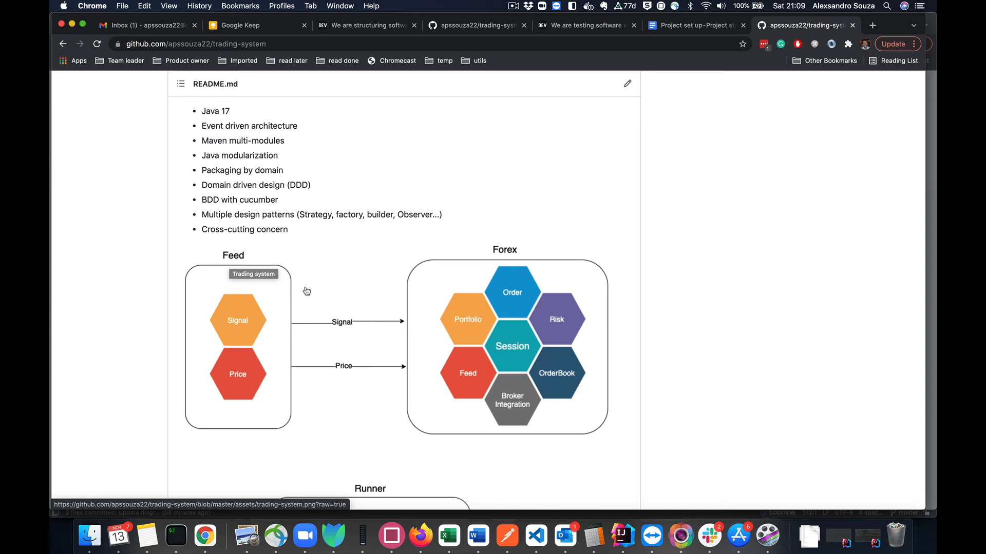
mouse_move(309, 402)
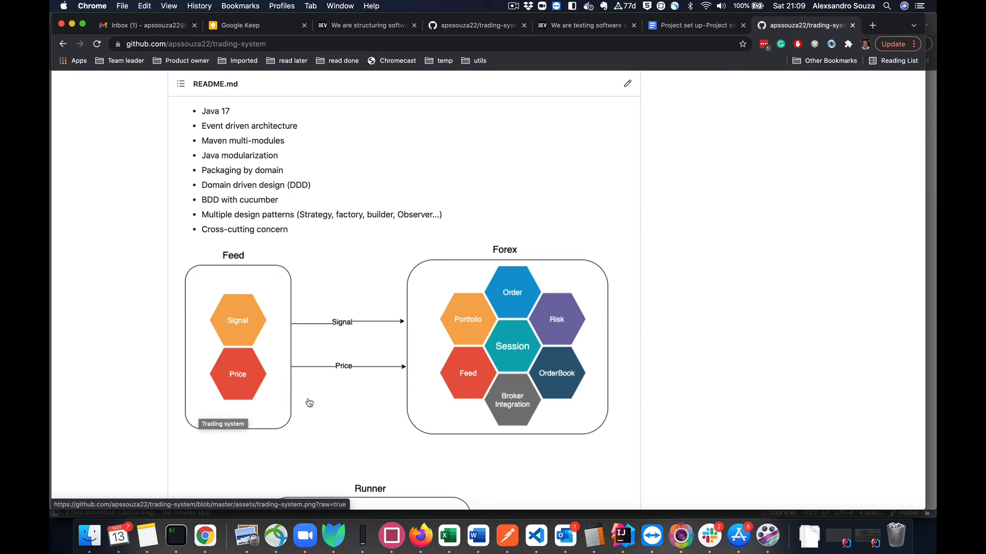
mouse_move(412, 376)
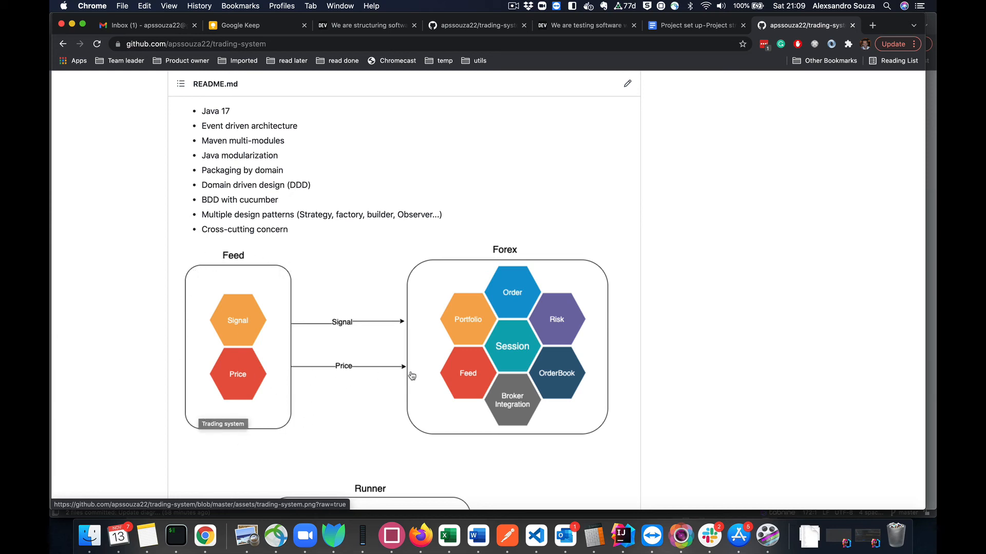
mouse_move(475, 382)
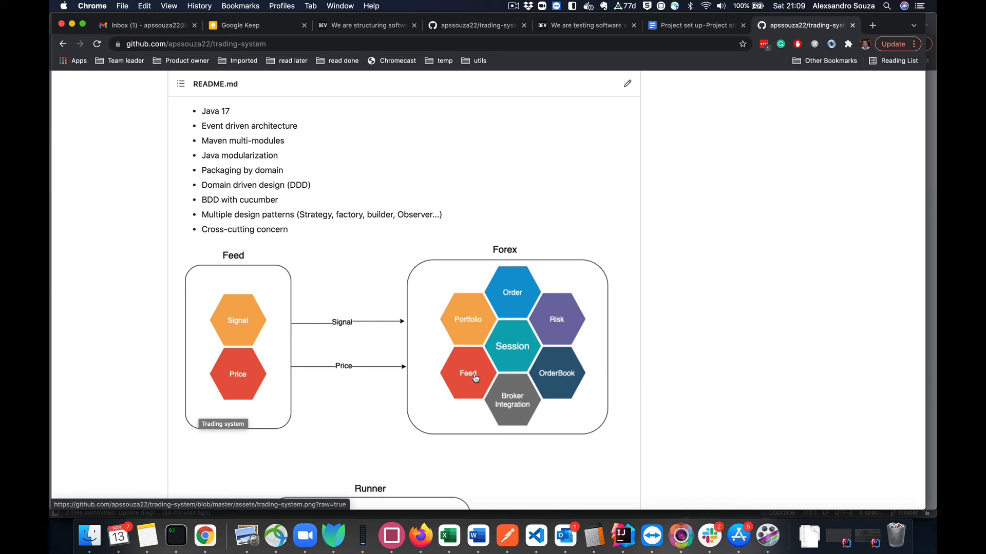
mouse_move(462, 382)
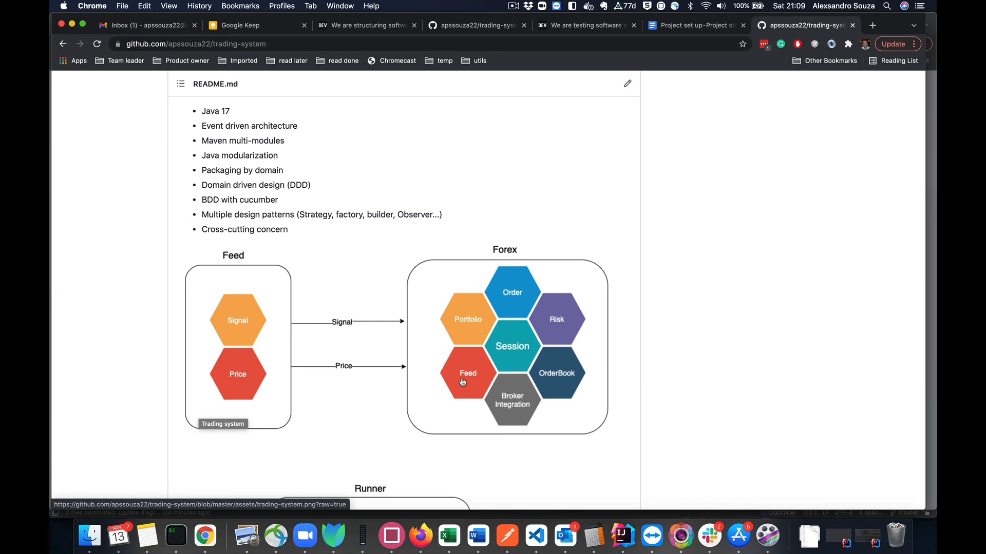
mouse_move(511, 400)
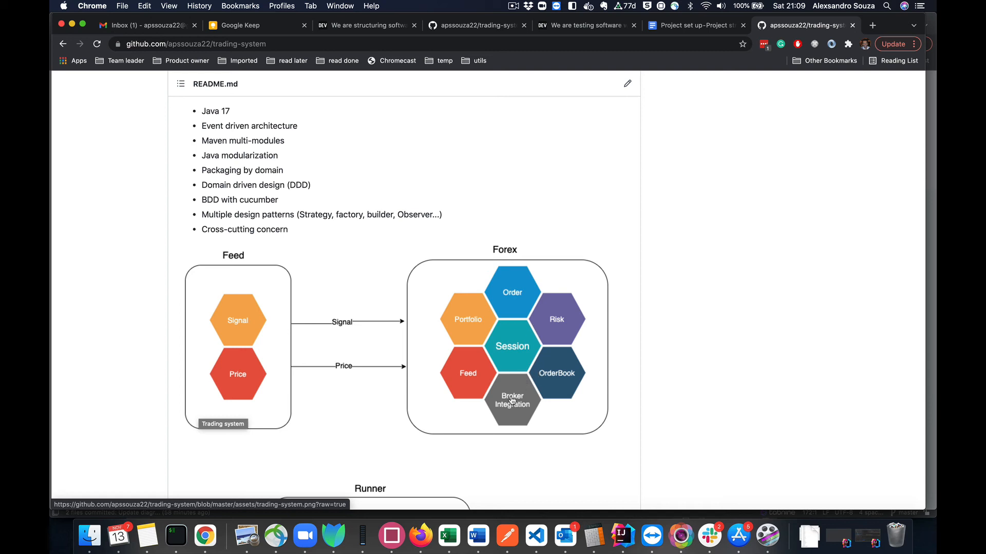
mouse_move(534, 343)
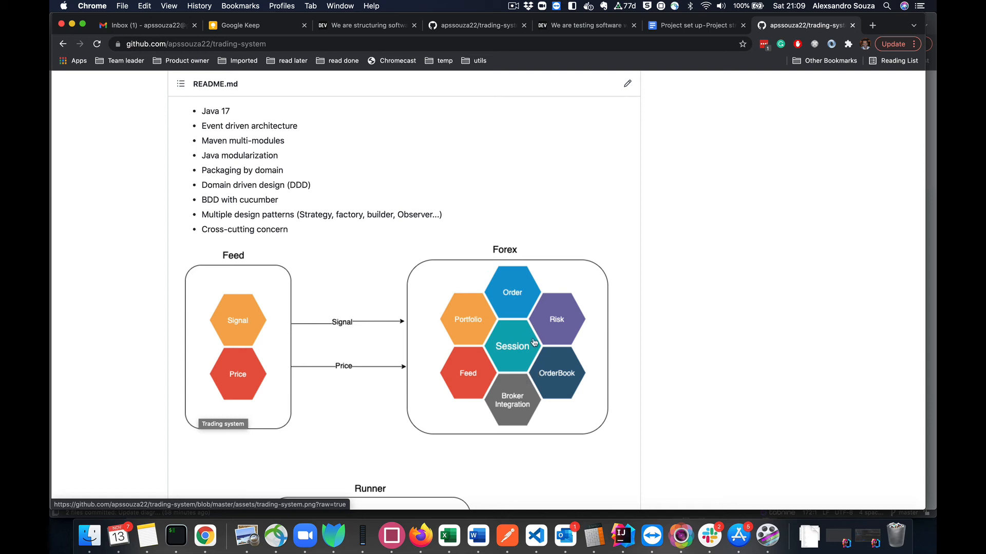
mouse_move(477, 327)
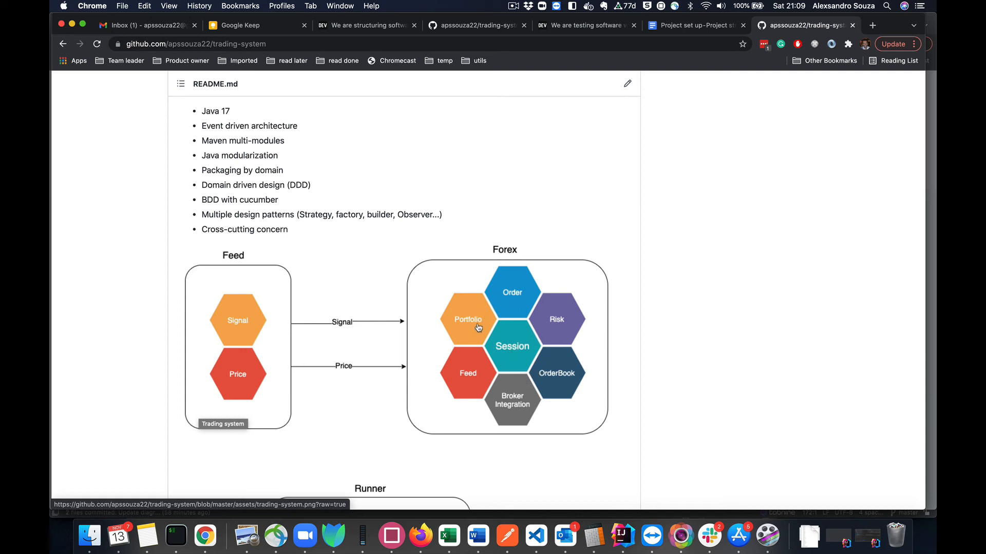
mouse_move(469, 368)
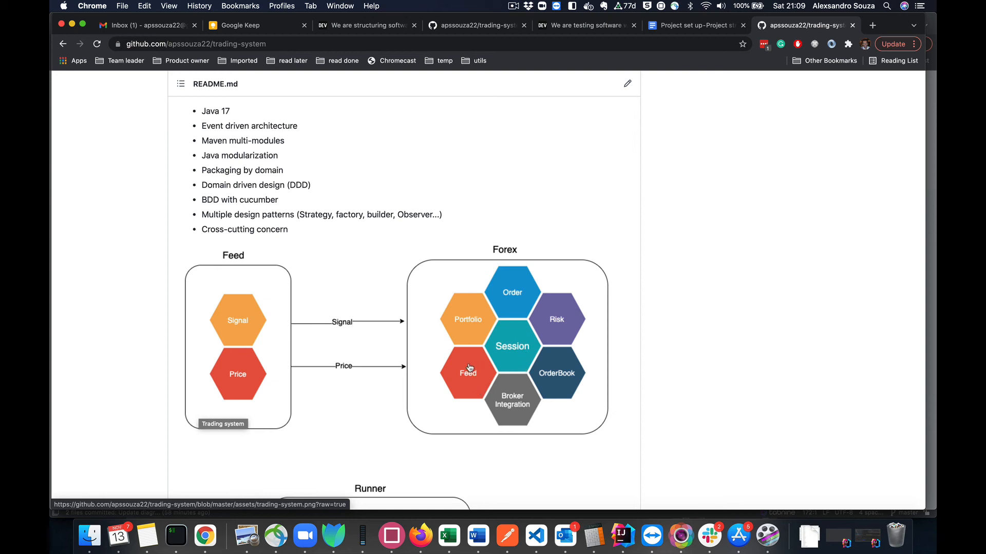
mouse_move(448, 464)
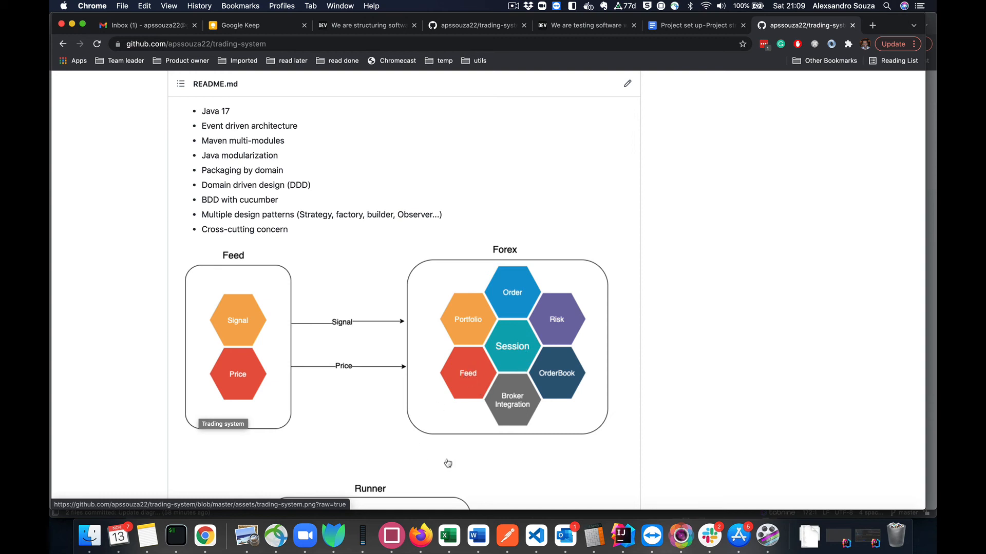
mouse_move(623, 537)
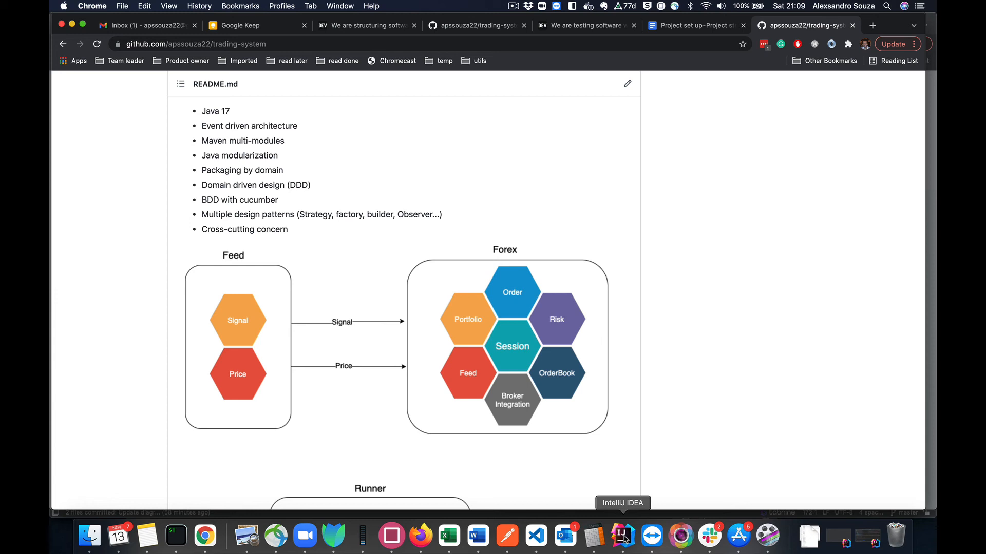
Return to IntelliJ, open TradingFeed from the forex feed package and highlight its FeedModule constructor parameter.
left_click(622, 536)
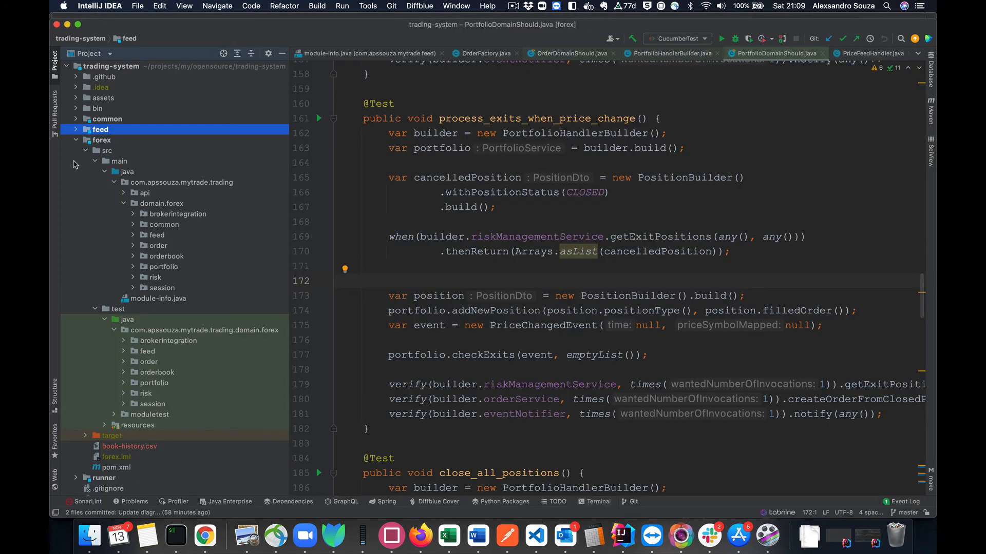
left_click(133, 234)
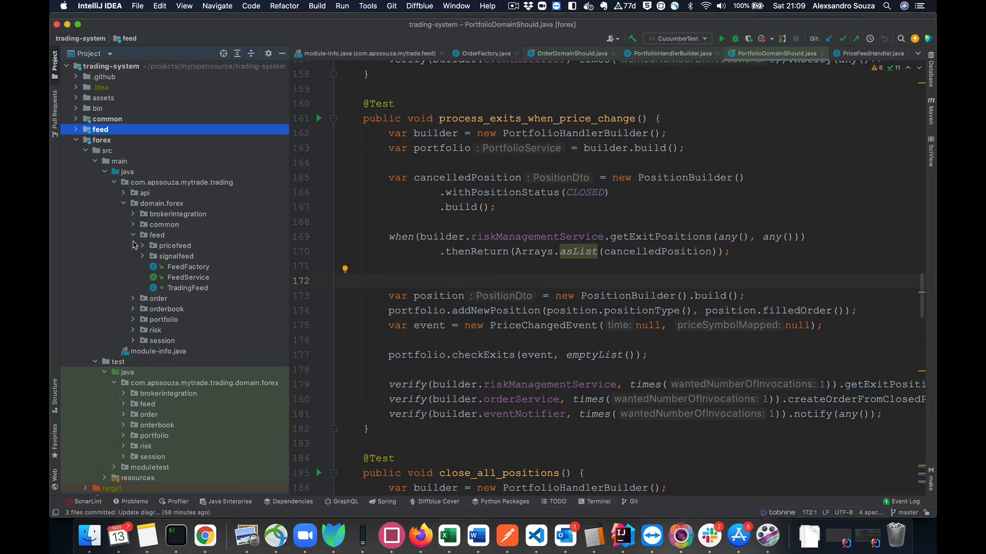
left_click(188, 277)
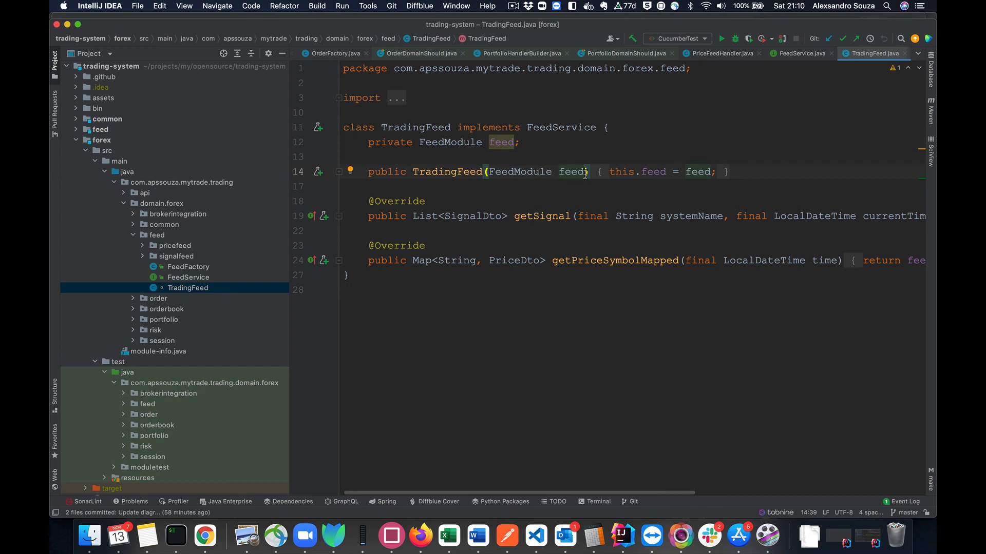
double_click(539, 171)
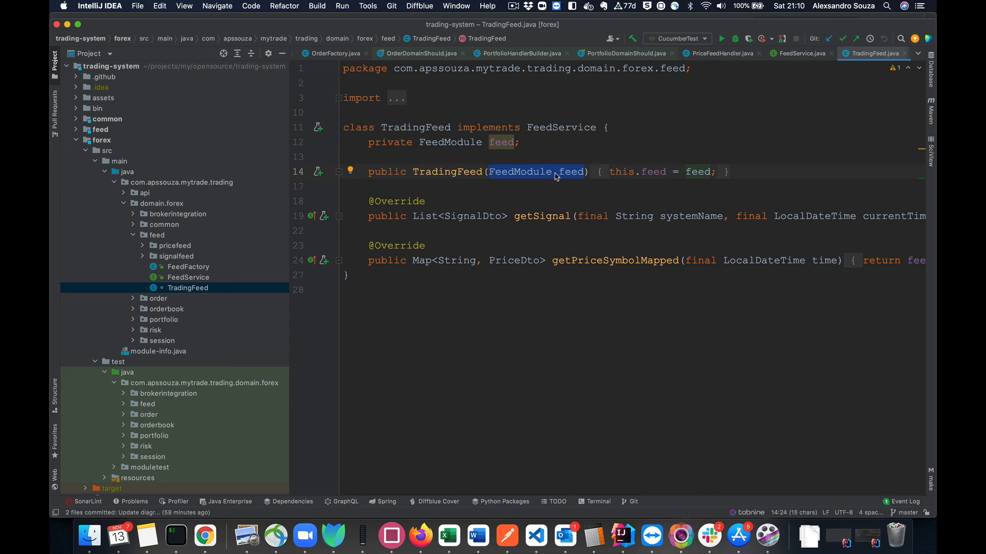
mouse_move(502, 267)
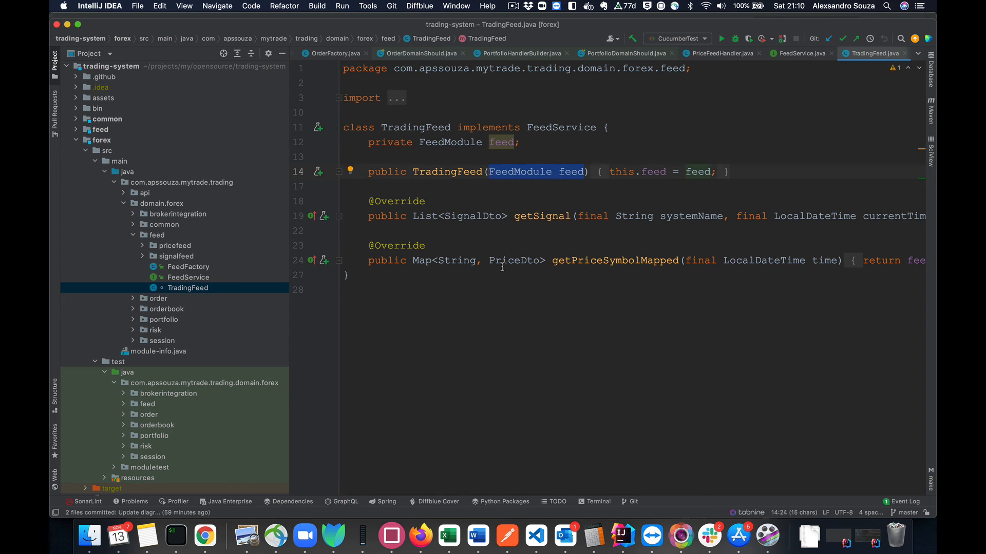
mouse_move(515, 259)
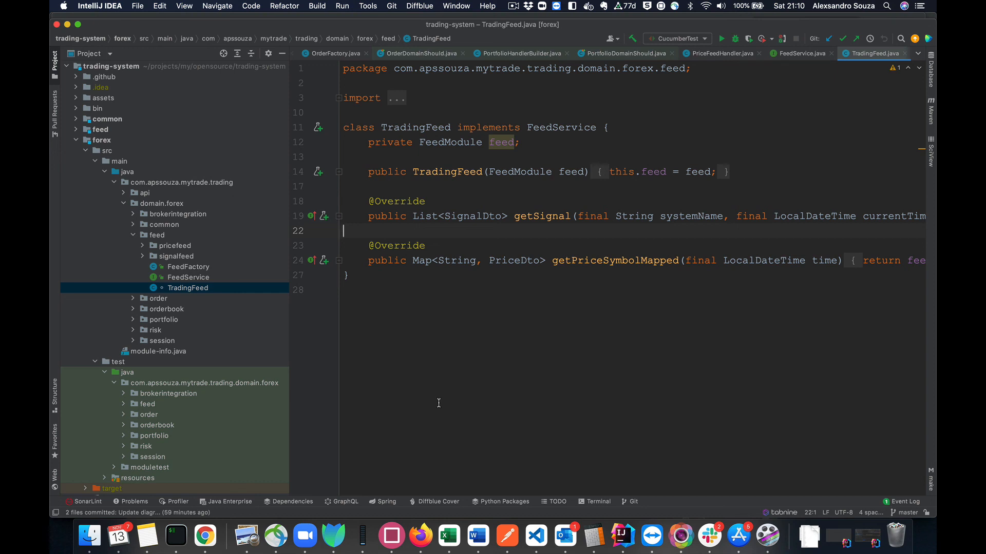
mouse_move(205, 536)
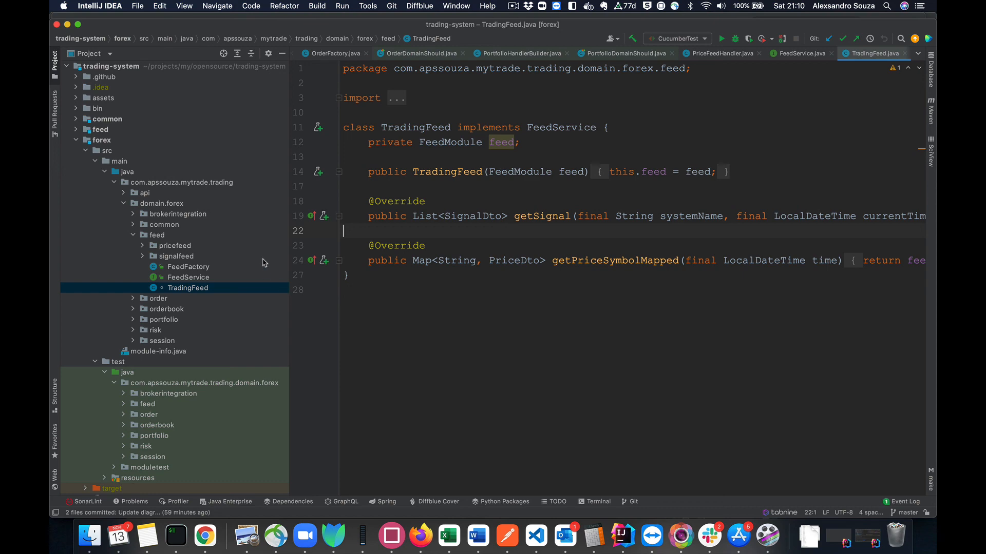
mouse_move(205, 537)
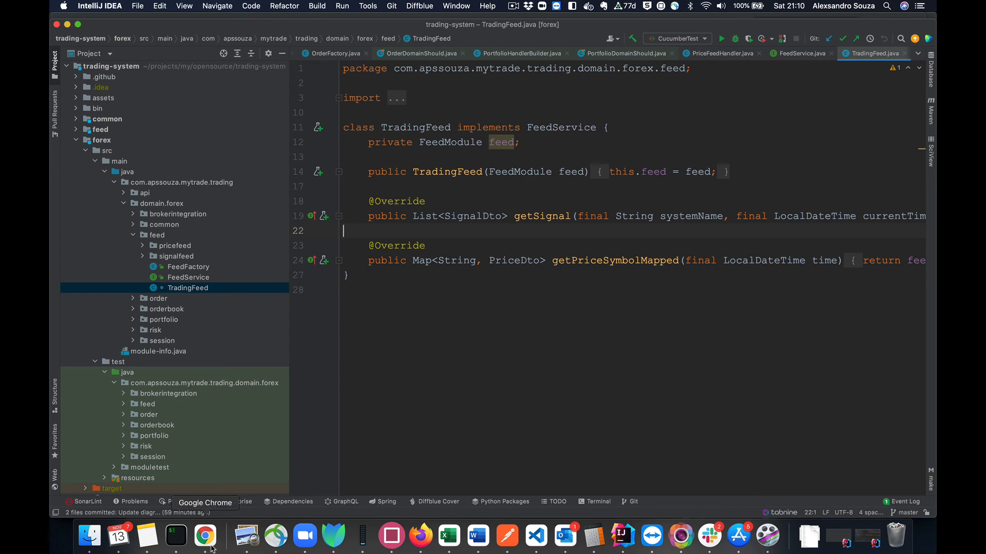
Switch to Chrome and scroll the trading-system repository page between its file list and the FXyou README badges.
left_click(205, 536)
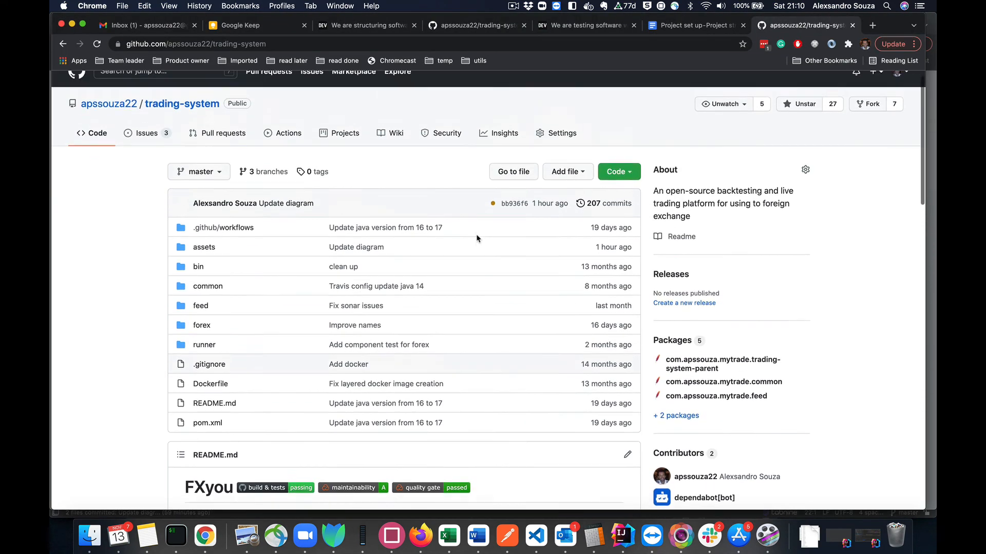
scroll("up", 3)
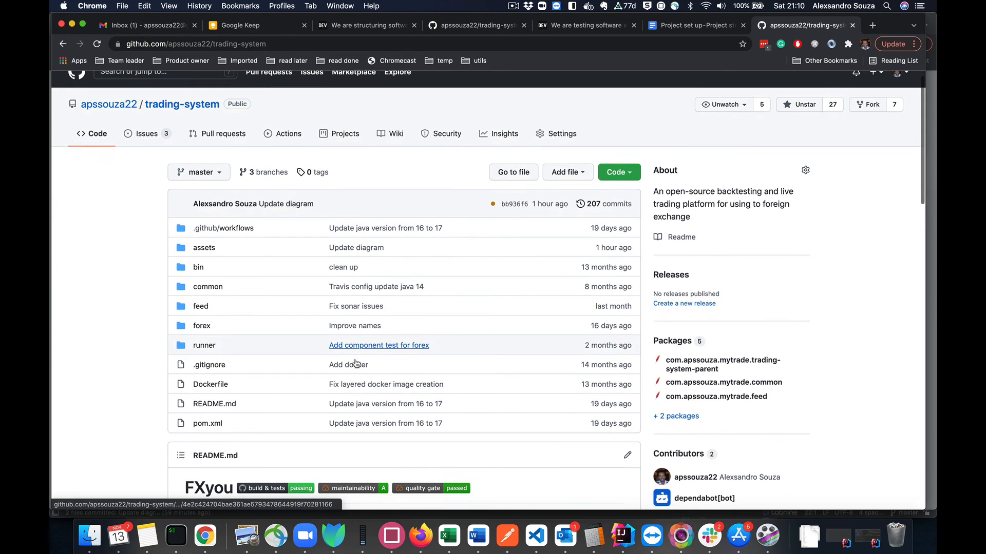
scroll("down", 3)
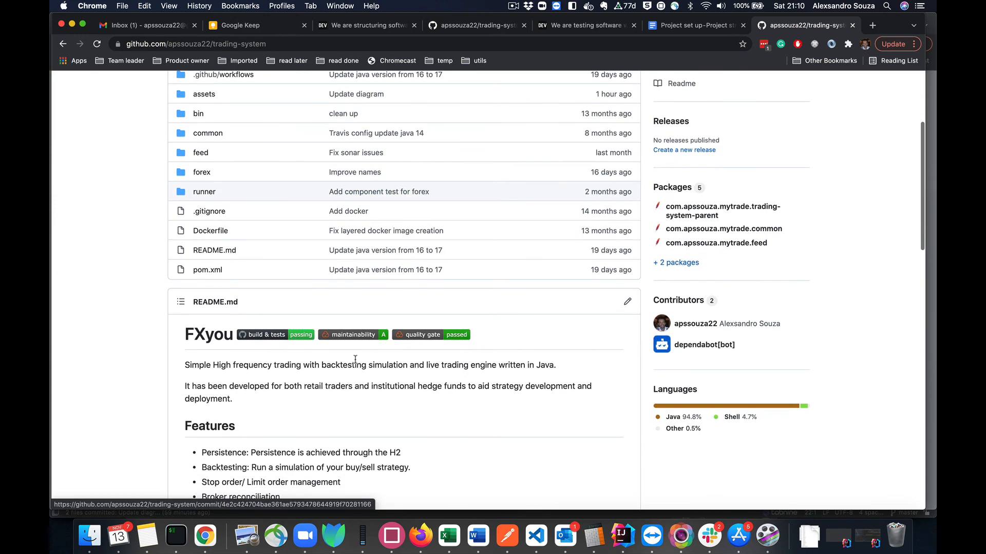
mouse_move(349, 338)
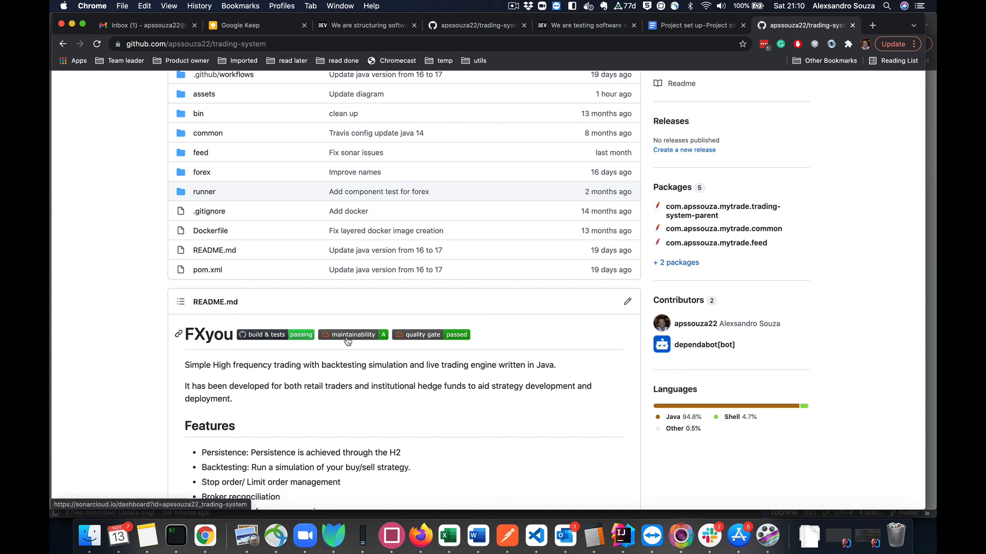
mouse_move(317, 315)
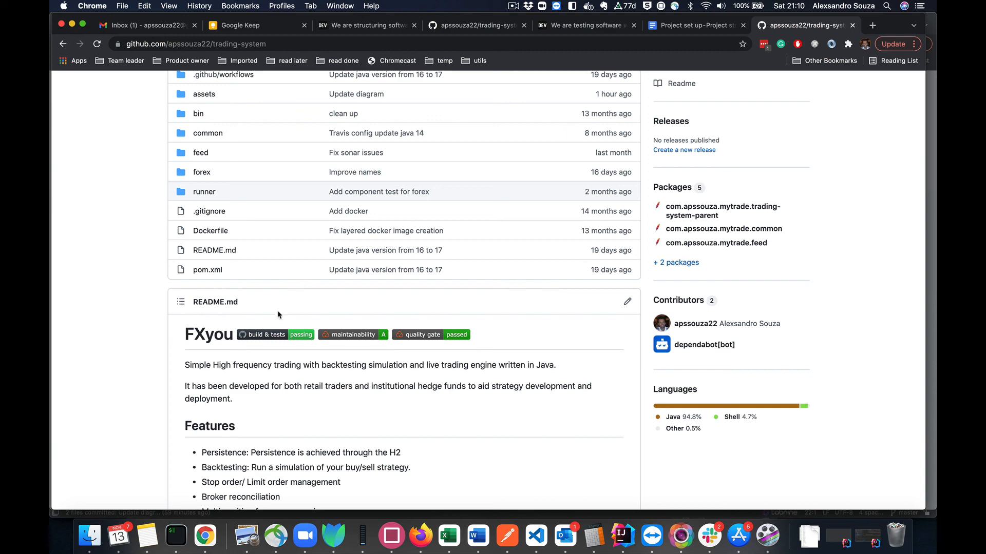
mouse_move(301, 362)
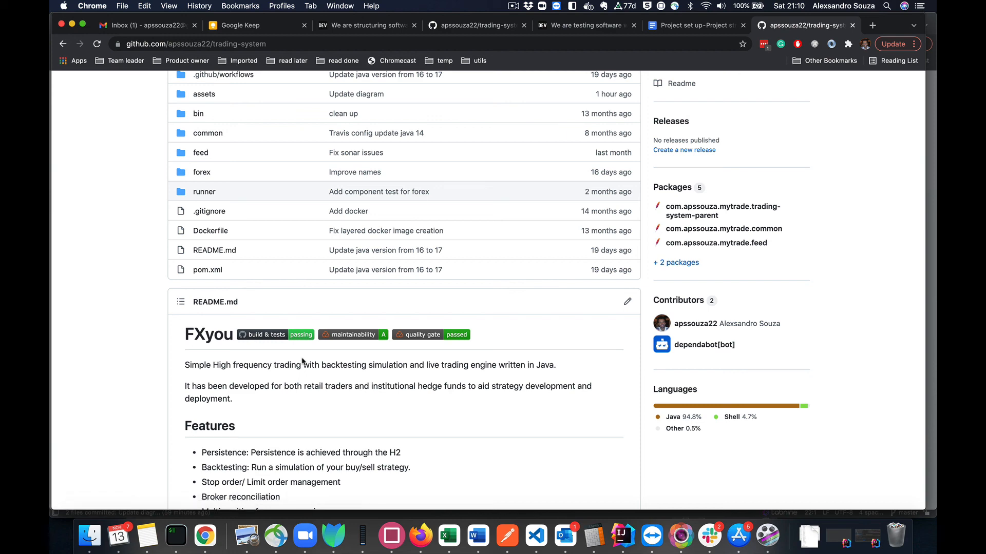
mouse_move(353, 258)
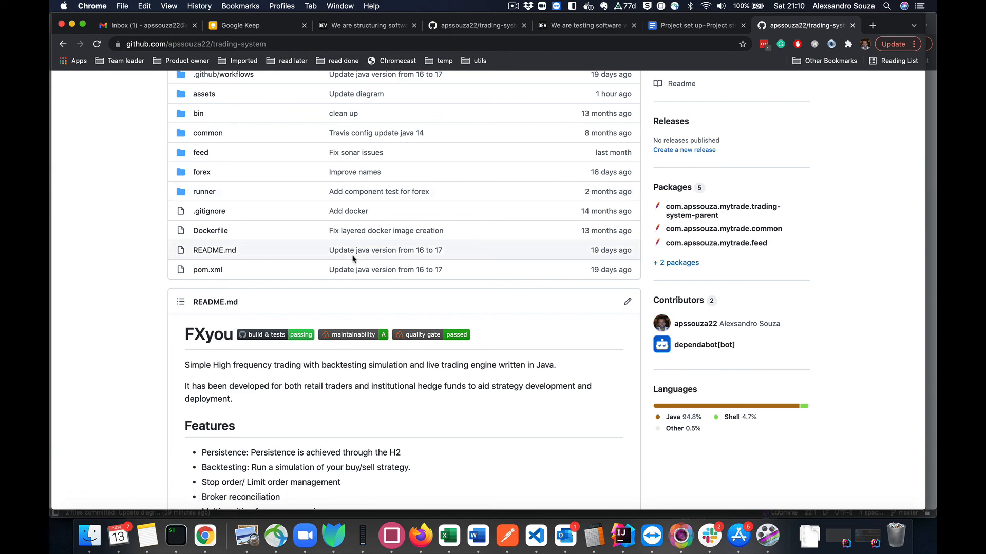
scroll("up", 3)
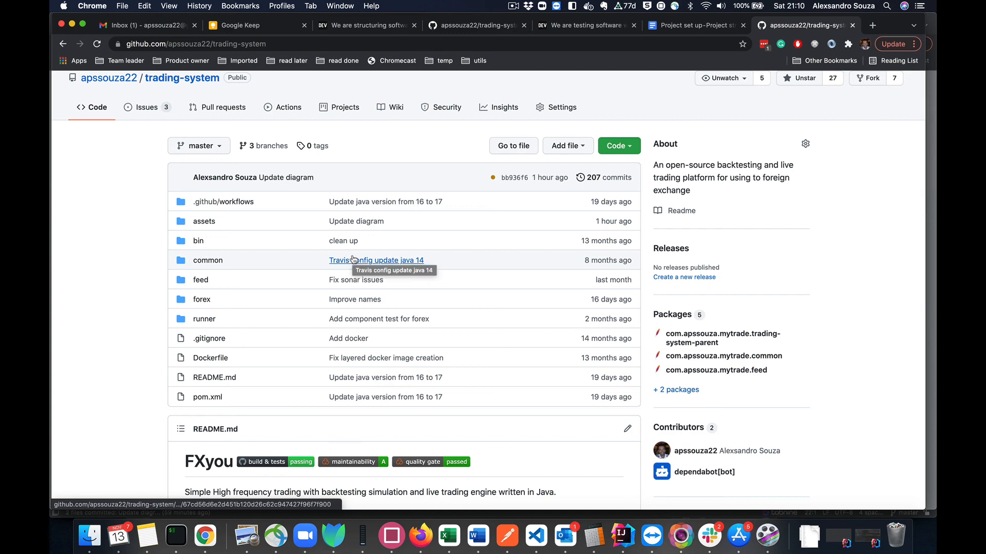
scroll("down", 3)
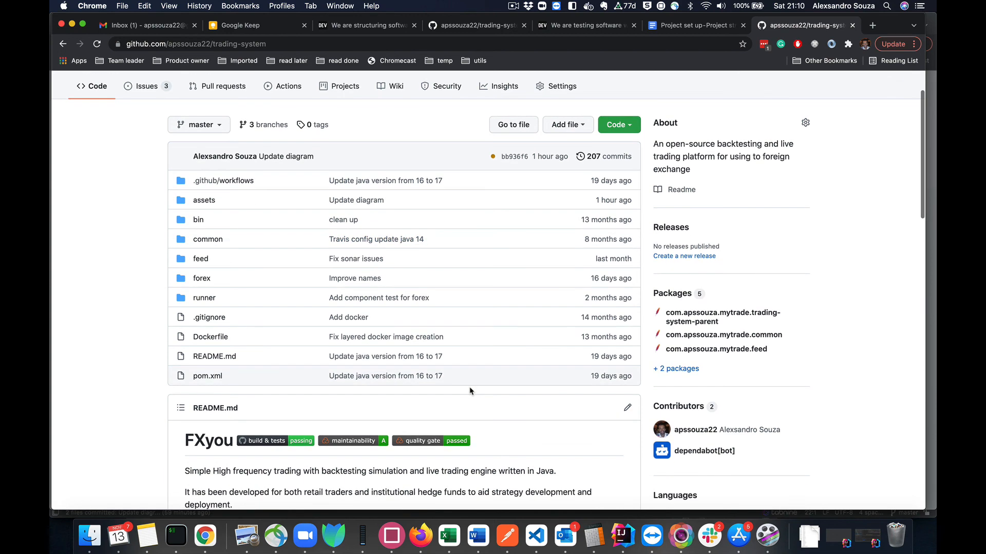
scroll("up", 3)
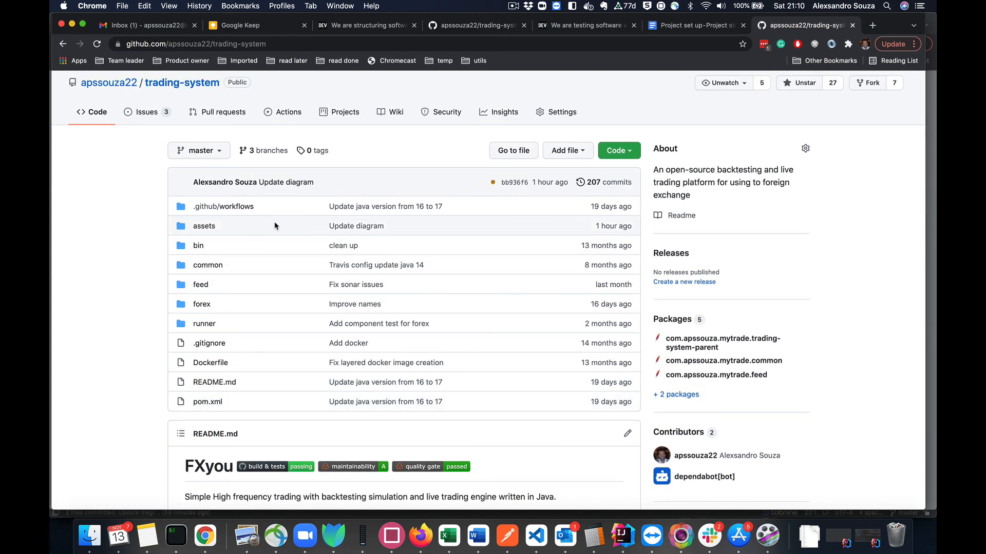
mouse_move(290, 482)
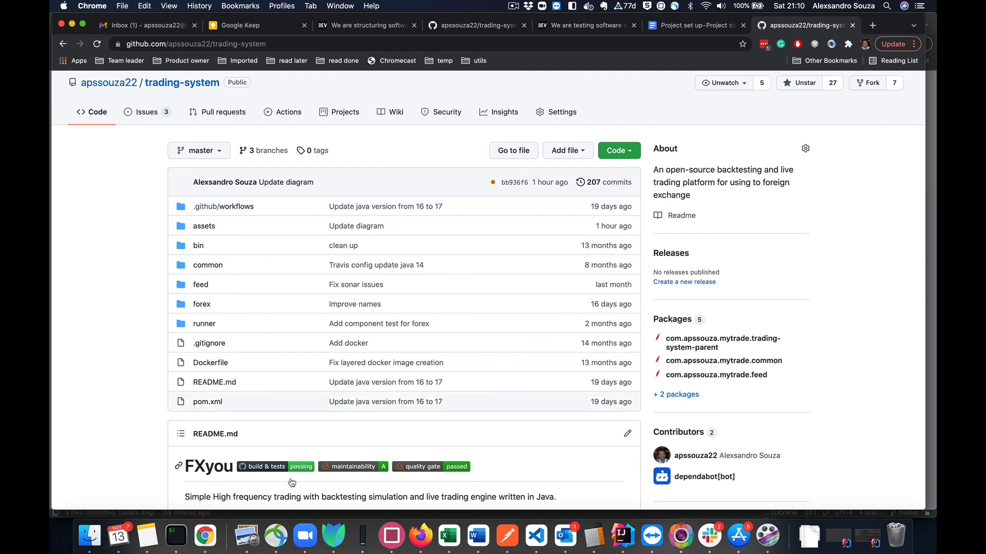
mouse_move(284, 476)
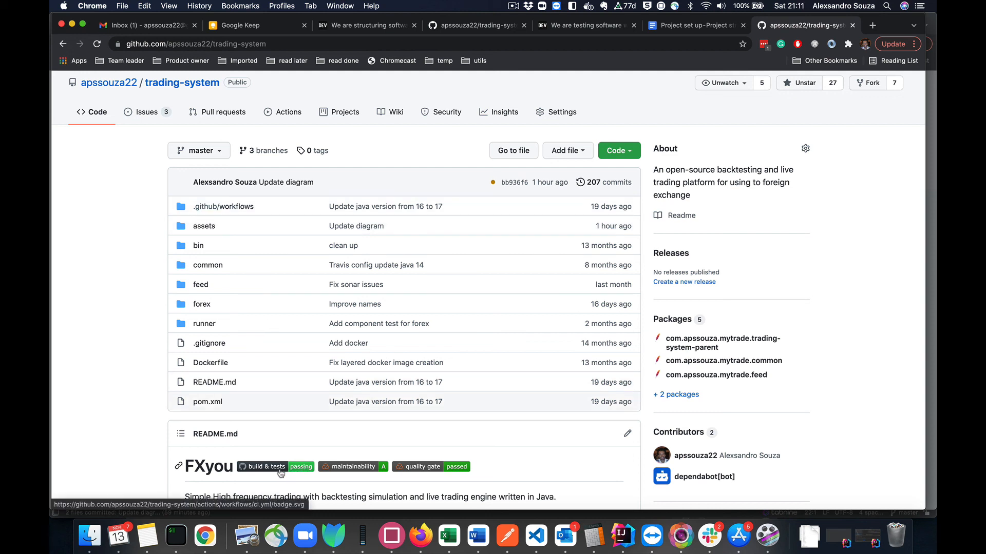
mouse_move(437, 476)
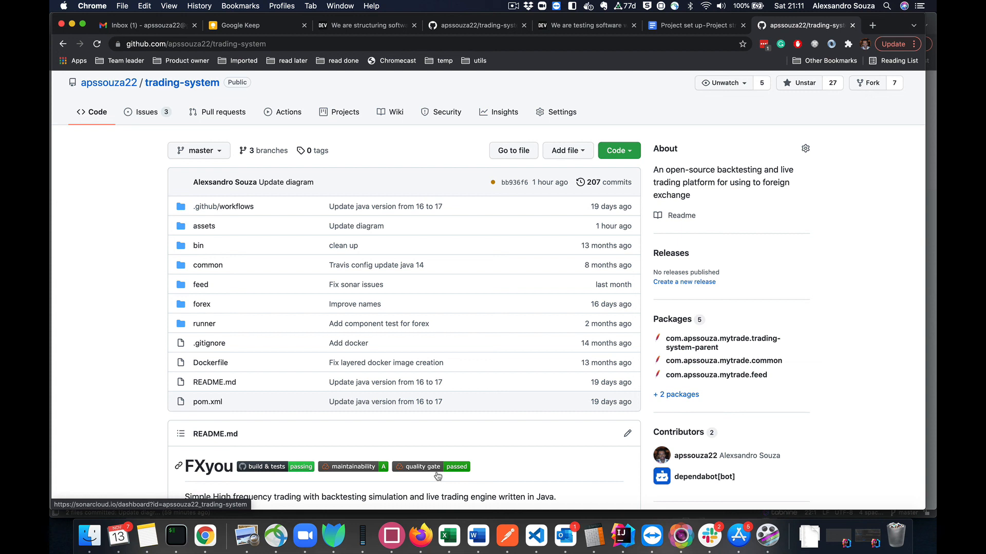
mouse_move(695, 314)
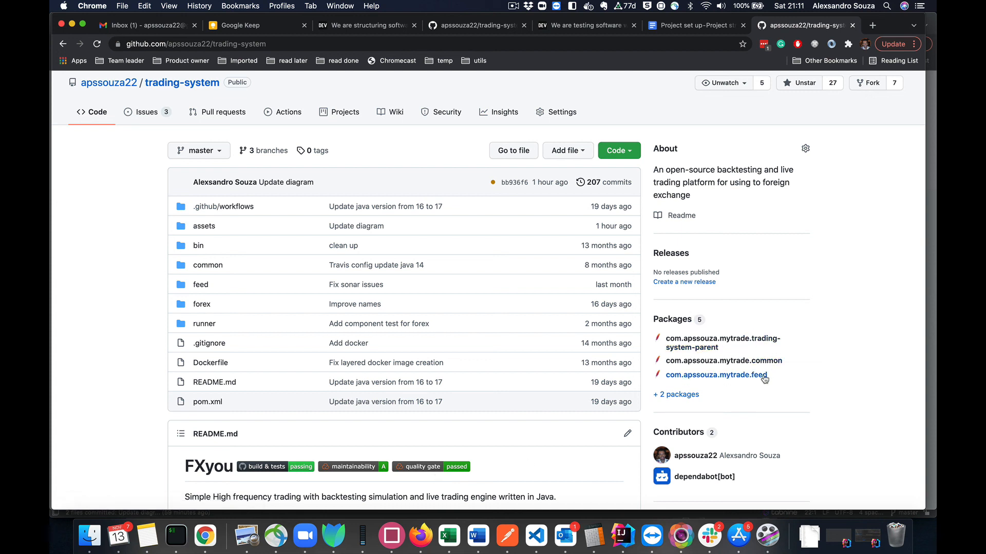
mouse_move(738, 373)
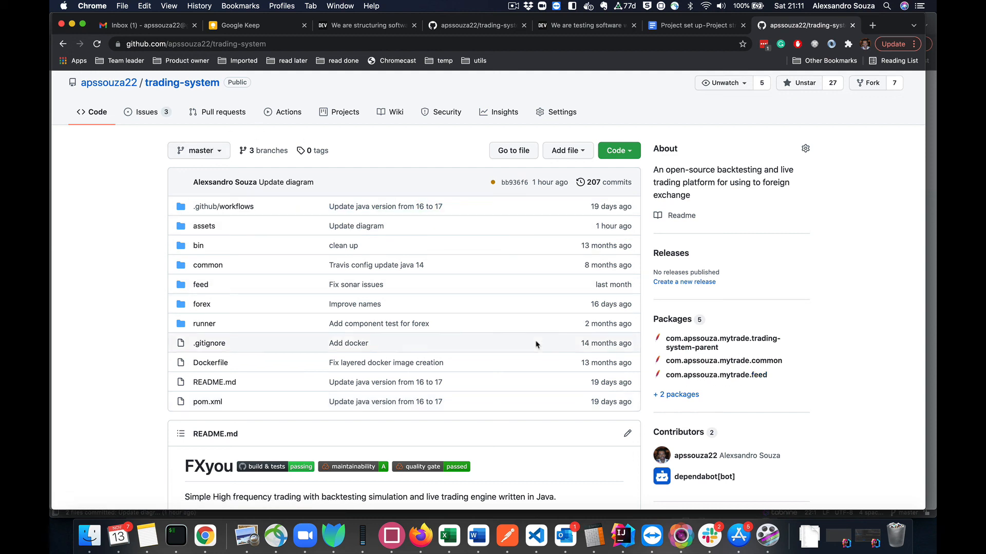
mouse_move(562, 49)
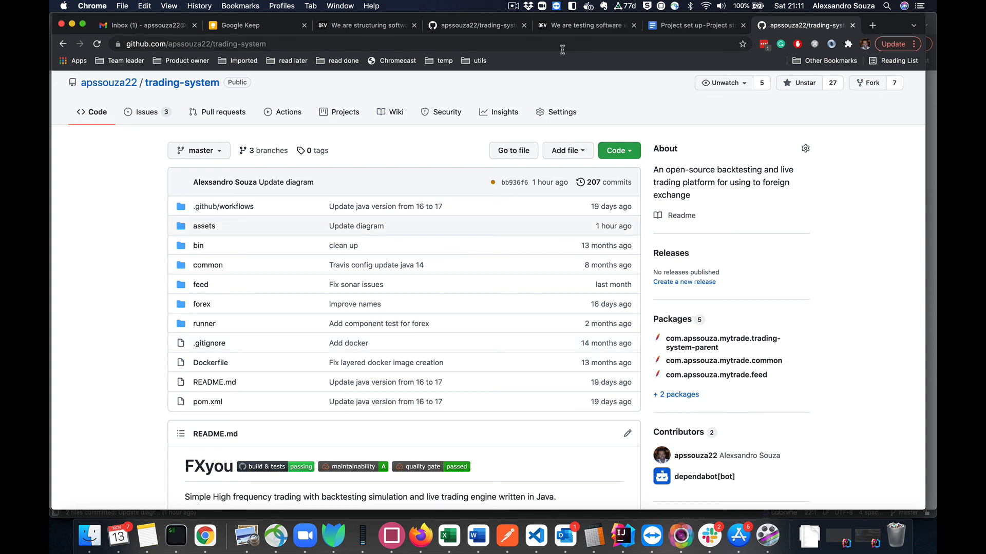